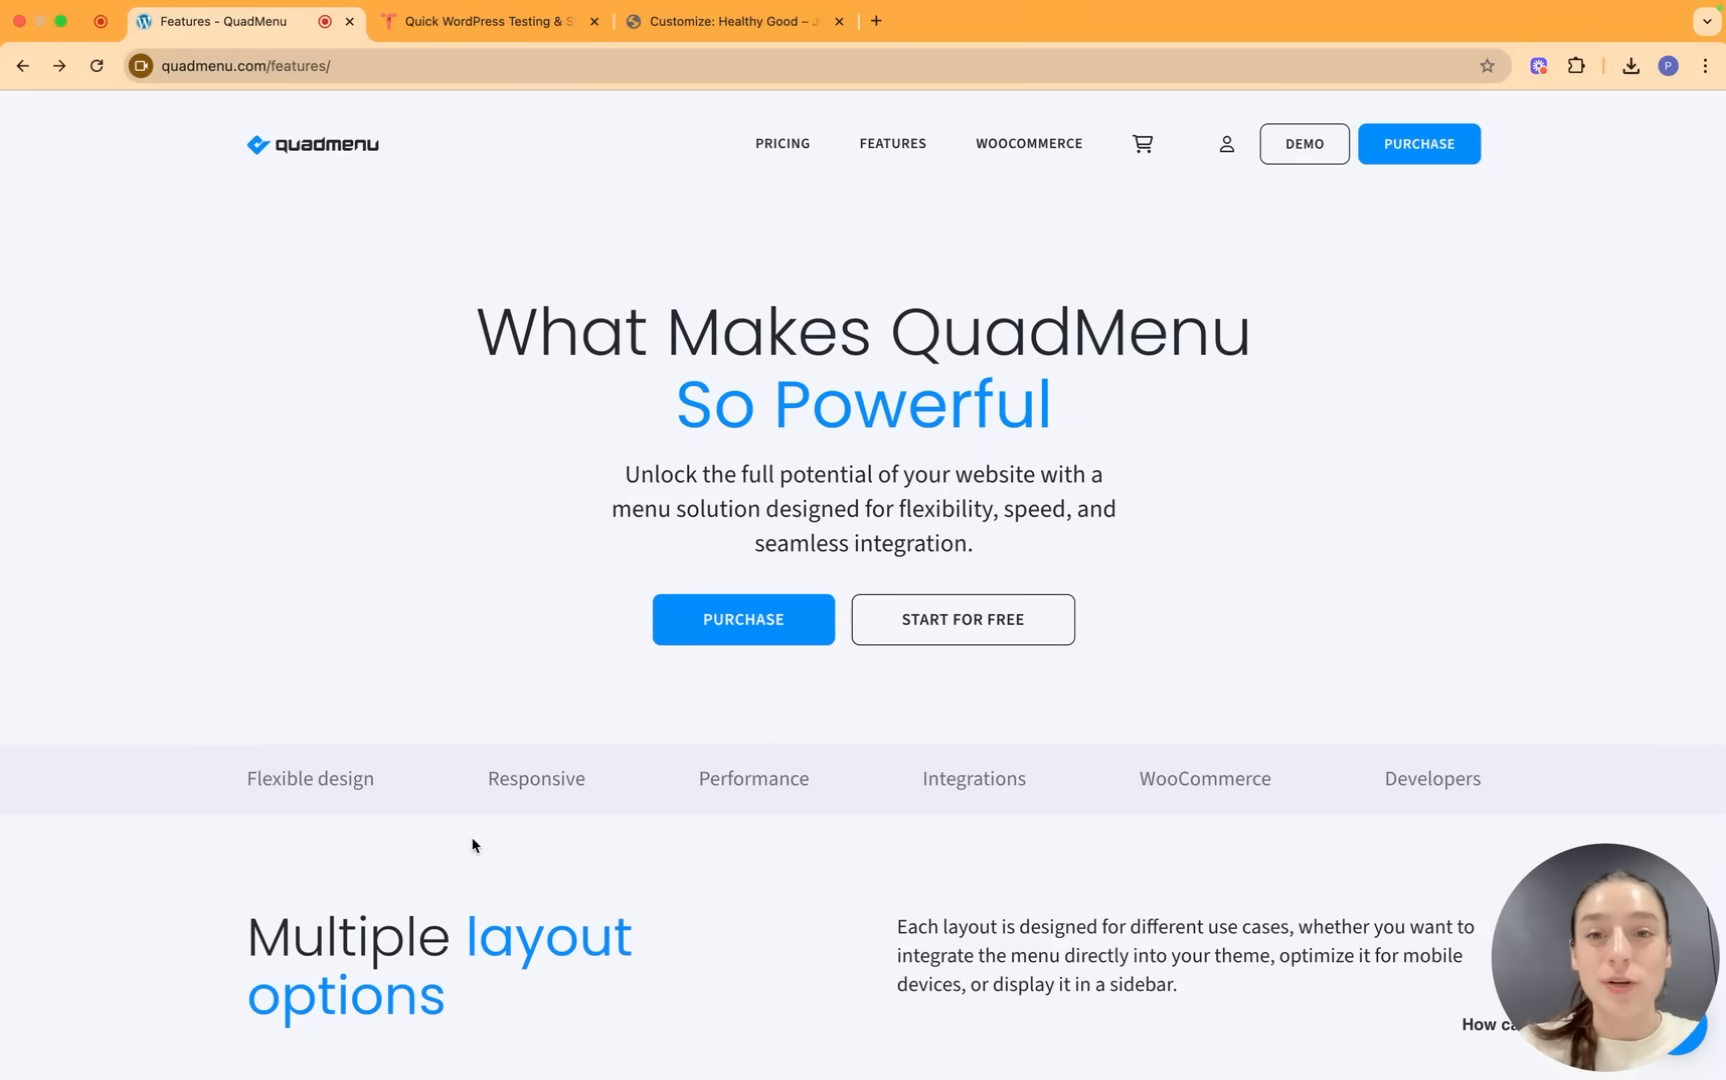
Scroll the QuadMenu Features page down to the layout option cards.
scroll(down, 3)
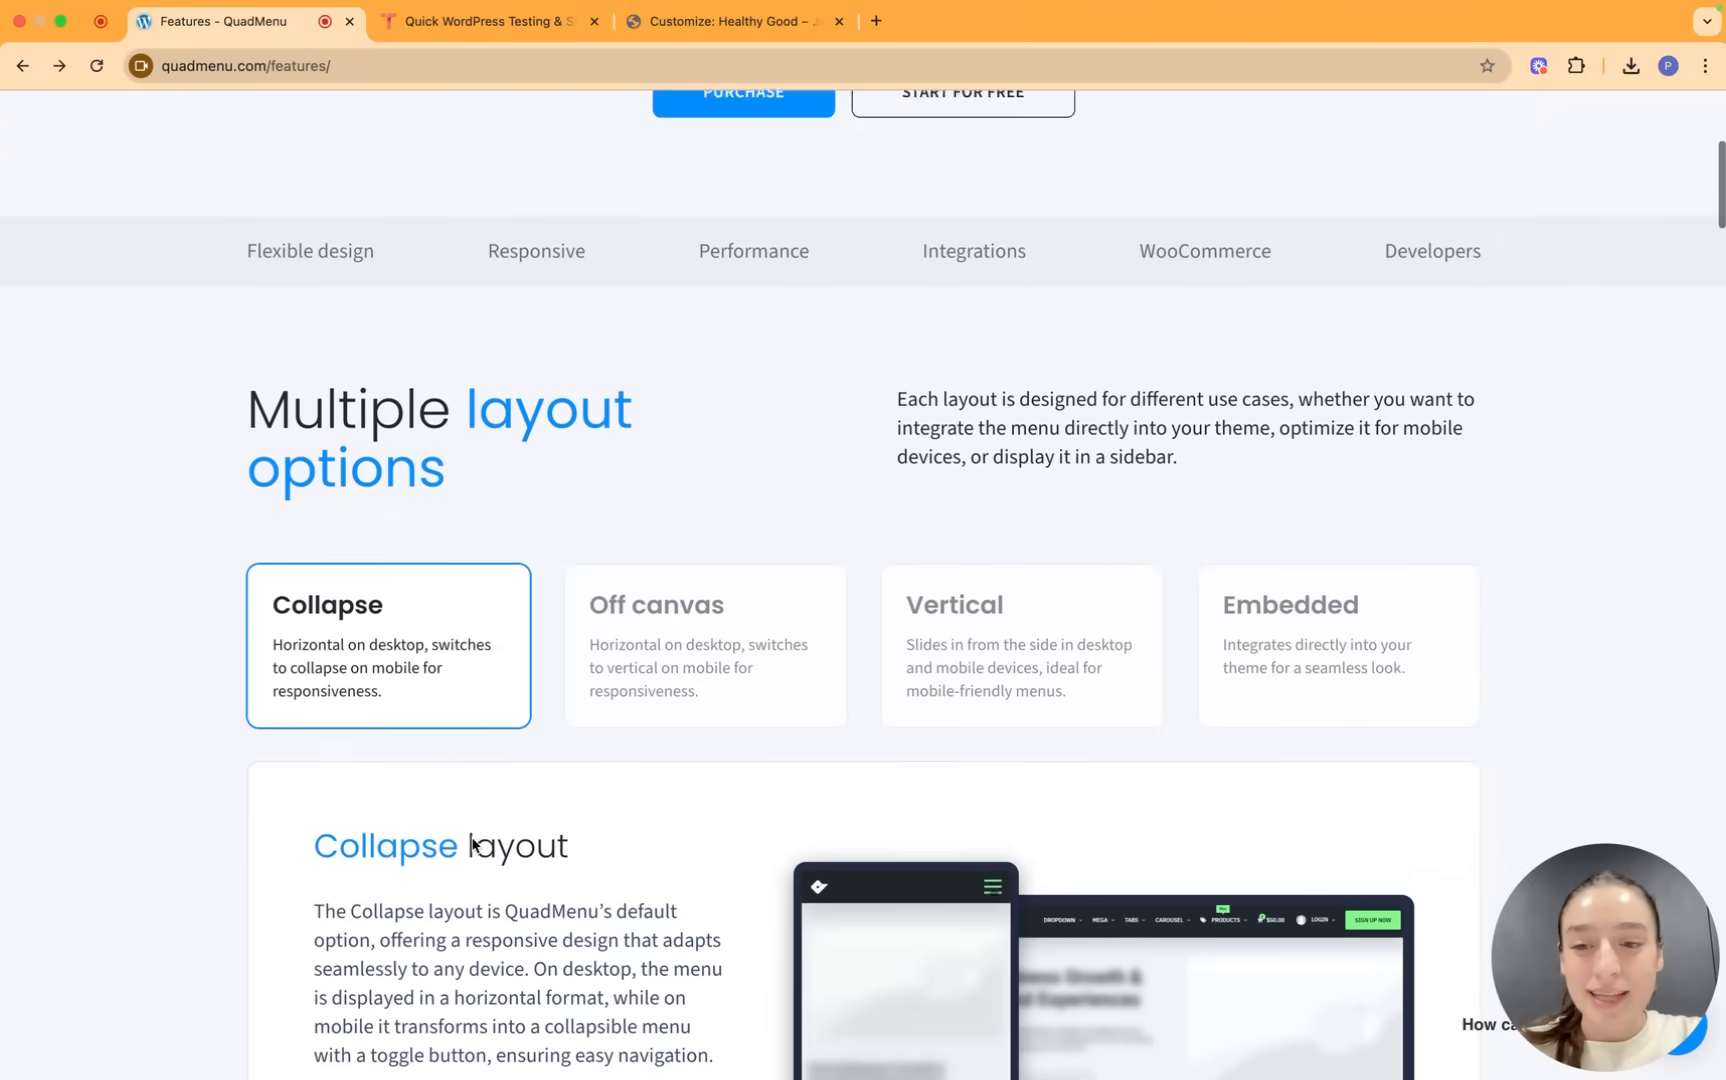
scroll(down, 3)
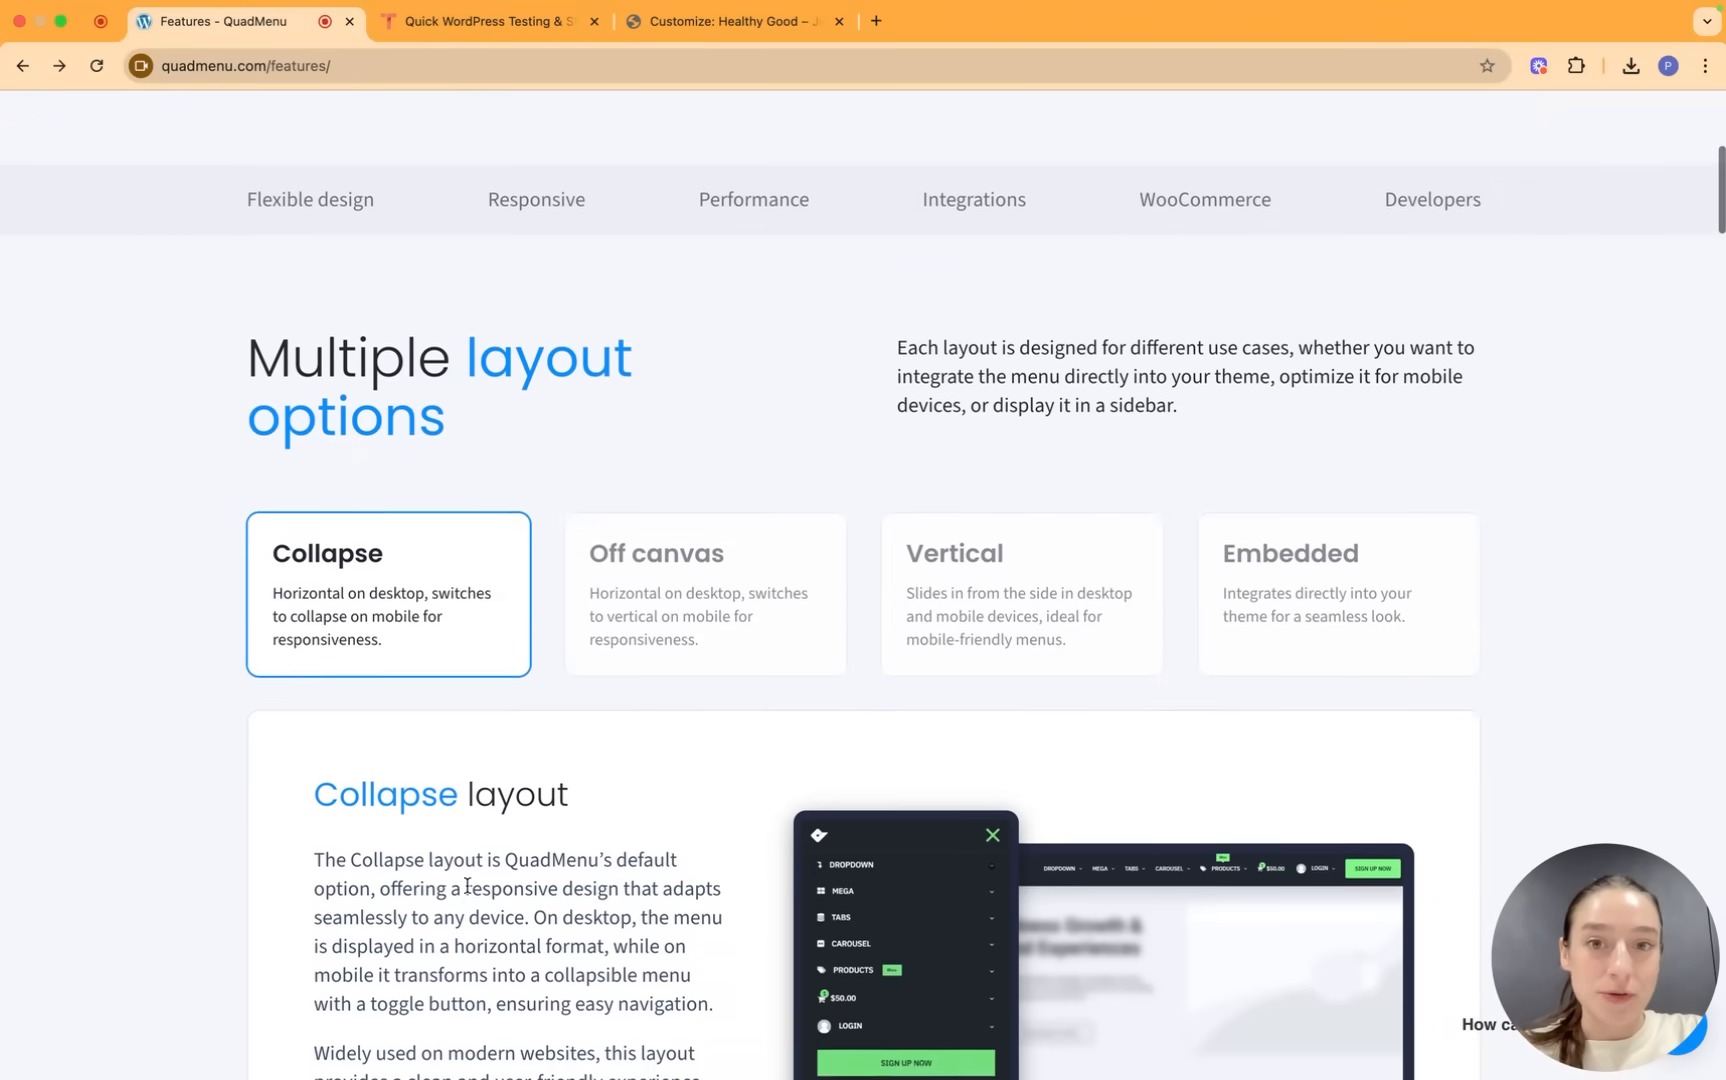
scroll(down, 3)
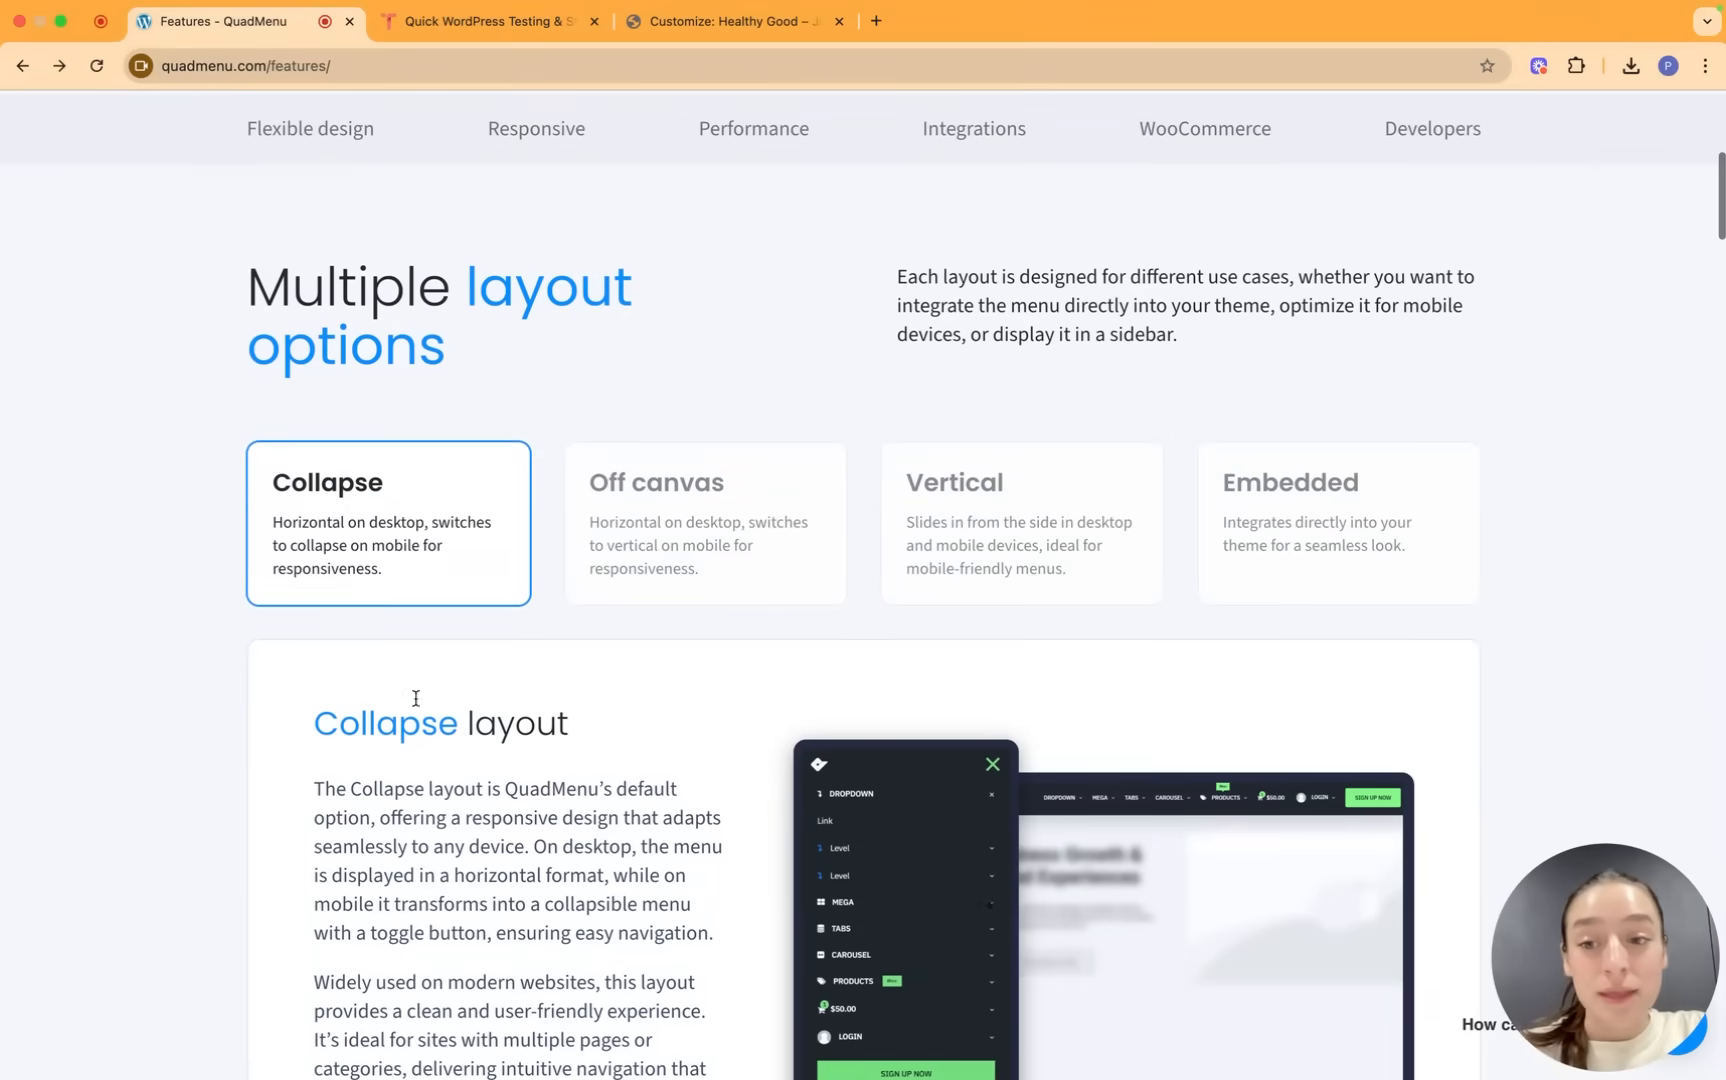
scroll(down, 3)
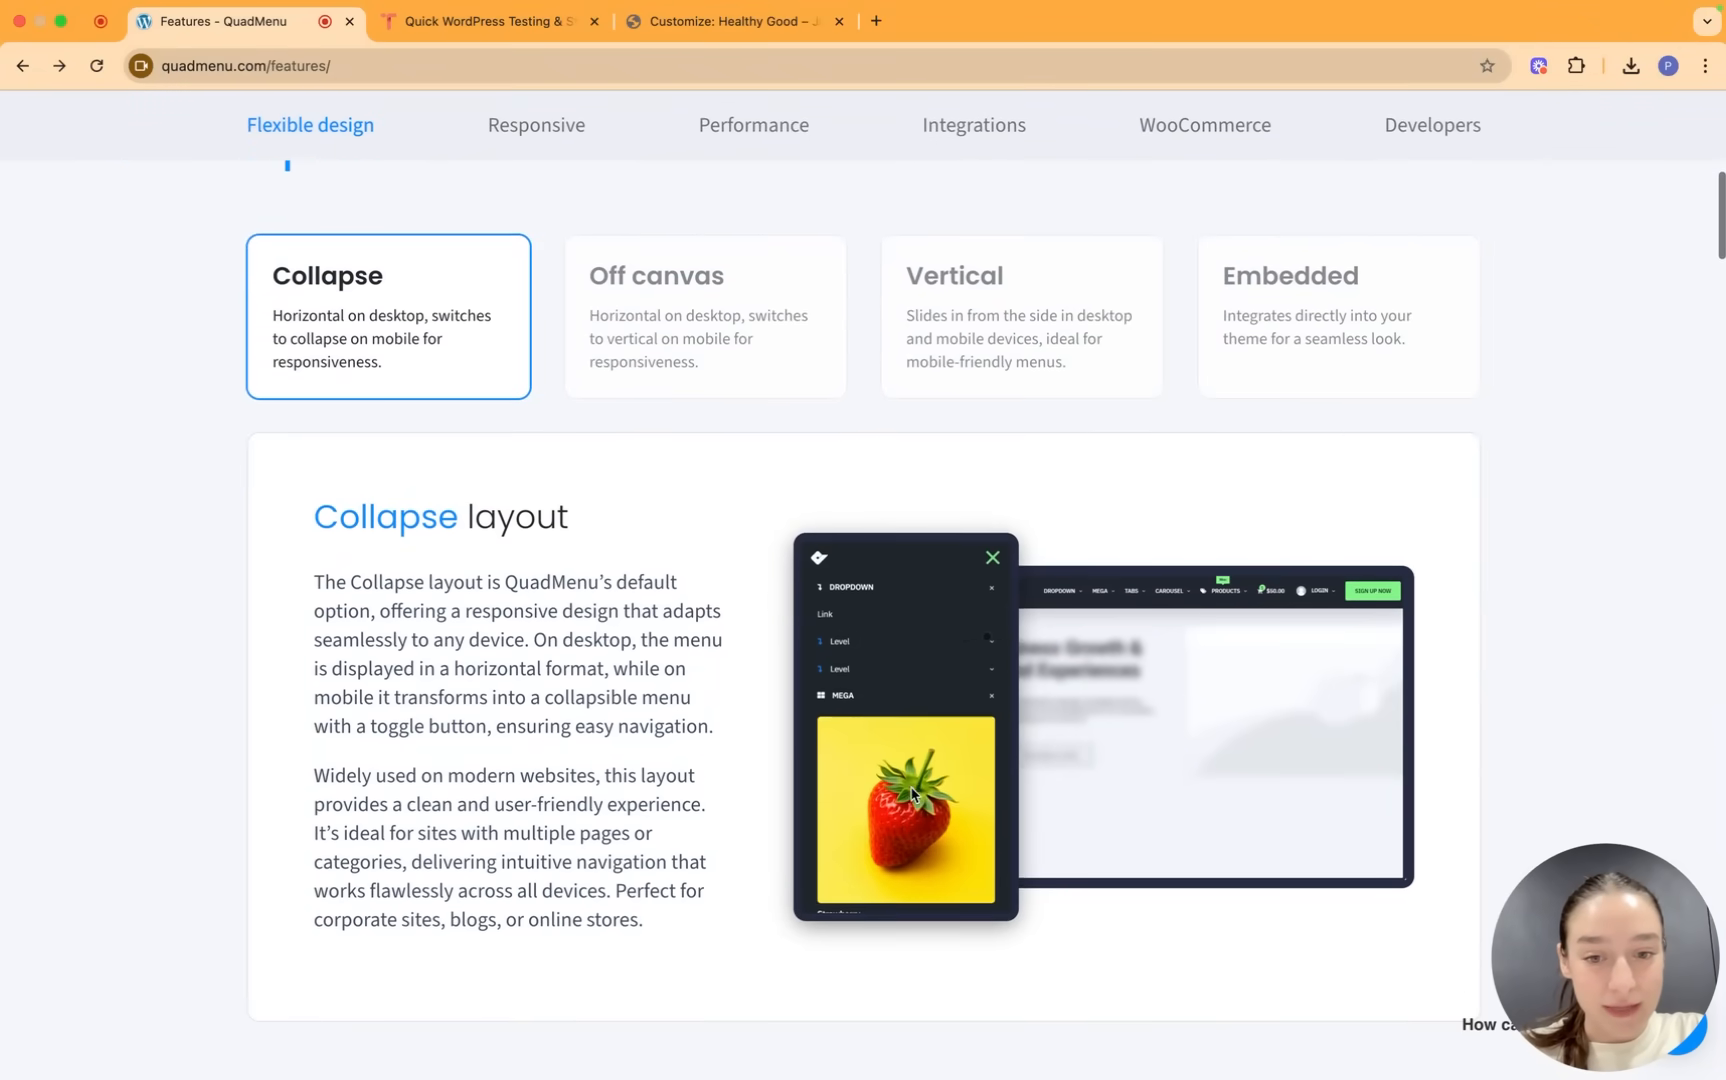
Reveal the Vertical and Embedded layout descriptions and continue to the Multiple Components section.
click(704, 318)
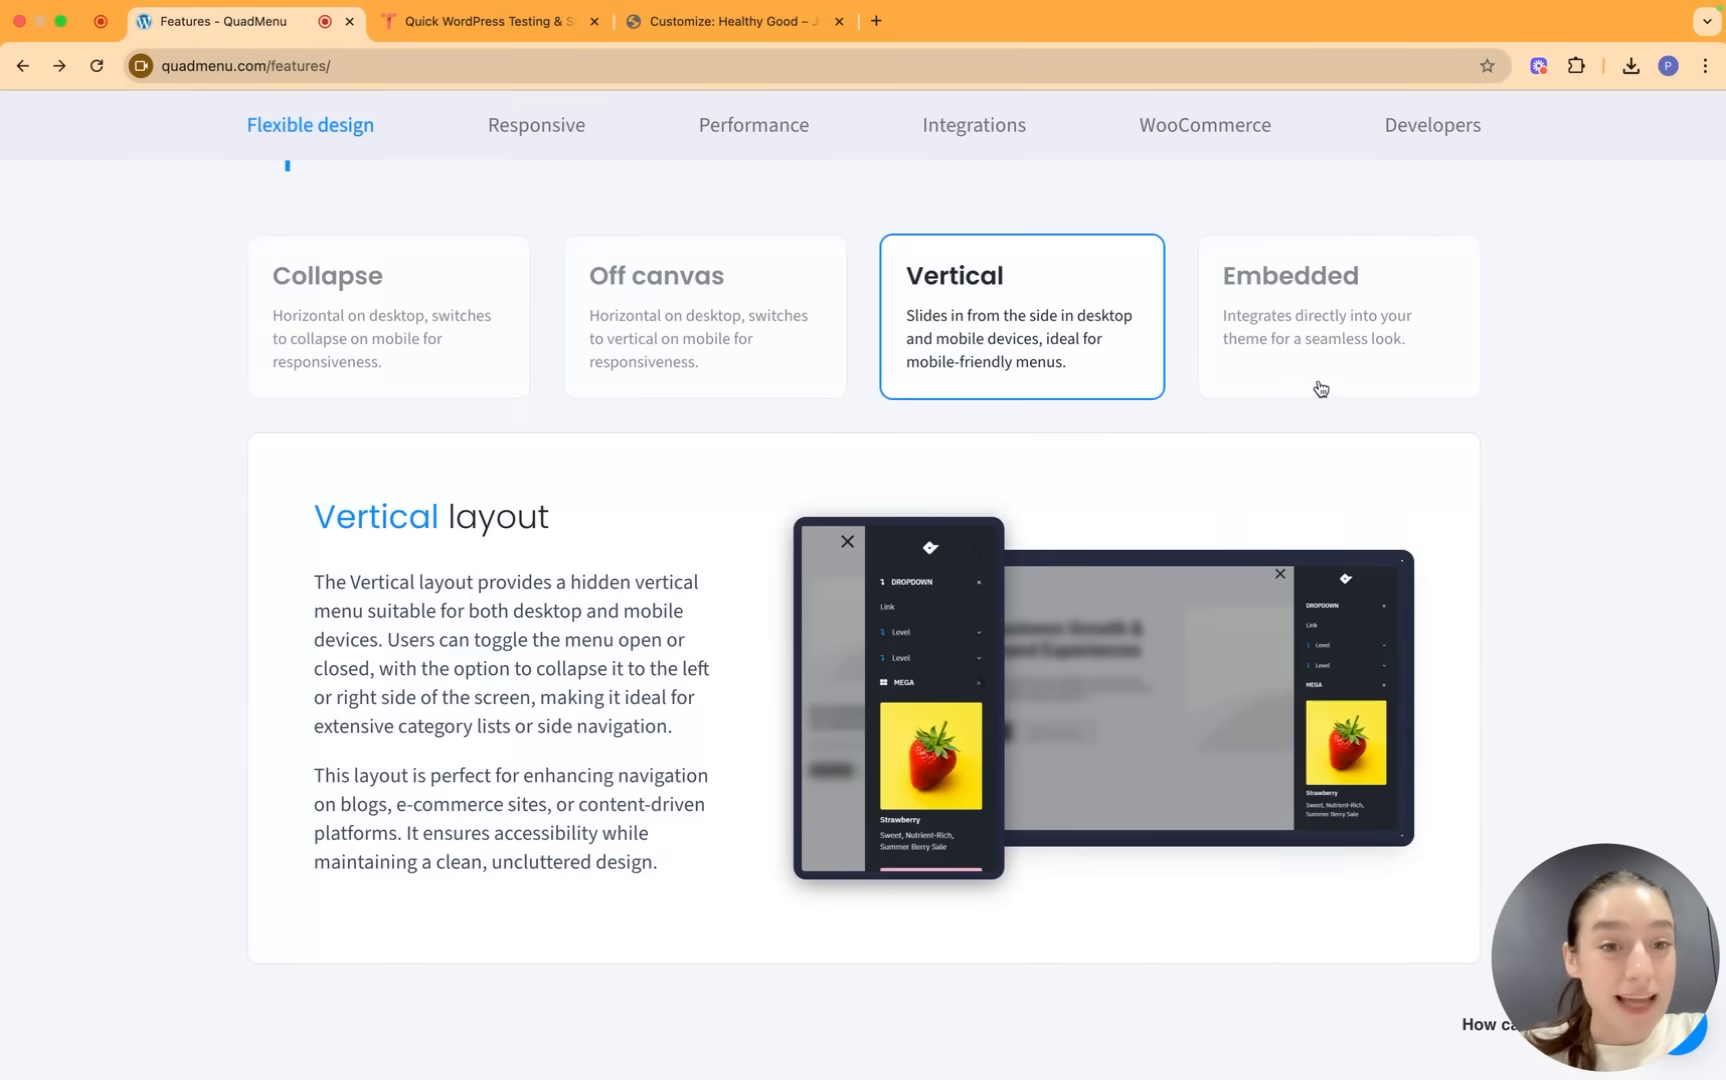
click(1338, 320)
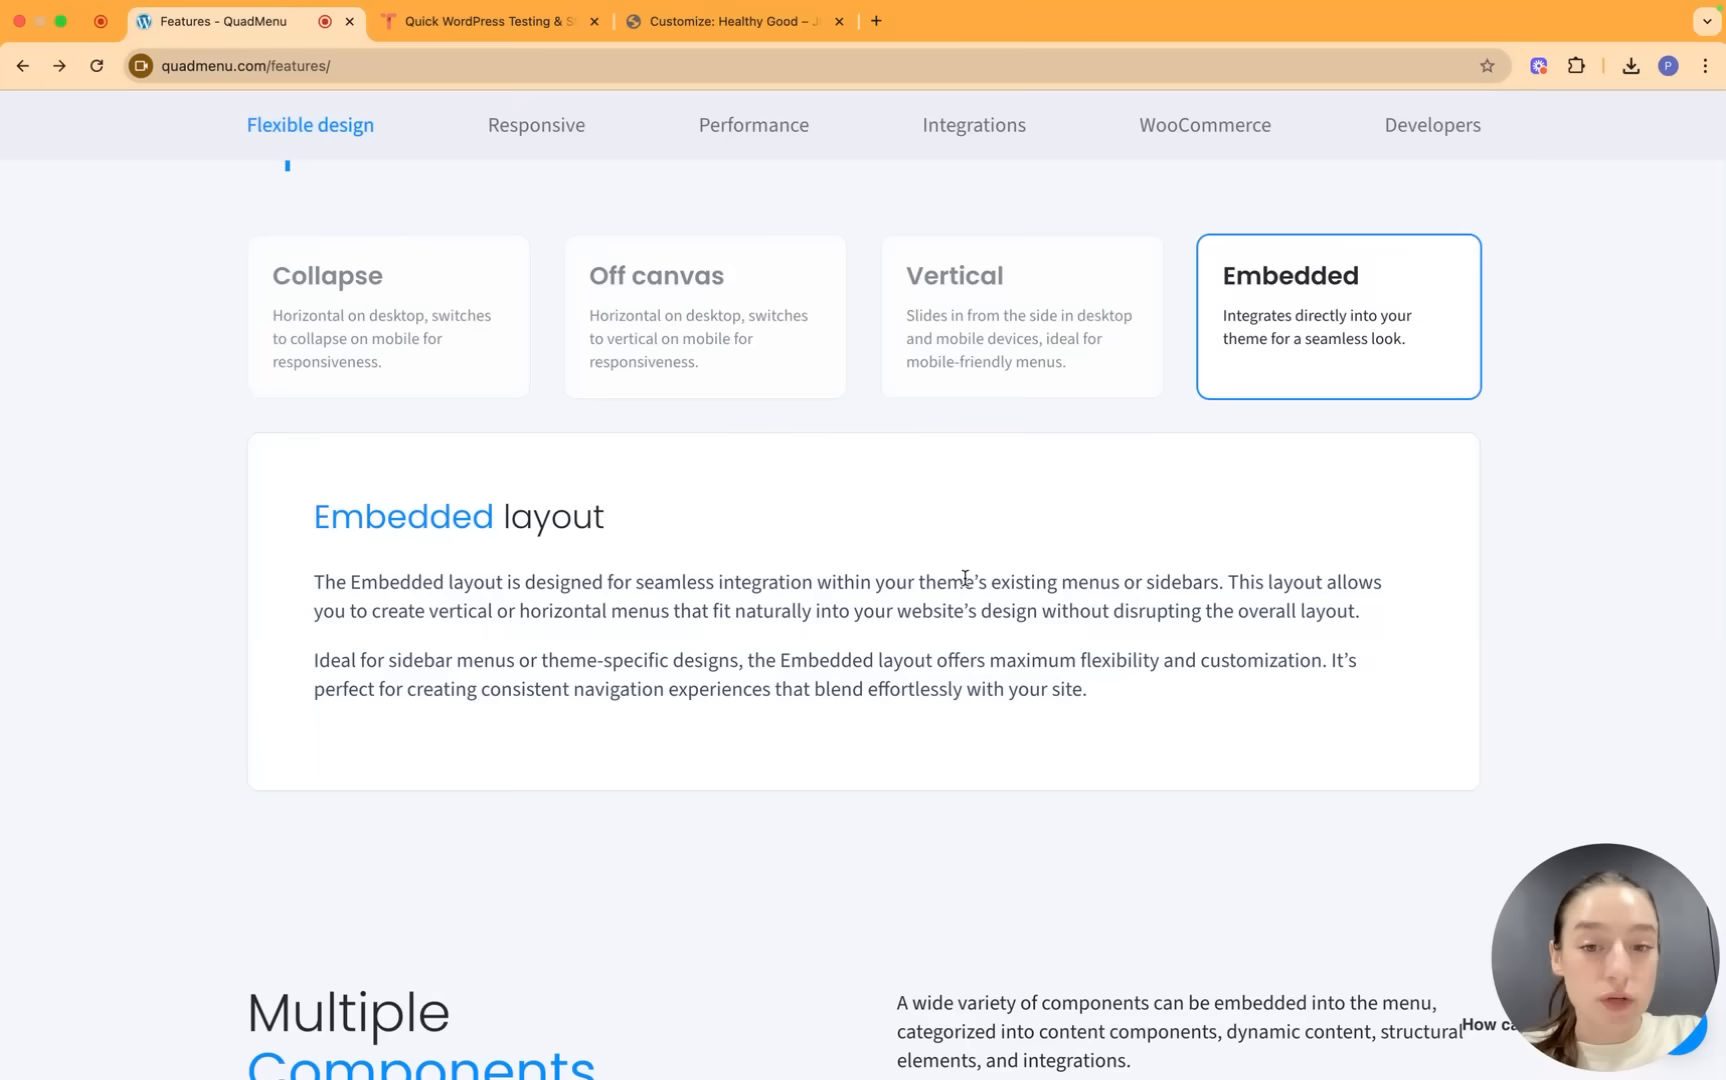
mouse_move(1058, 696)
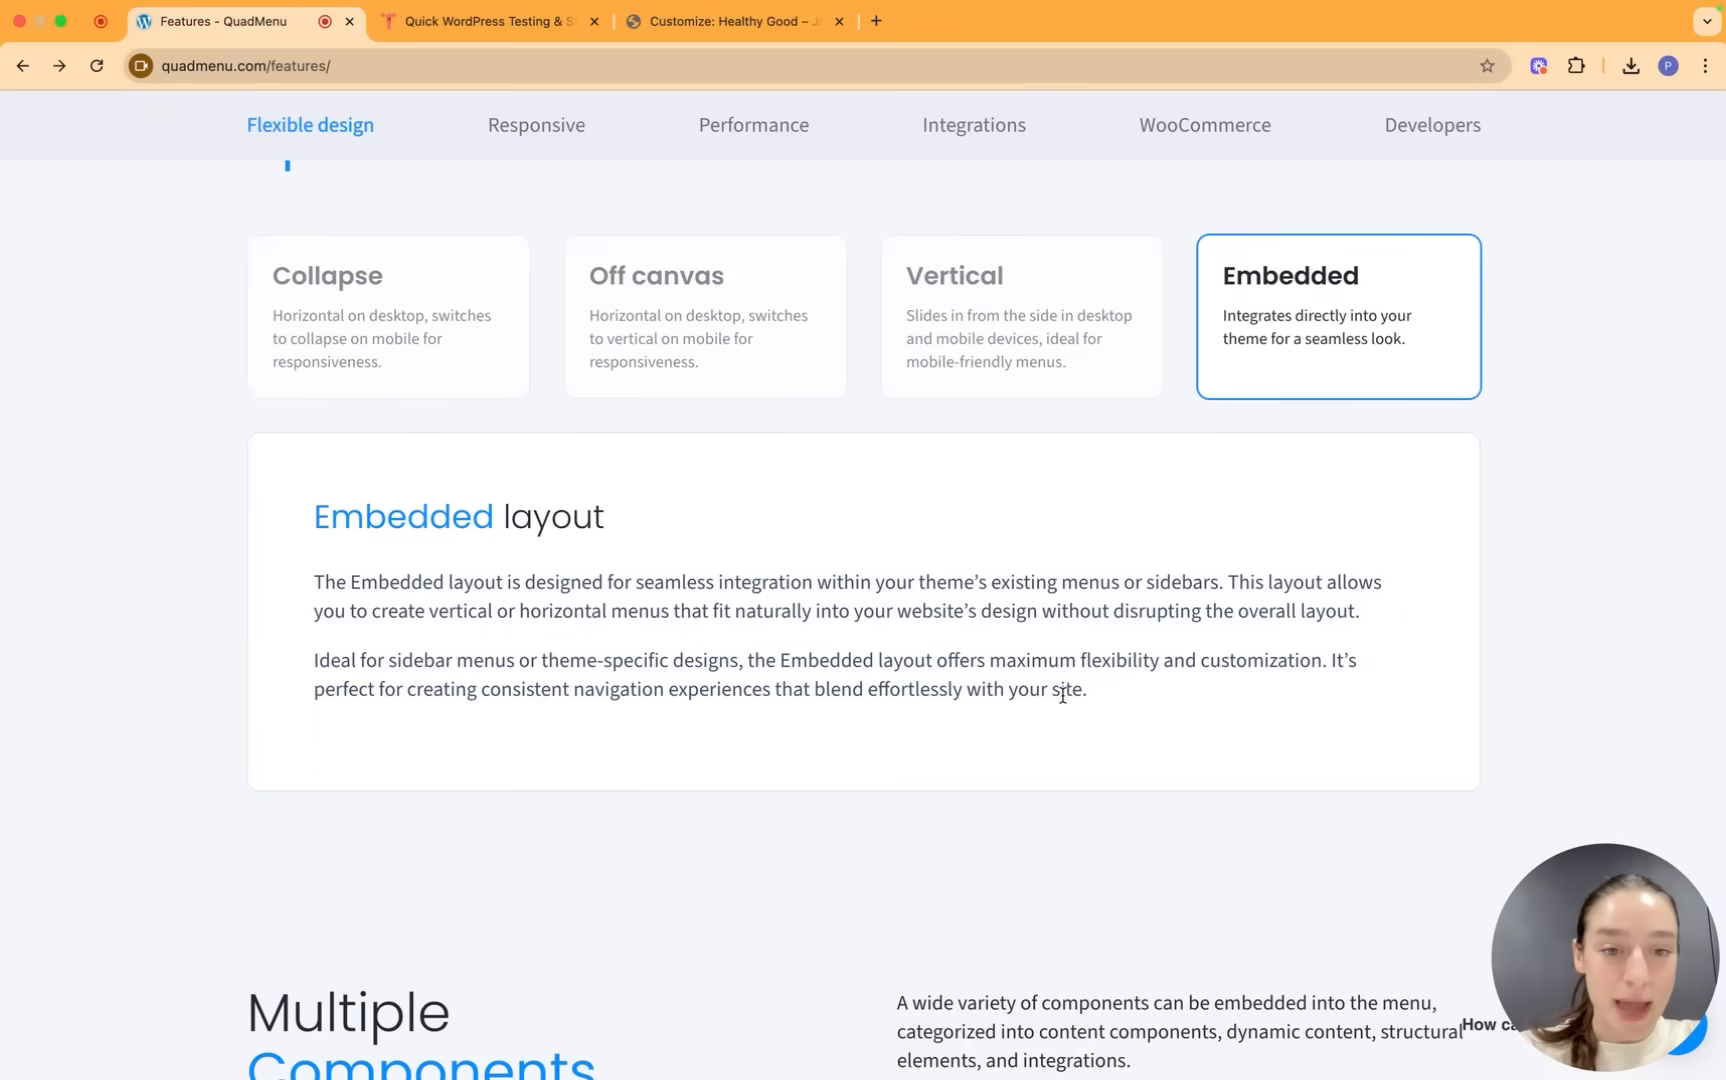
scroll(down, 3)
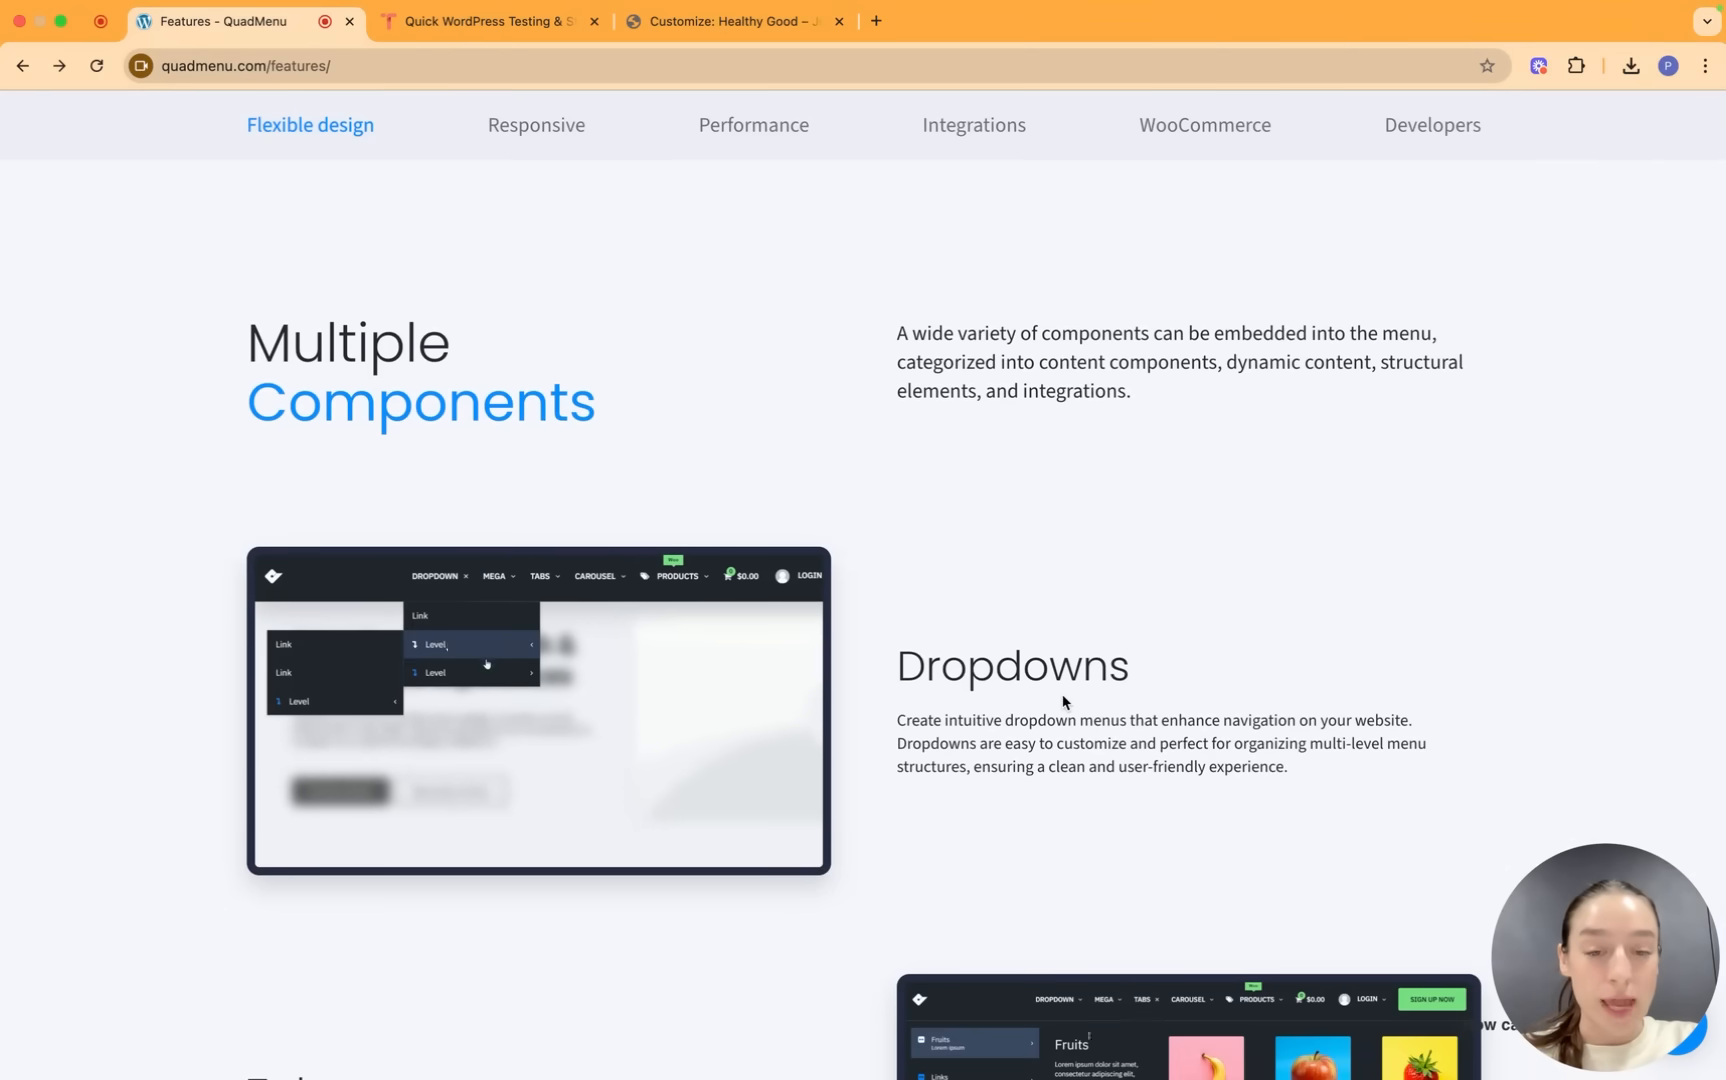
scroll(down, 3)
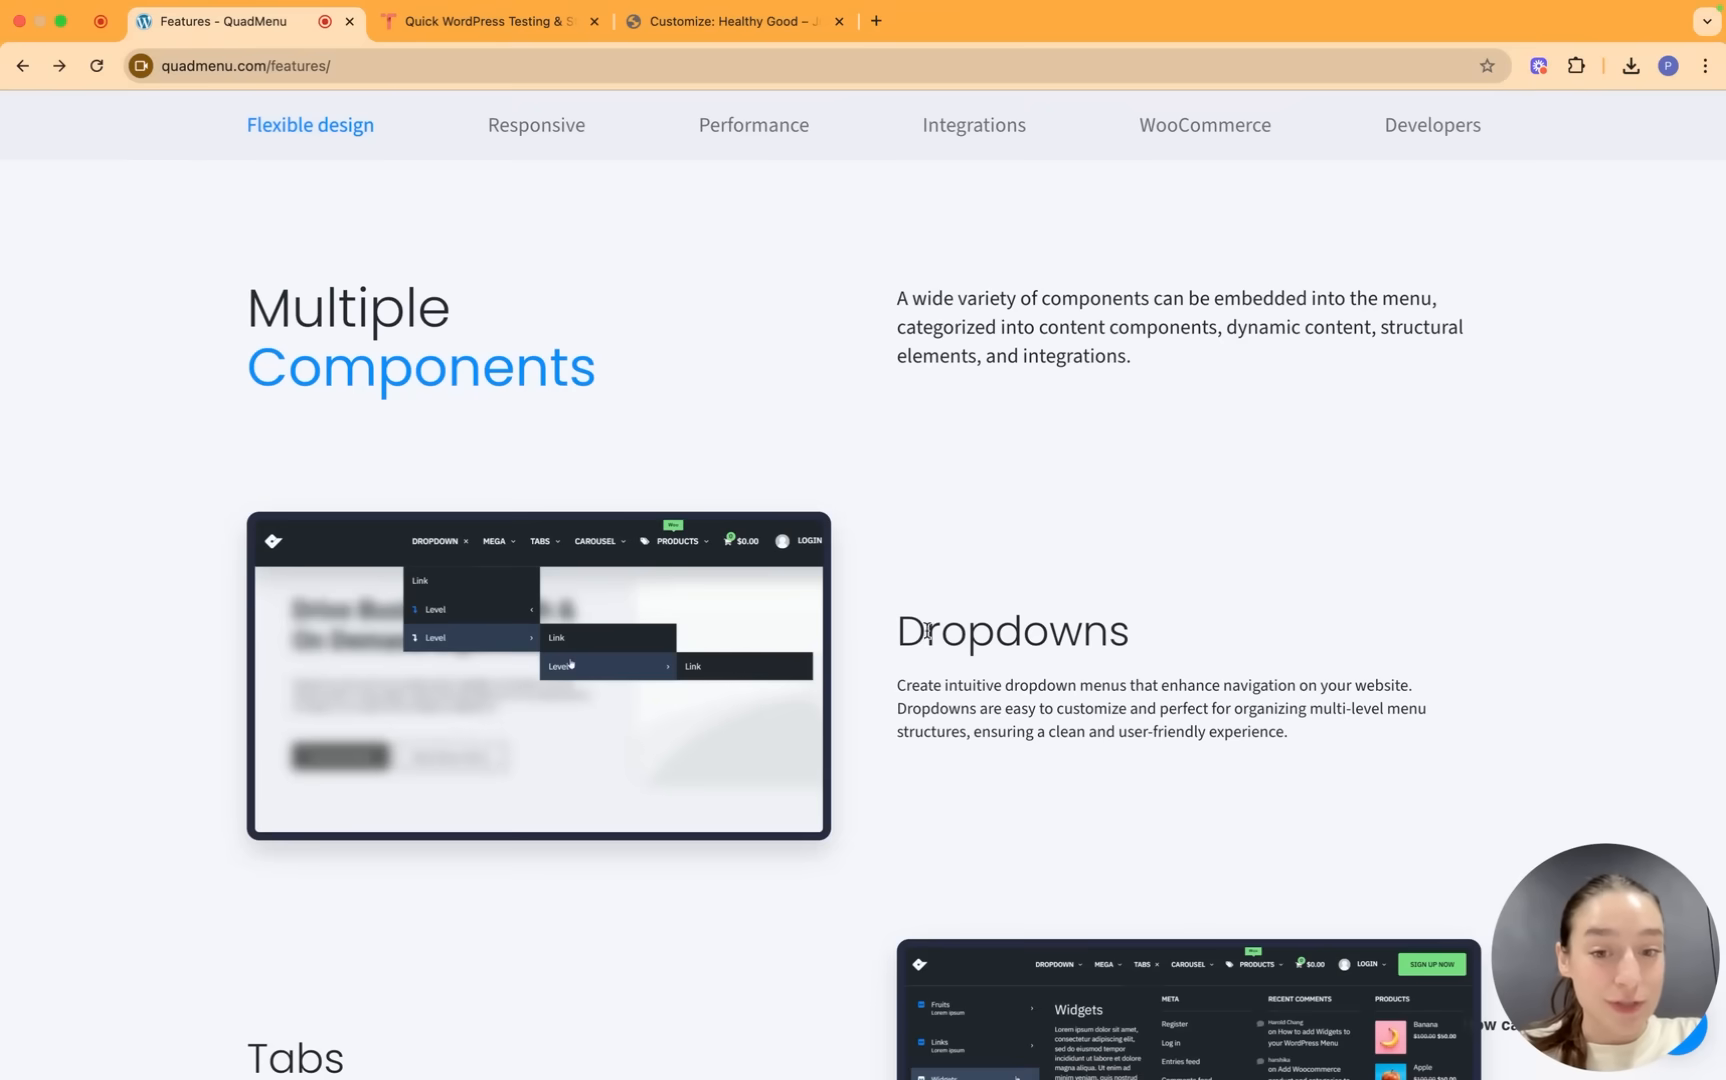
scroll(down, 3)
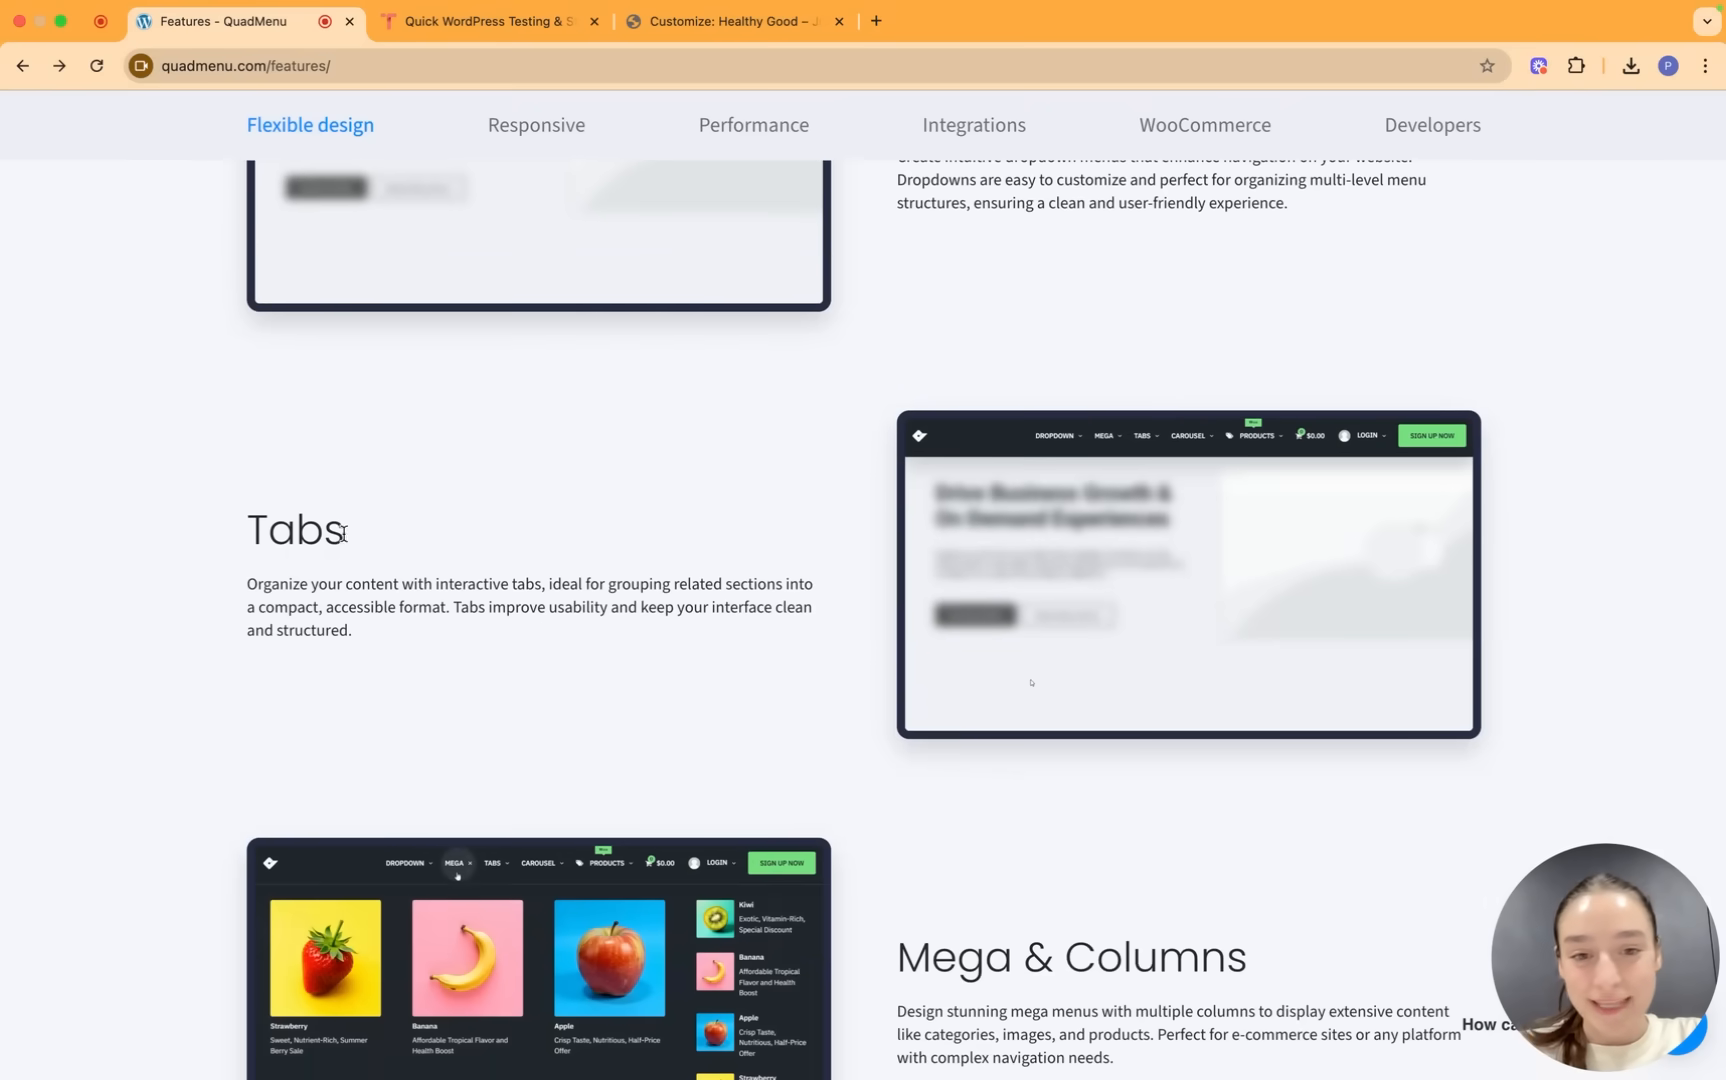
scroll(down, 3)
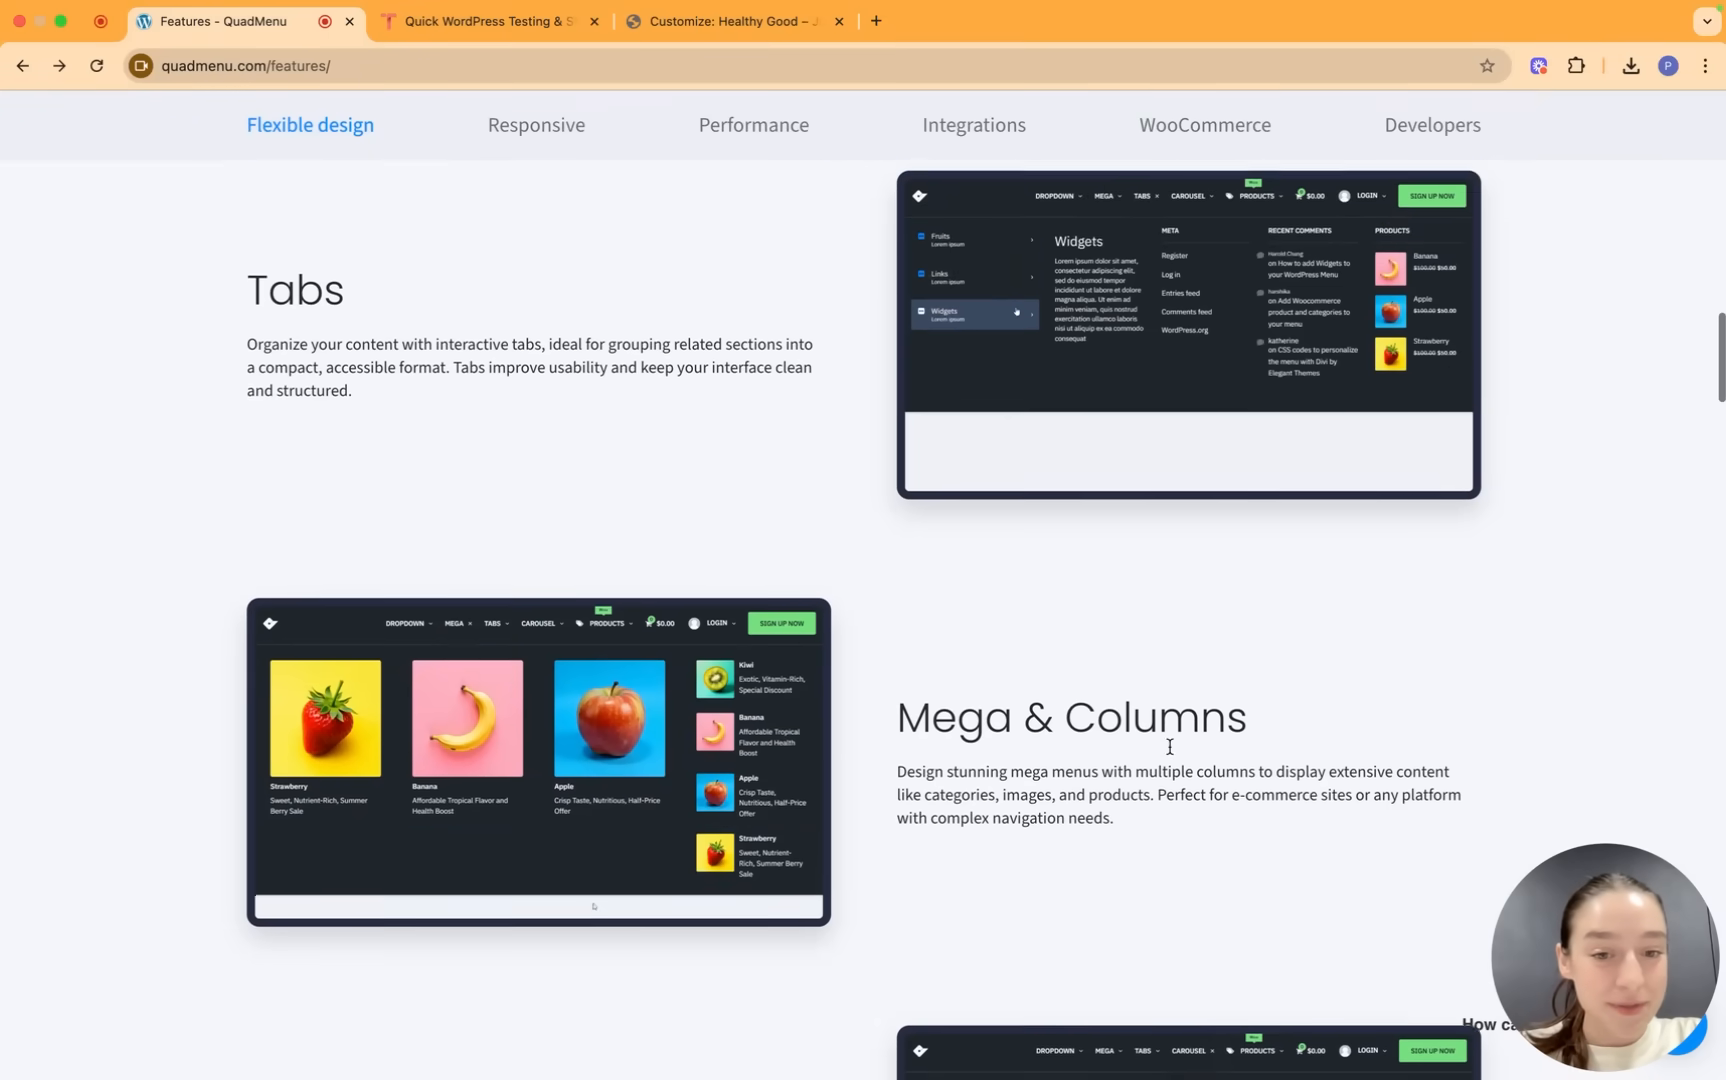
scroll(down, 3)
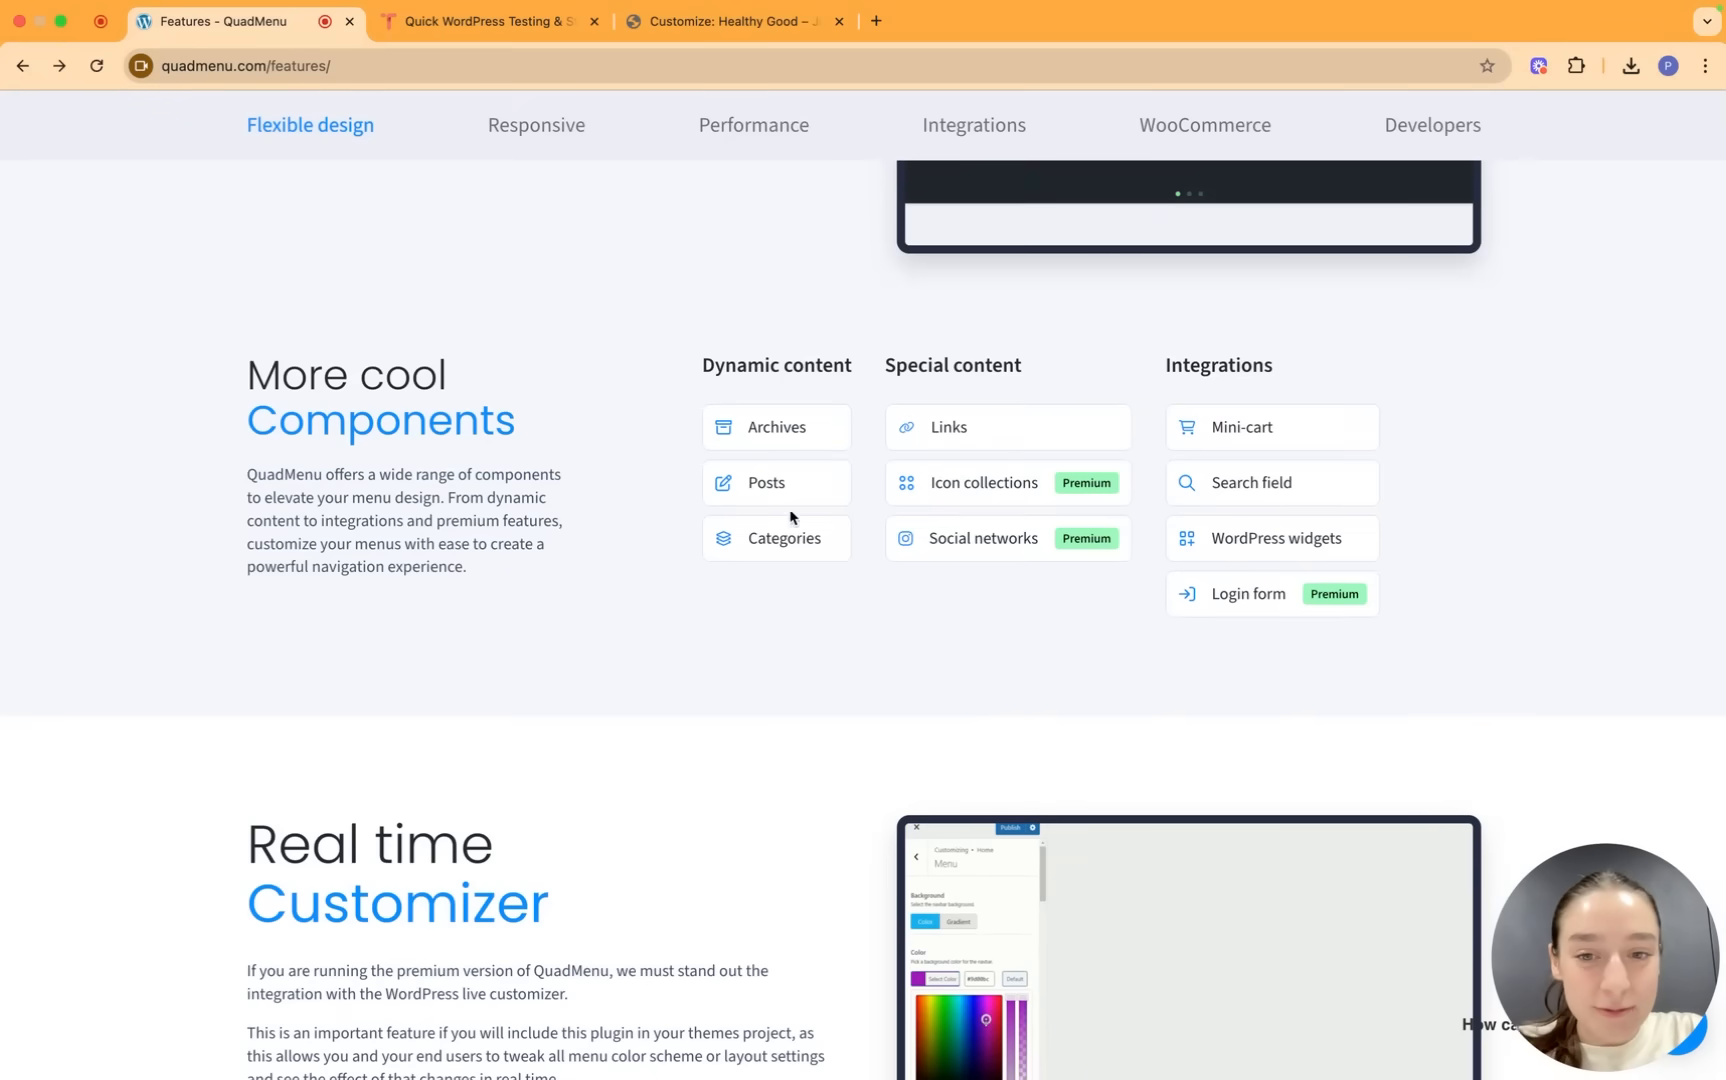
scroll(down, 3)
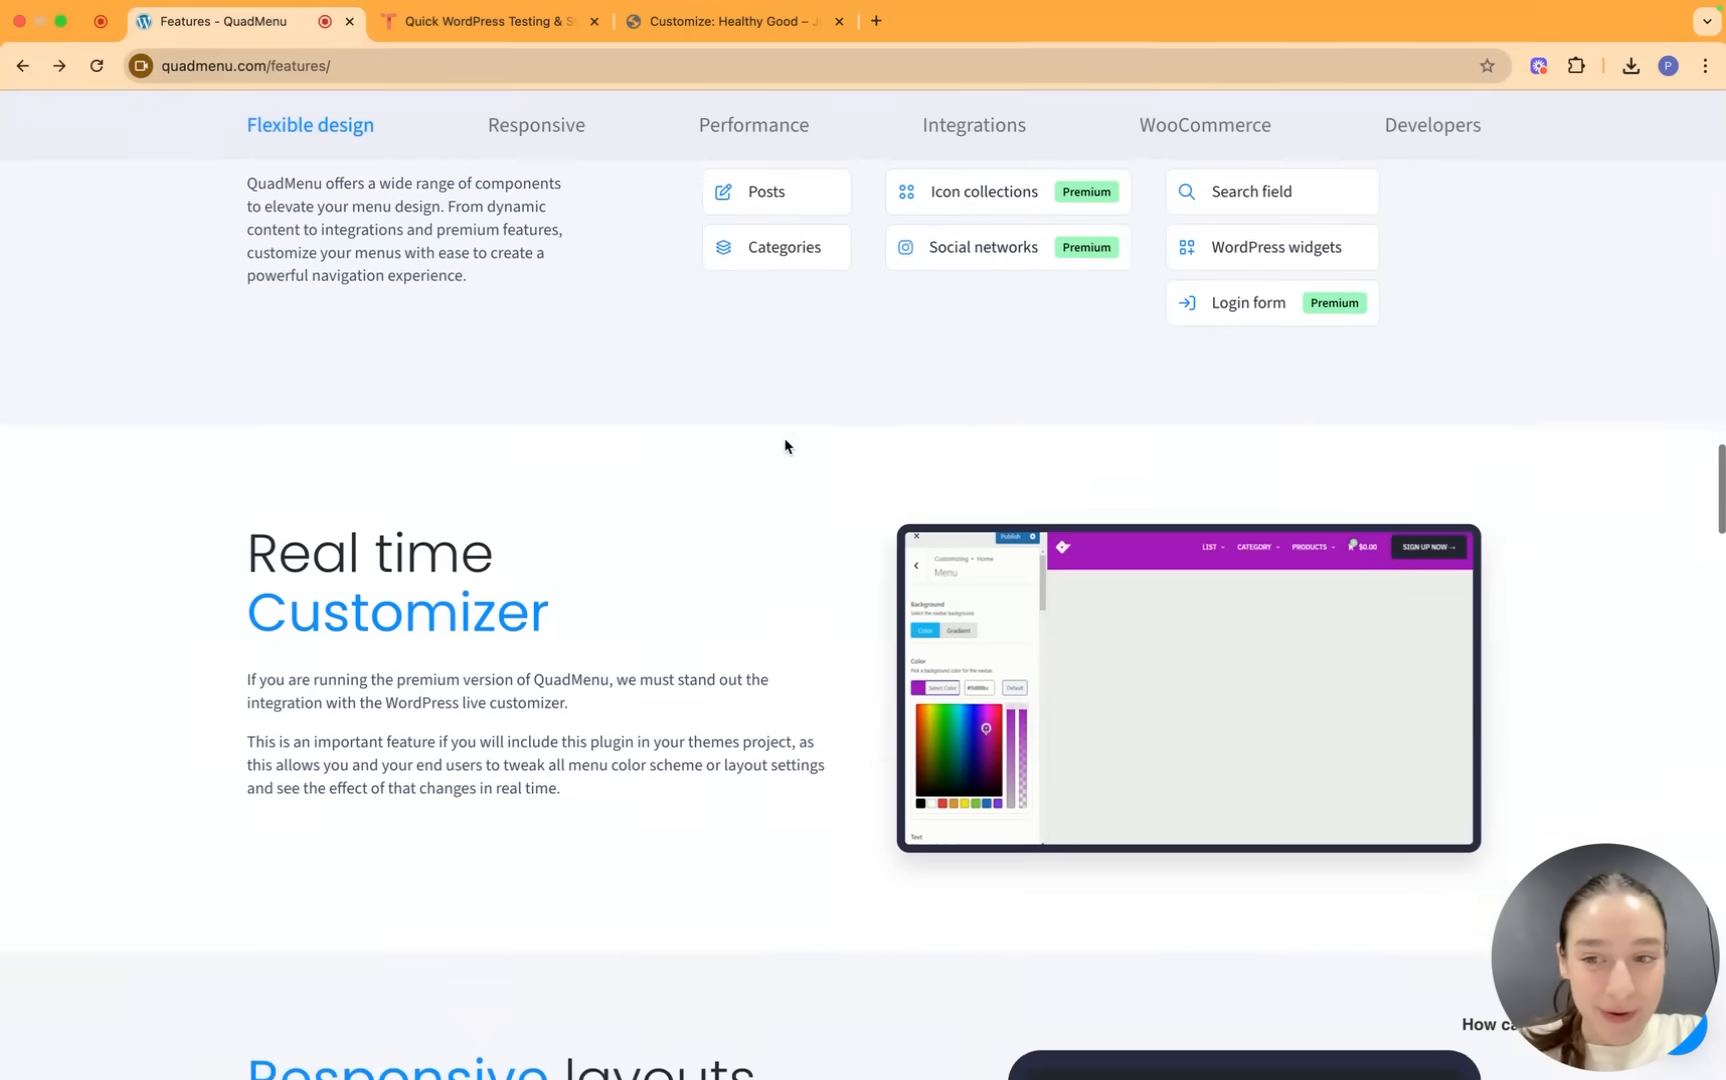
scroll(down, 3)
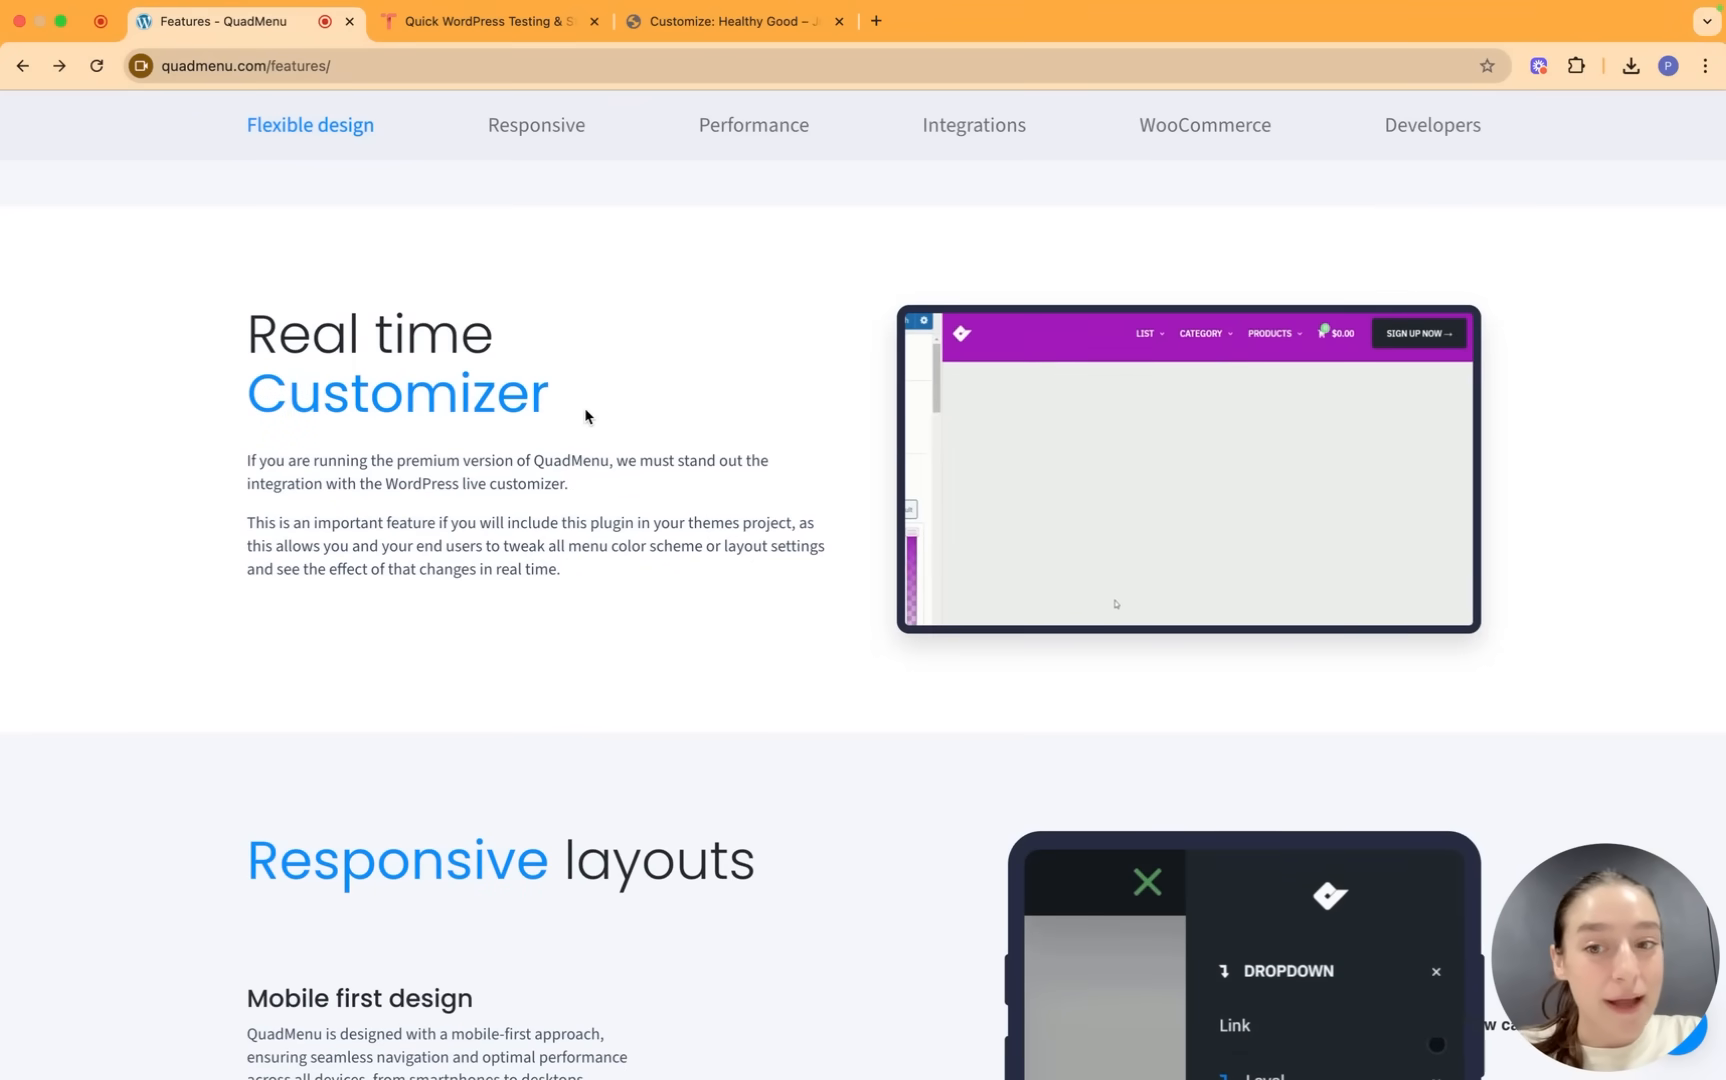
scroll(down, 3)
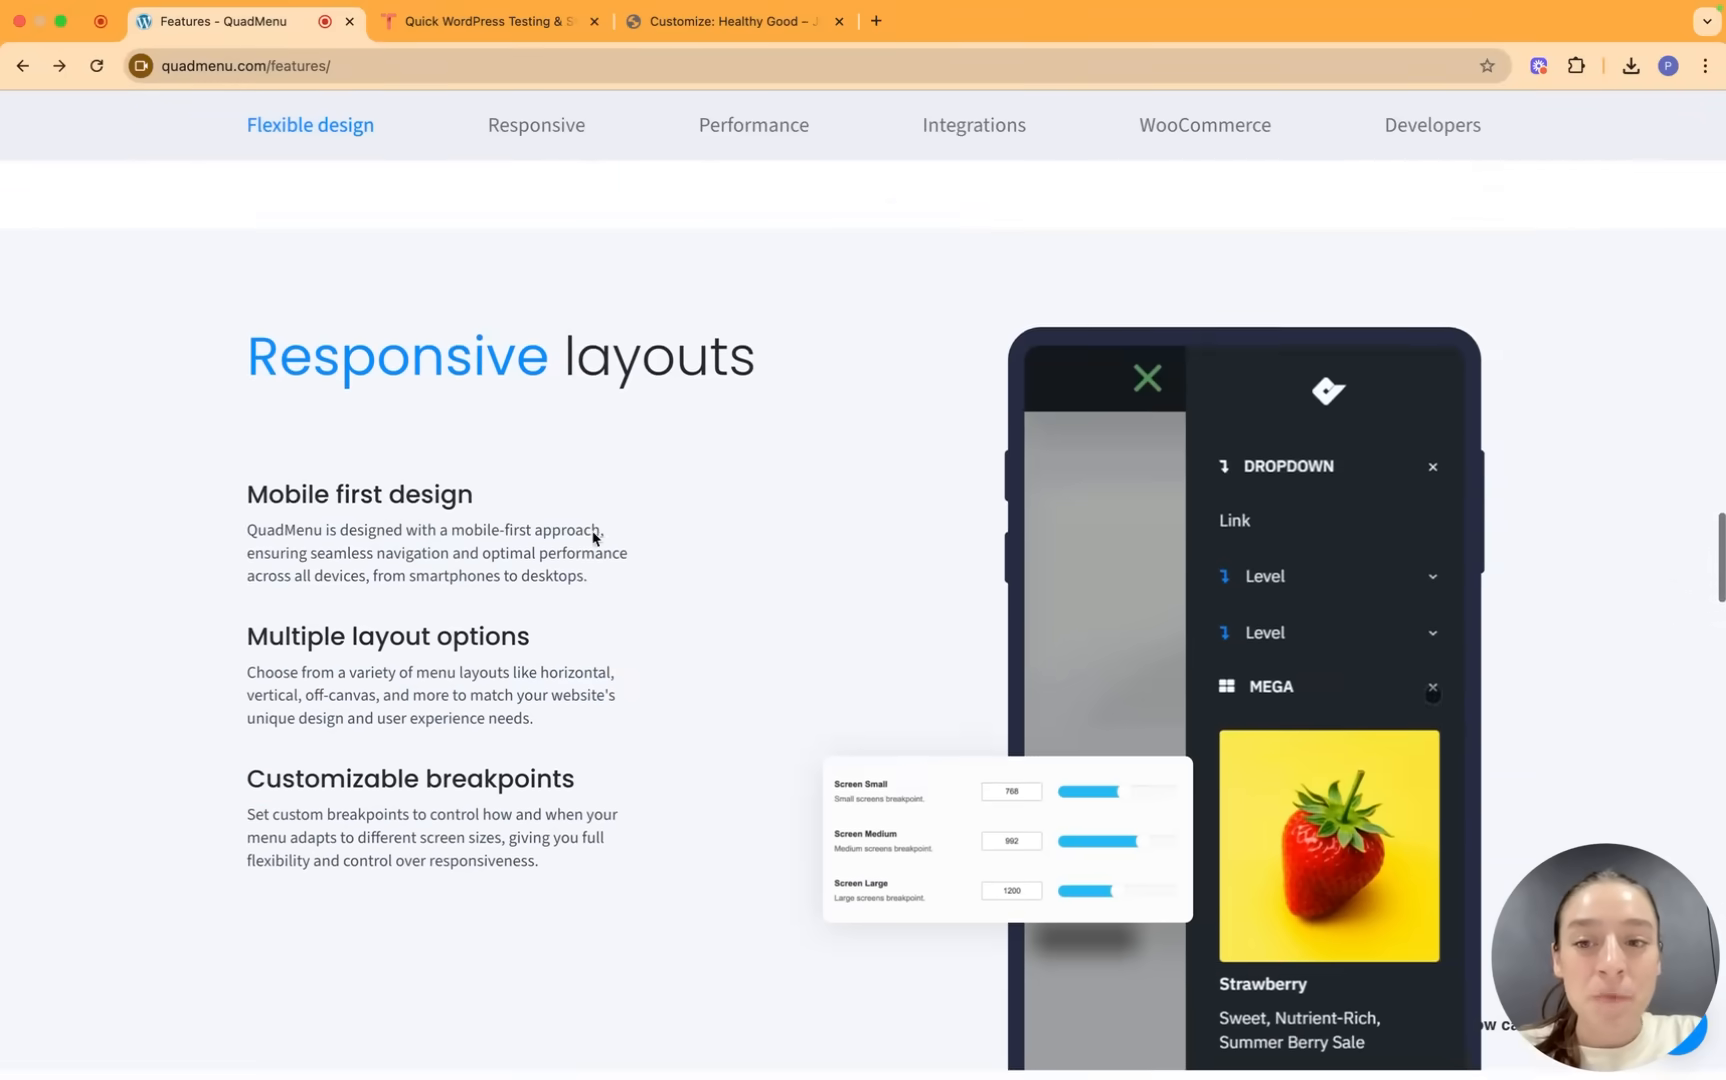
scroll(down, 3)
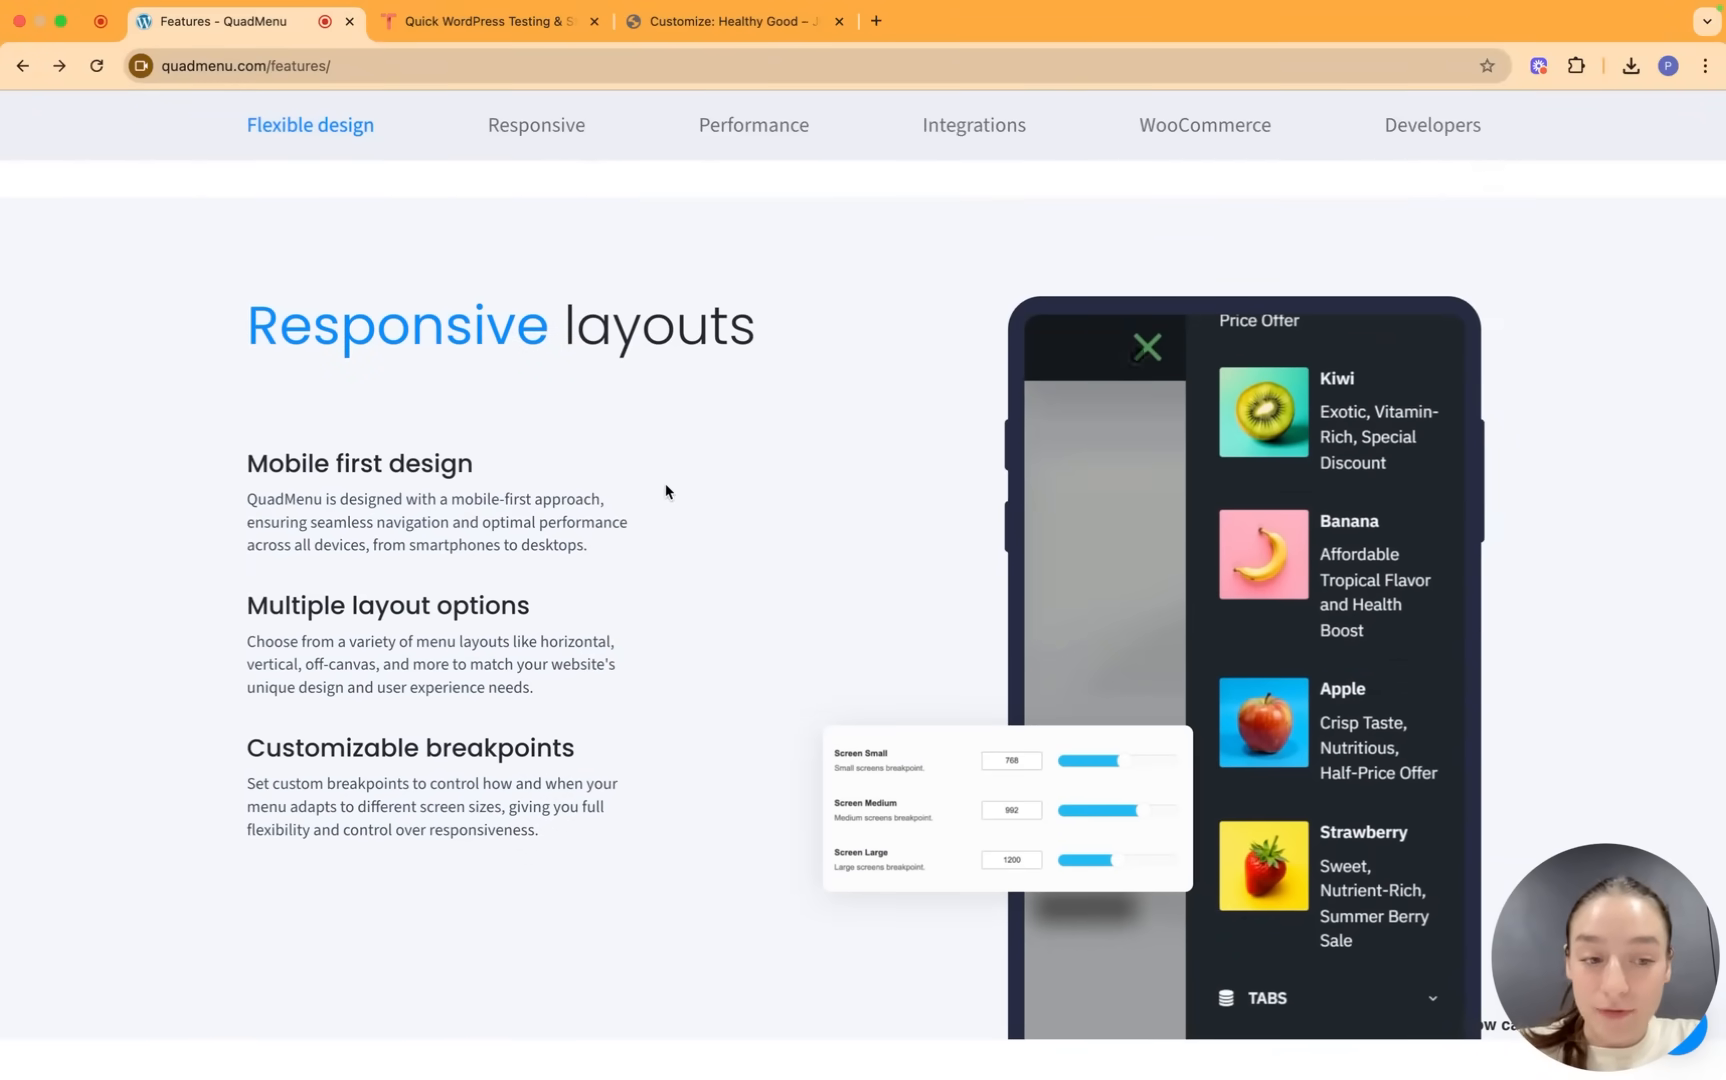
scroll(down, 3)
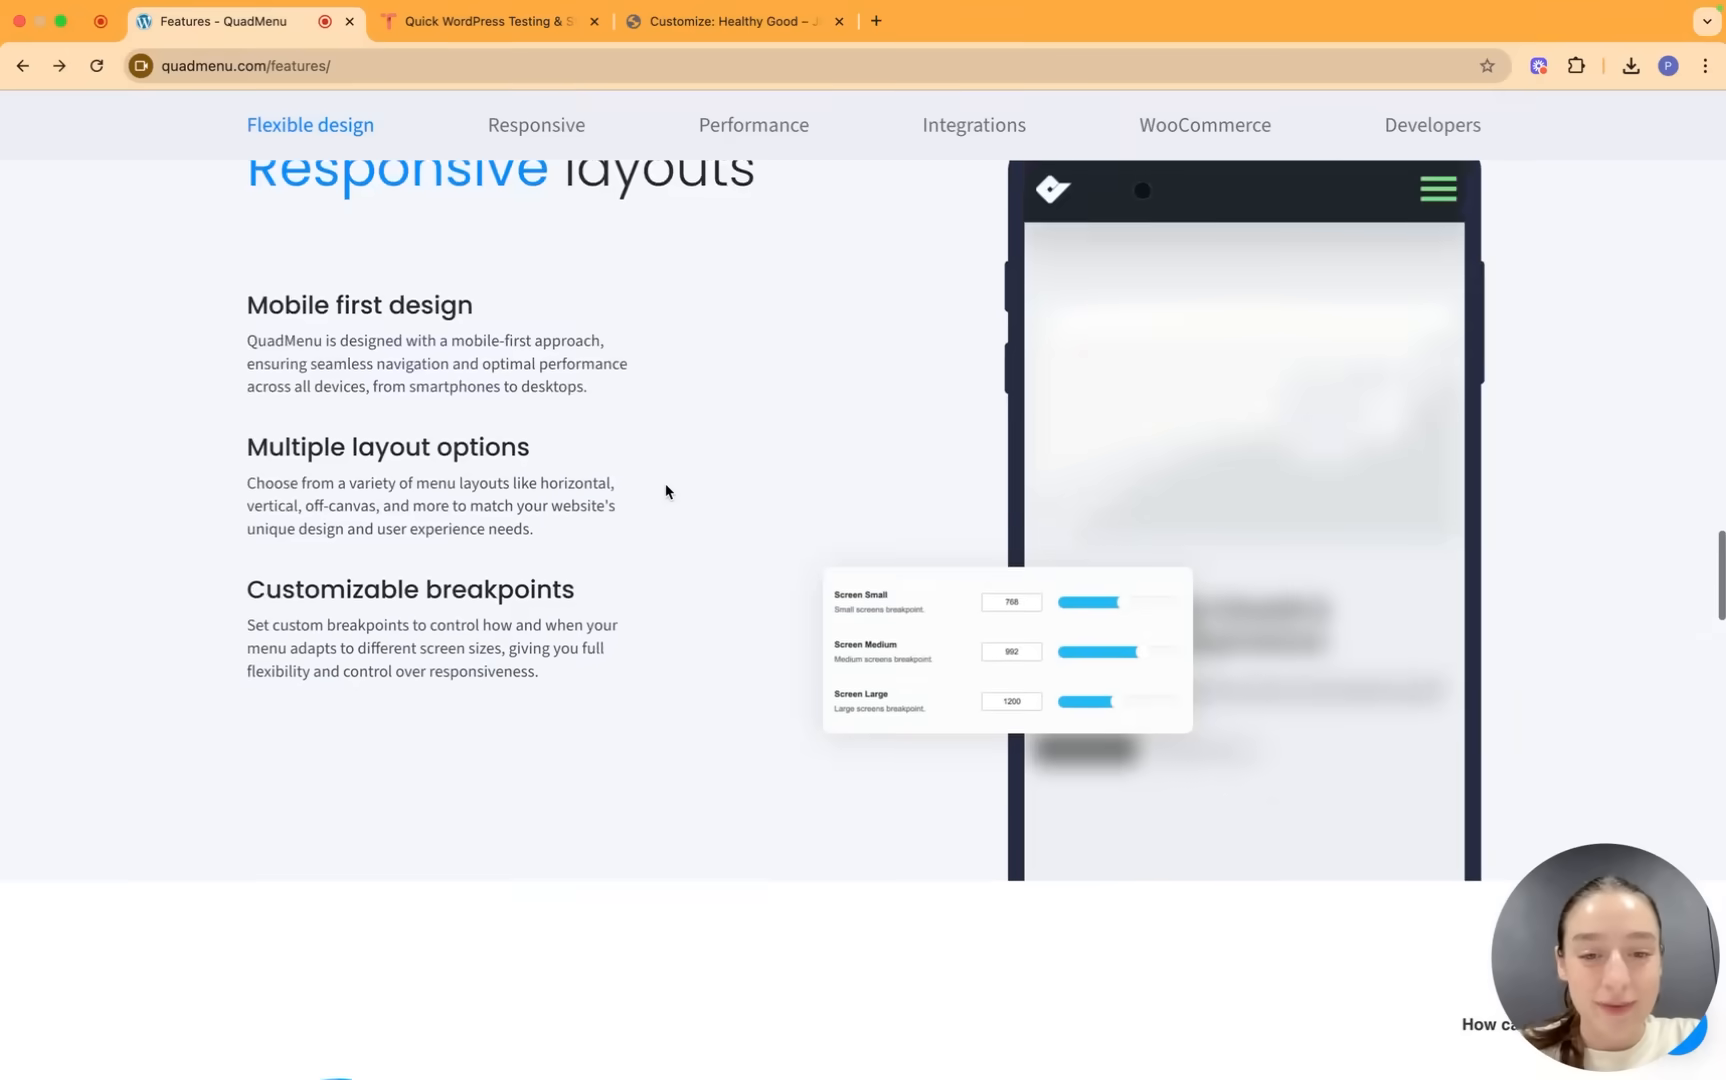
scroll(down, 3)
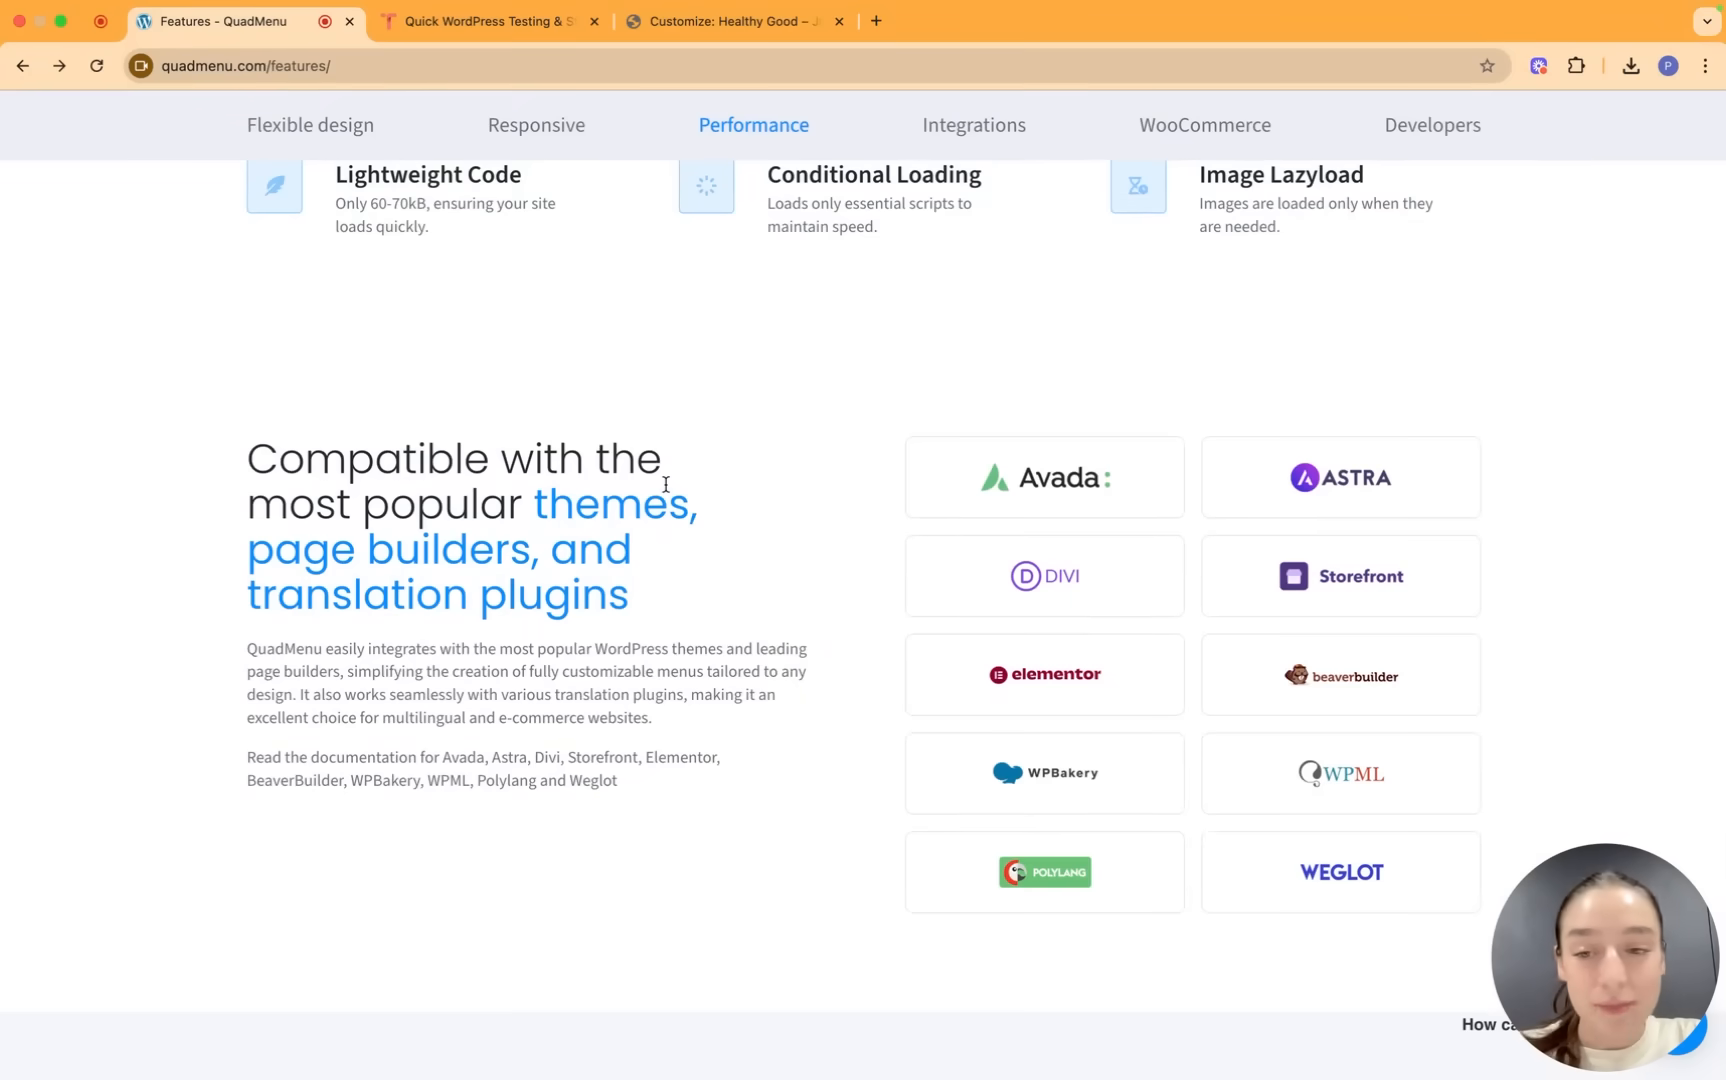
mouse_move(734, 504)
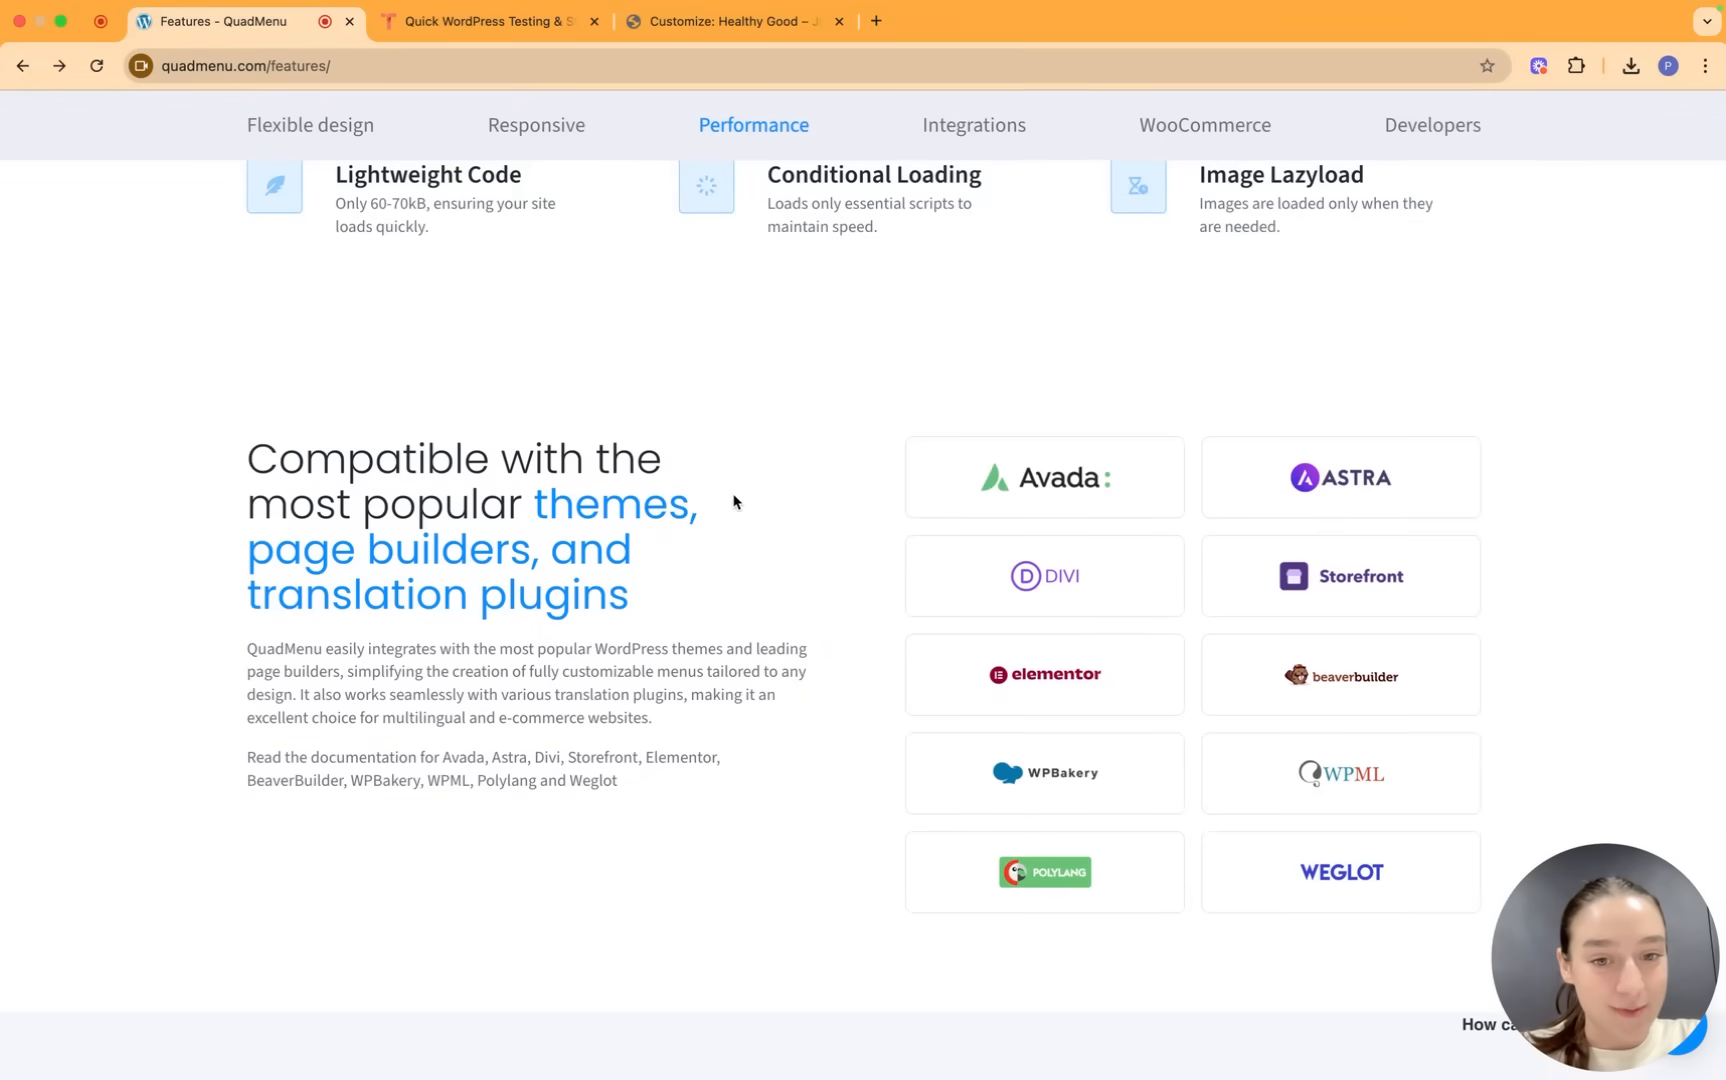
scroll(down, 3)
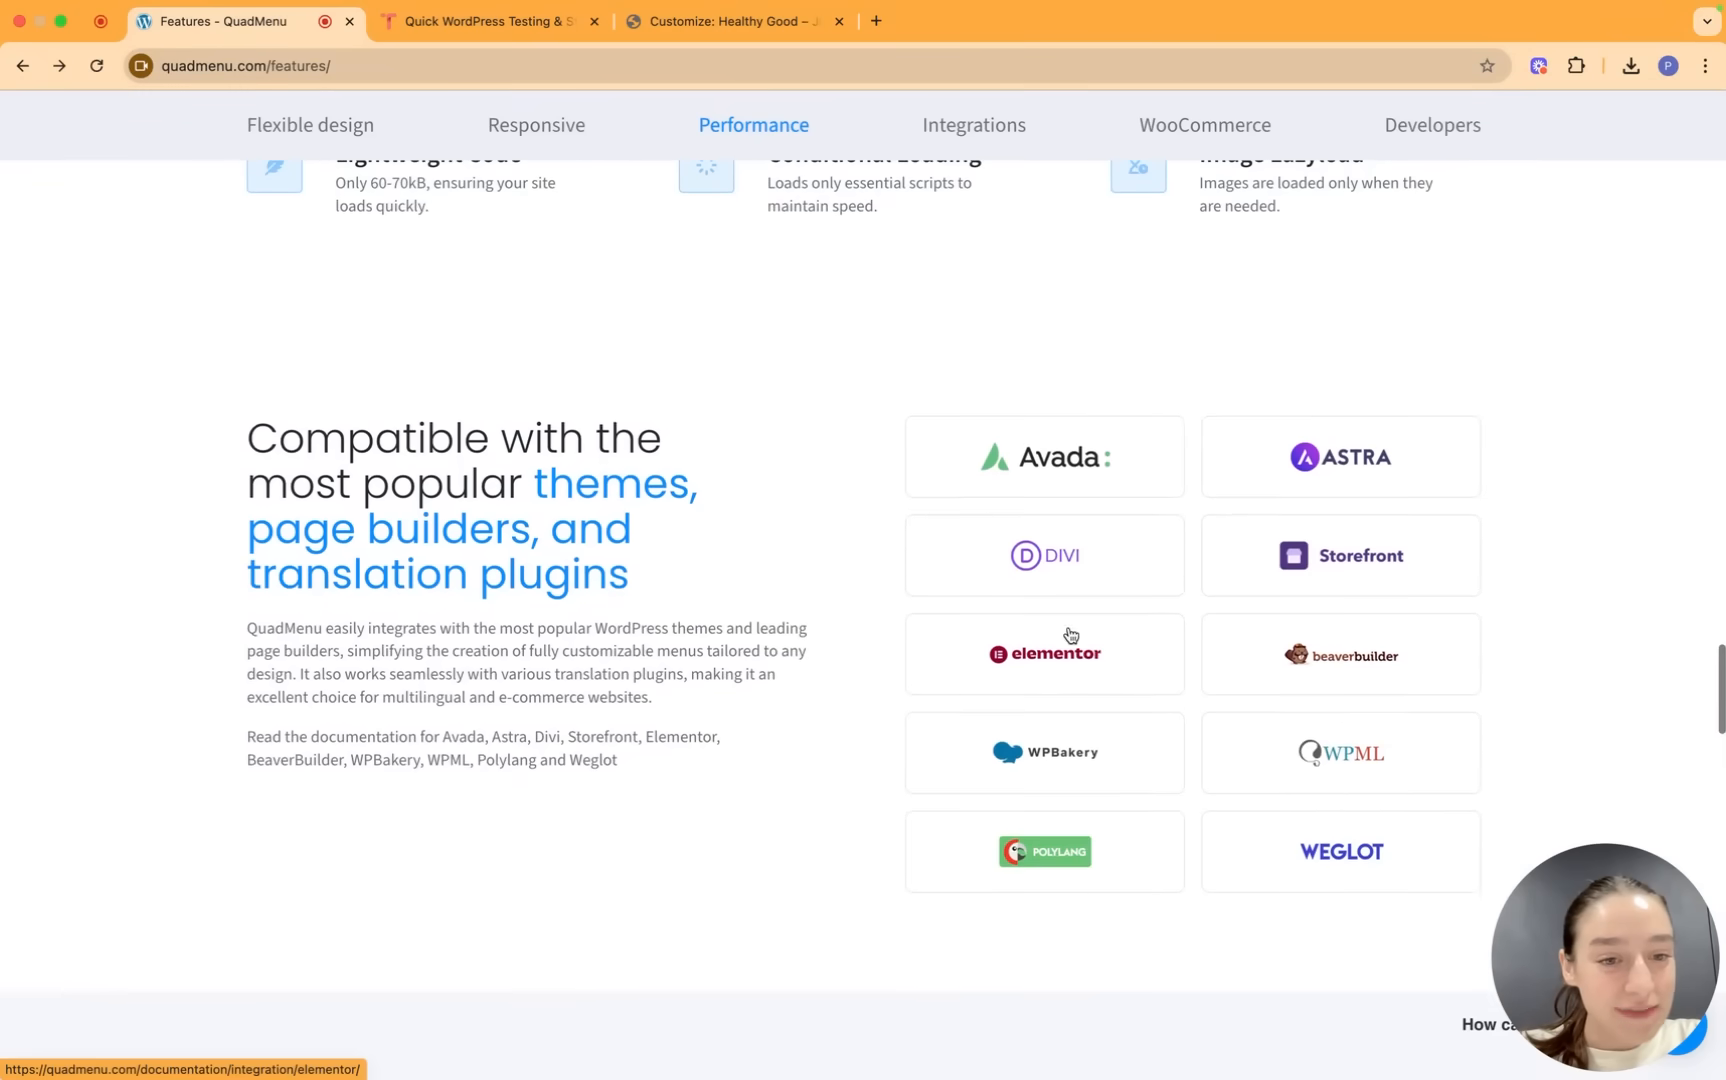
scroll(down, 3)
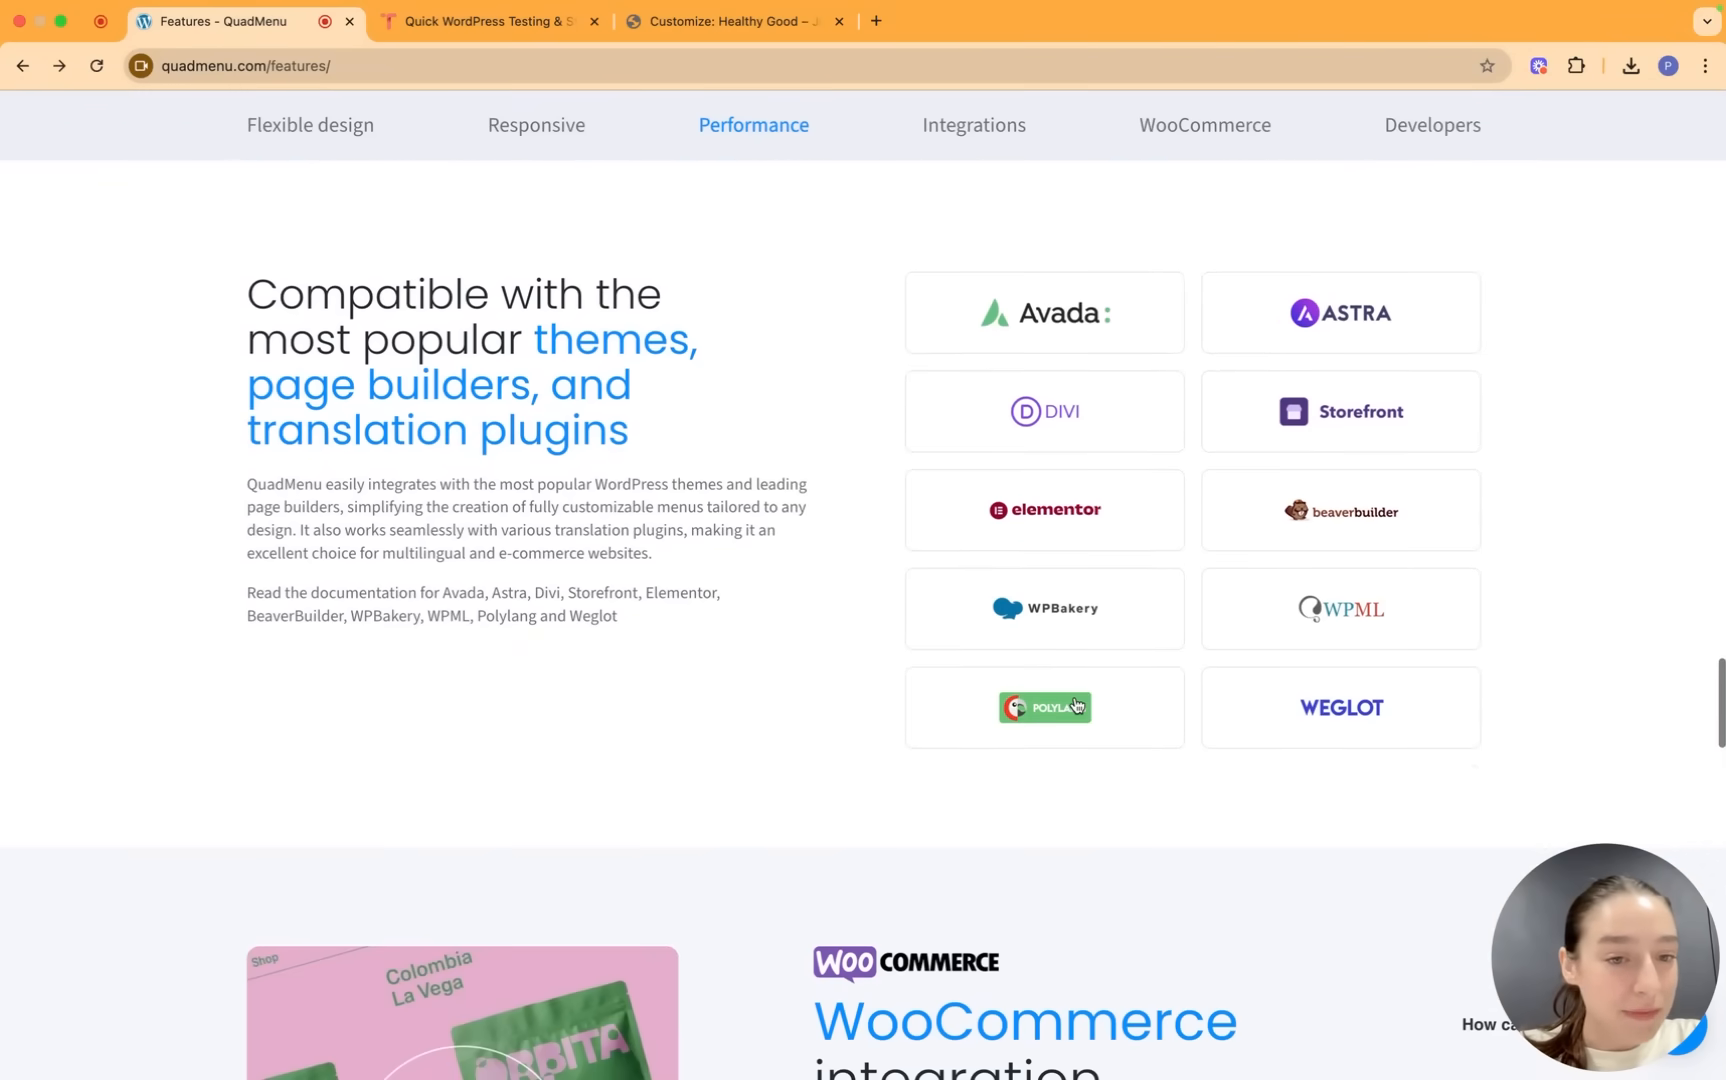
scroll(down, 3)
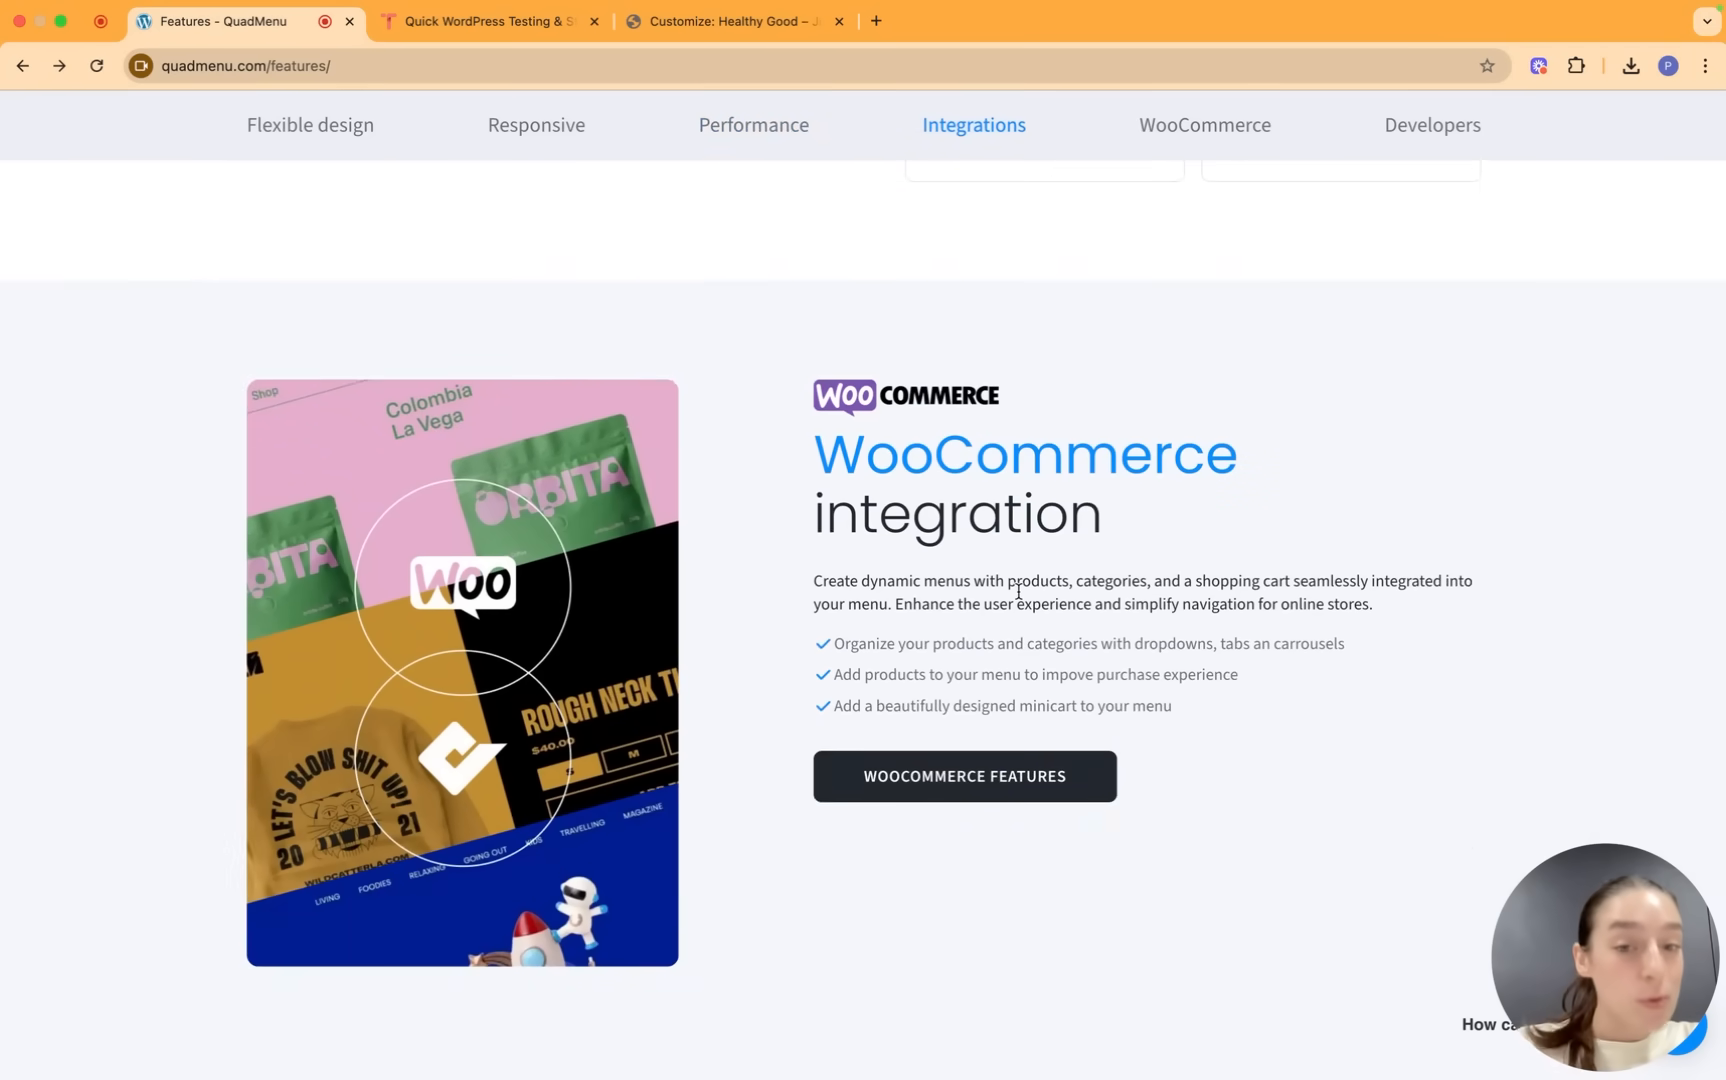
scroll(up, 3)
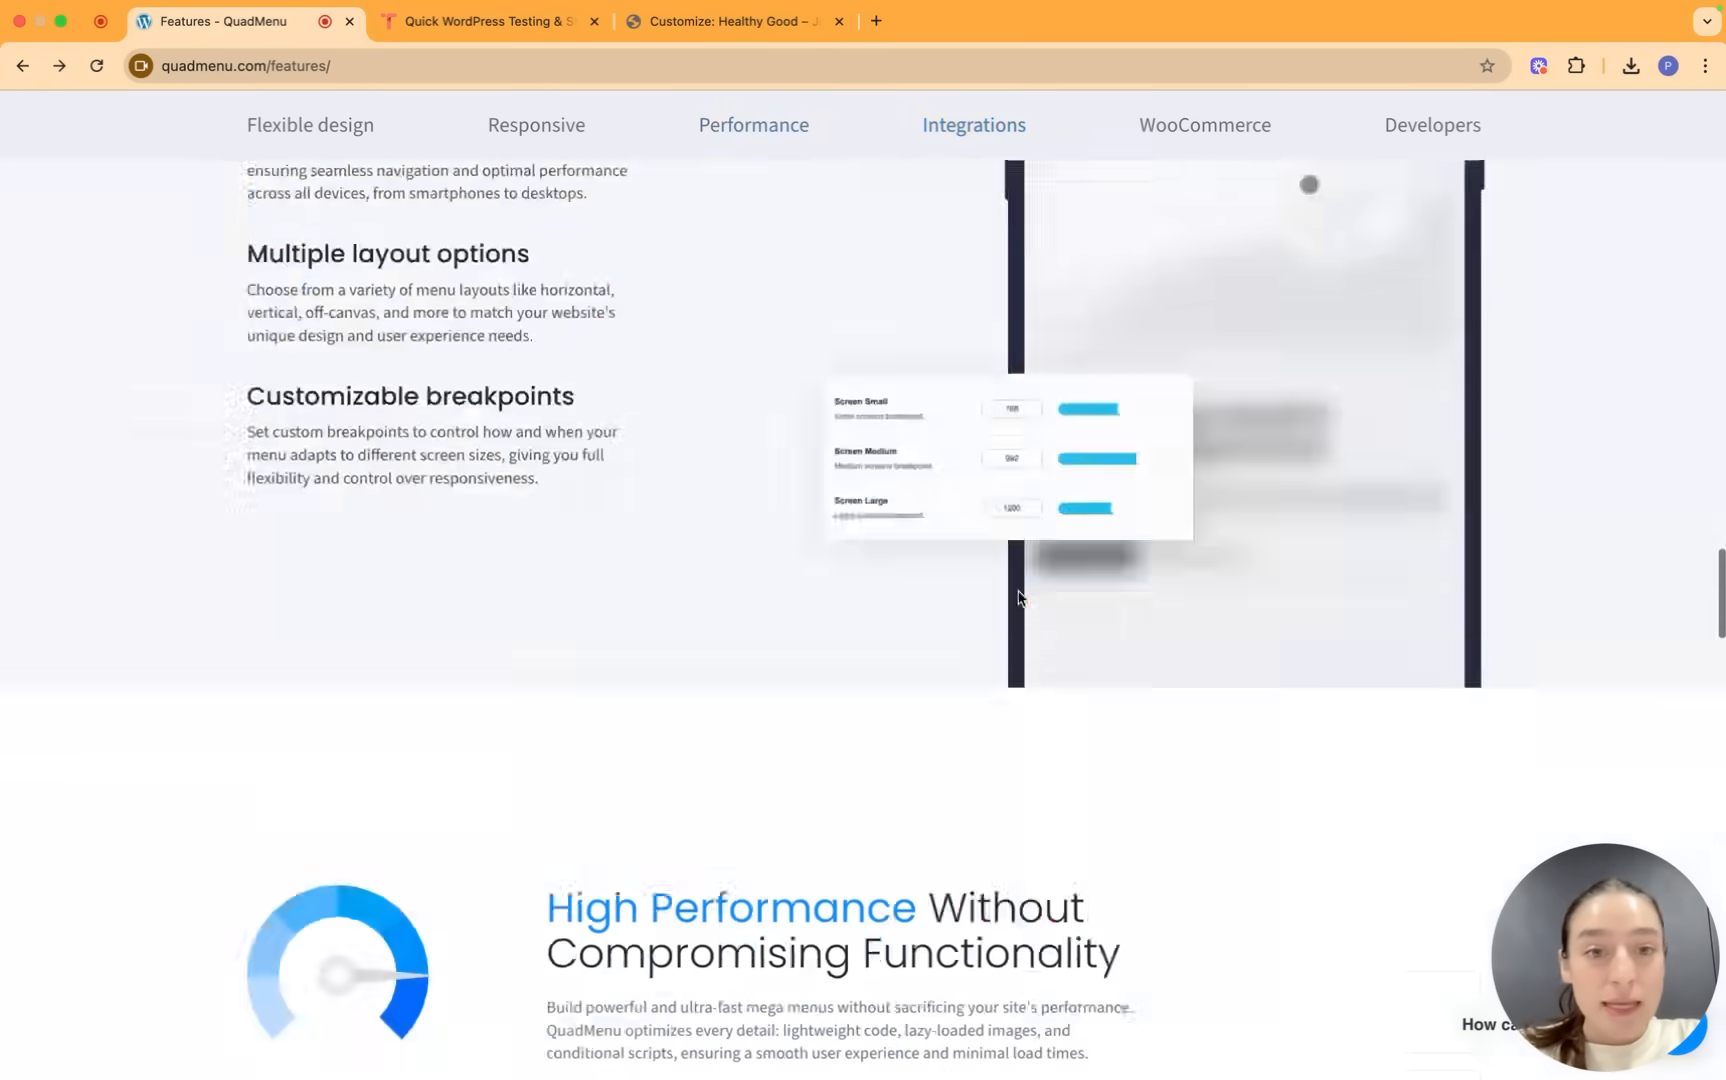
scroll(up, 3)
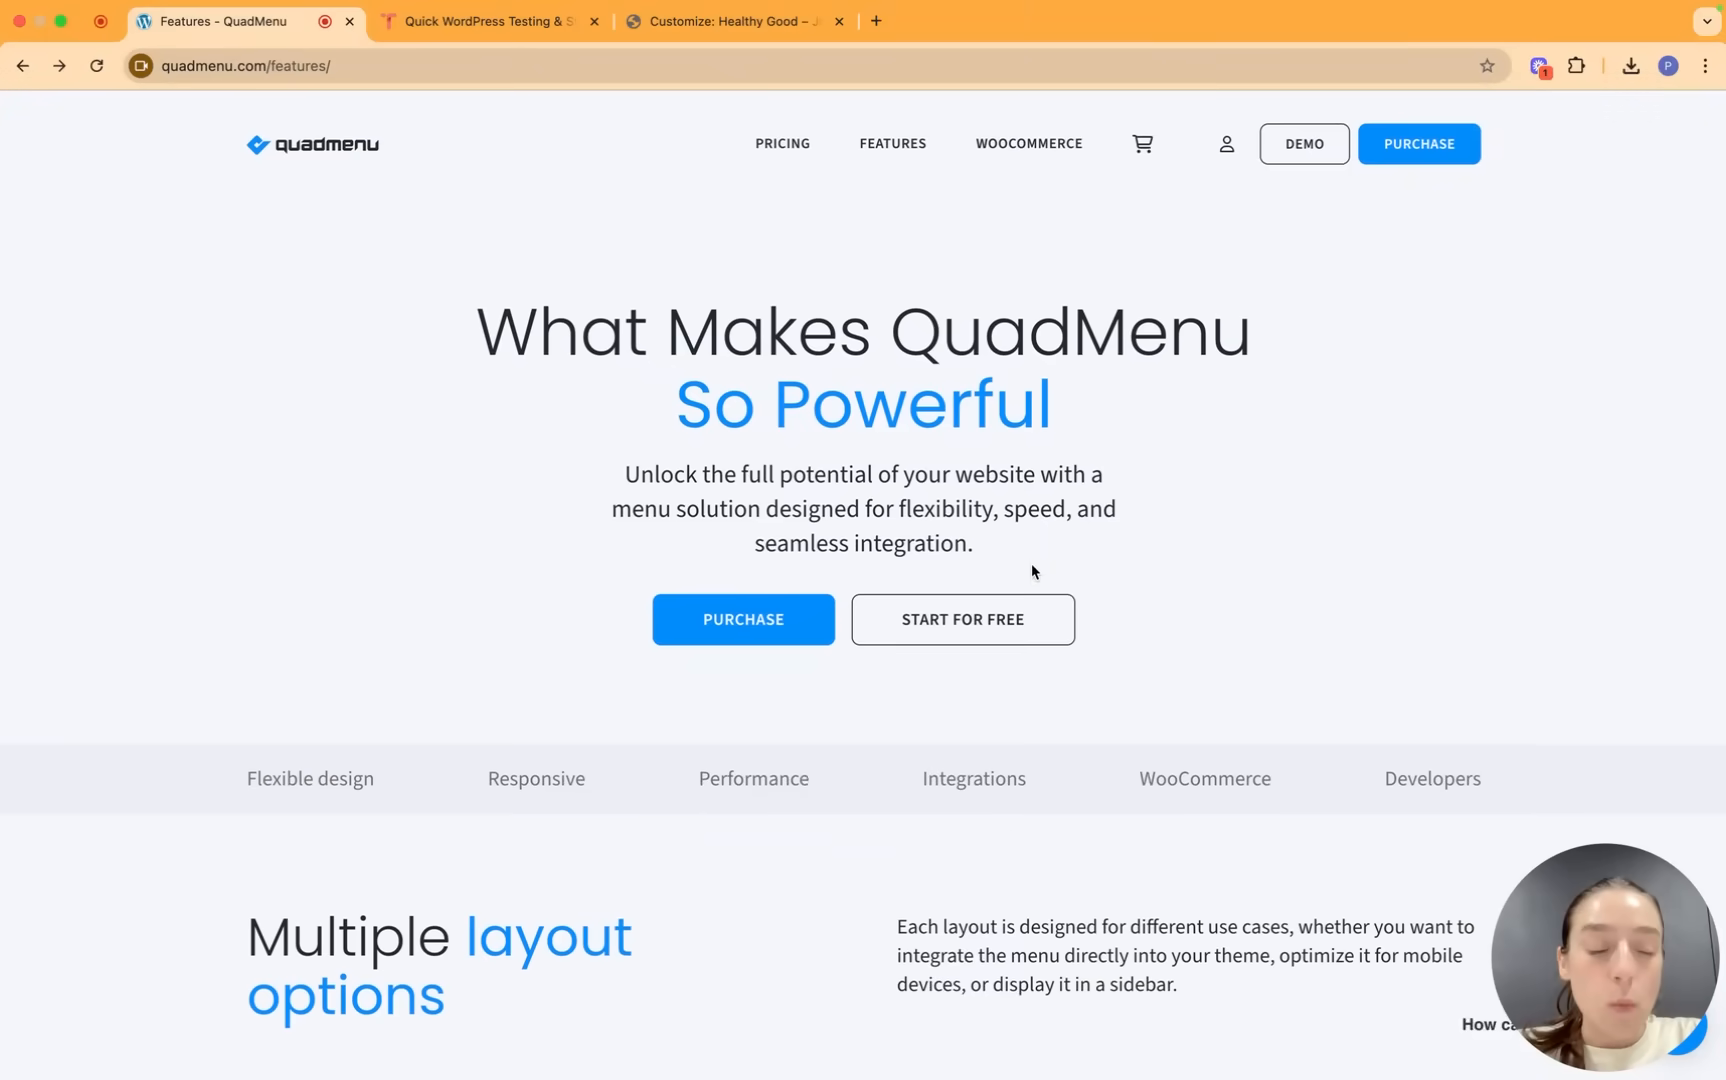
mouse_move(1236, 252)
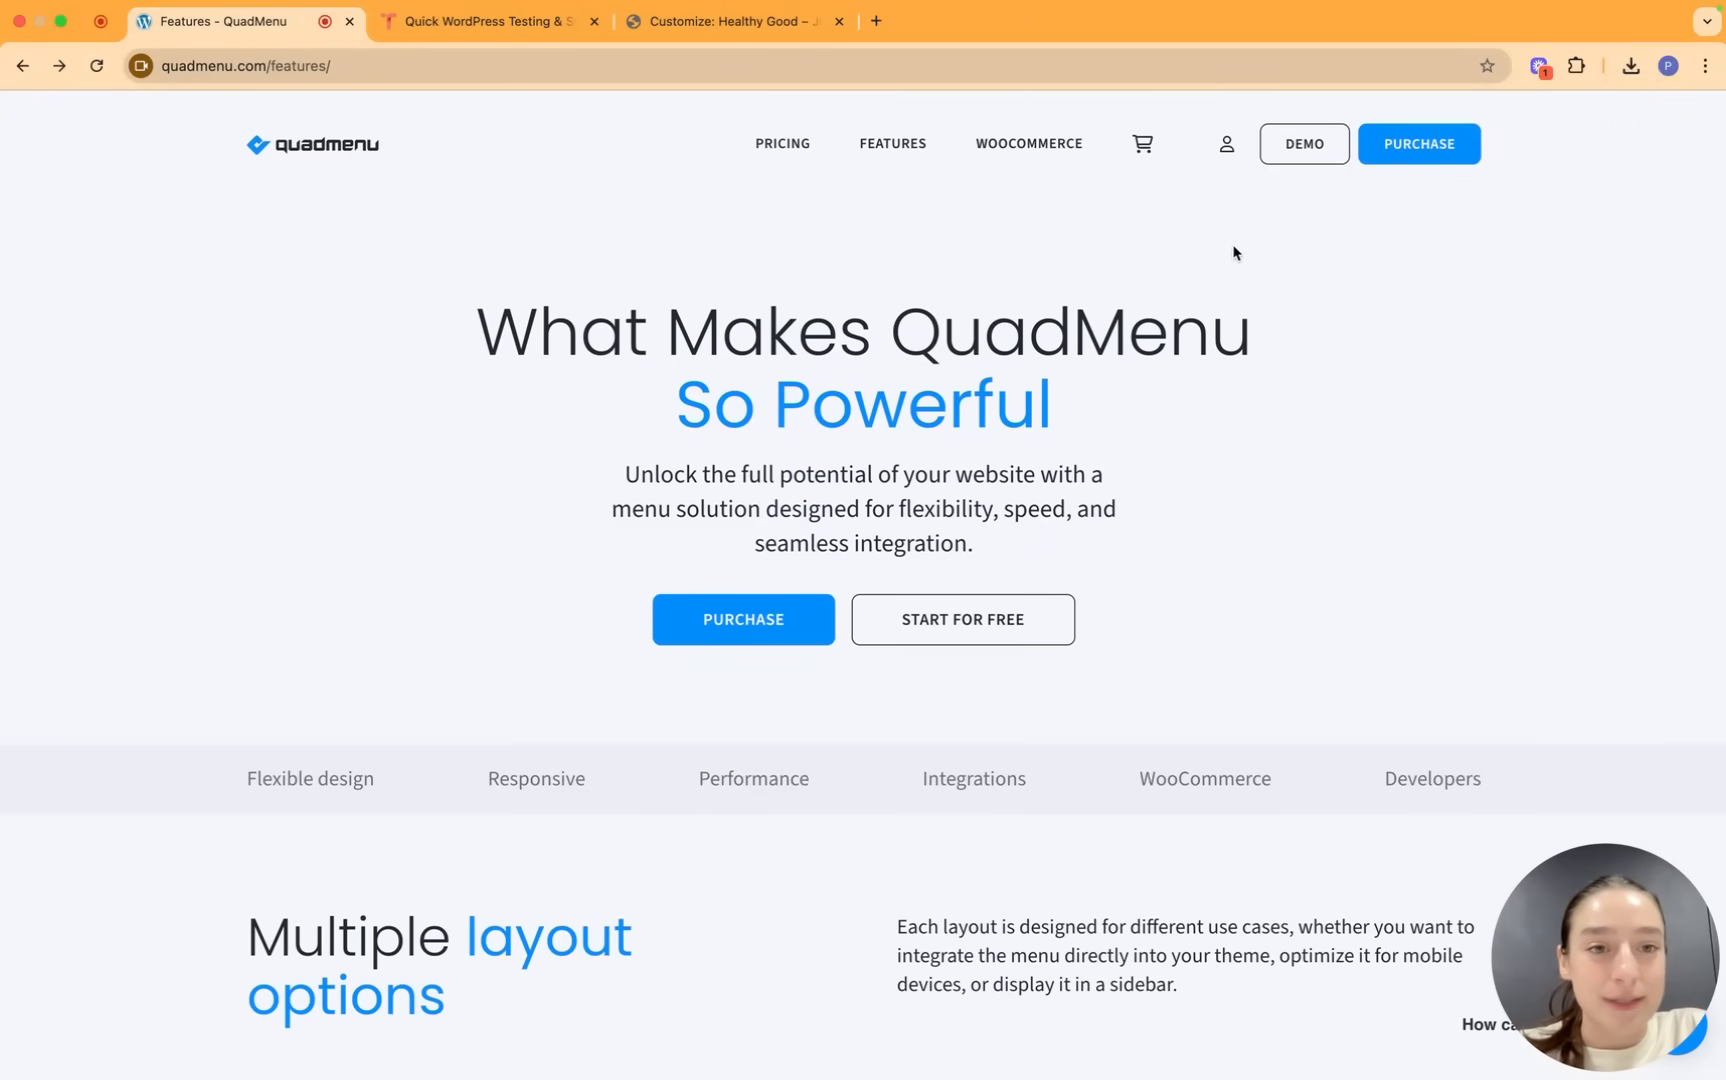
Preview the corporate demo's Mega menu and carousel dropdowns, then reach the theme-specific demos and QR code section.
click(1304, 144)
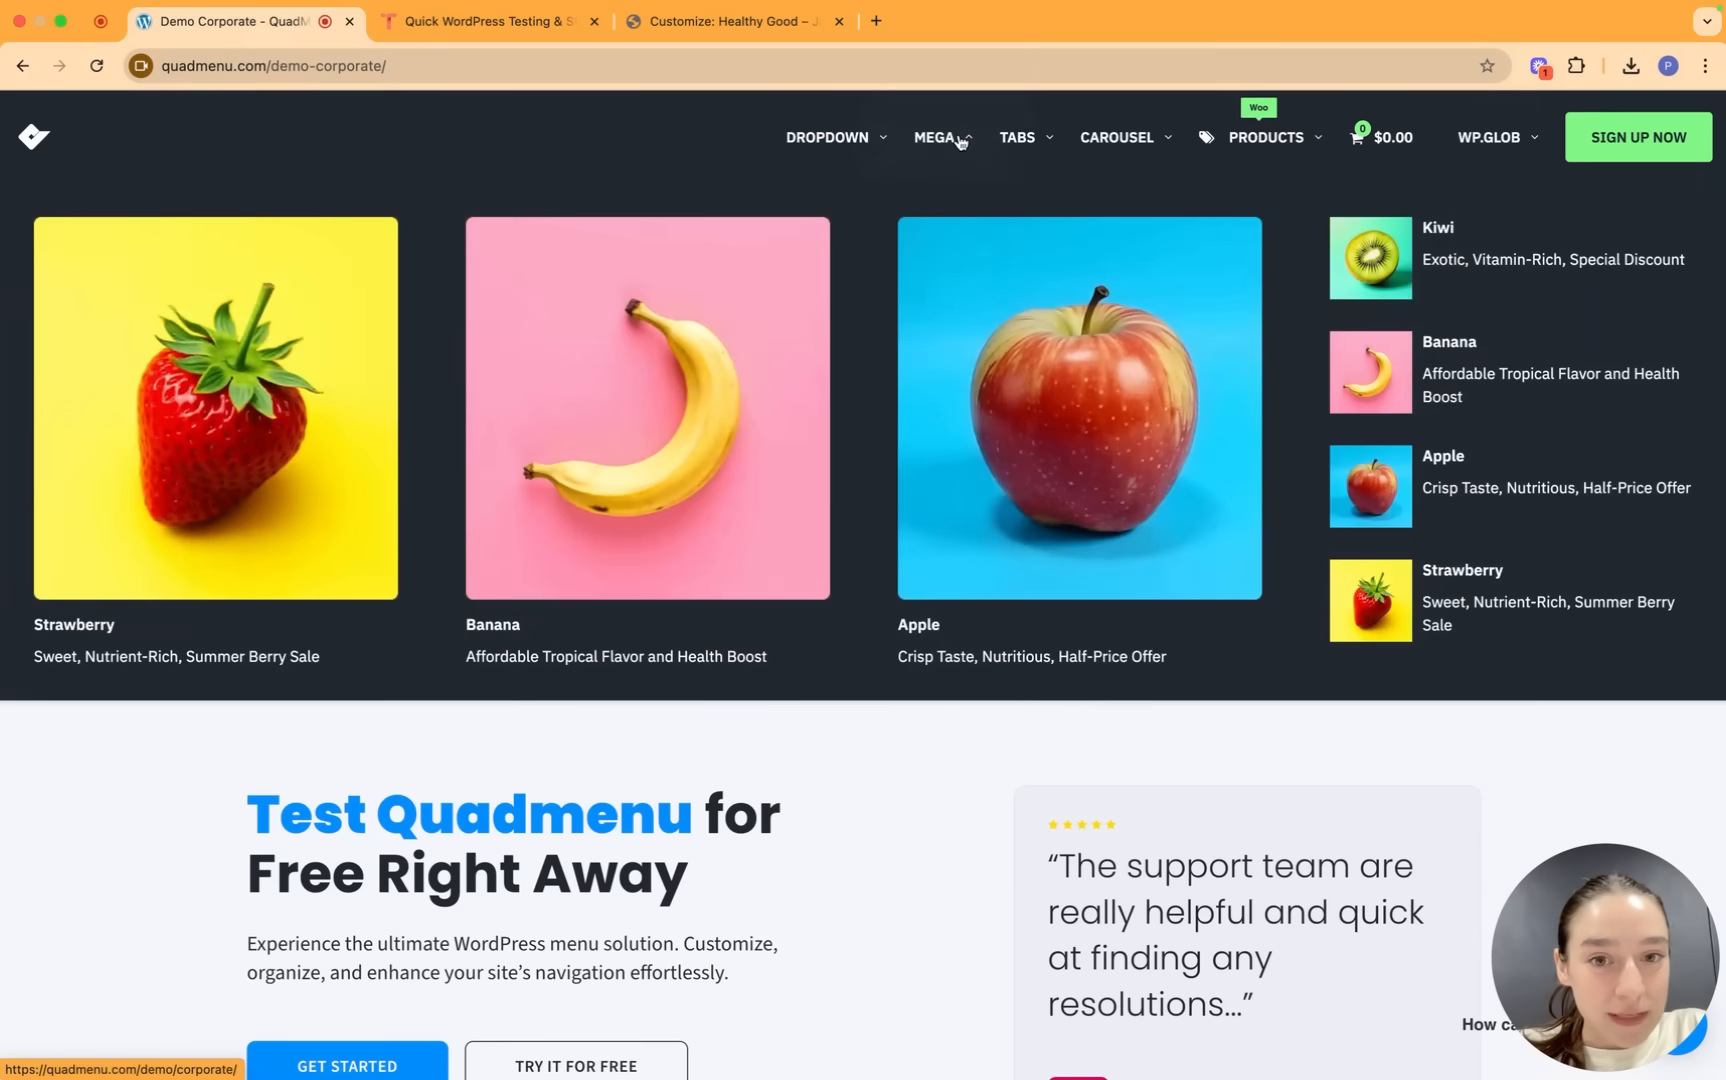
click(1022, 138)
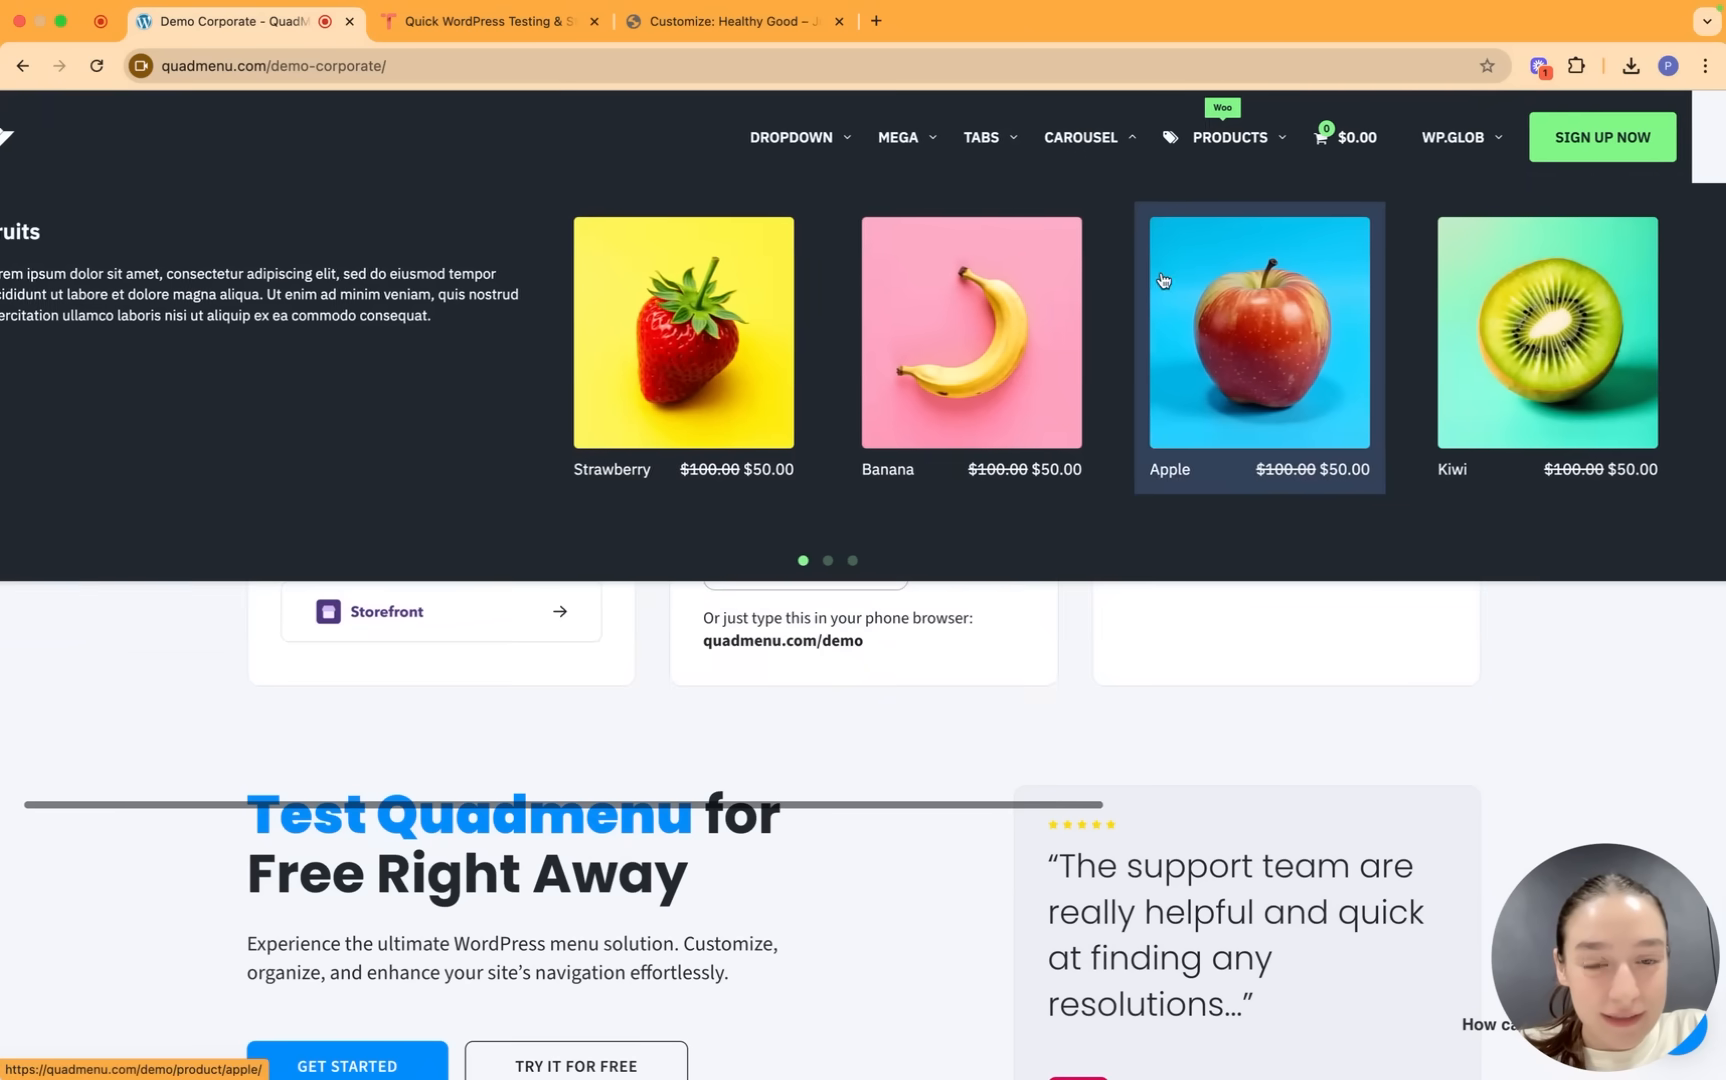
click(1382, 136)
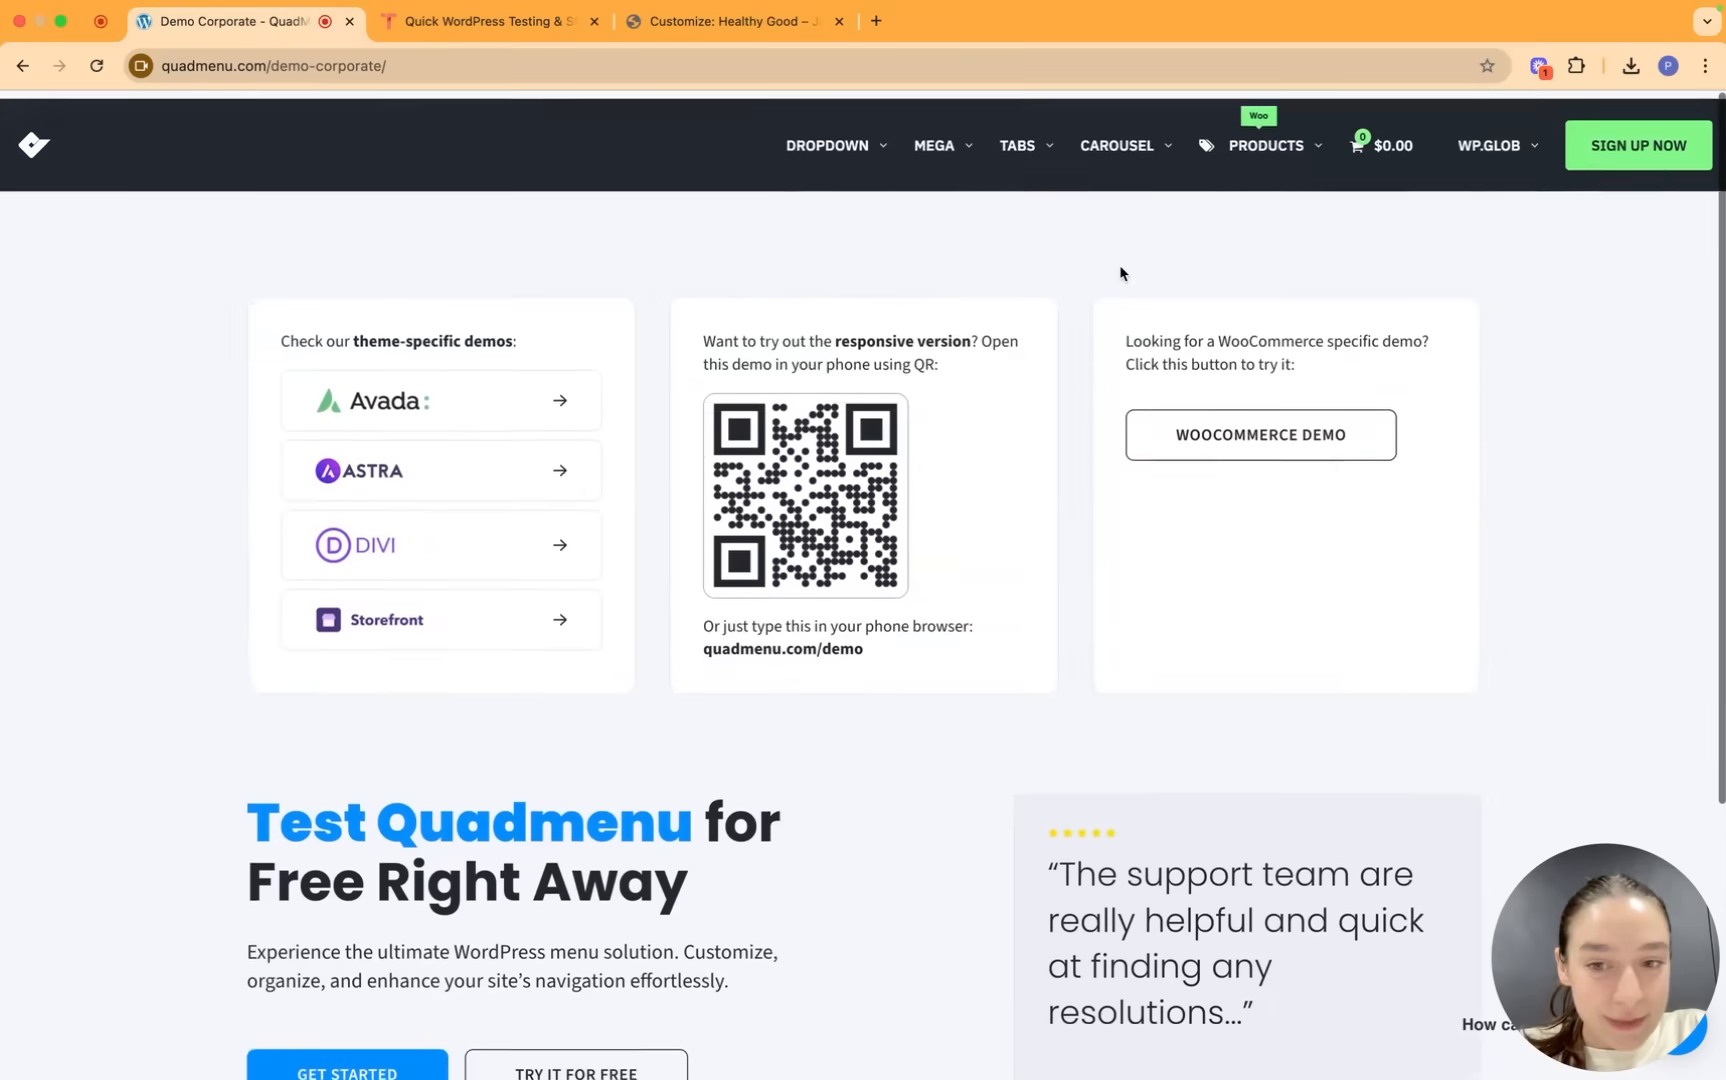
scroll(down, 3)
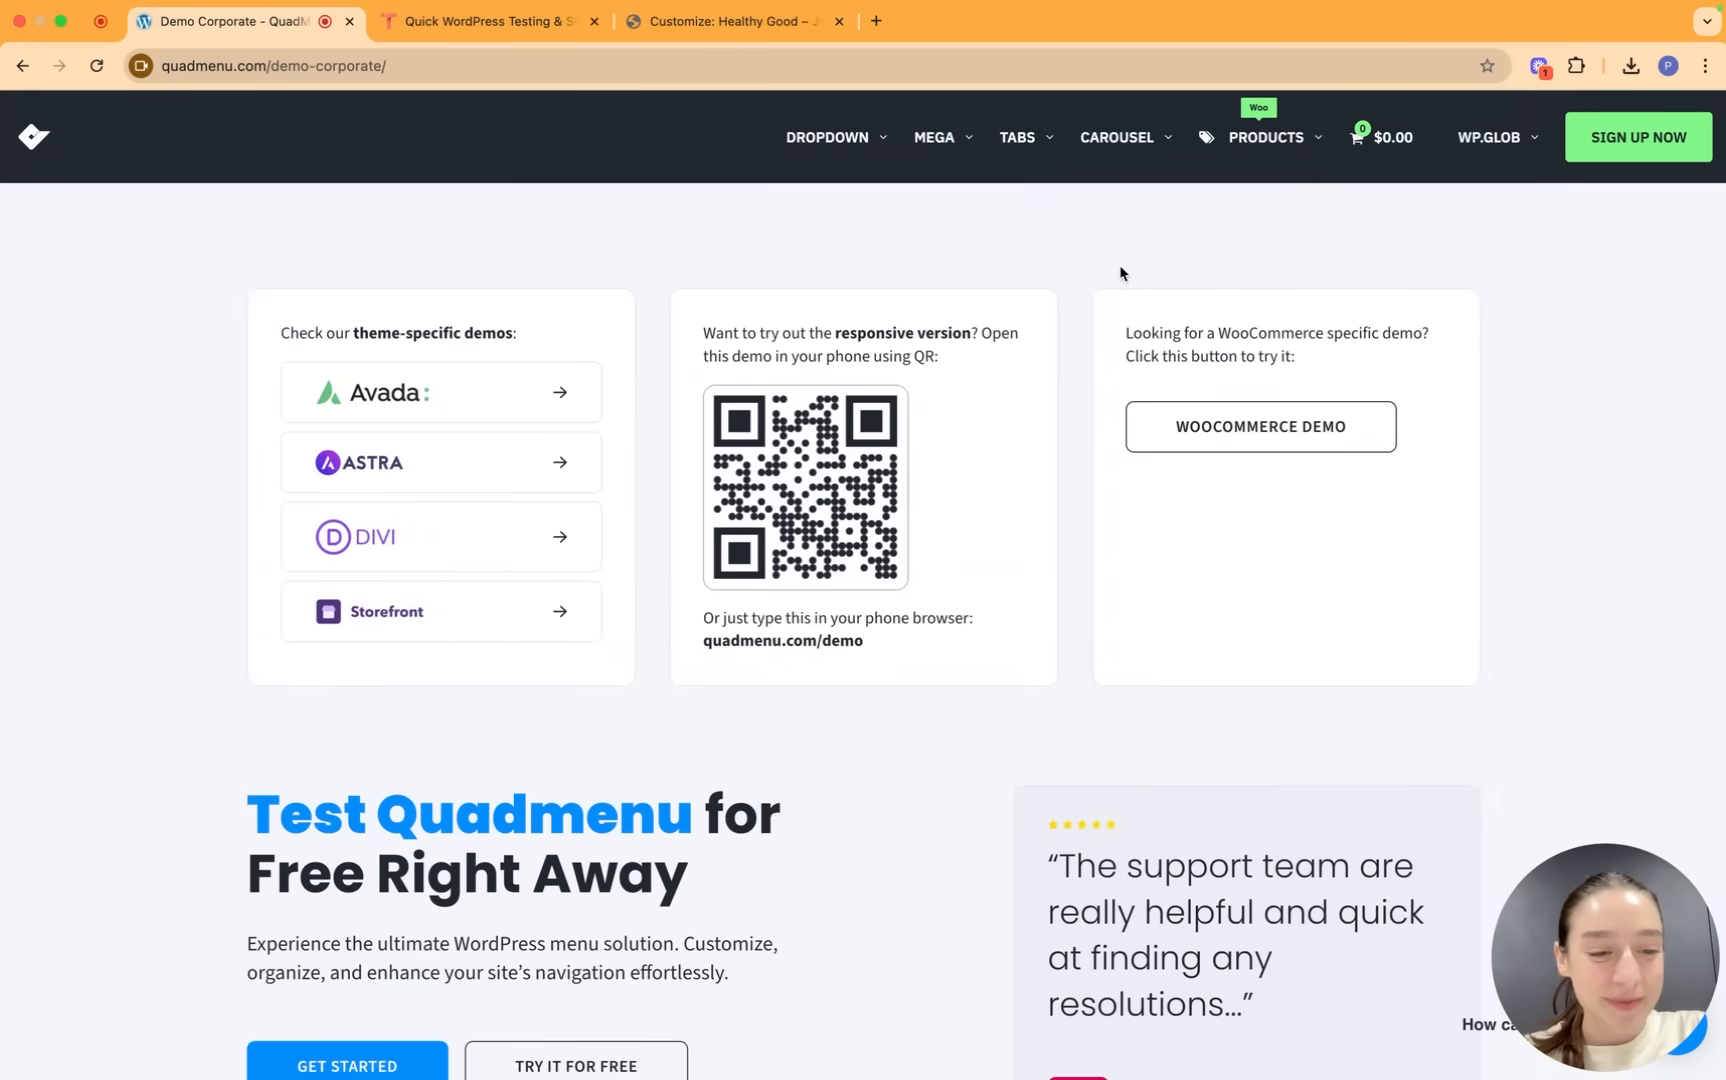
Show QuadMenu Options > Configuration in WordPress admin with viewport, stylesheet, widgets and icon settings.
click(732, 20)
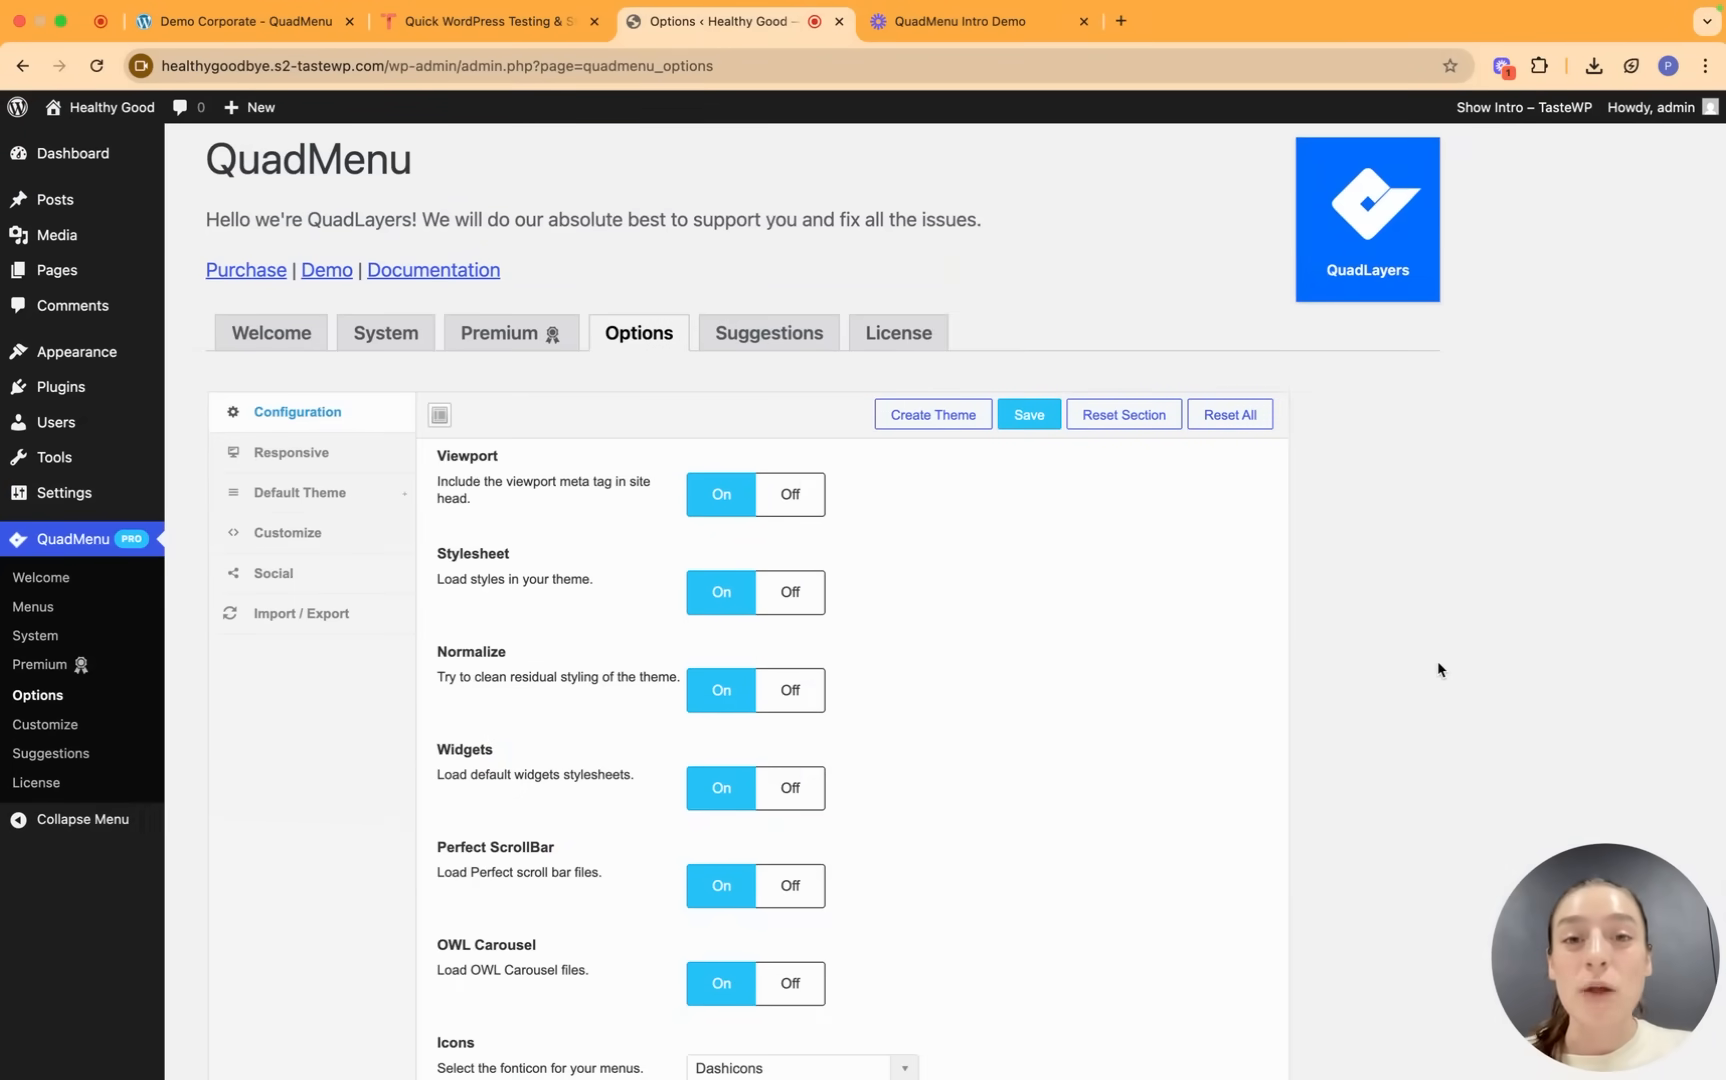
mouse_move(1416, 702)
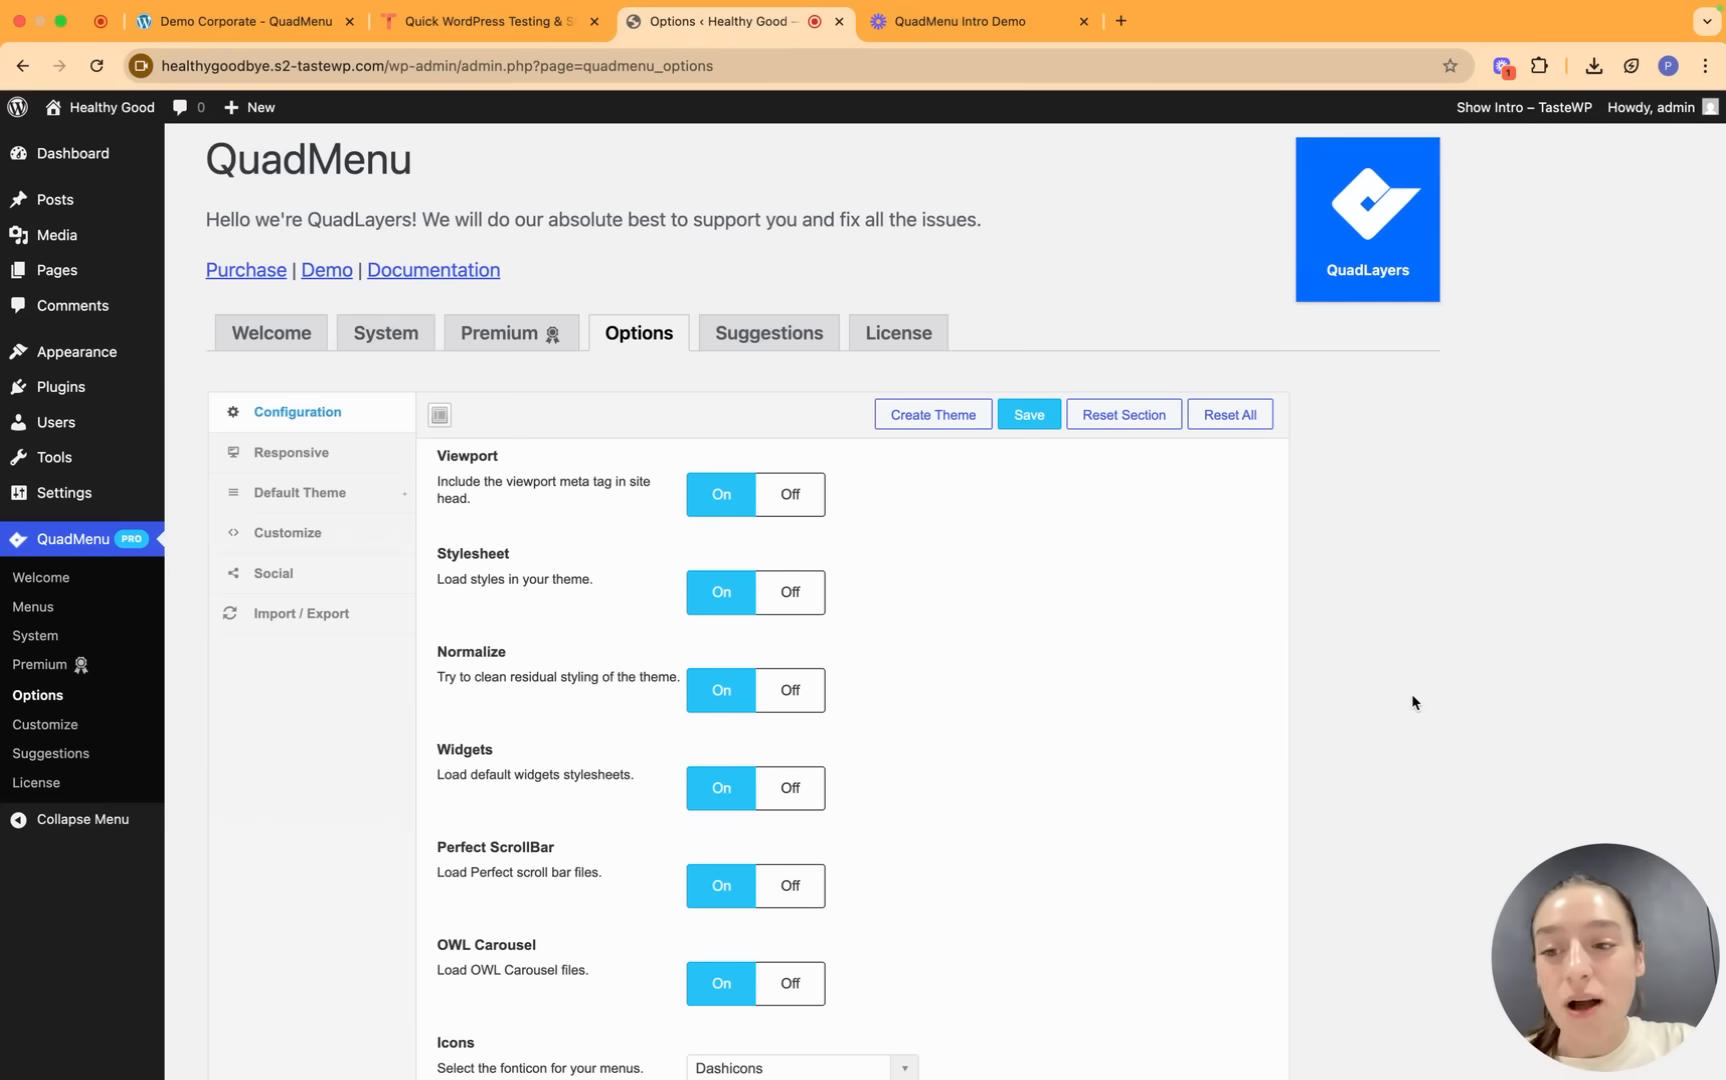
mouse_move(324, 700)
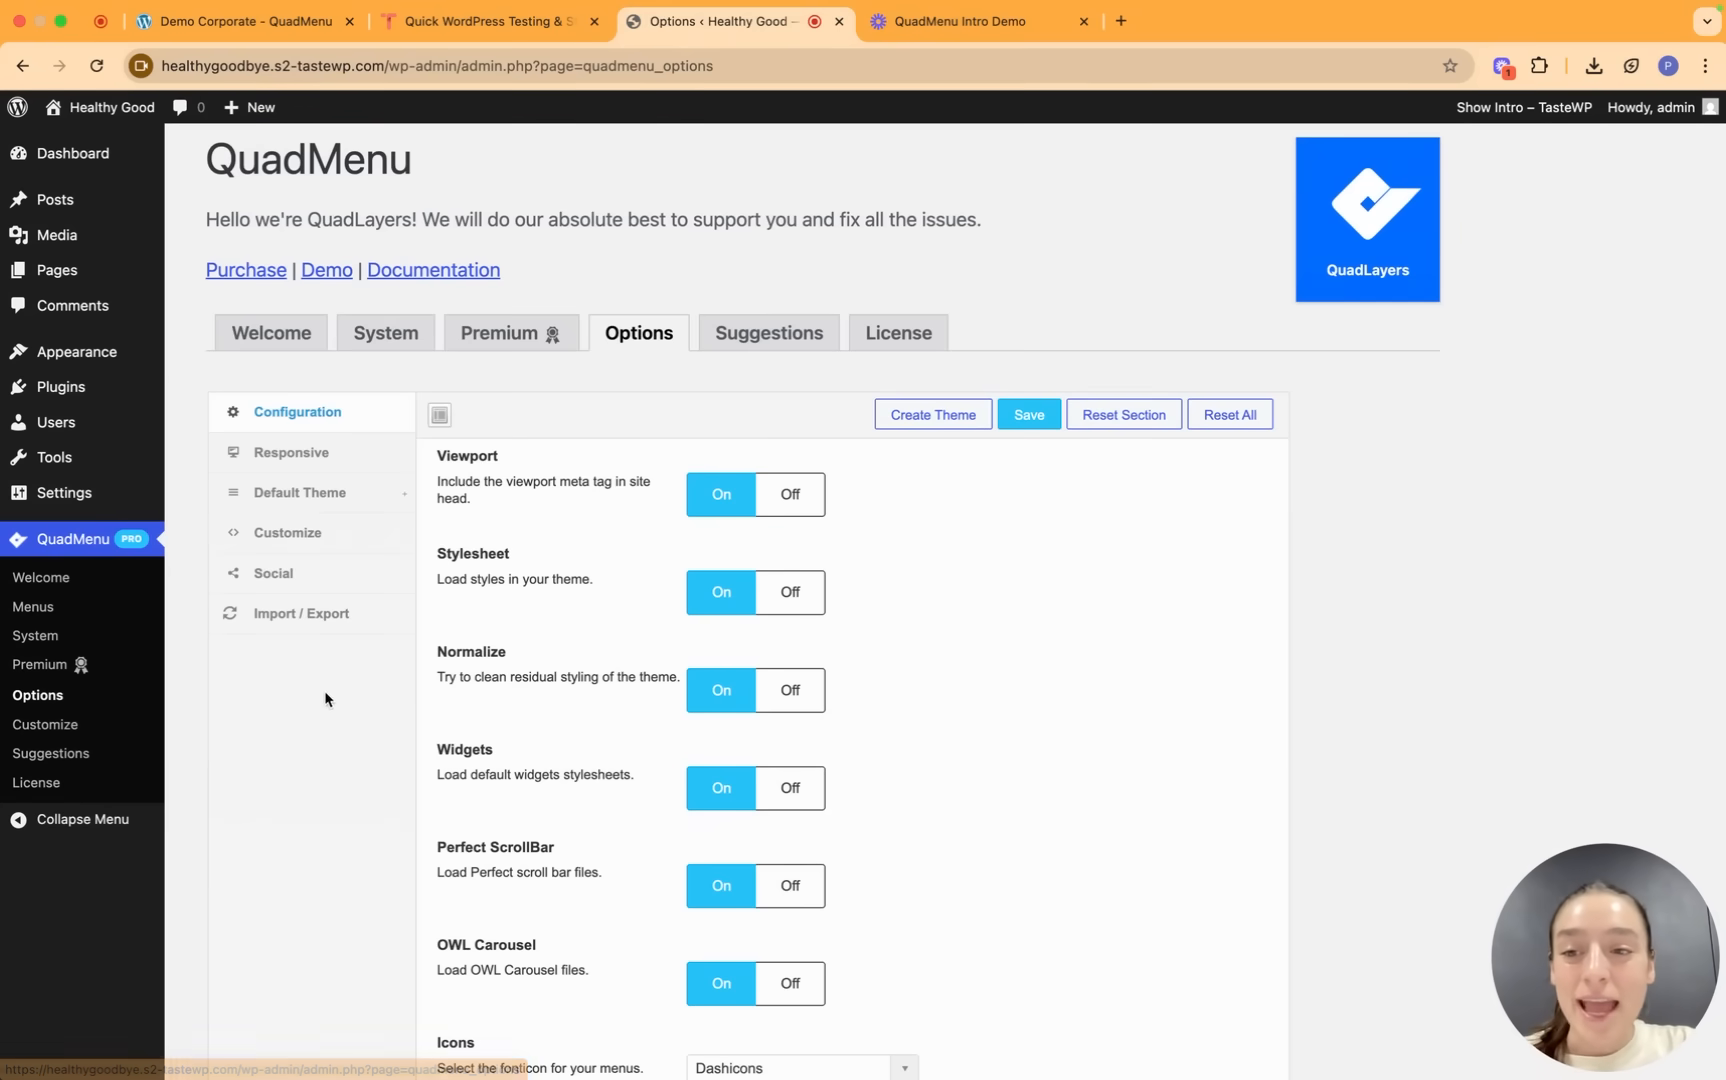
mouse_move(344, 400)
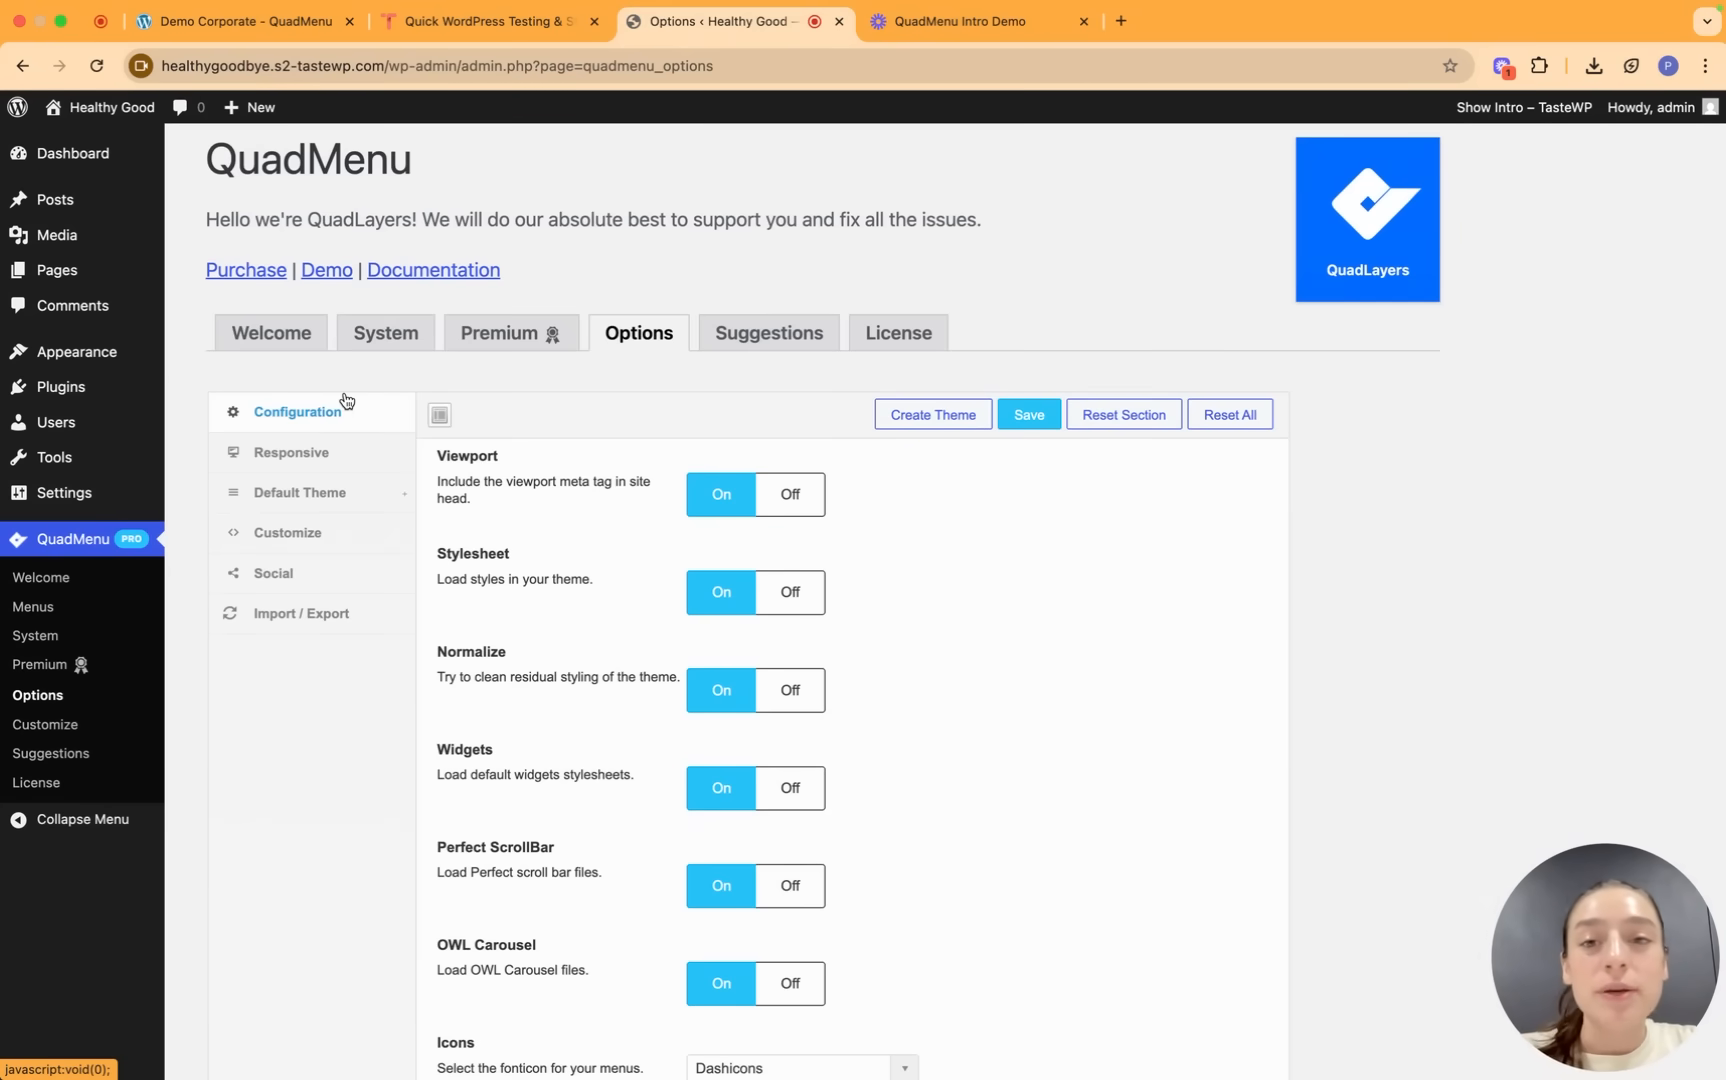
mouse_move(548, 468)
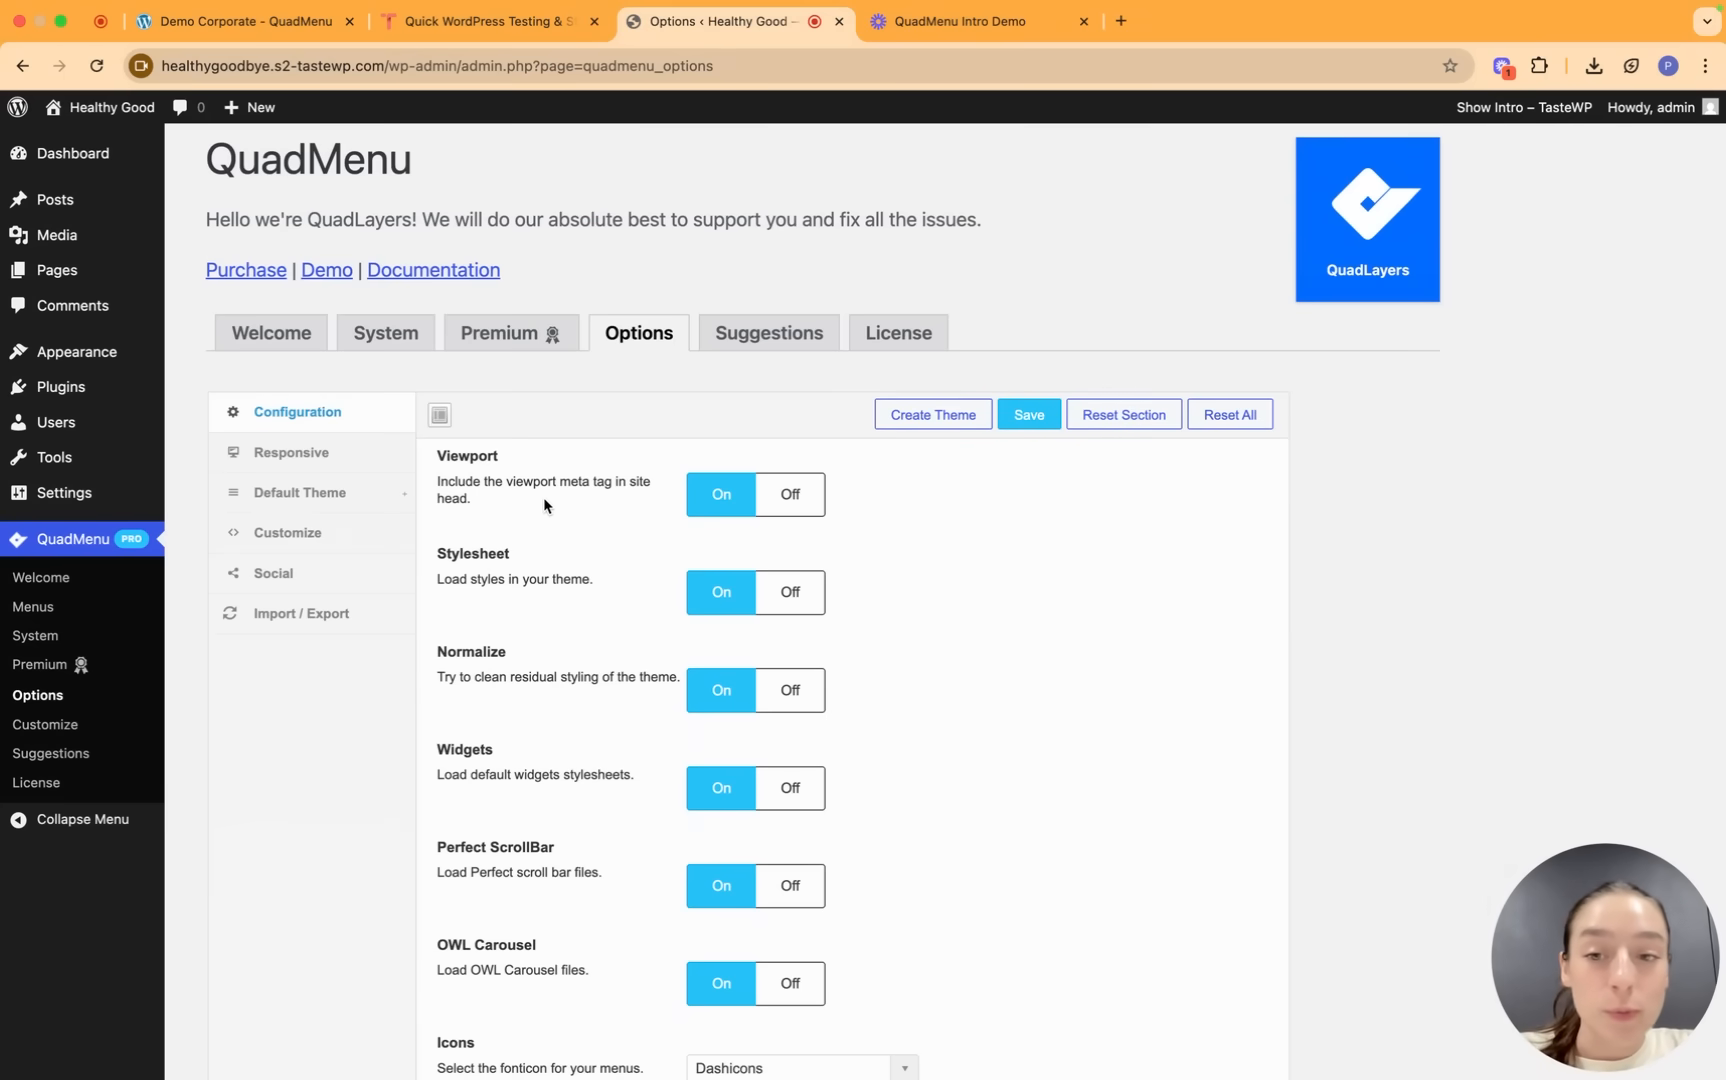
mouse_move(592, 494)
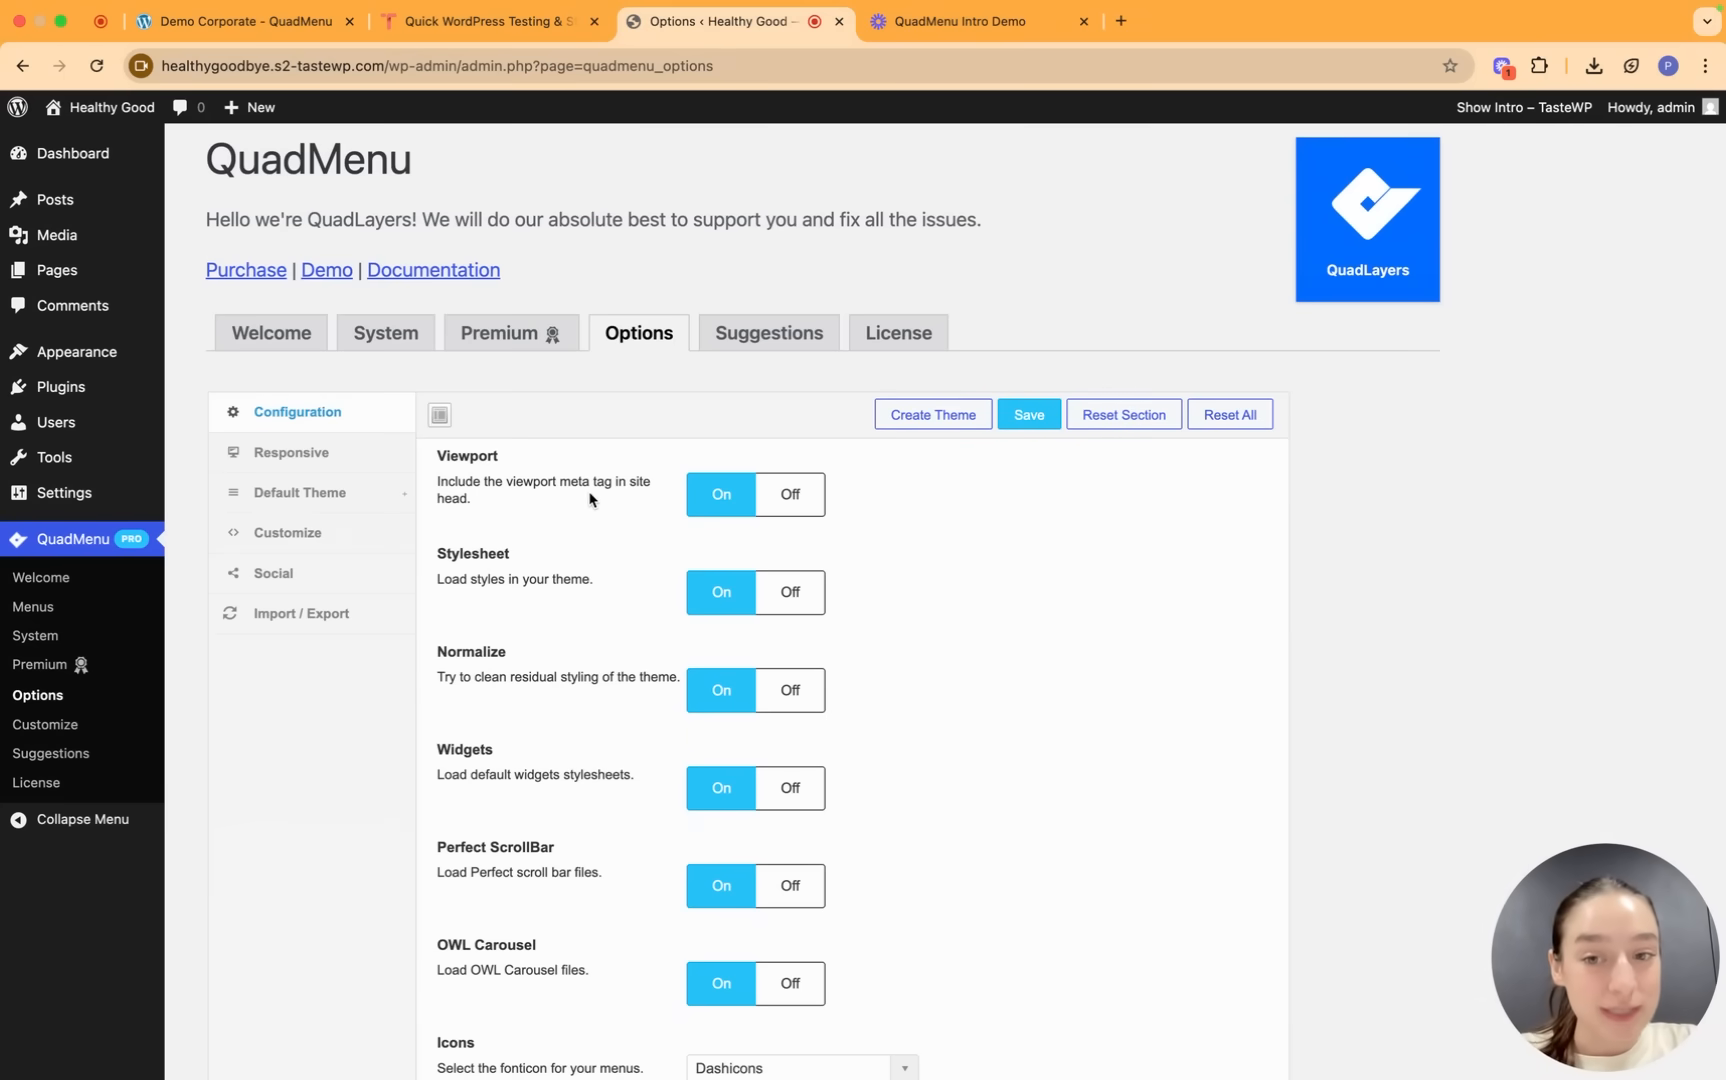
mouse_move(782, 500)
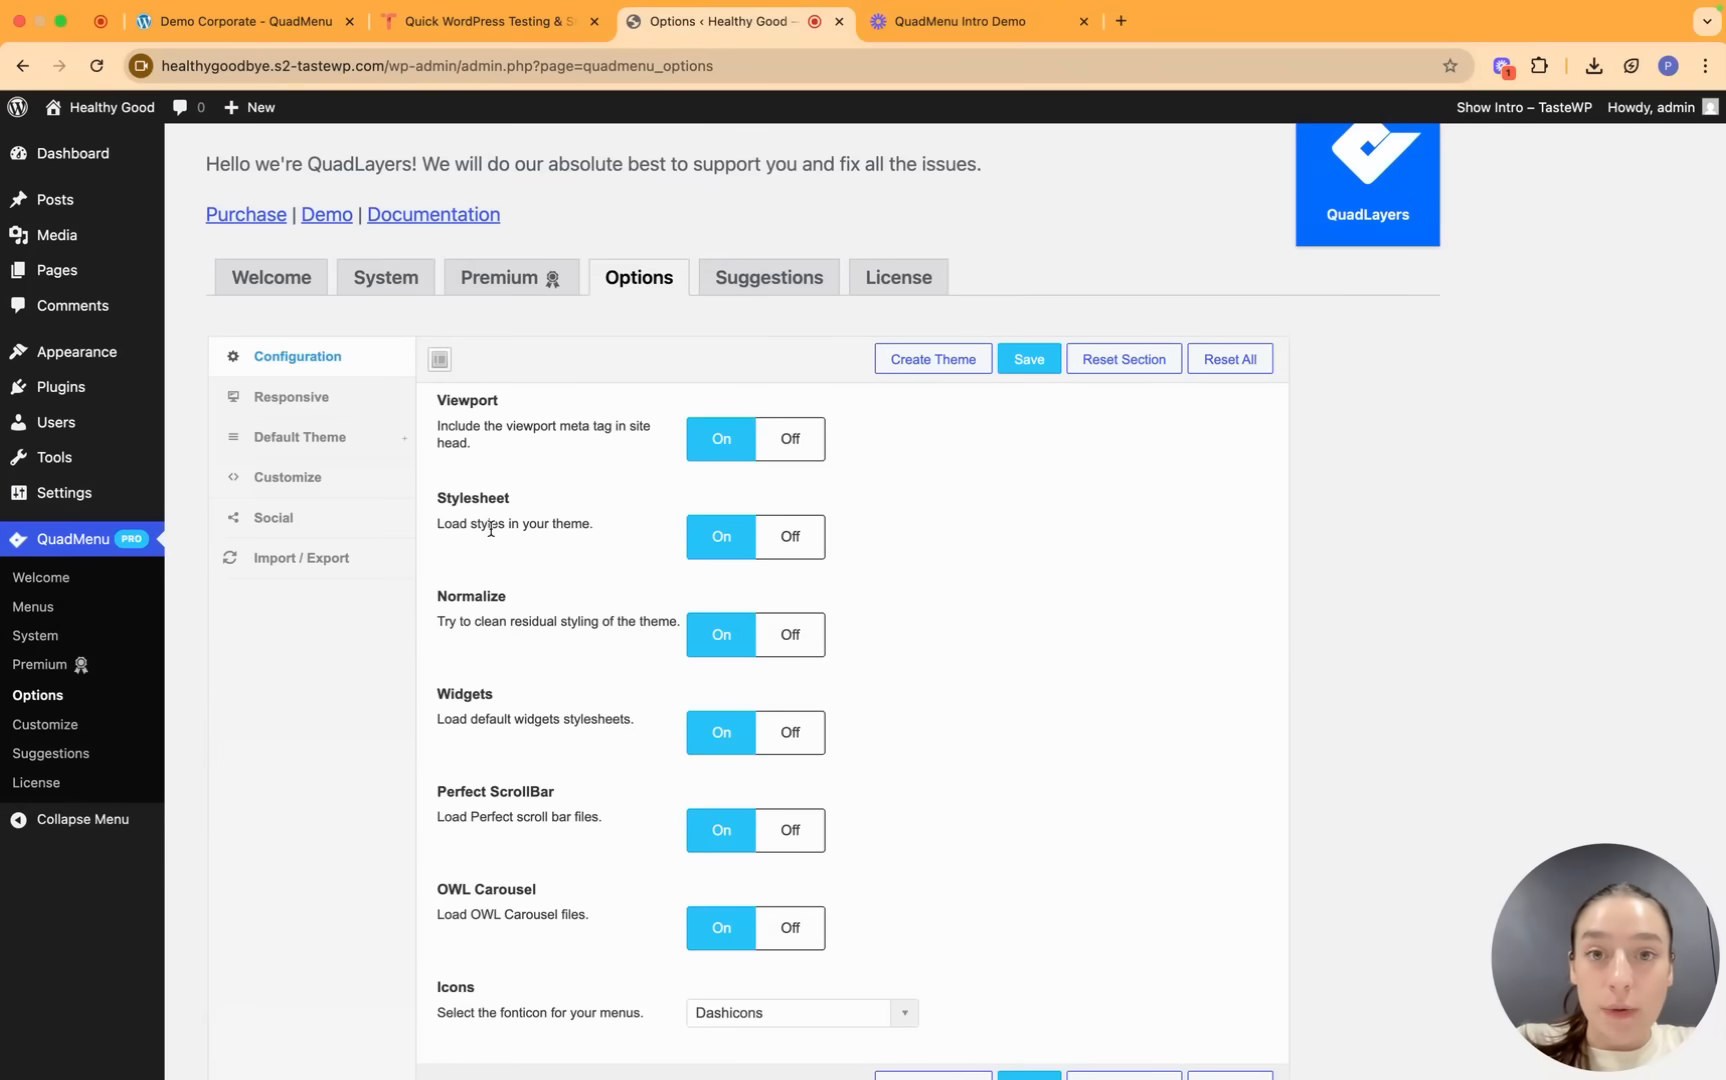
scroll(up, 3)
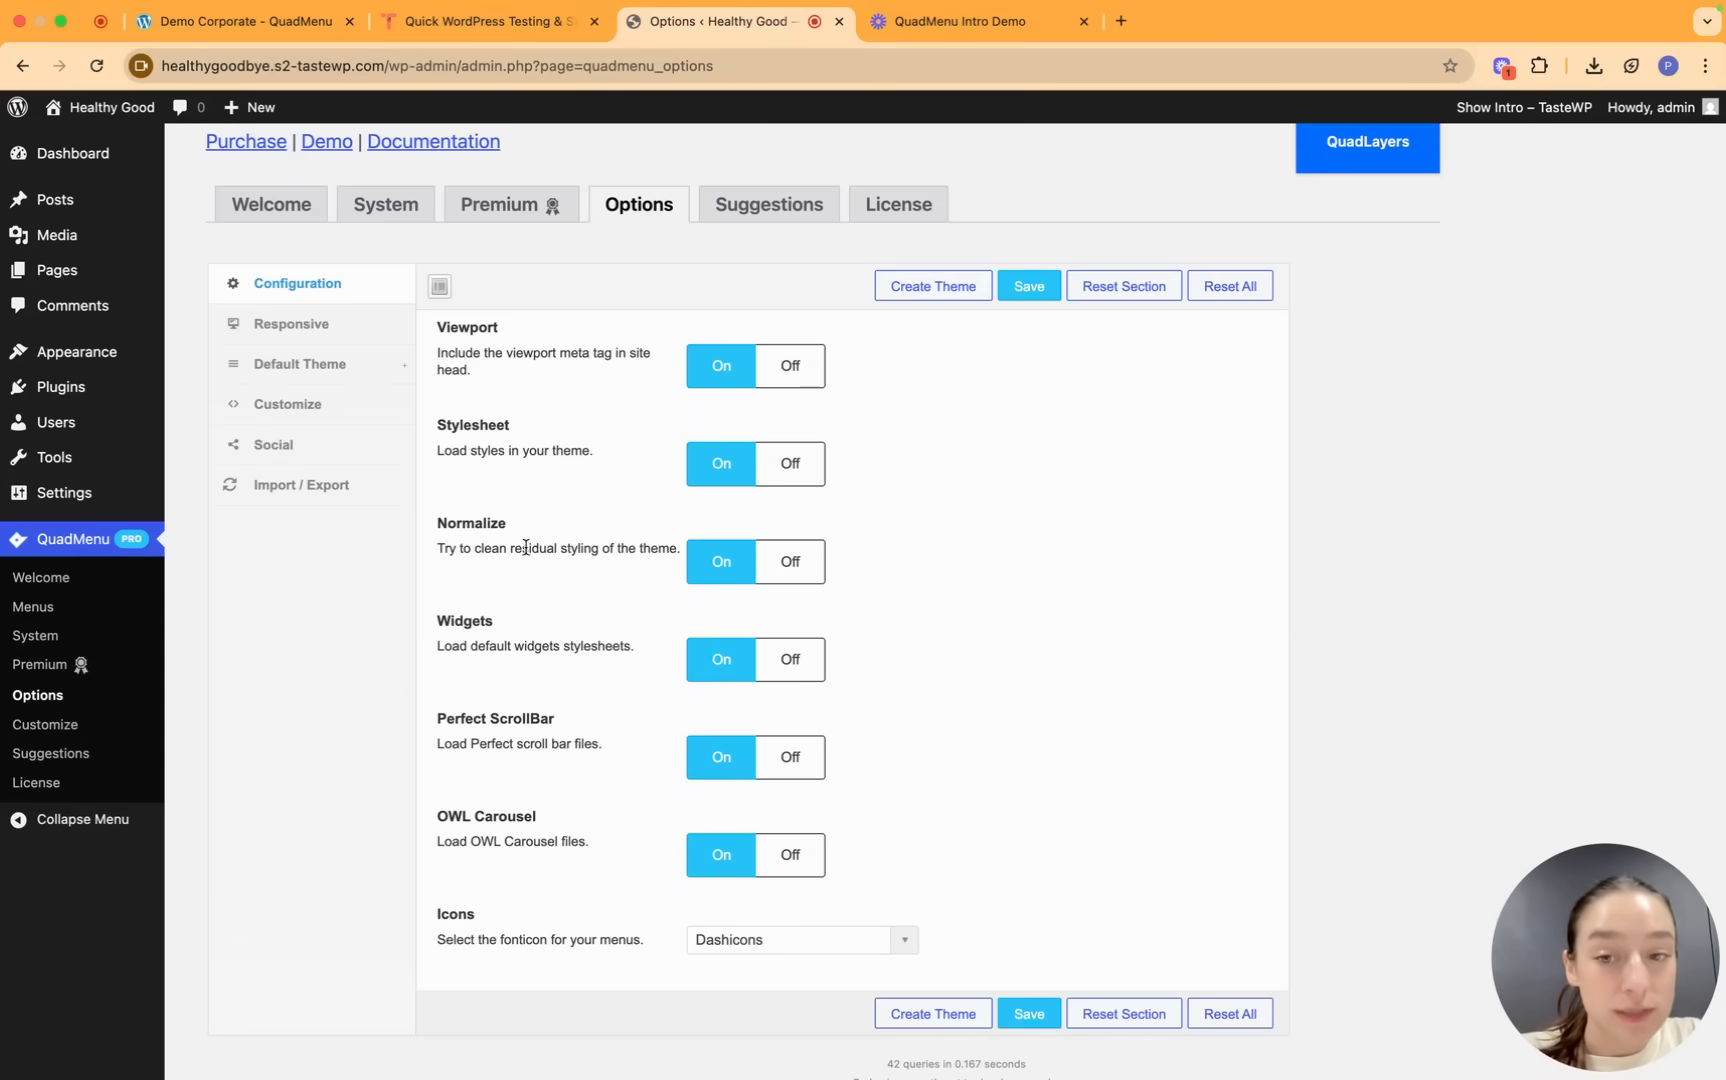
mouse_move(432, 650)
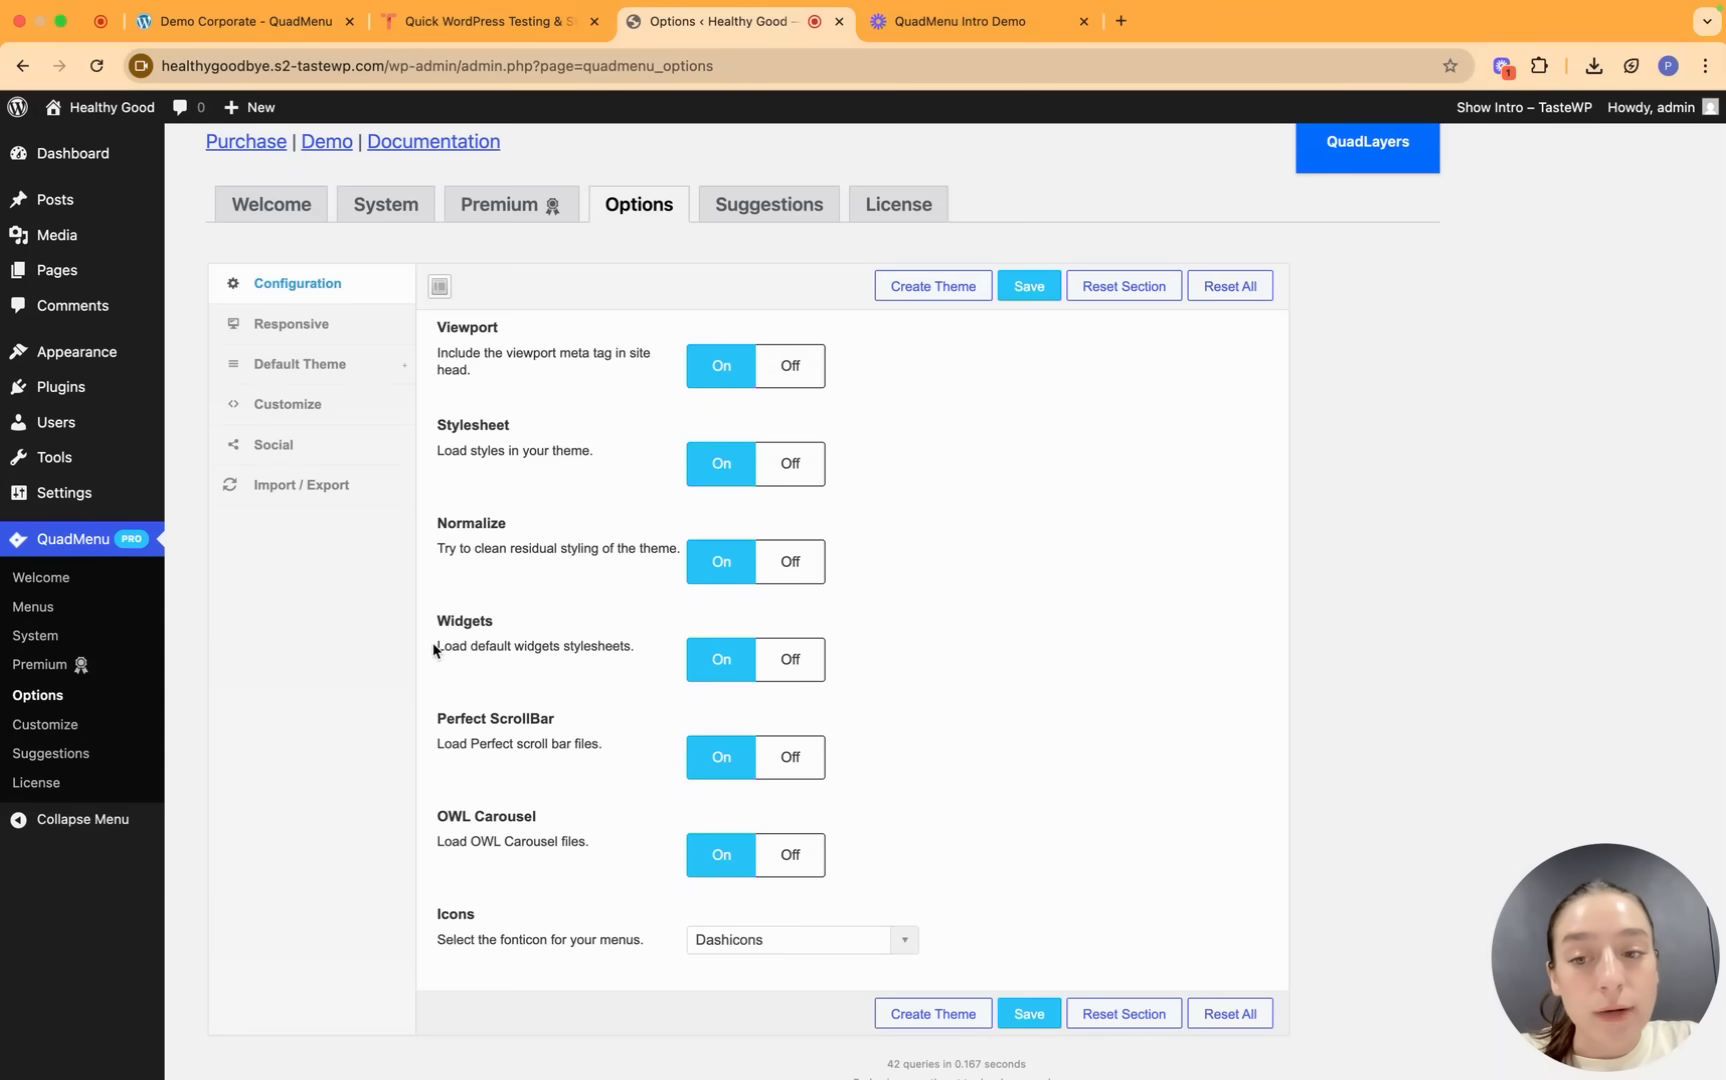
mouse_move(580, 646)
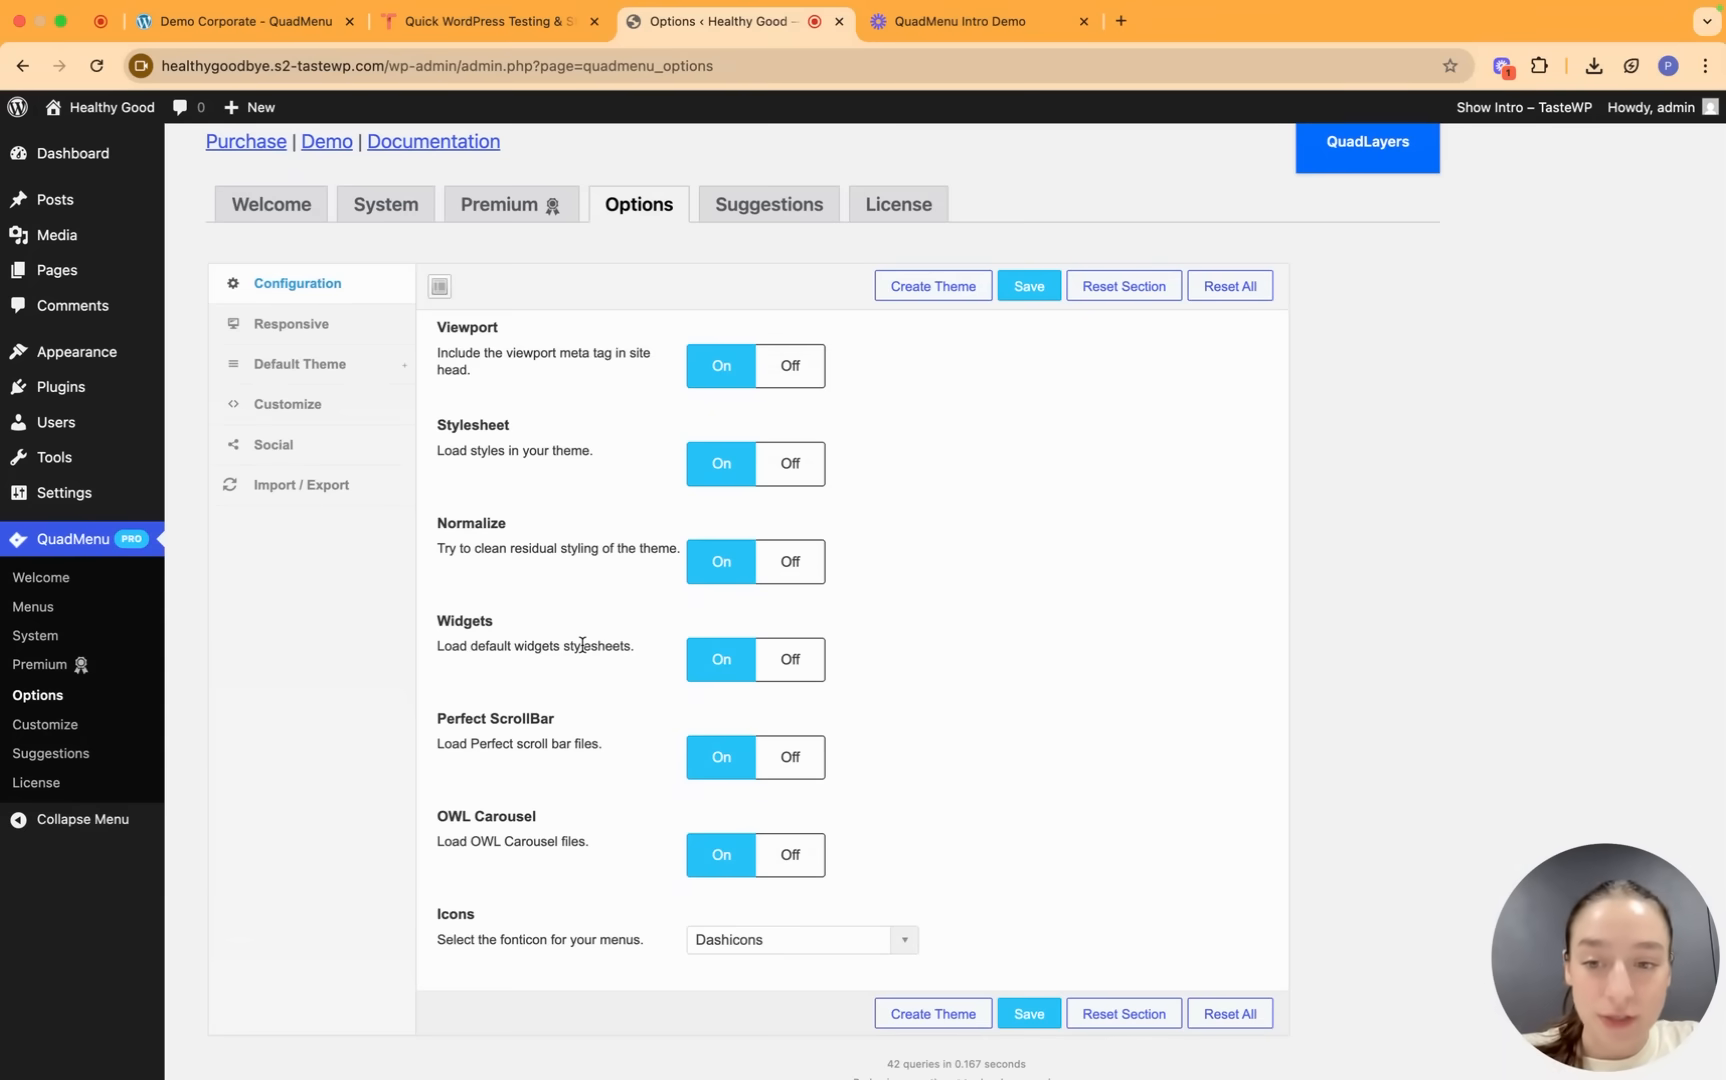
scroll(down, 3)
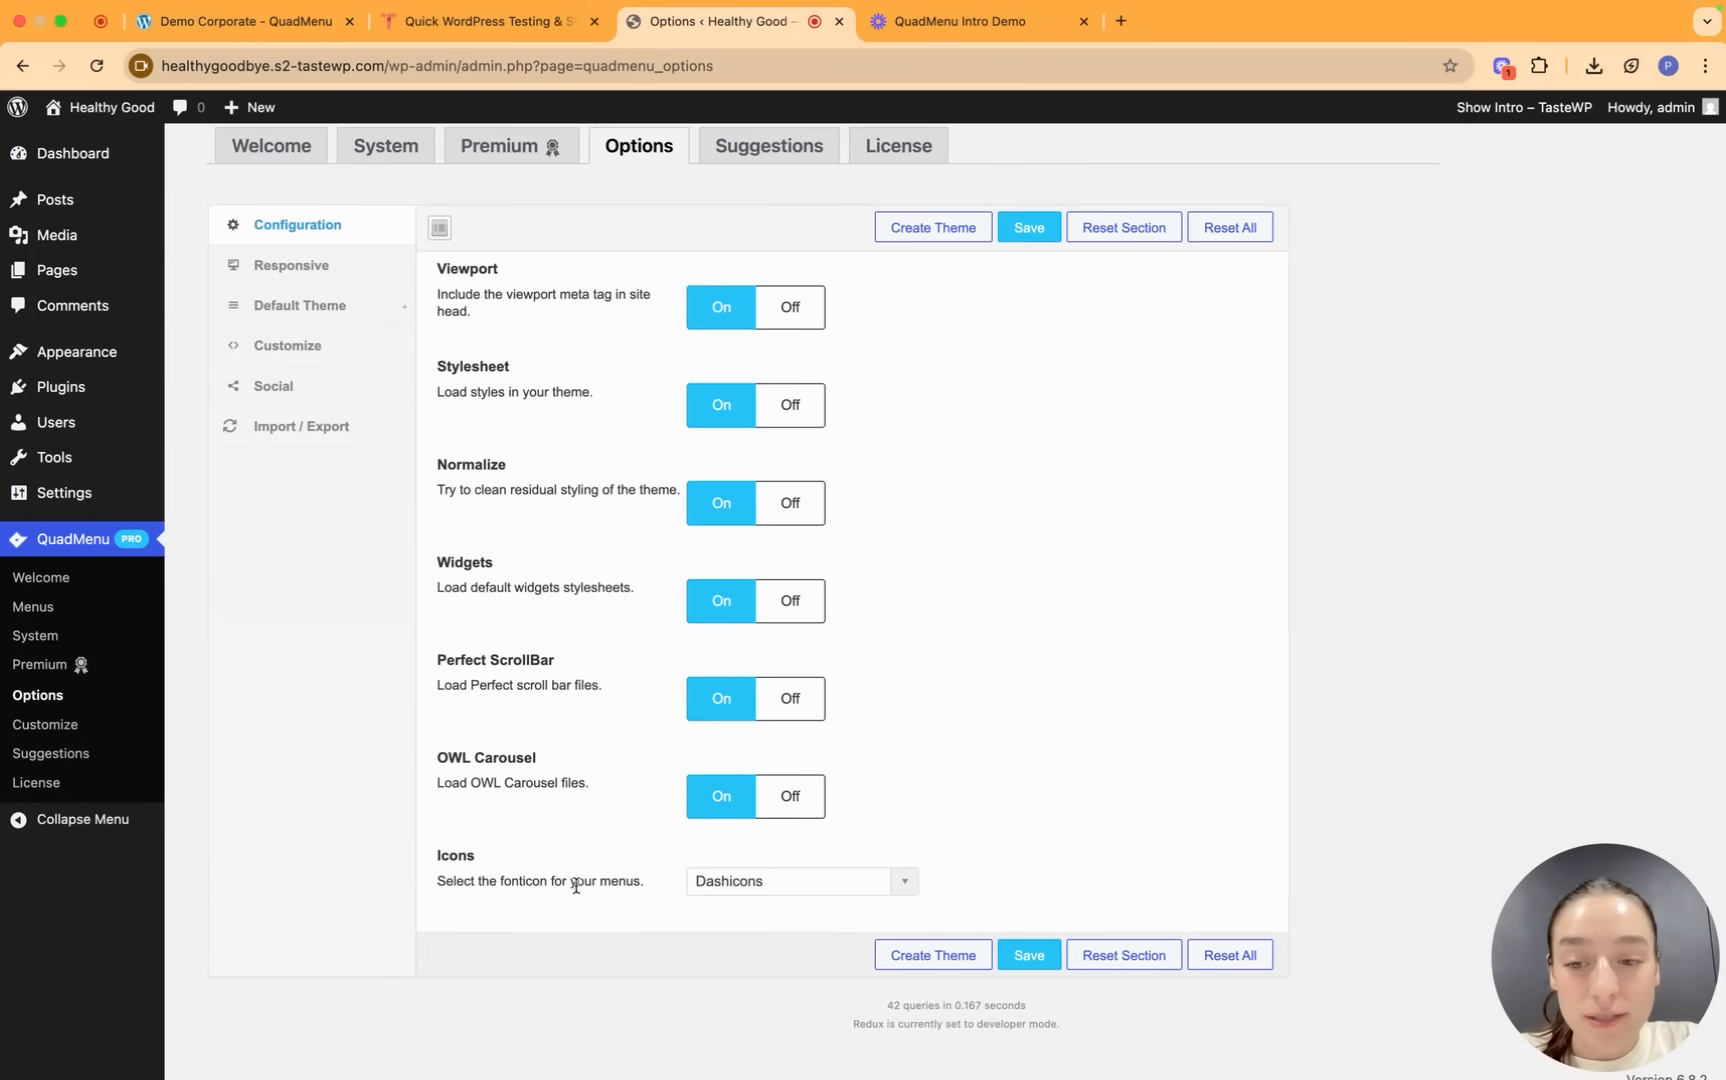
mouse_move(542, 908)
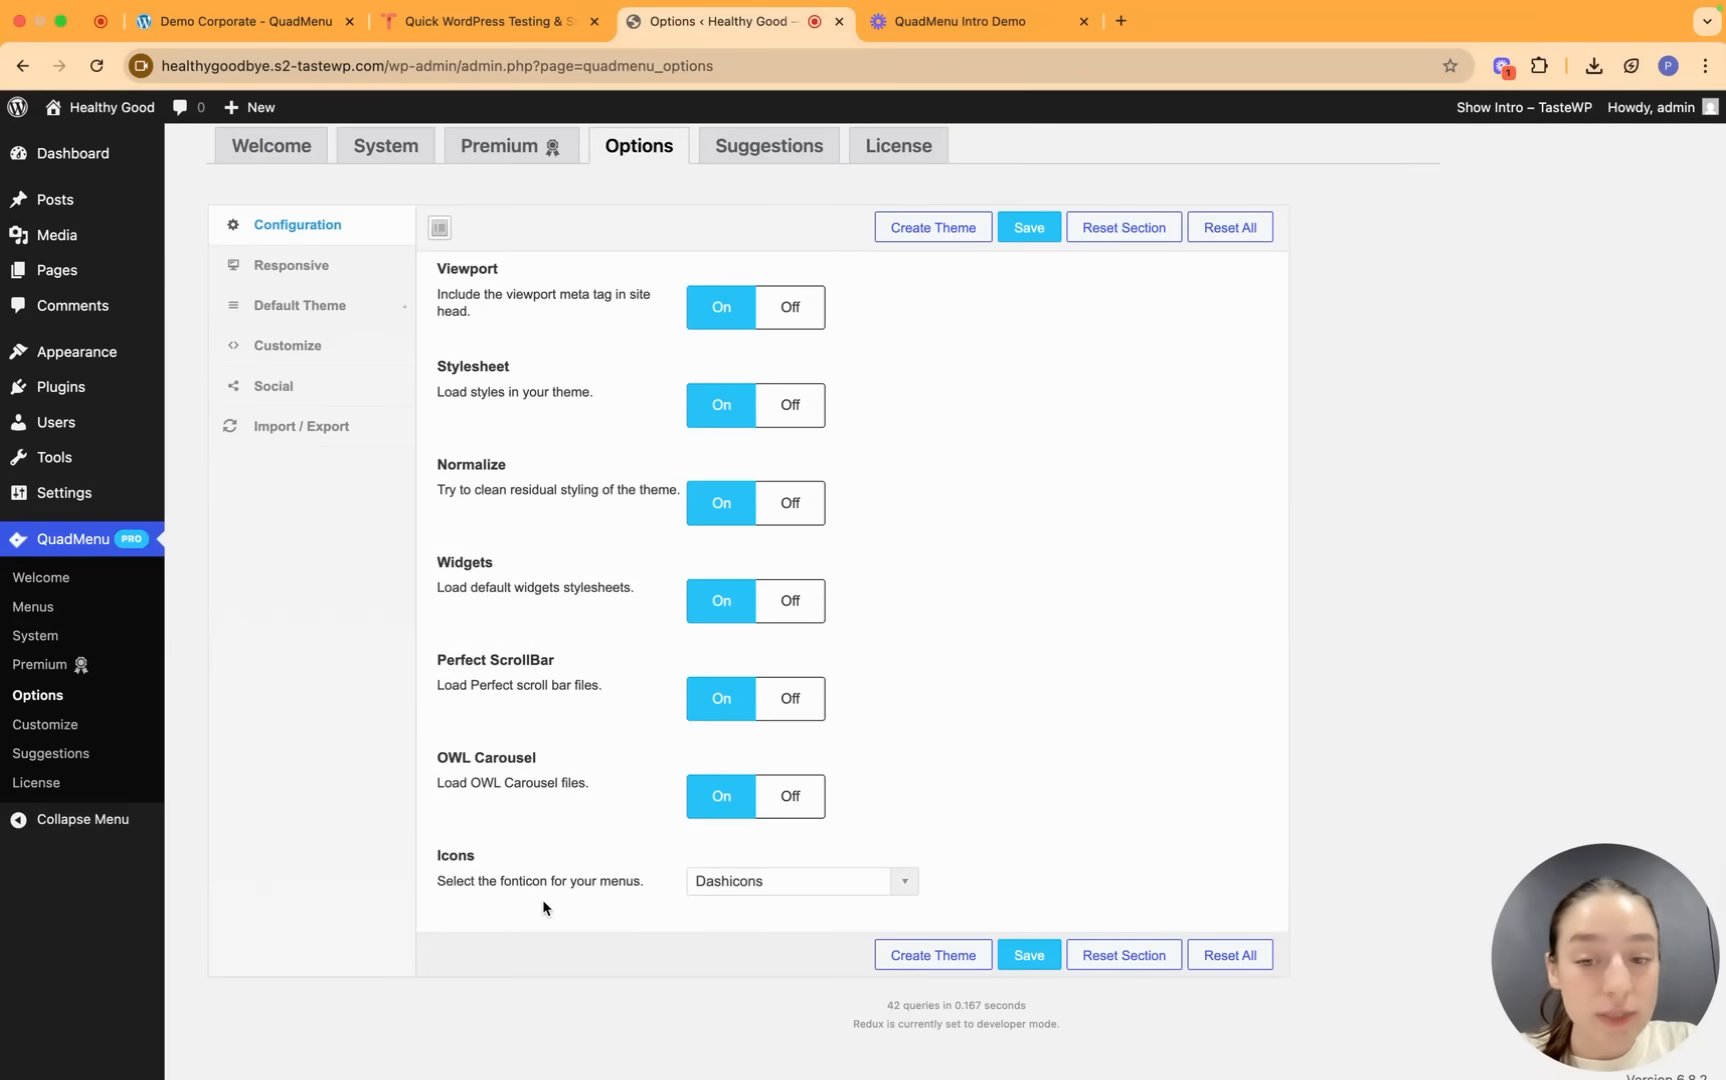
mouse_move(744, 902)
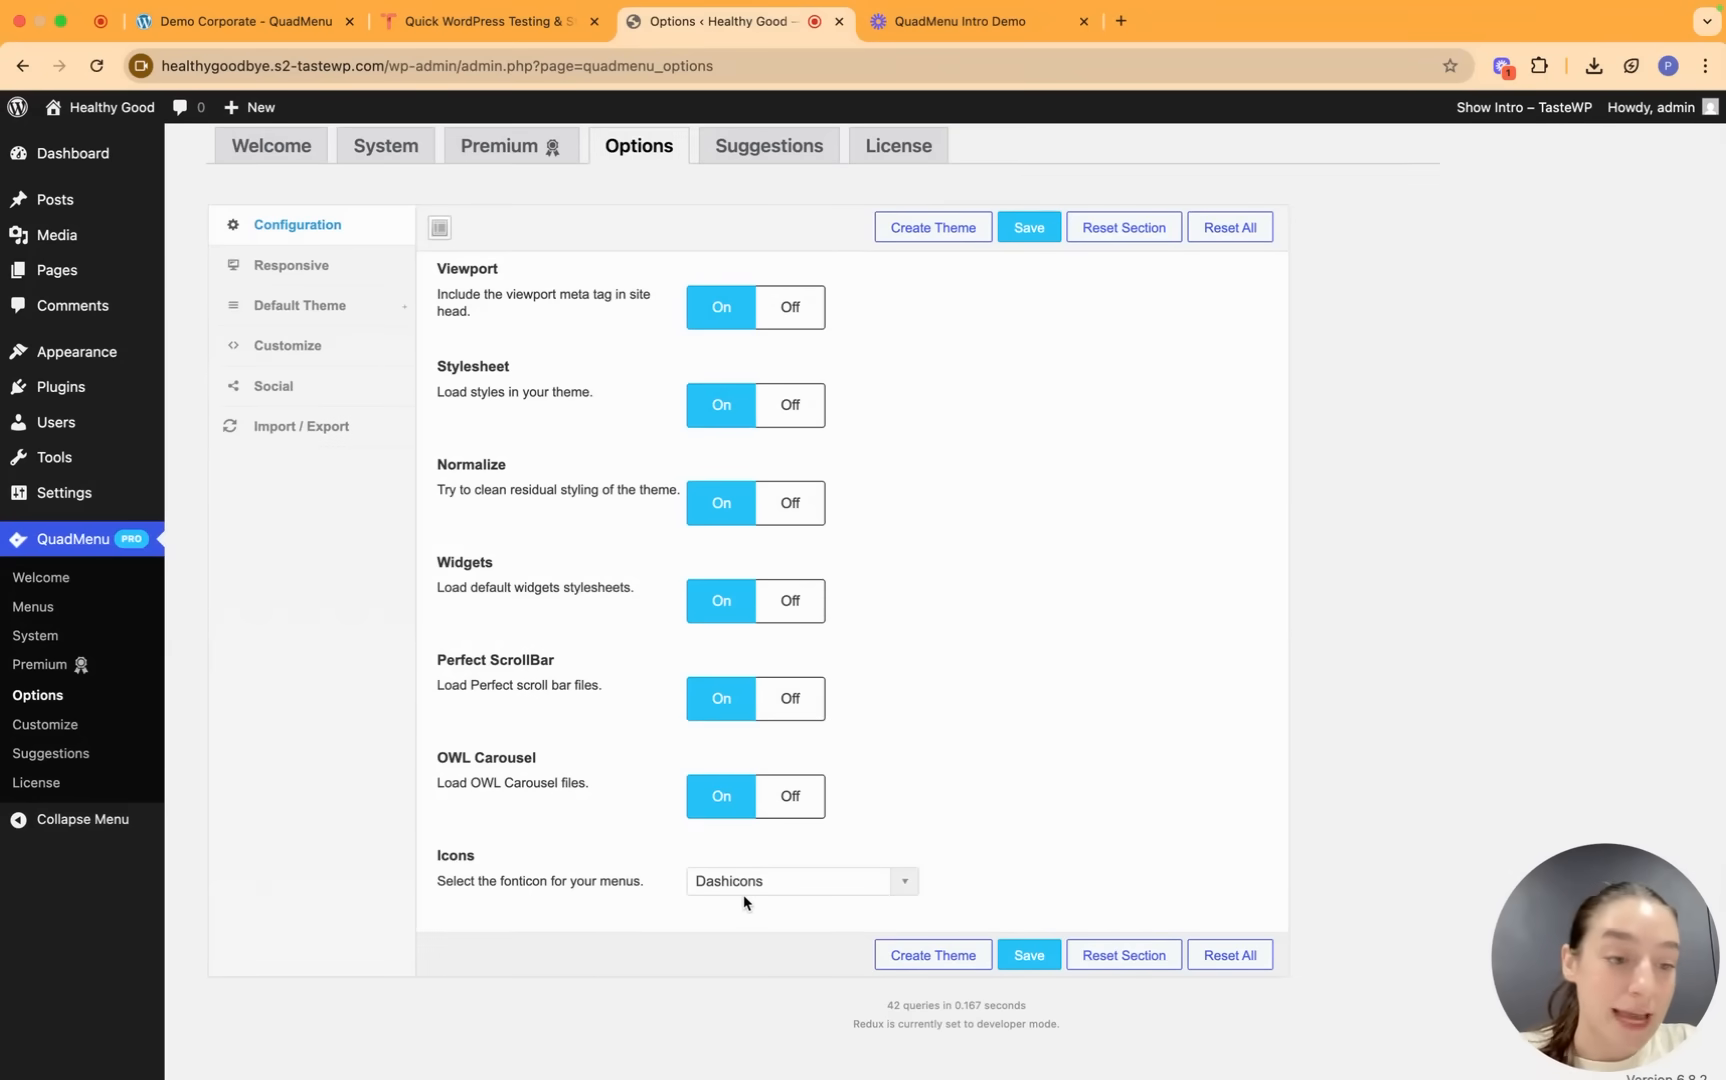
Show the Responsive section with gutter and small, medium and large breakpoints.
click(292, 266)
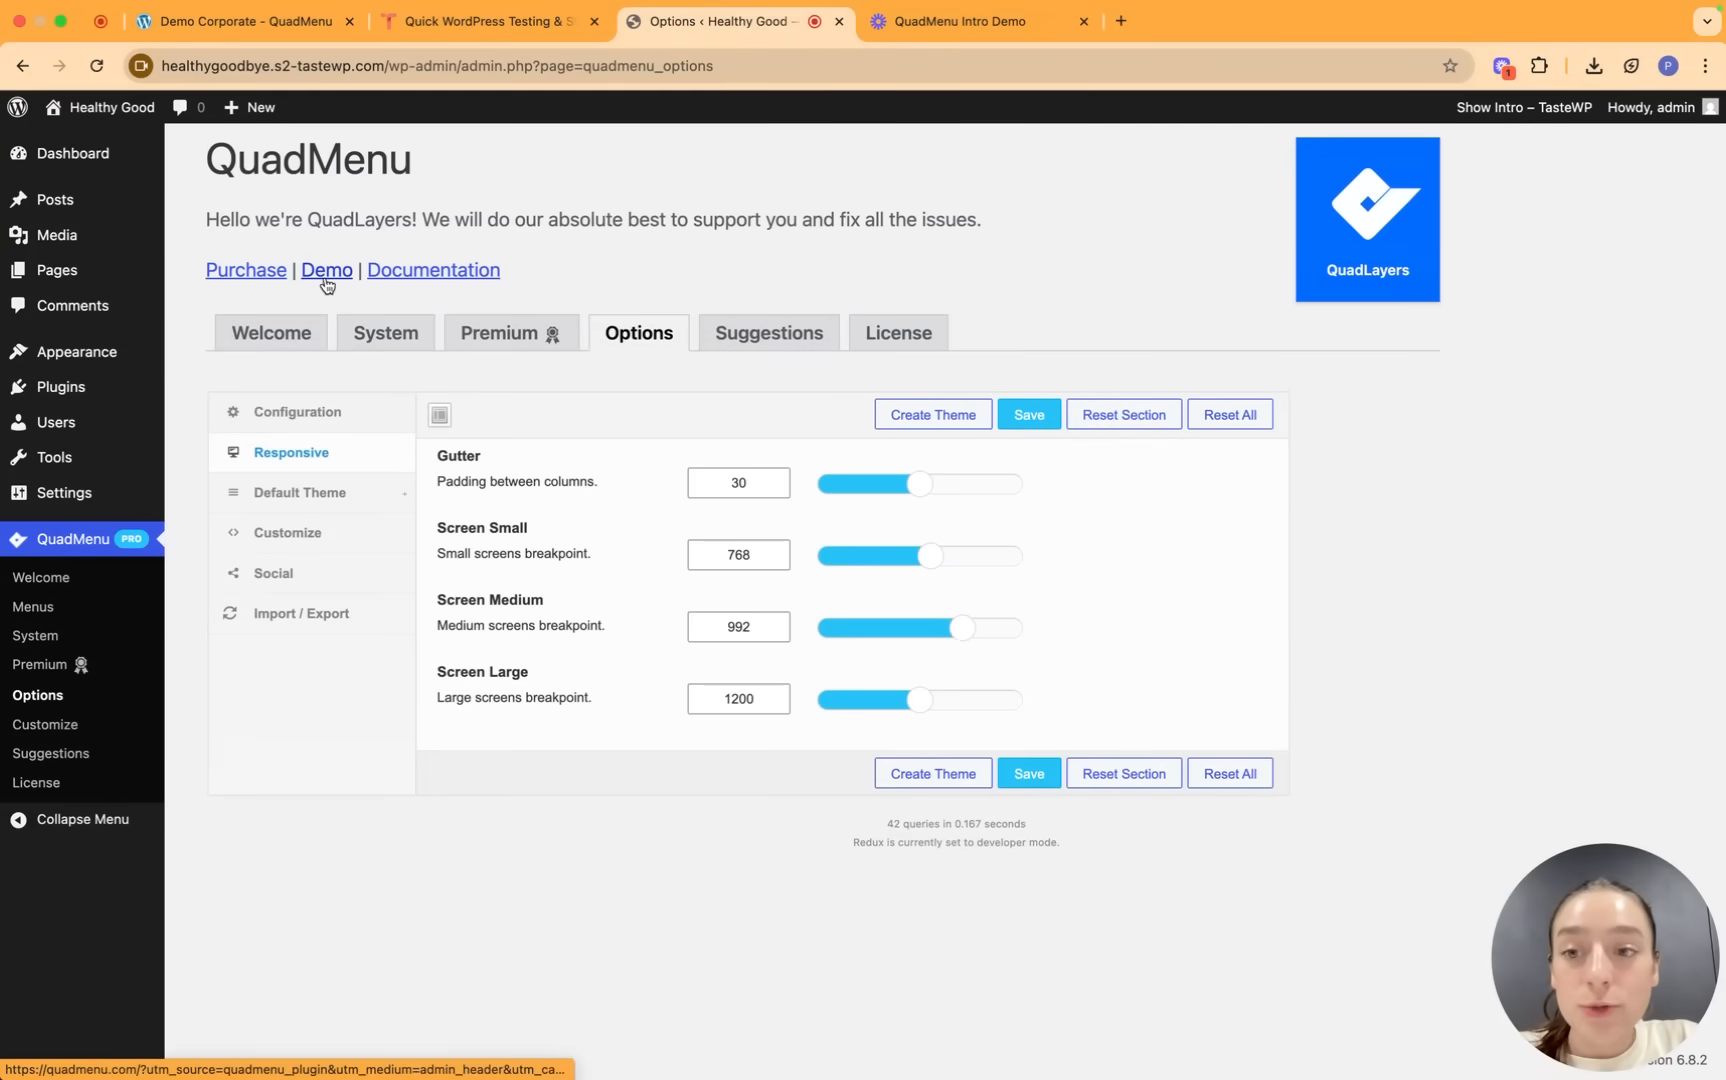
mouse_move(550, 510)
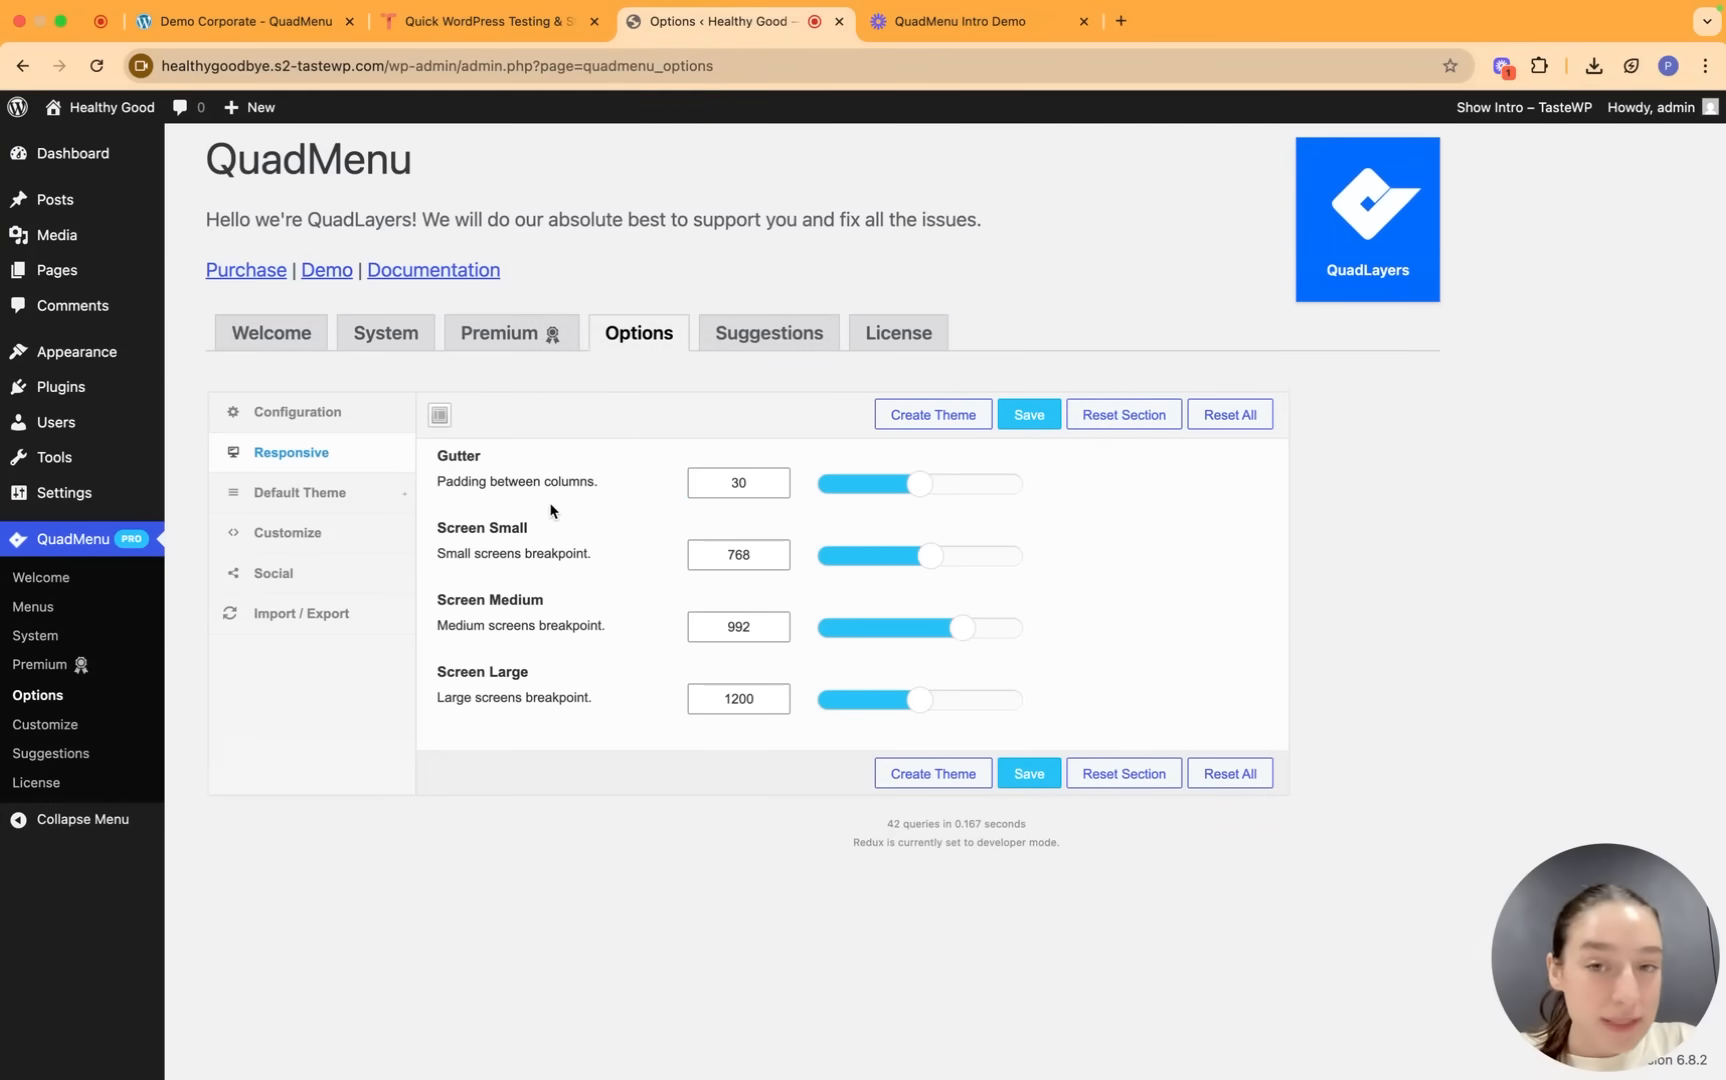
mouse_move(510, 502)
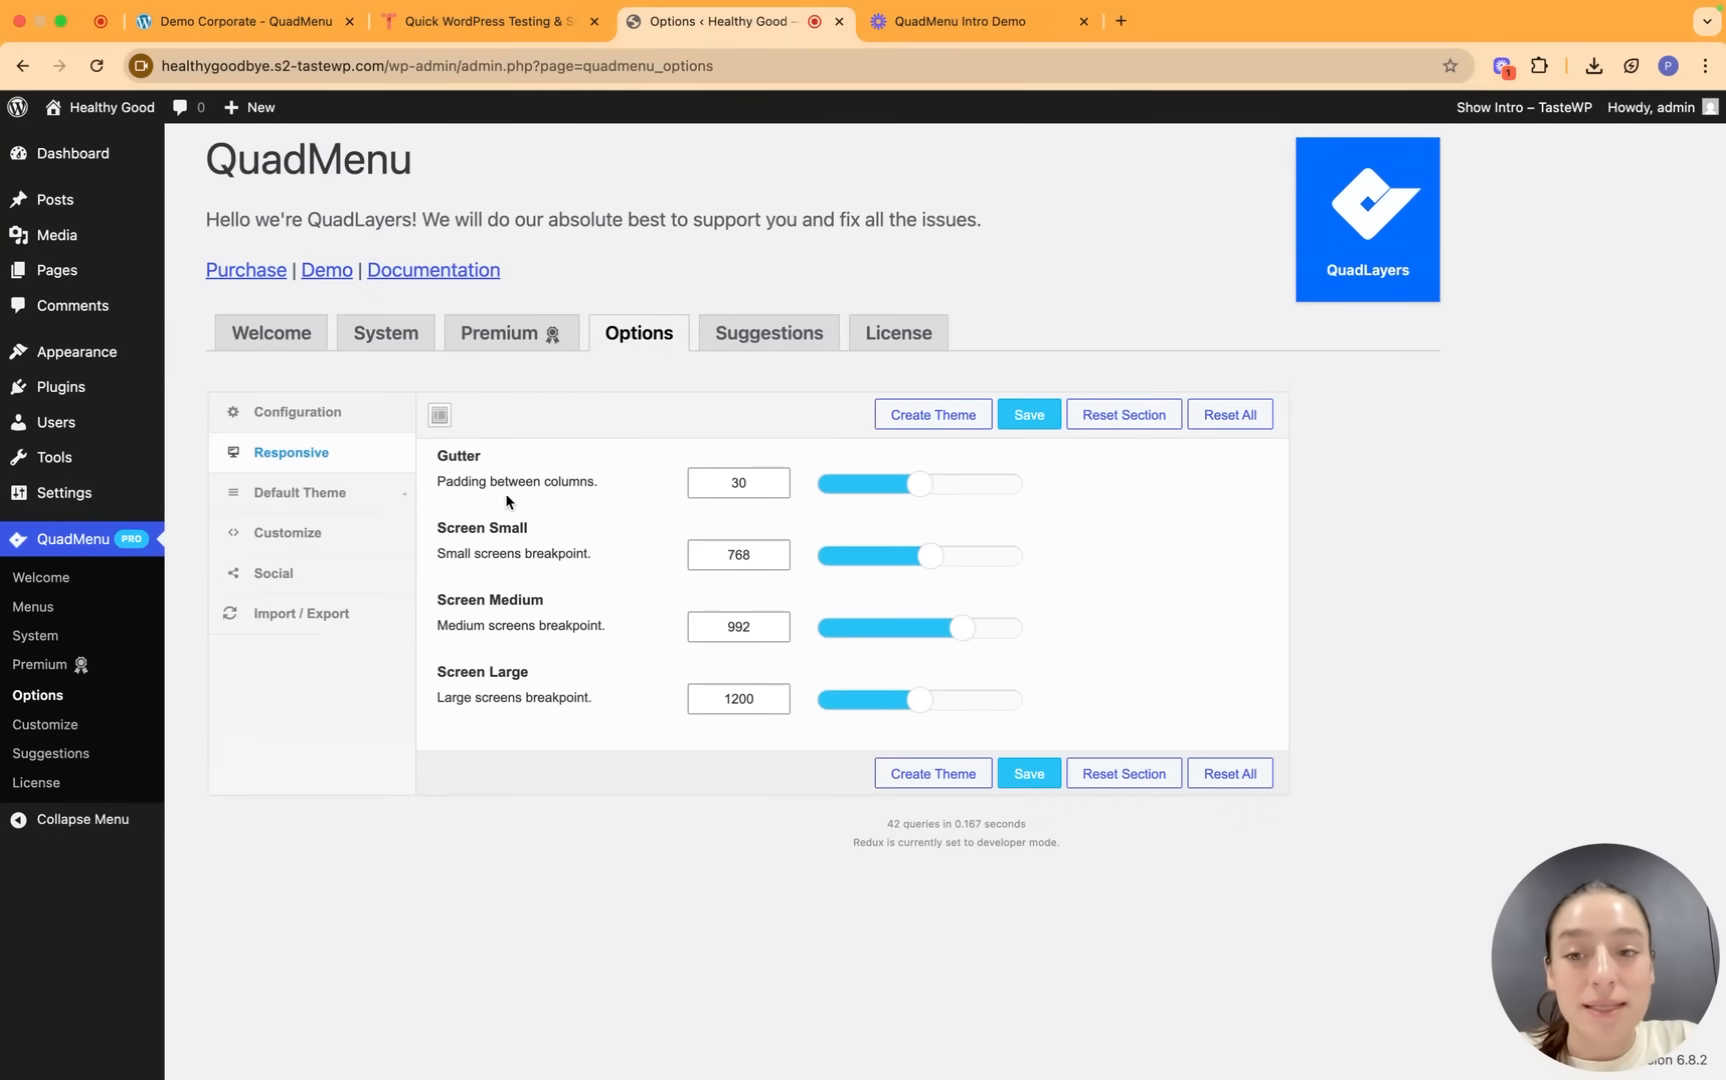
mouse_move(860, 474)
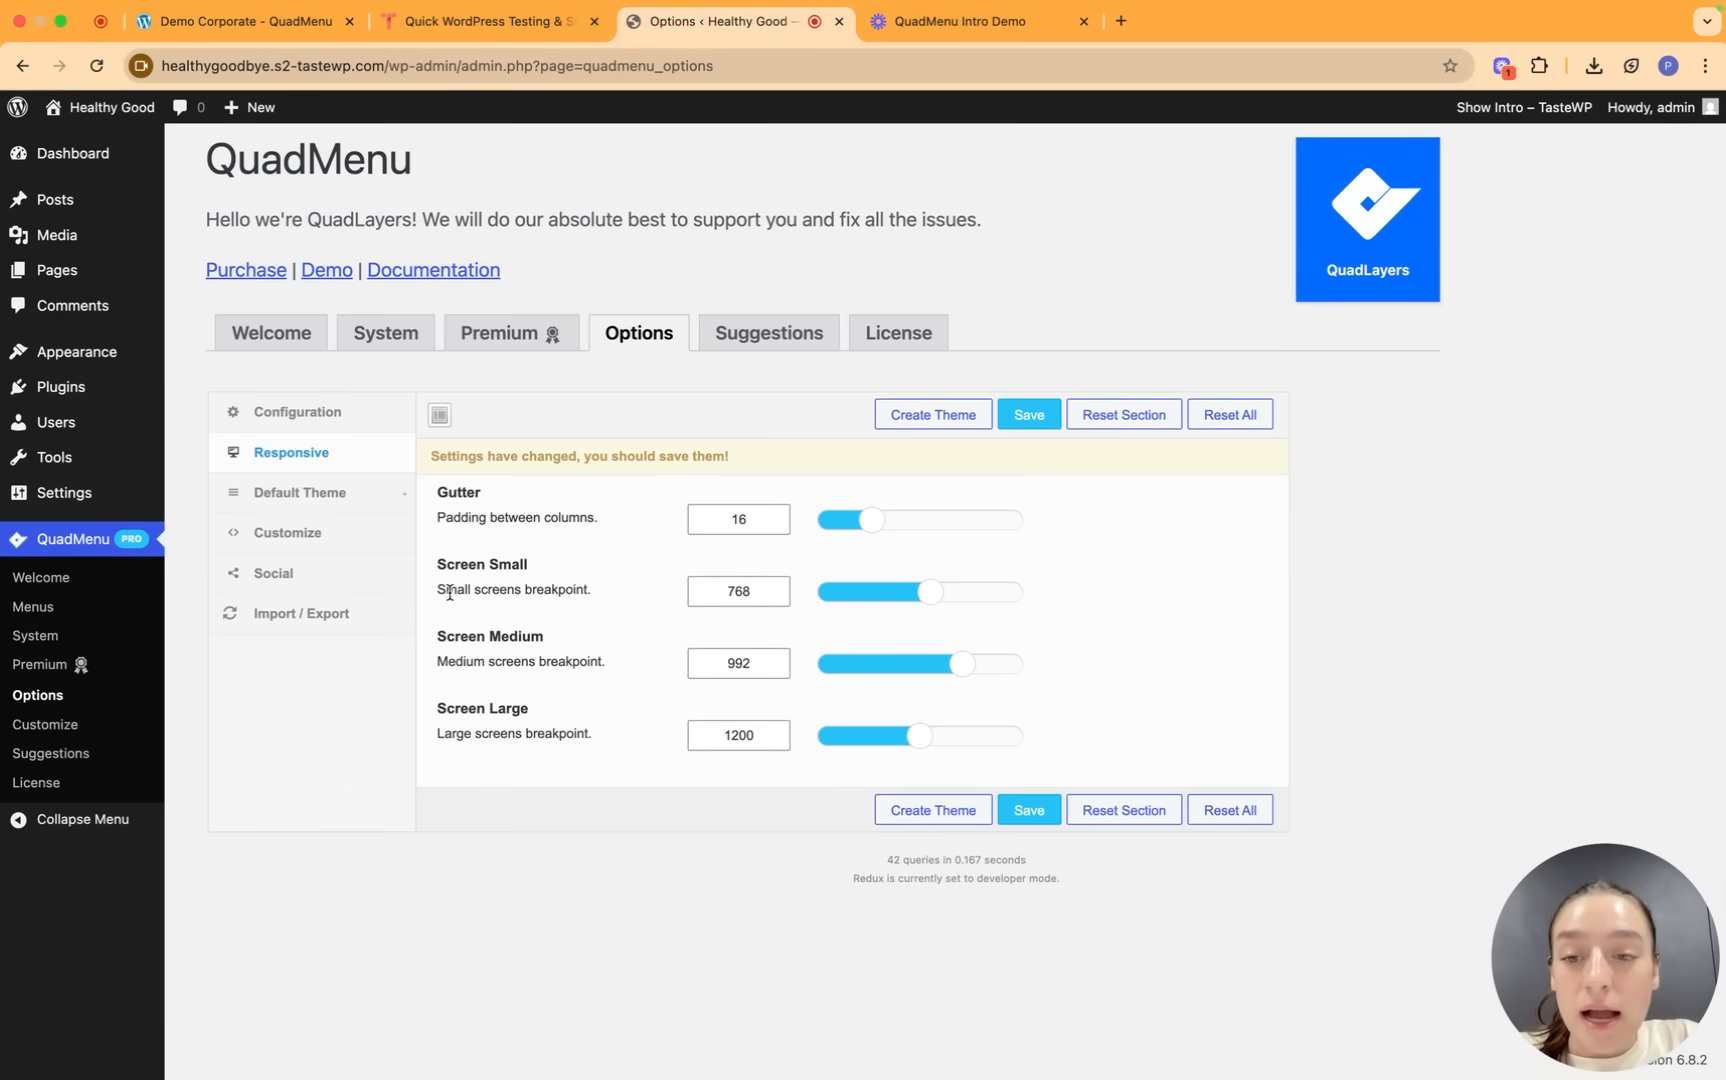
mouse_move(592, 622)
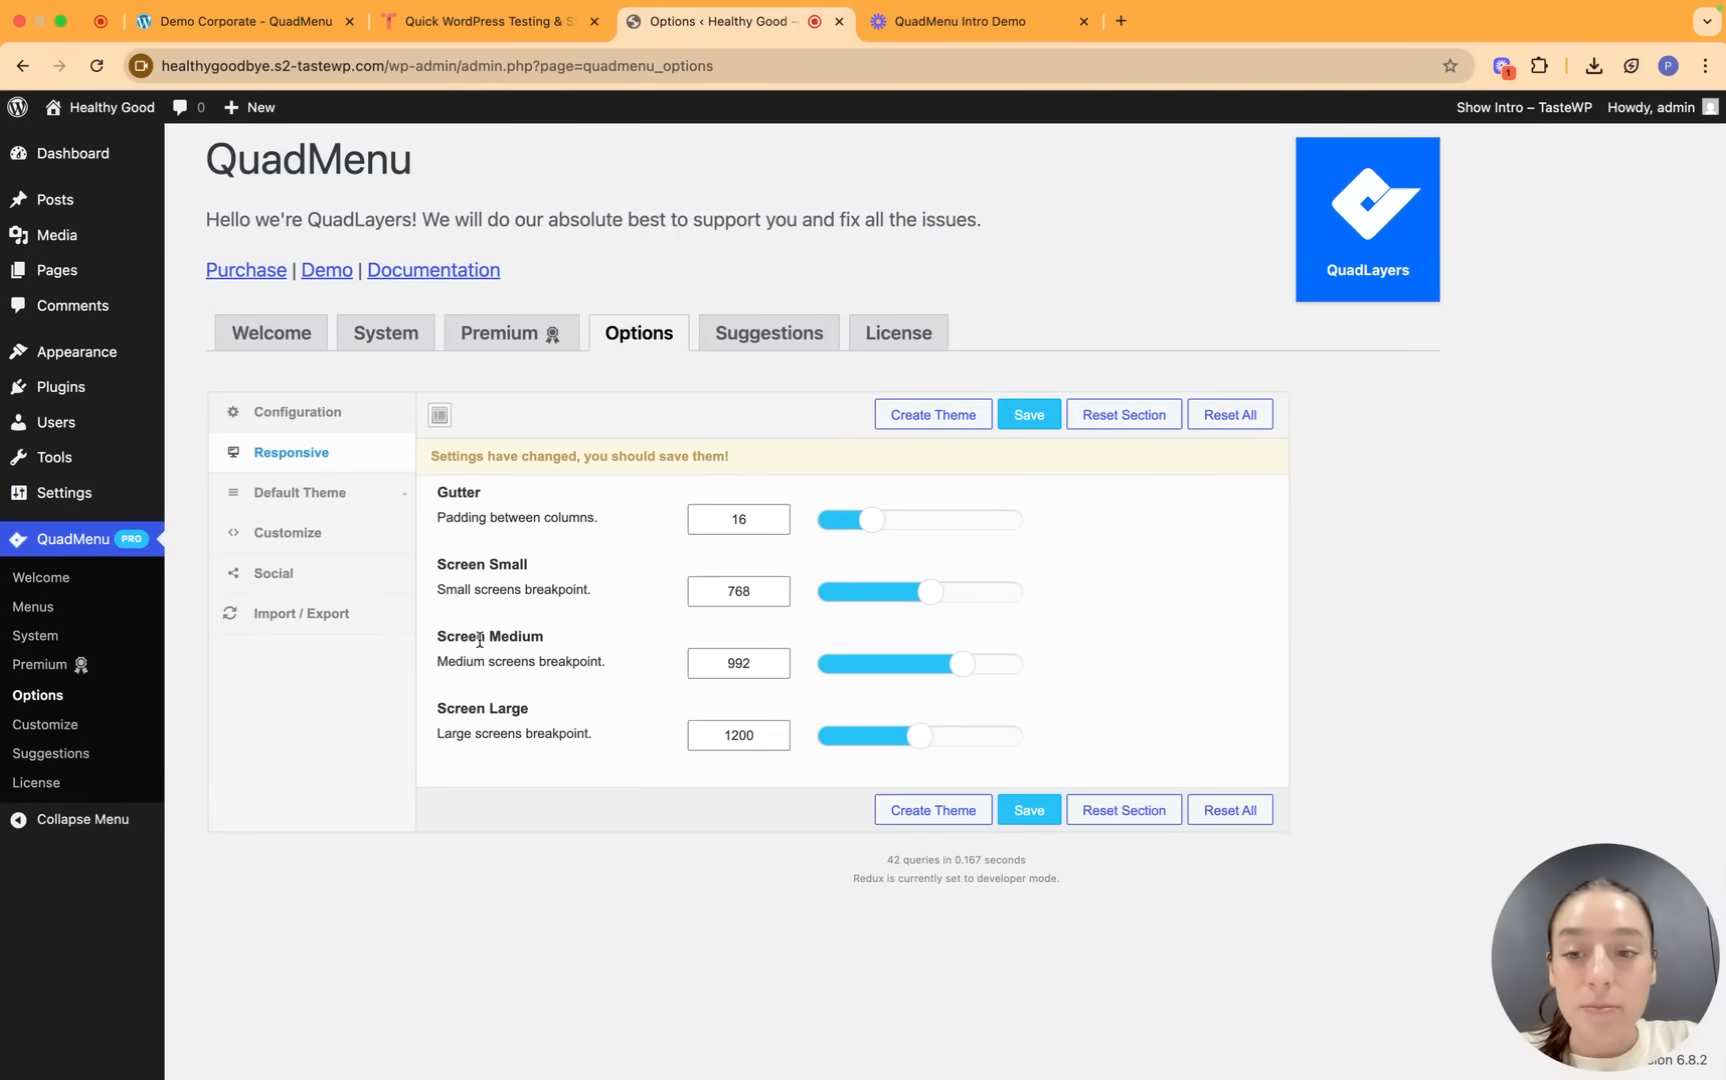
mouse_move(1036, 786)
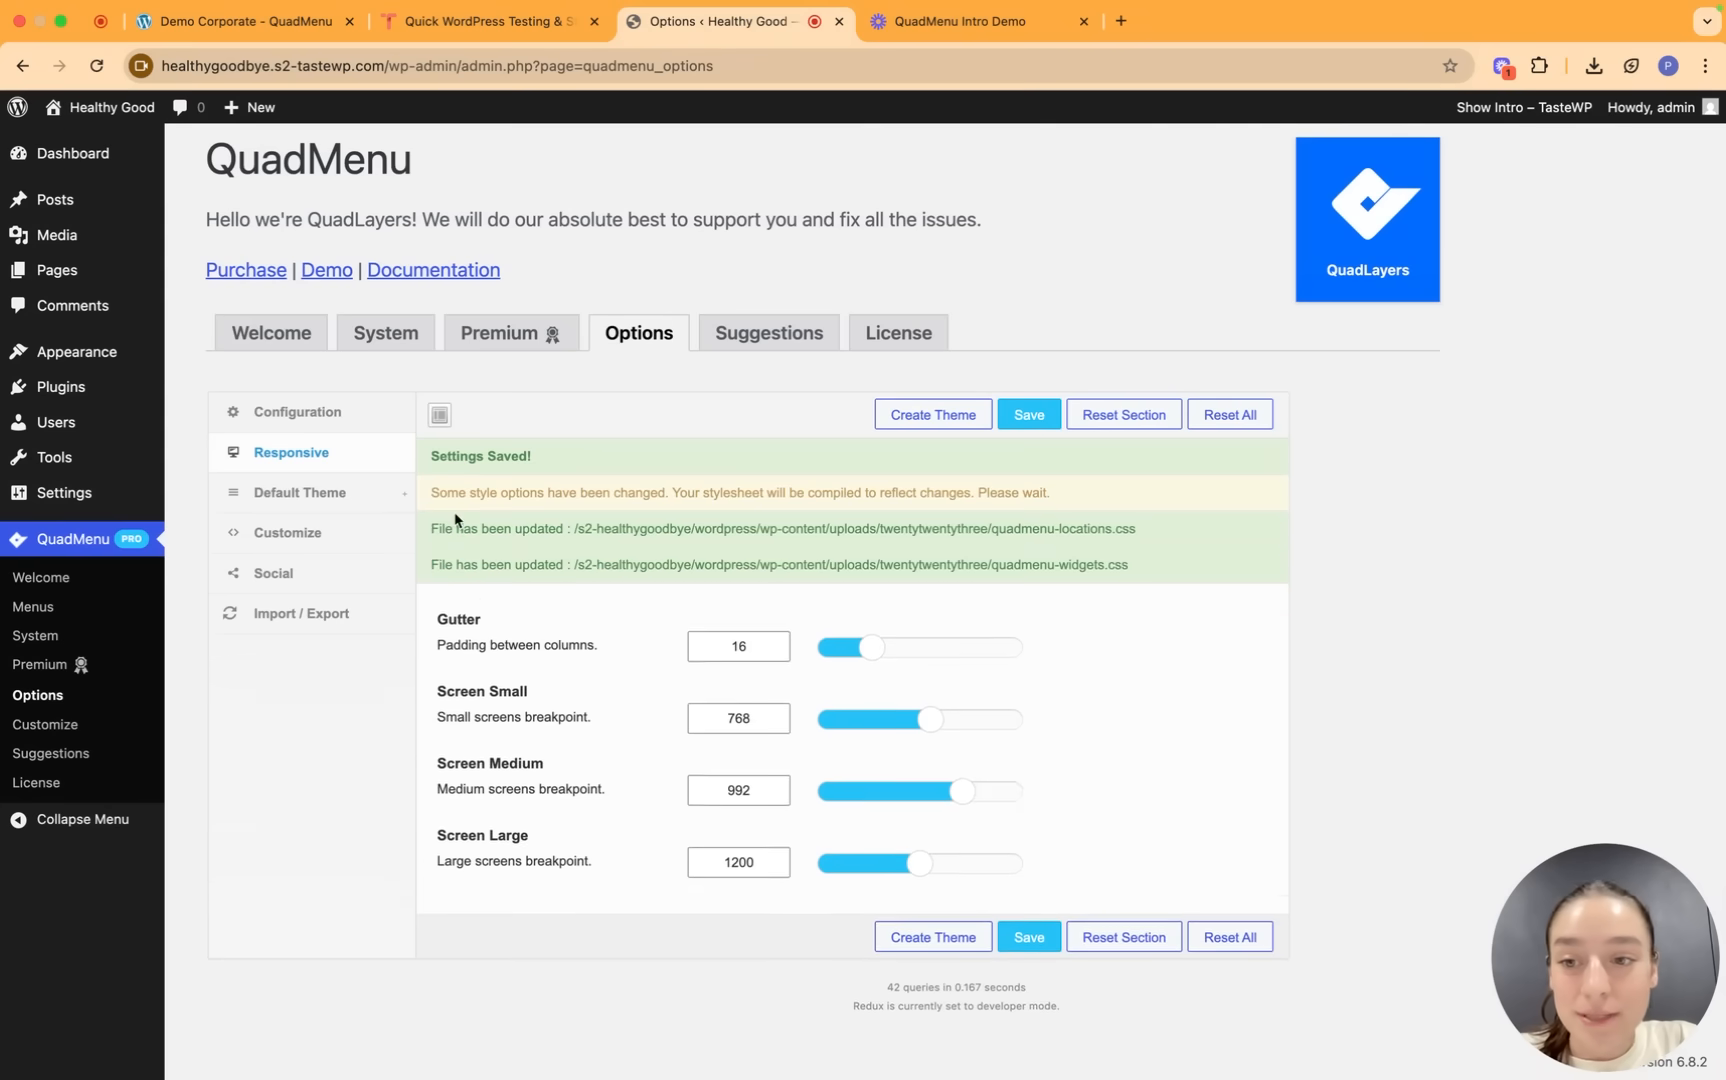
Show the Default Theme Menu settings: navbar background, text colour, item height and width, logo and layout.
click(300, 492)
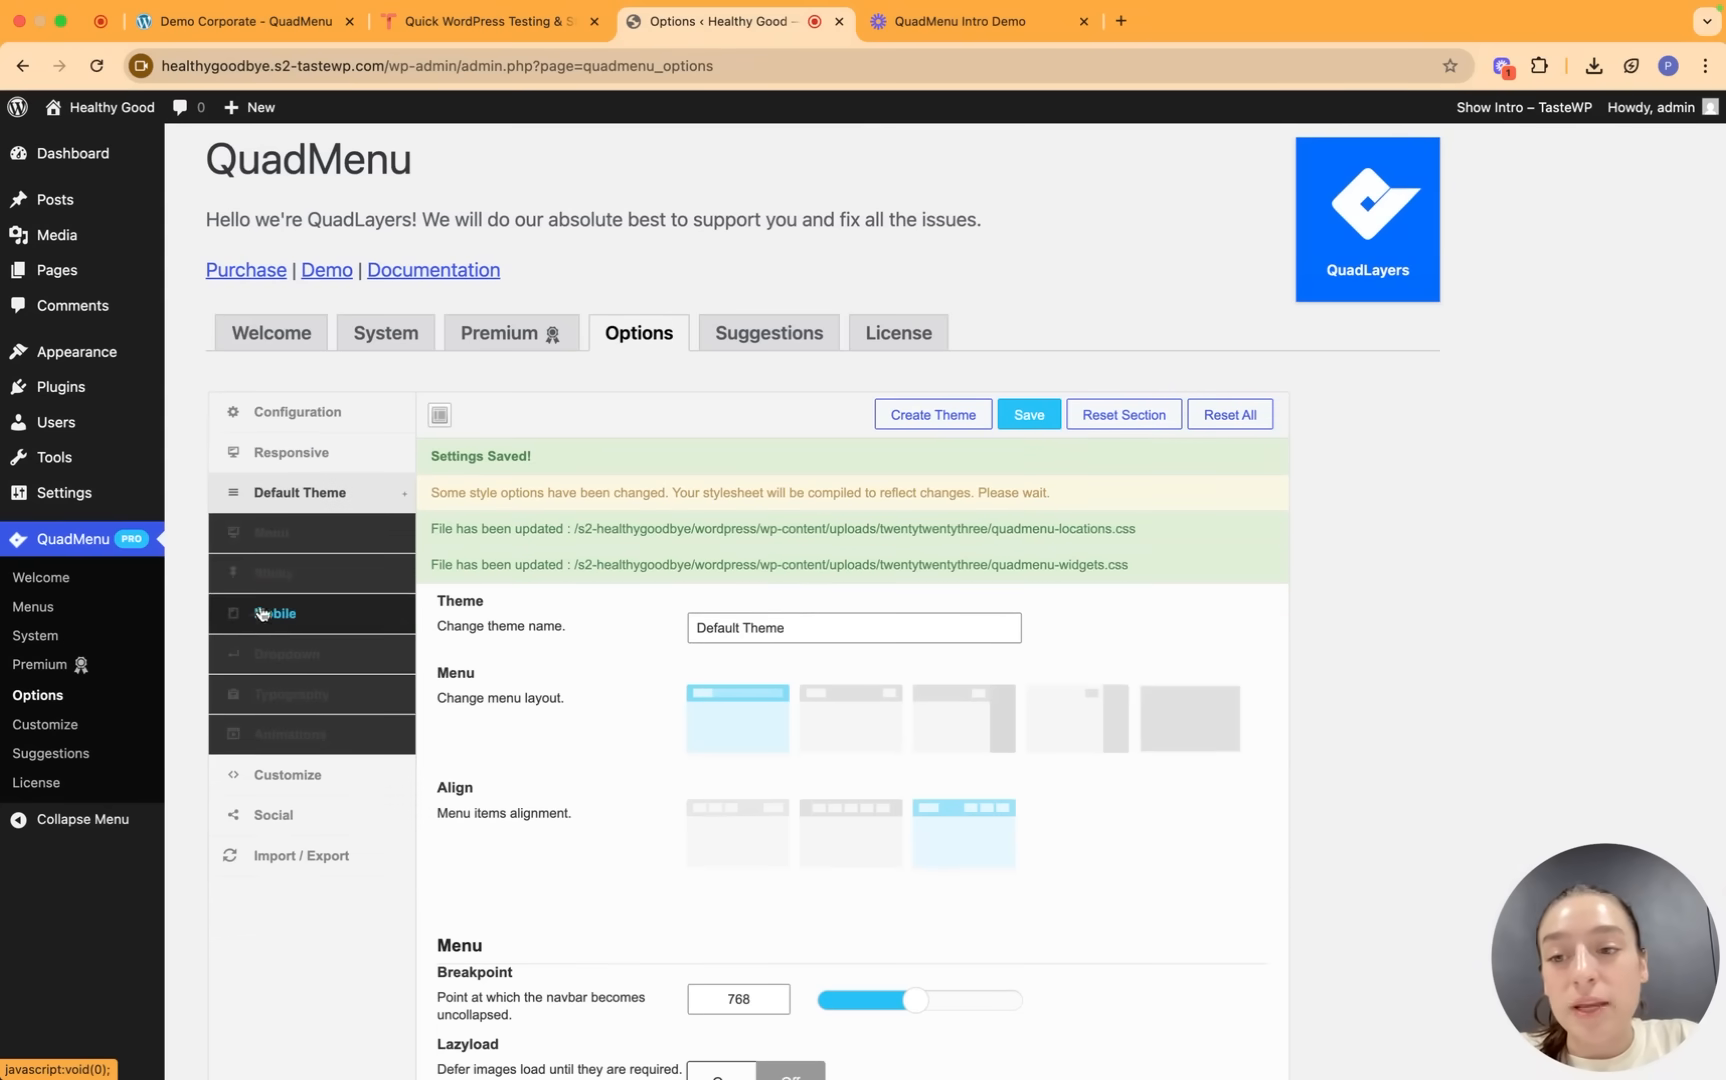
click(270, 538)
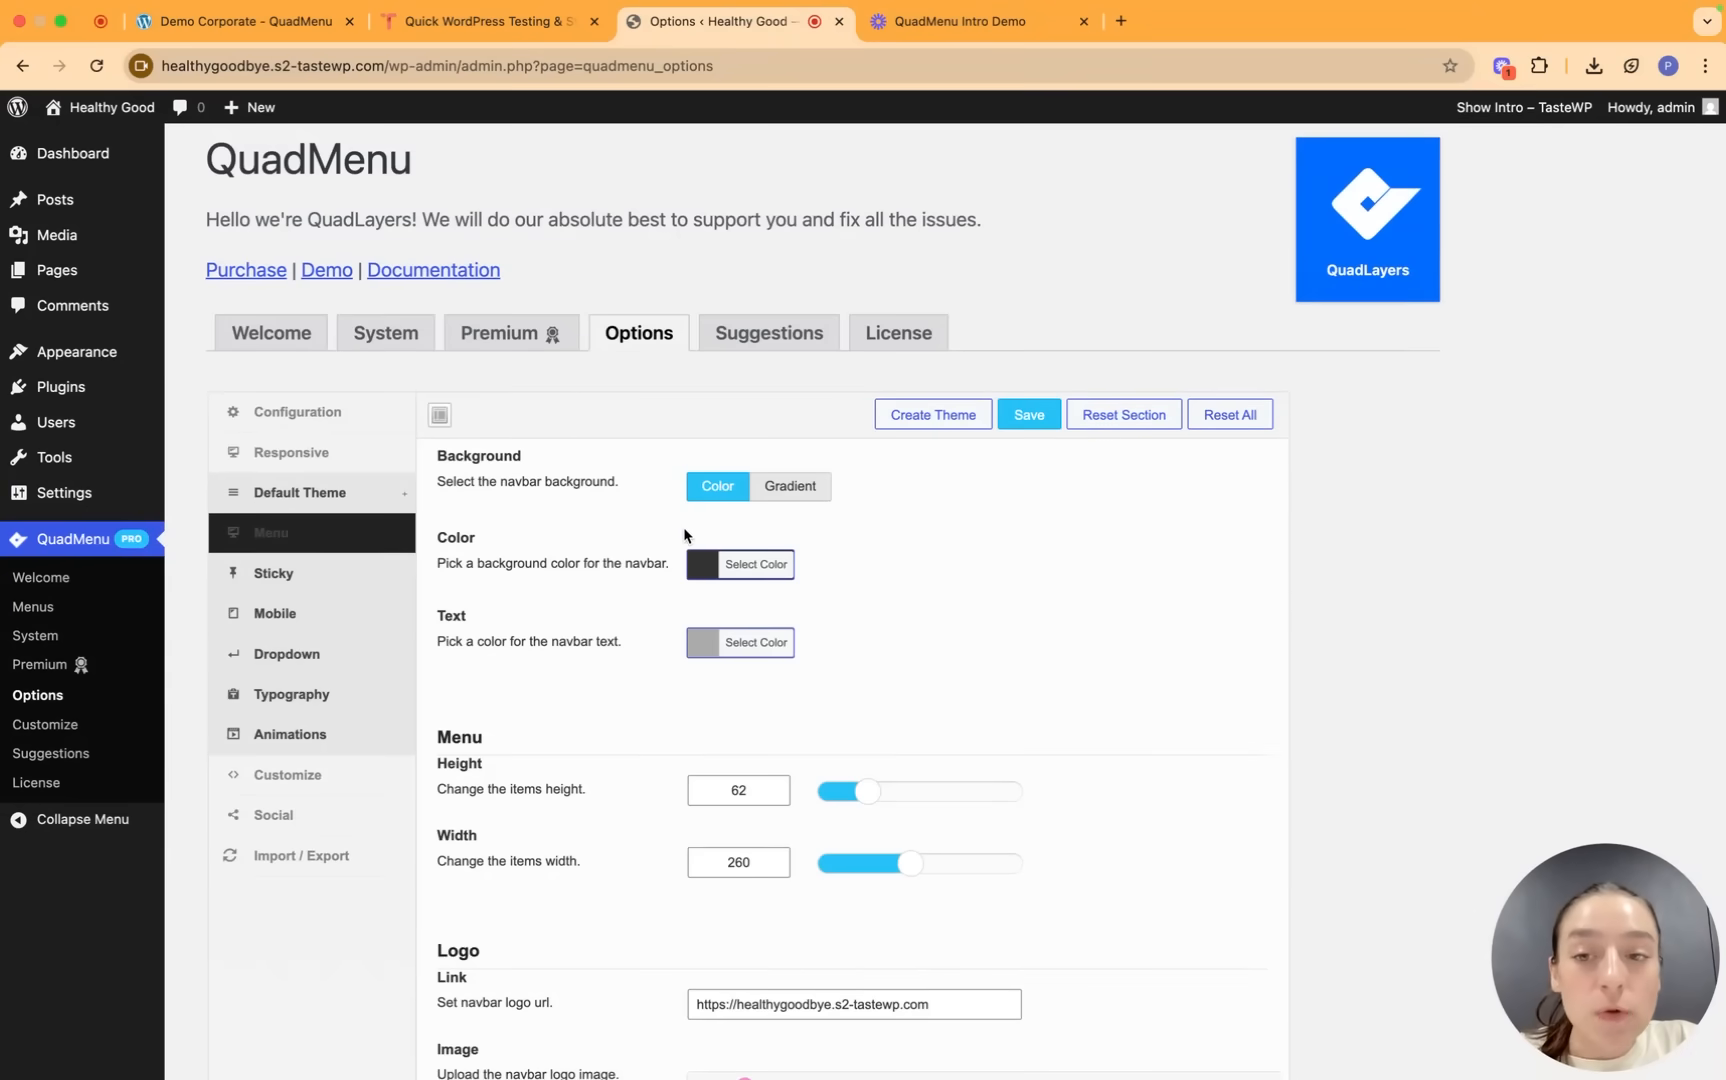
mouse_move(616, 510)
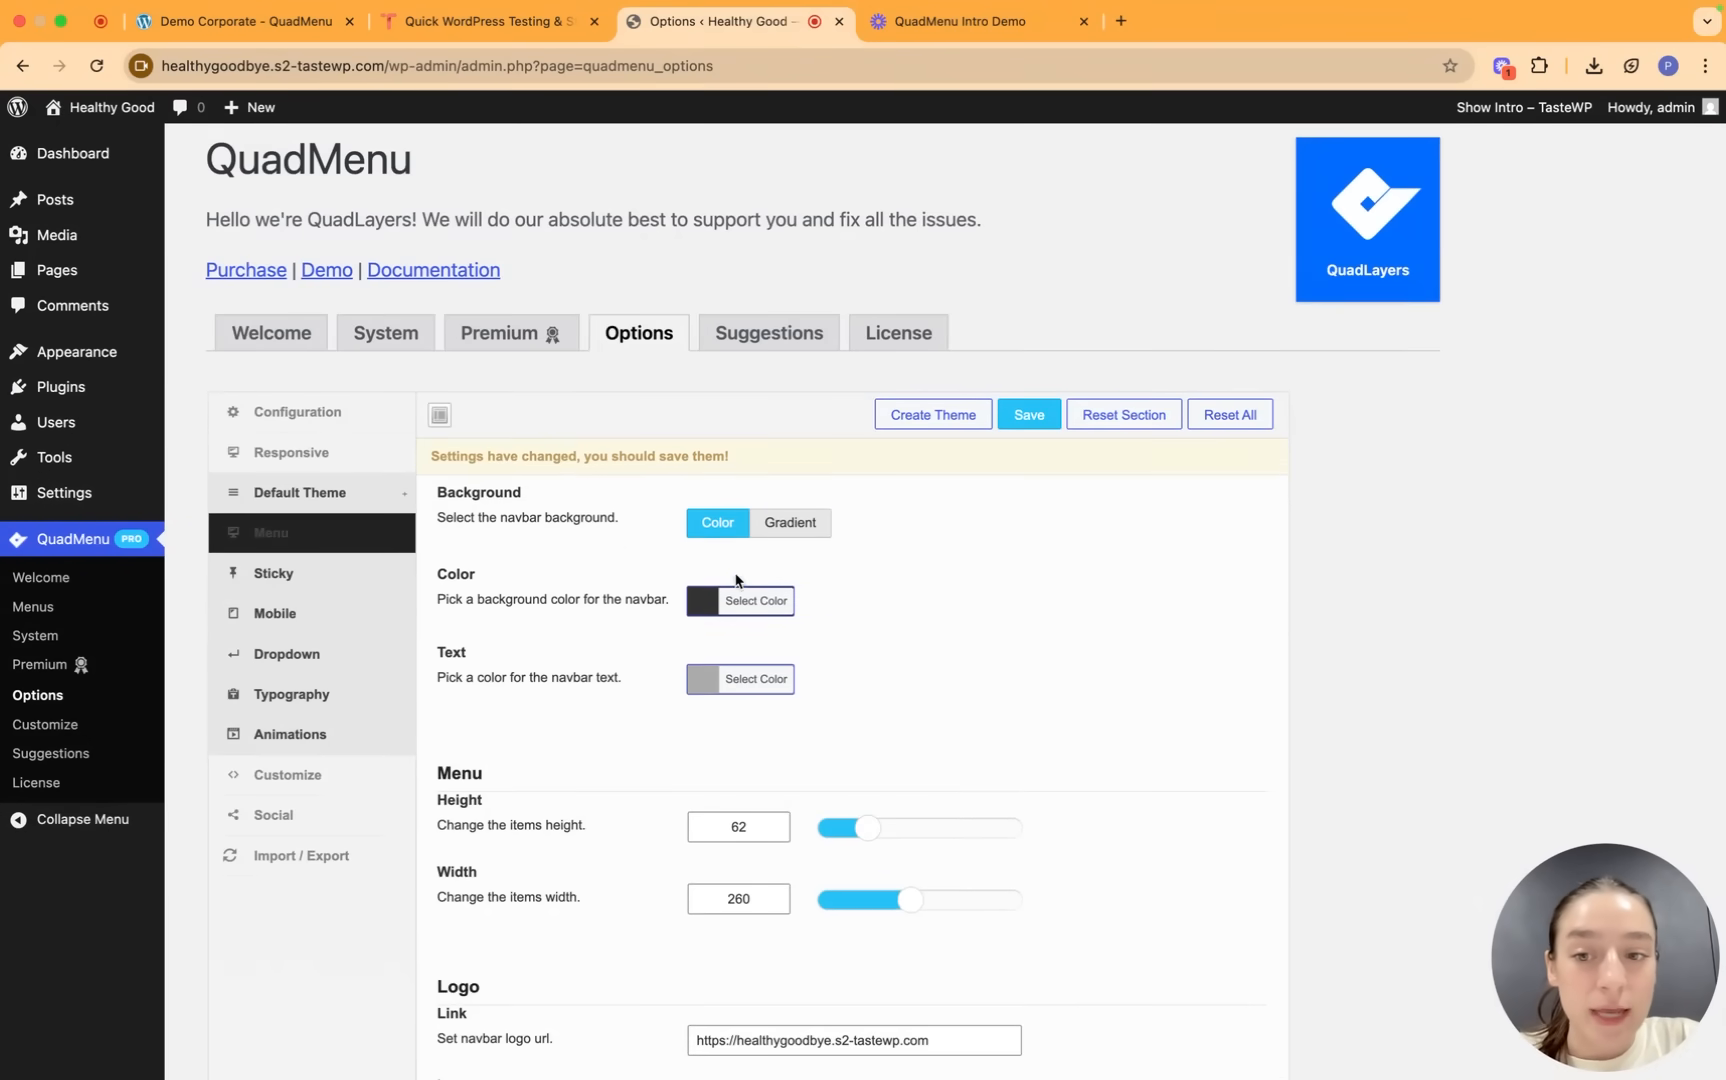
scroll(down, 3)
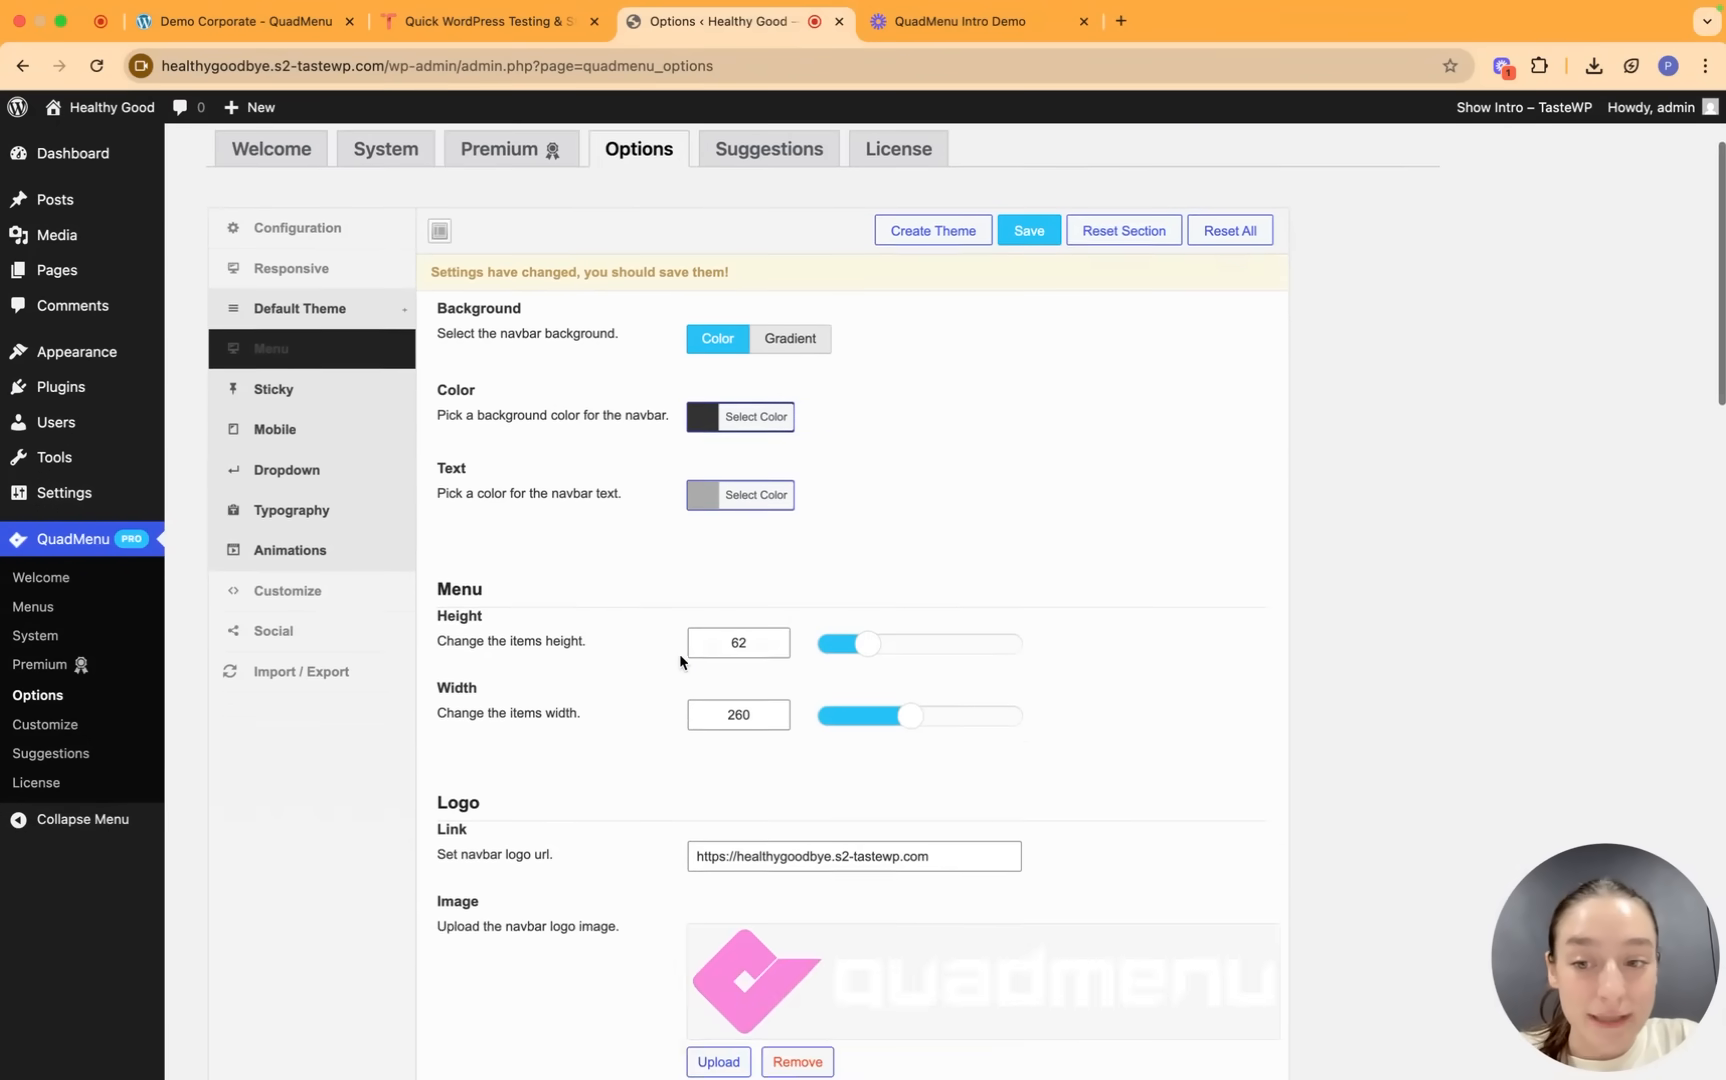
scroll(down, 3)
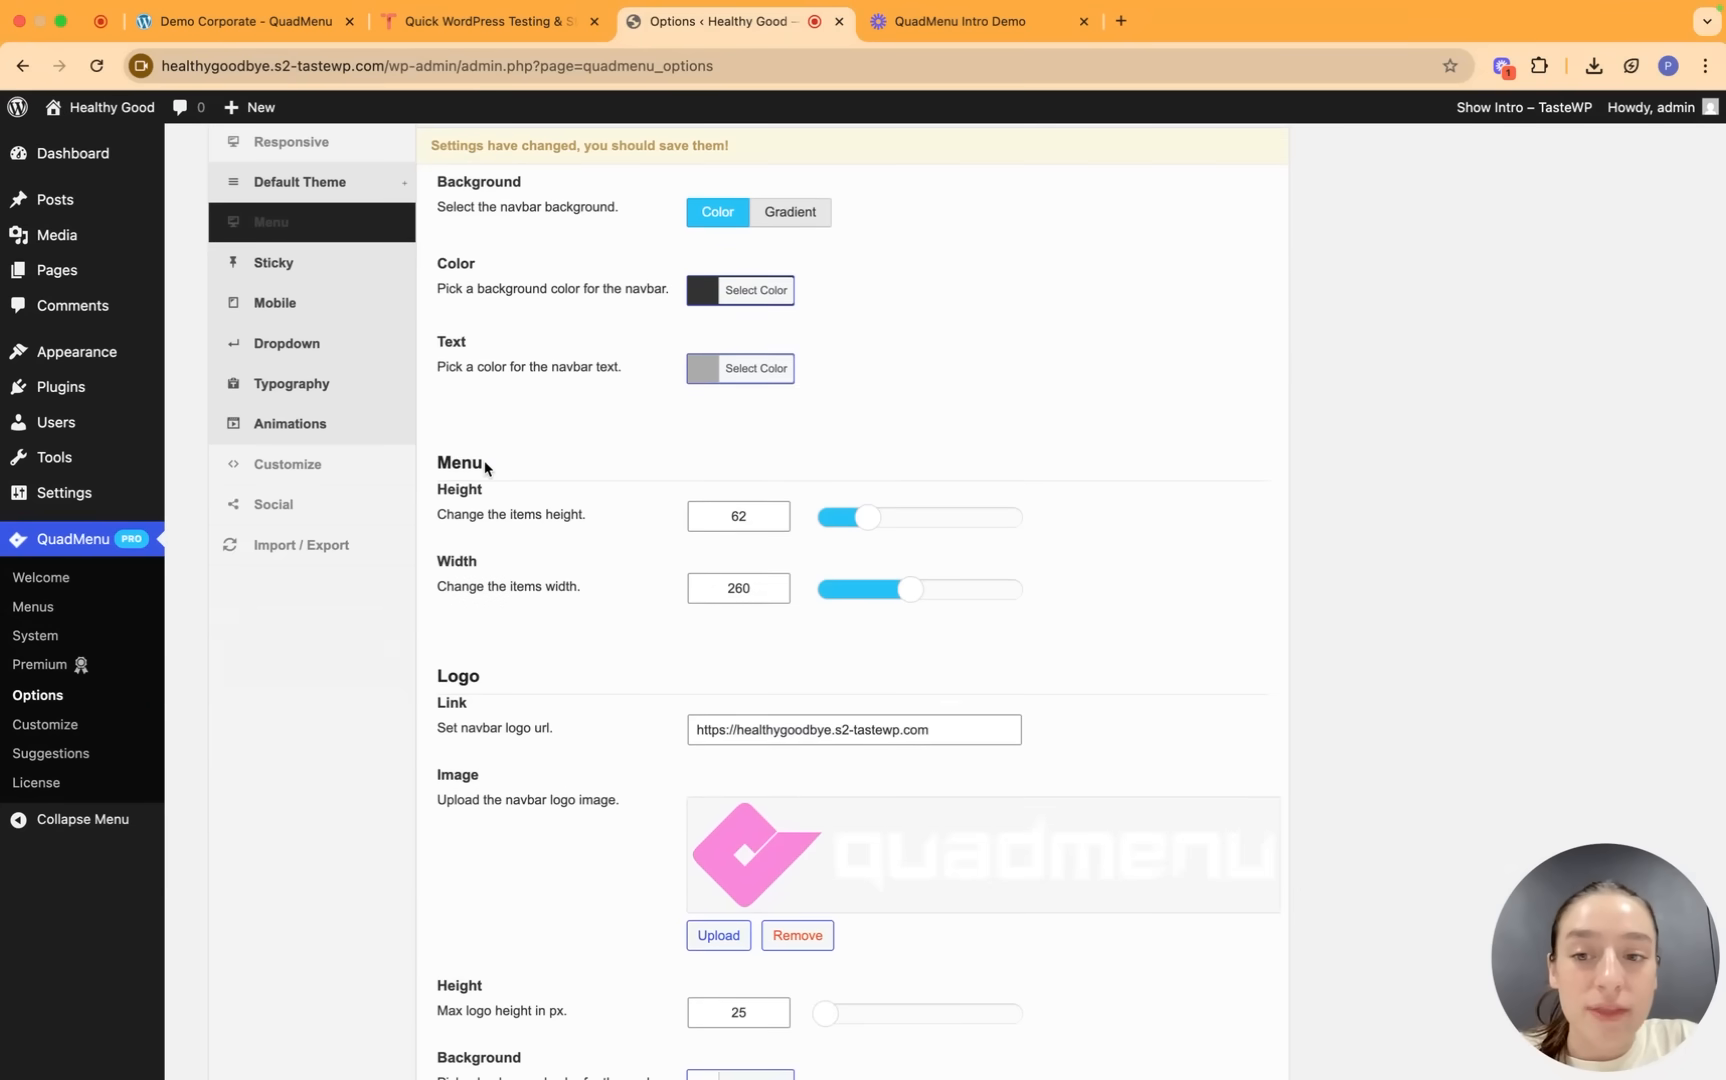
scroll(down, 3)
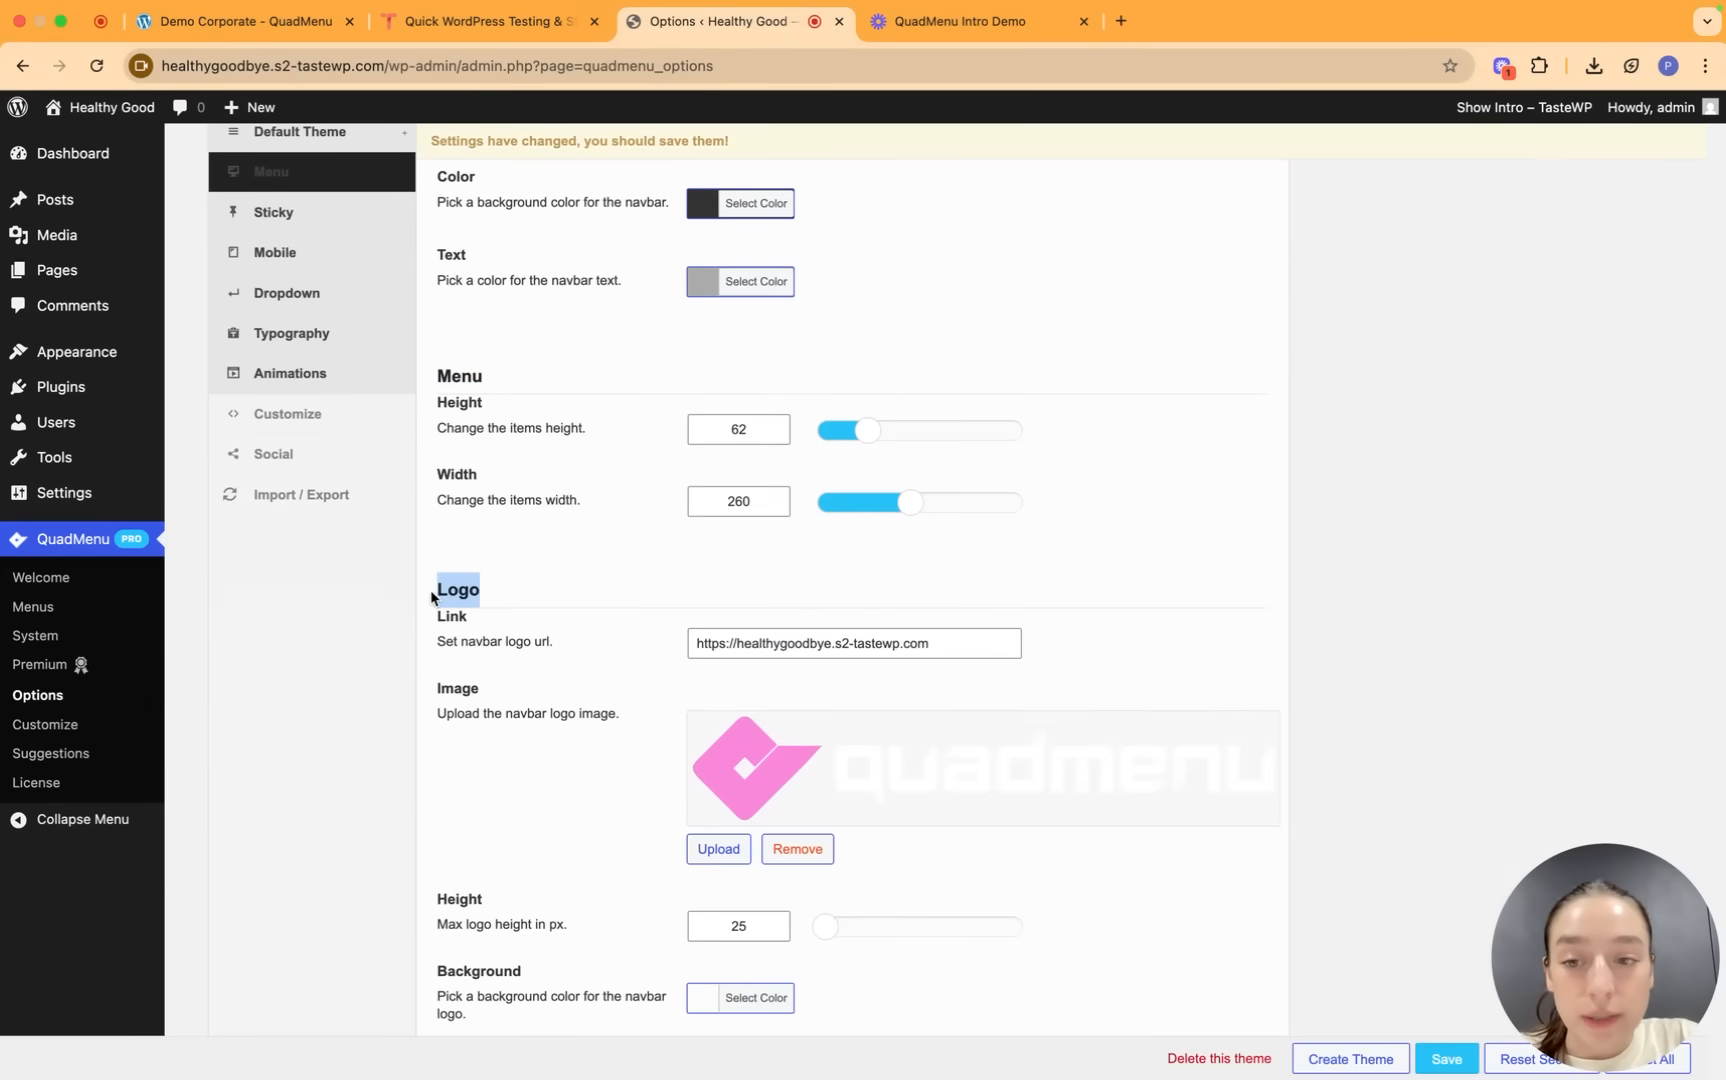
scroll(down, 3)
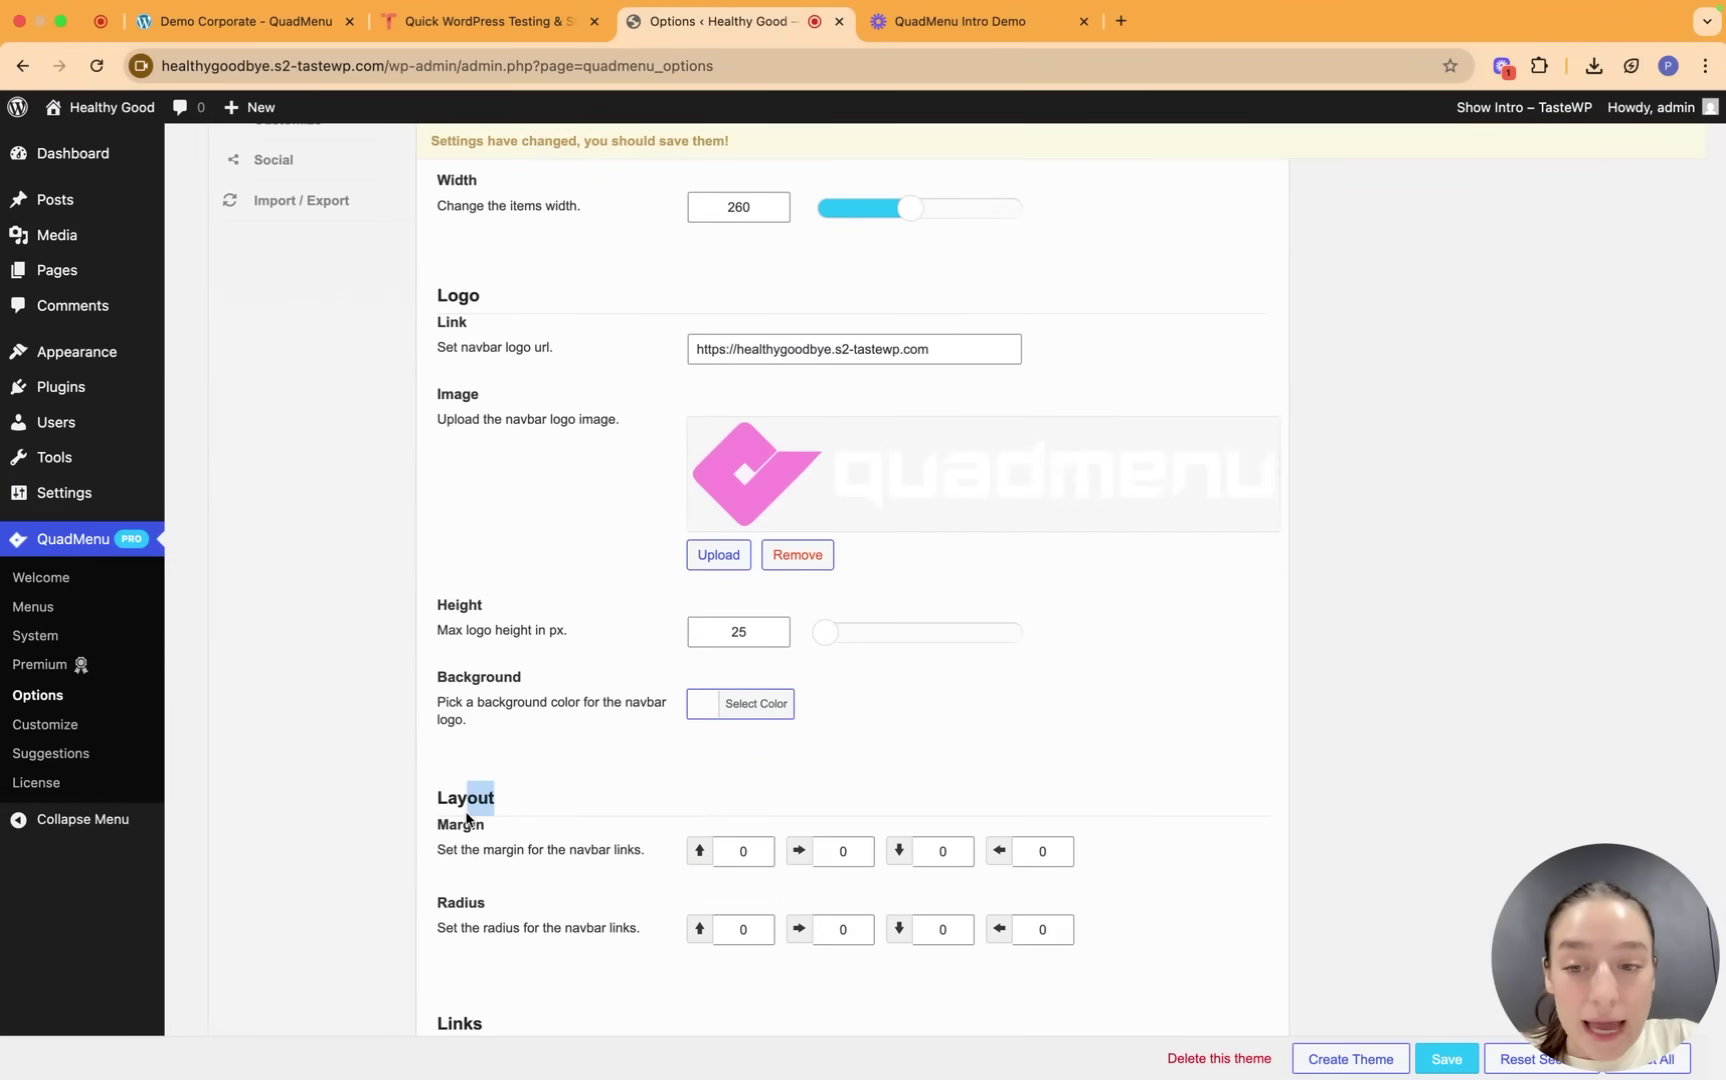
scroll(up, 3)
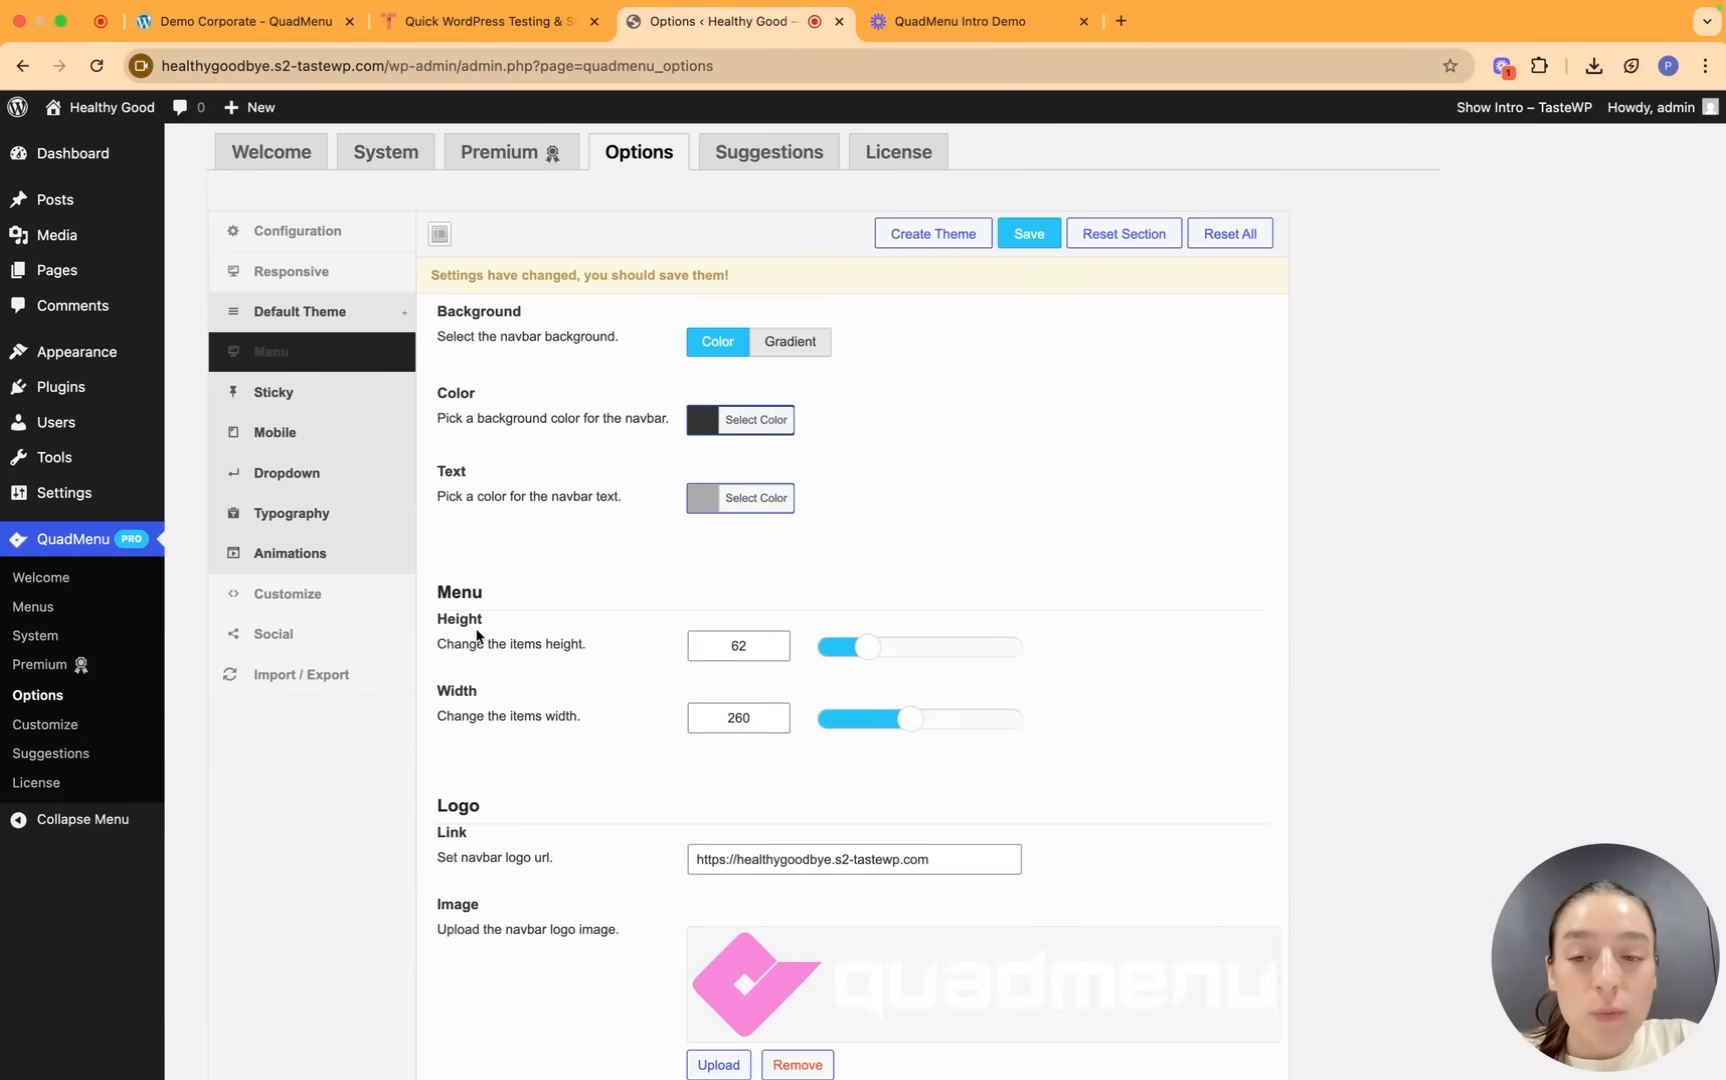
mouse_move(682, 714)
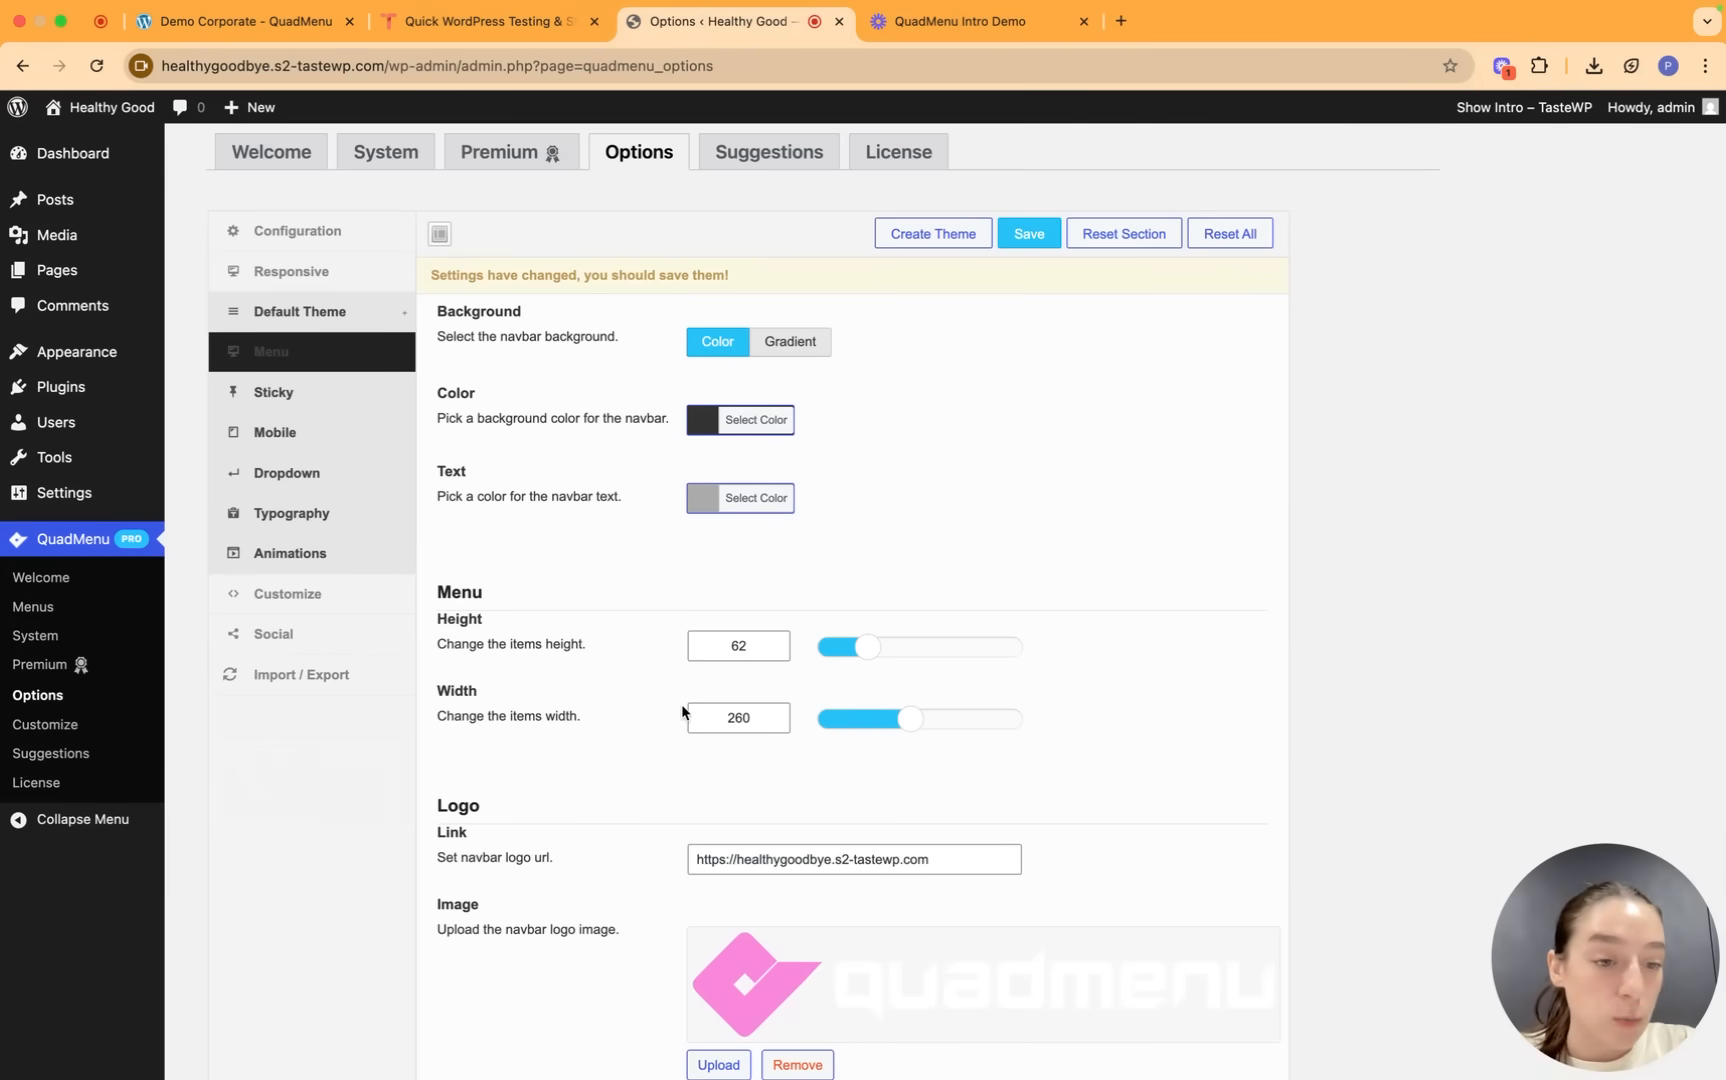
scroll(down, 3)
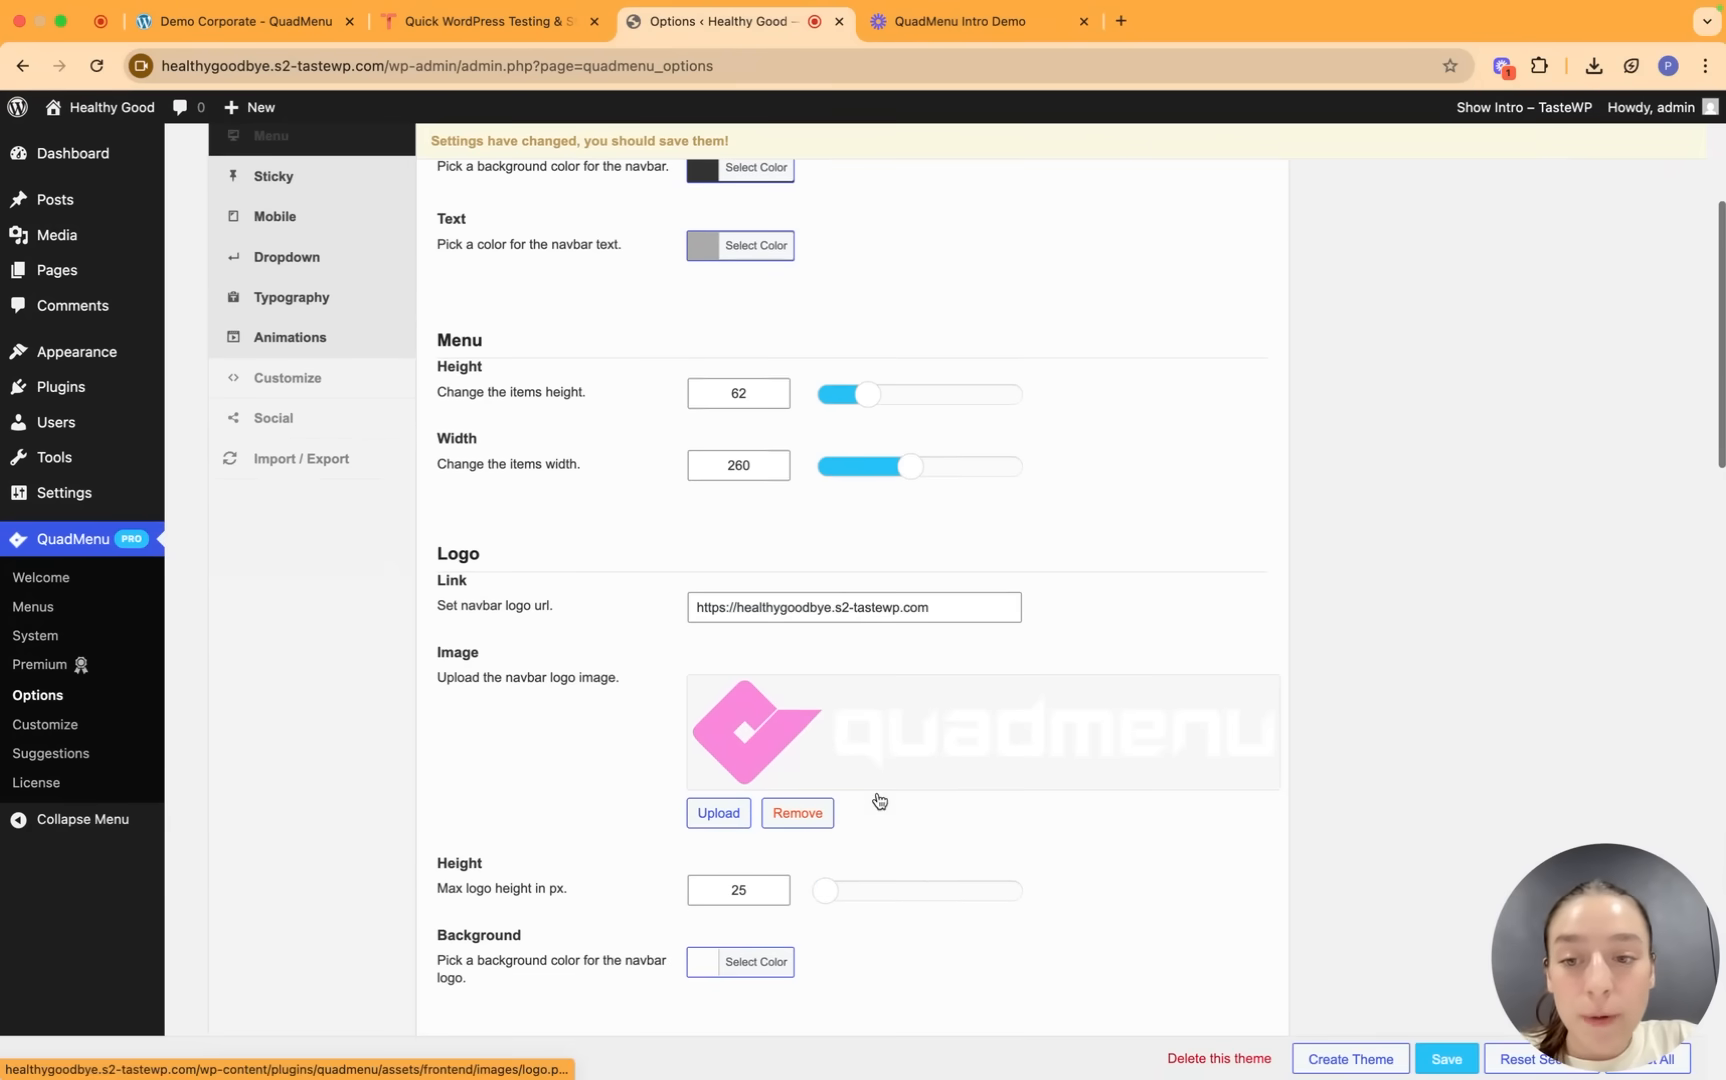
mouse_move(758, 618)
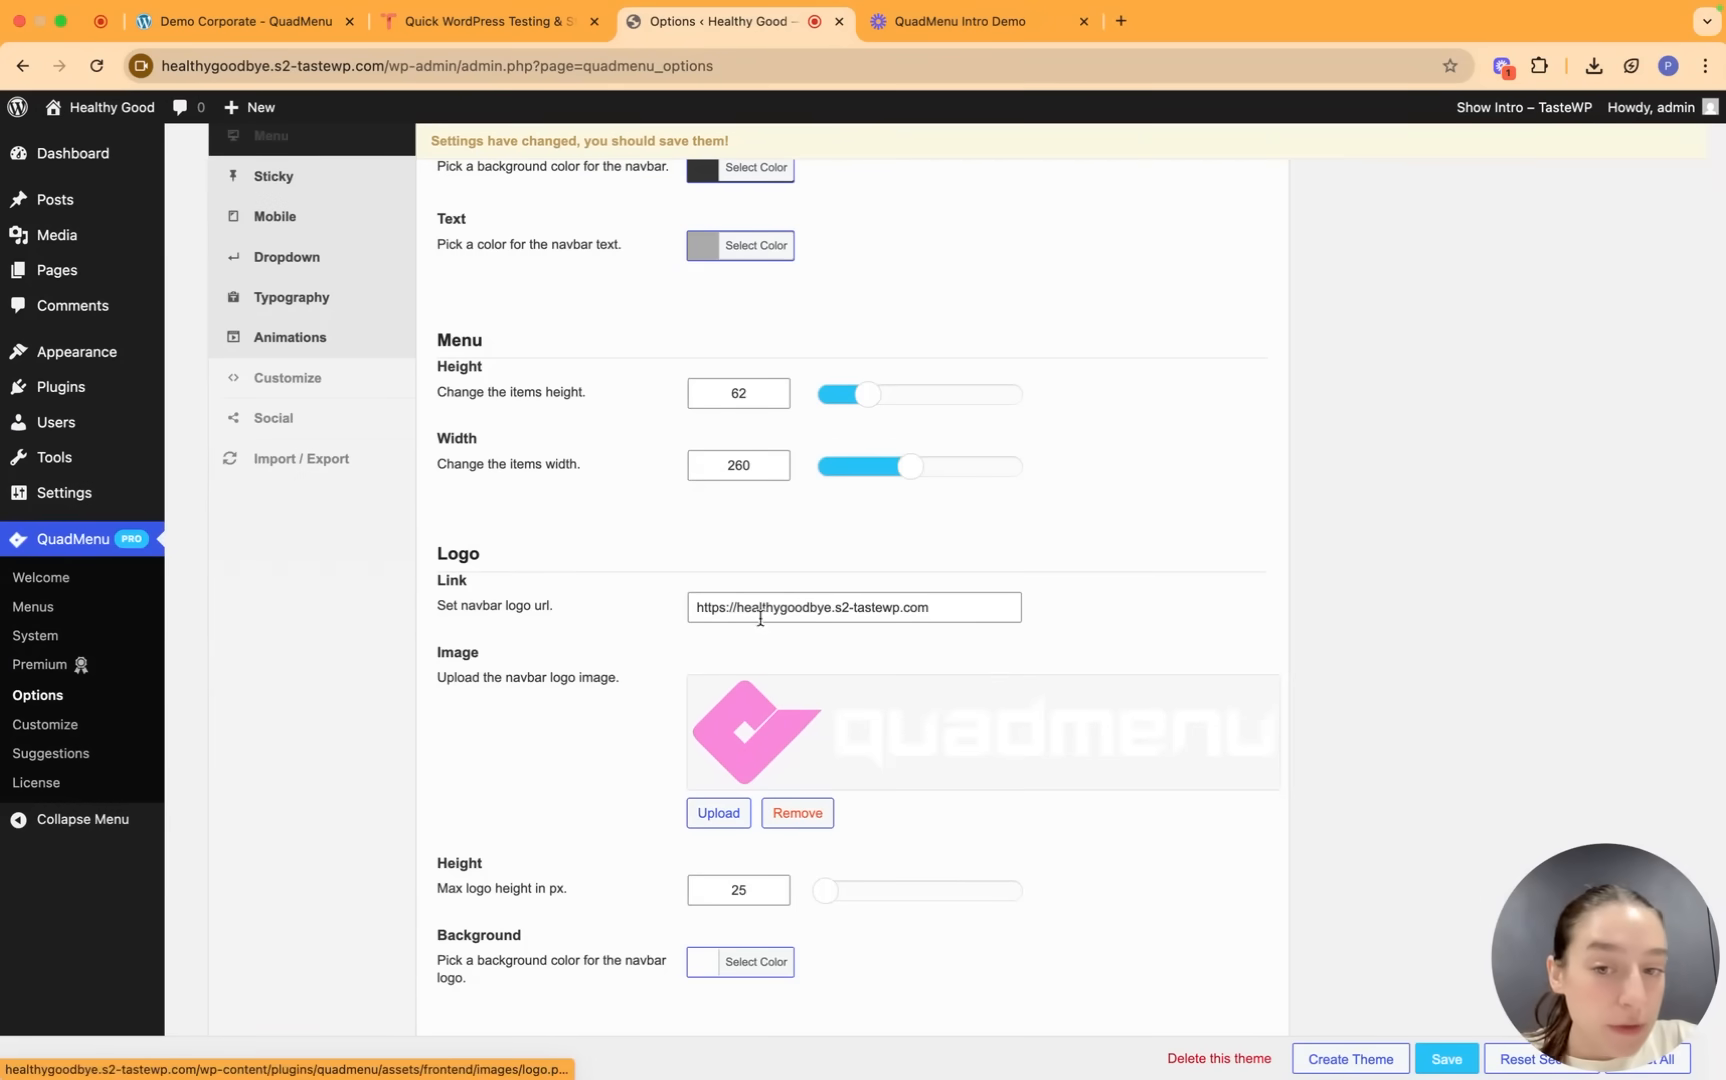
scroll(down, 3)
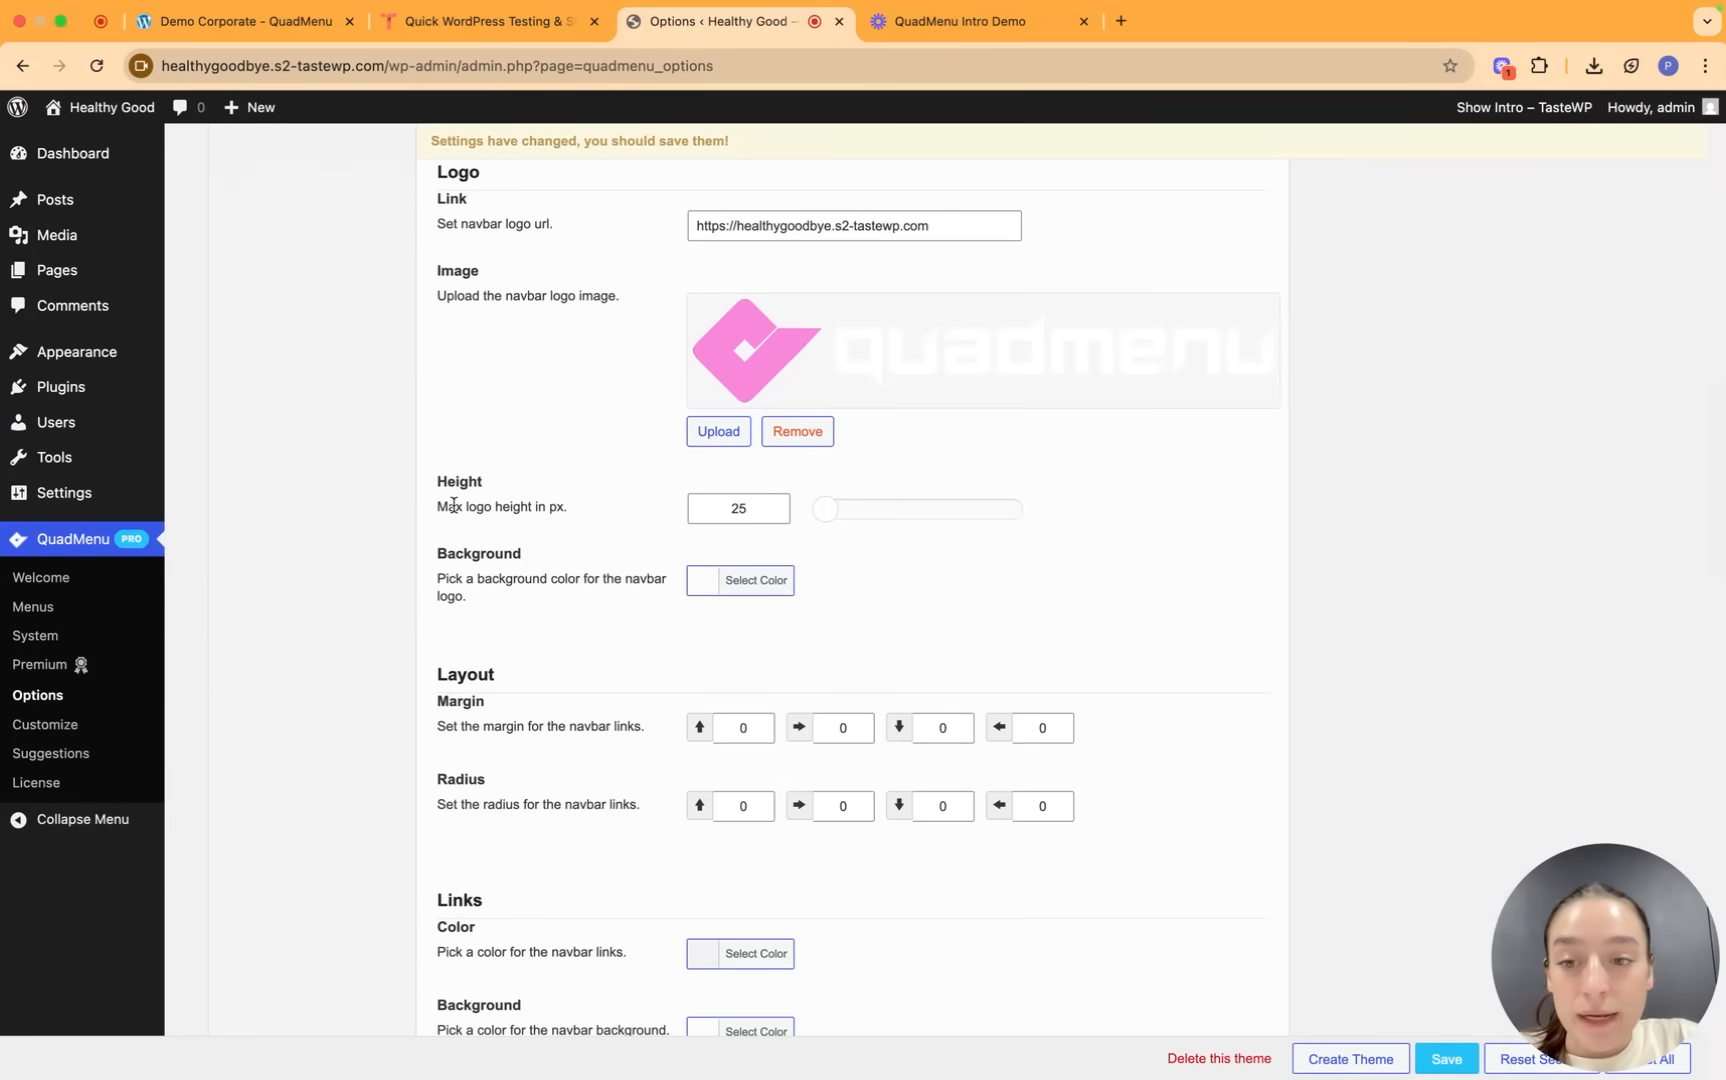
scroll(down, 3)
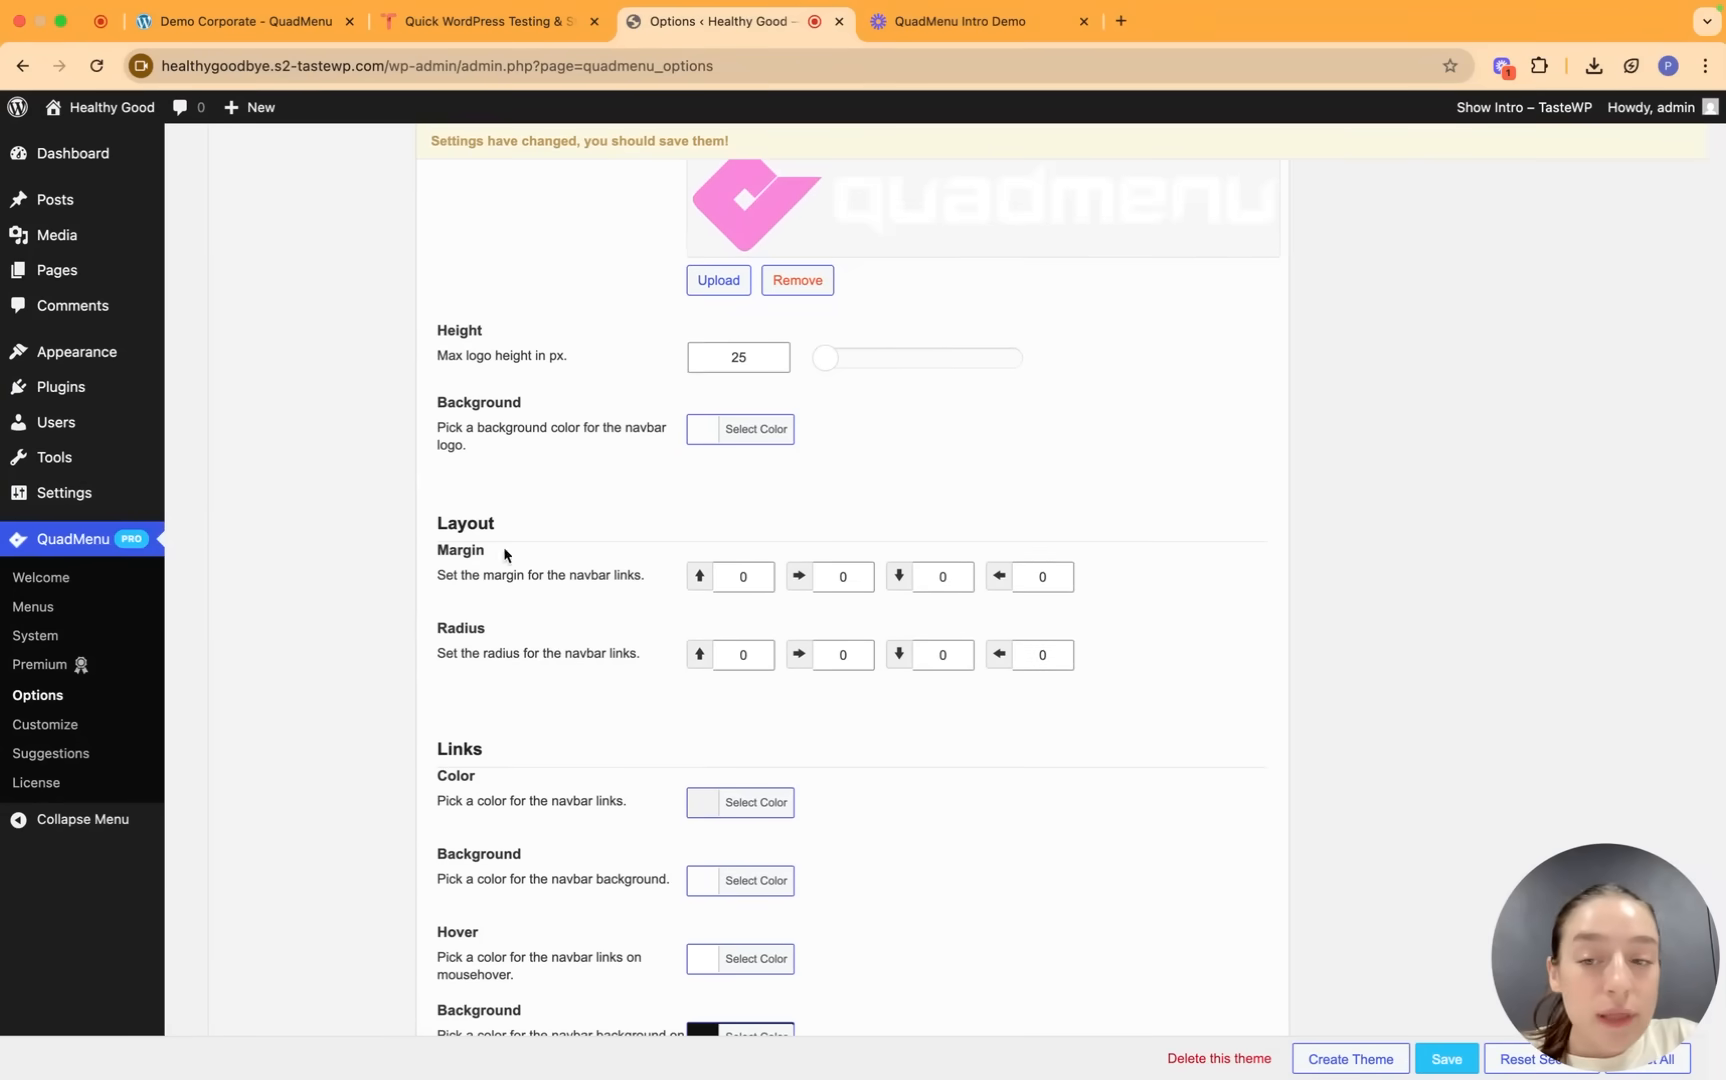
scroll(down, 3)
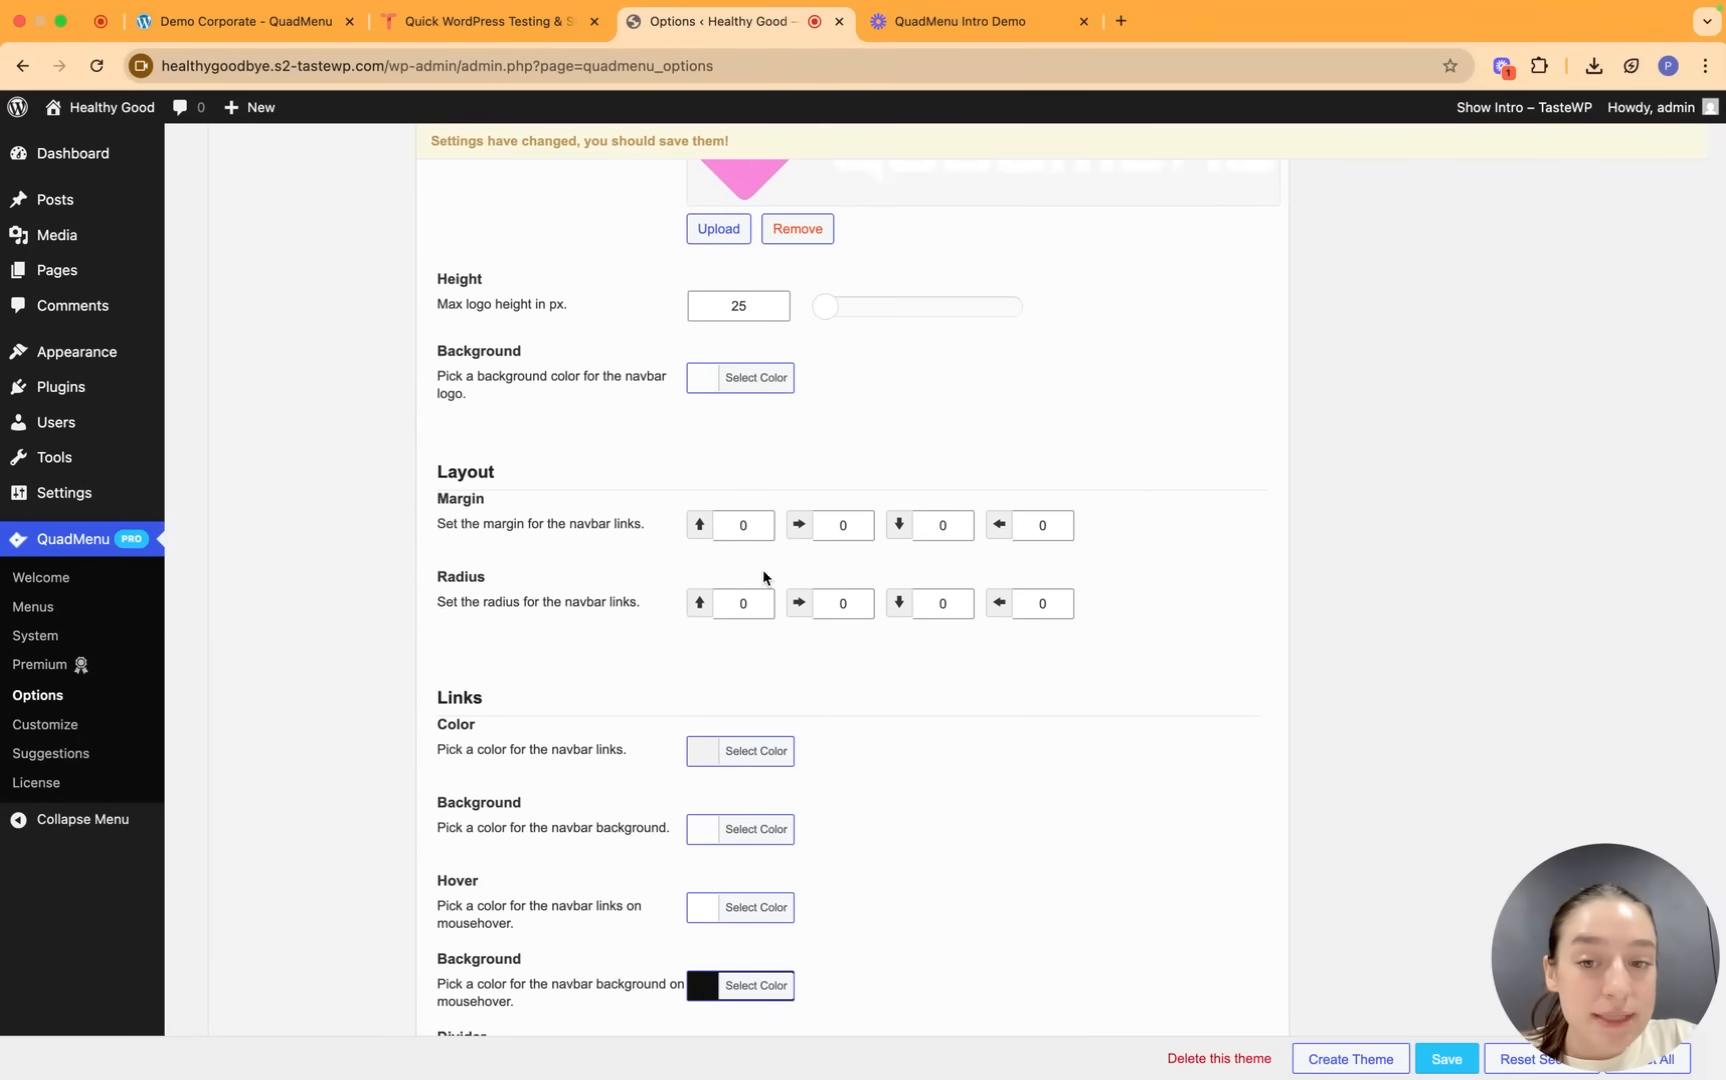
mouse_move(700, 528)
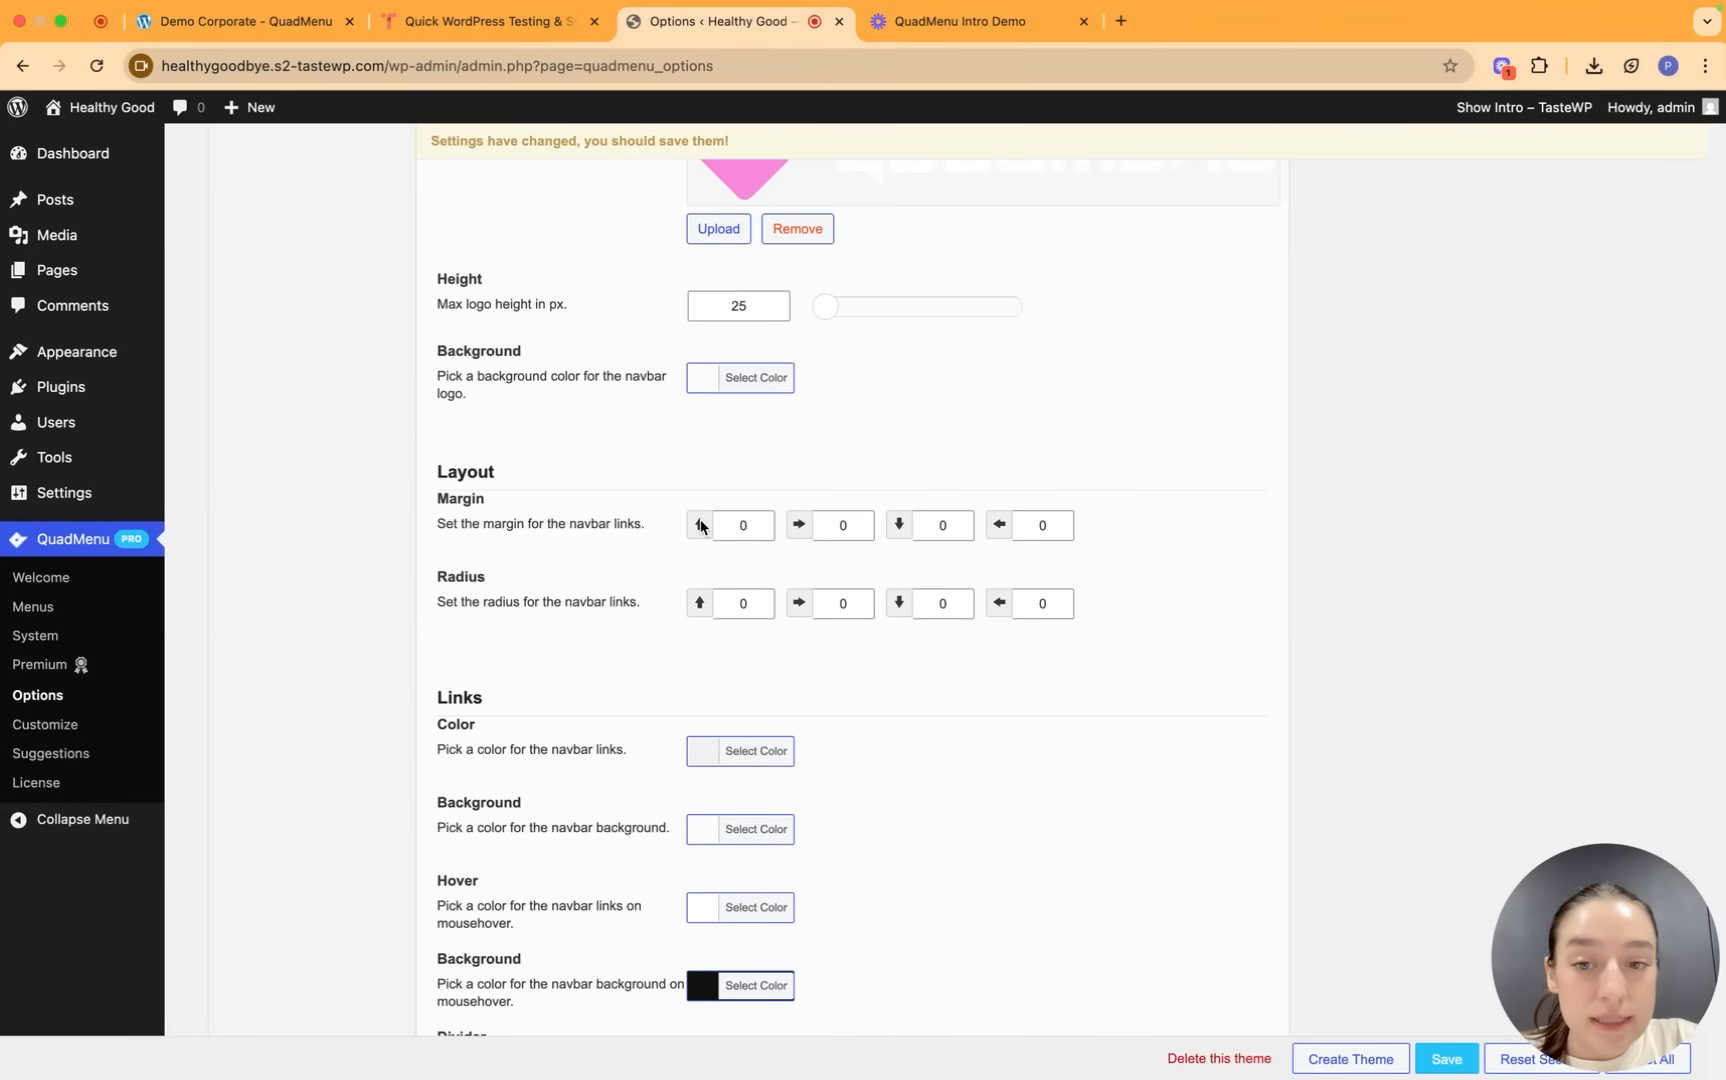
scroll(down, 3)
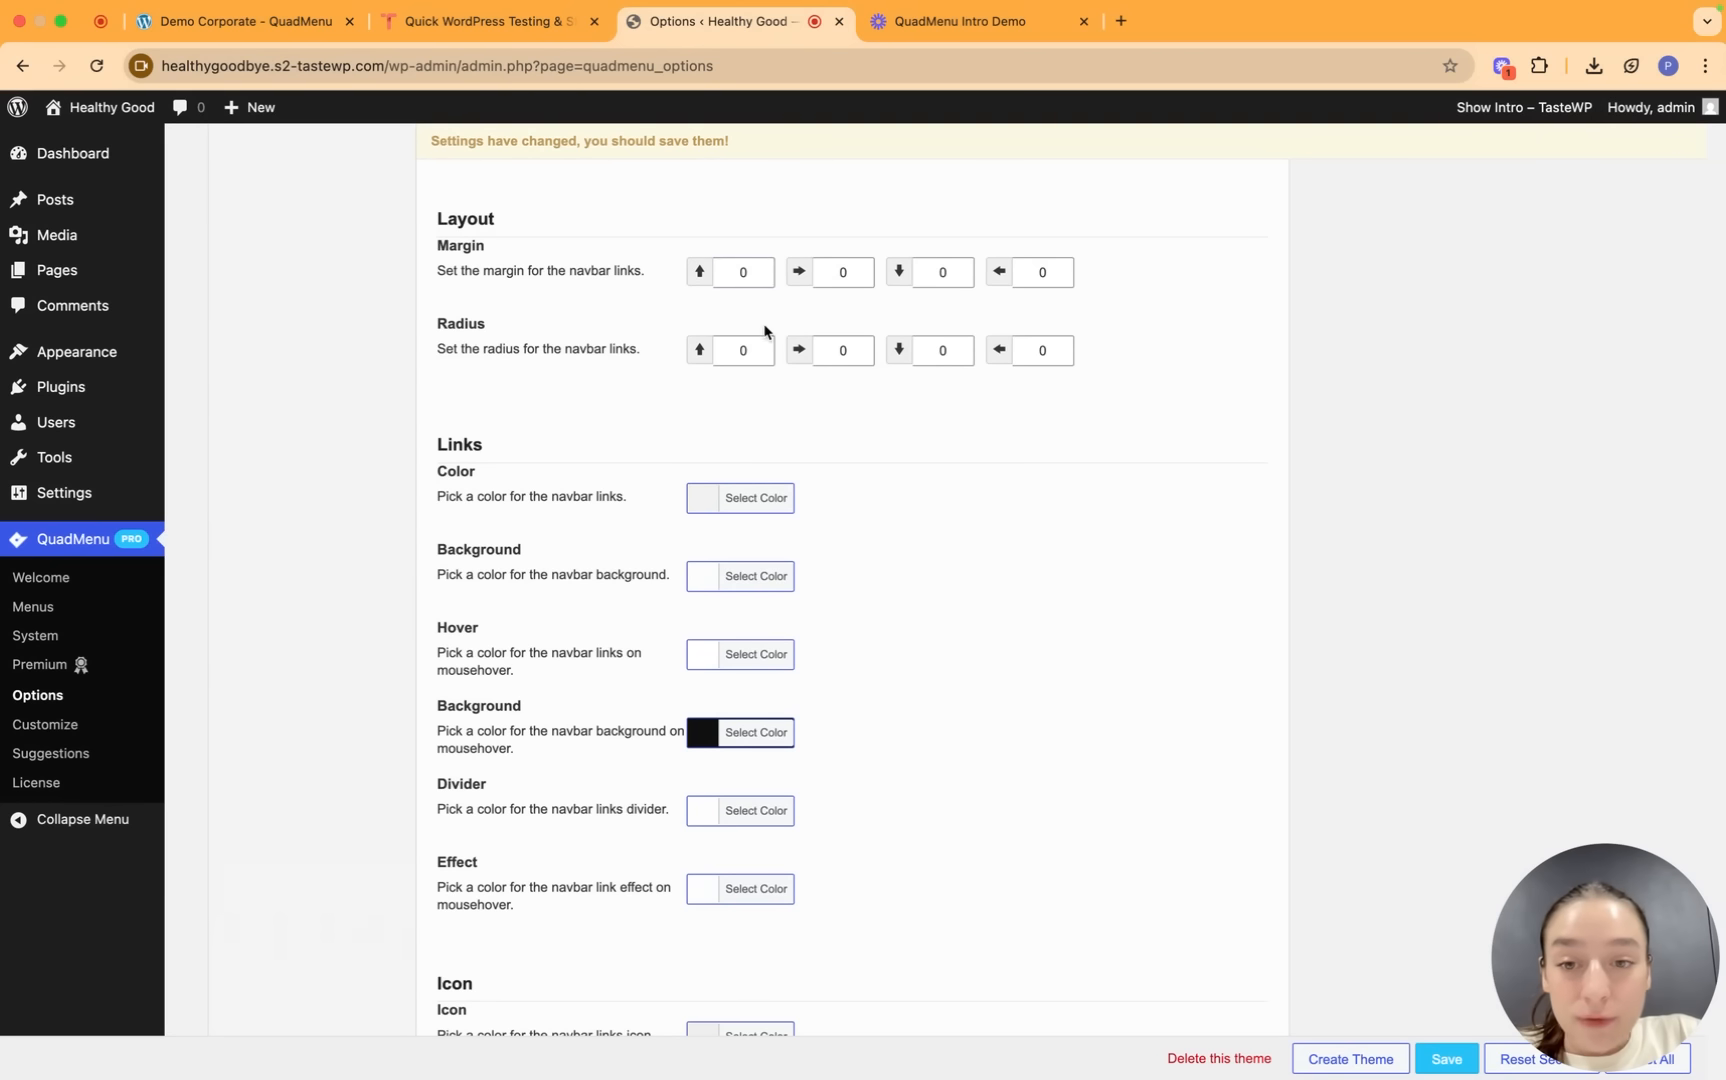
scroll(down, 3)
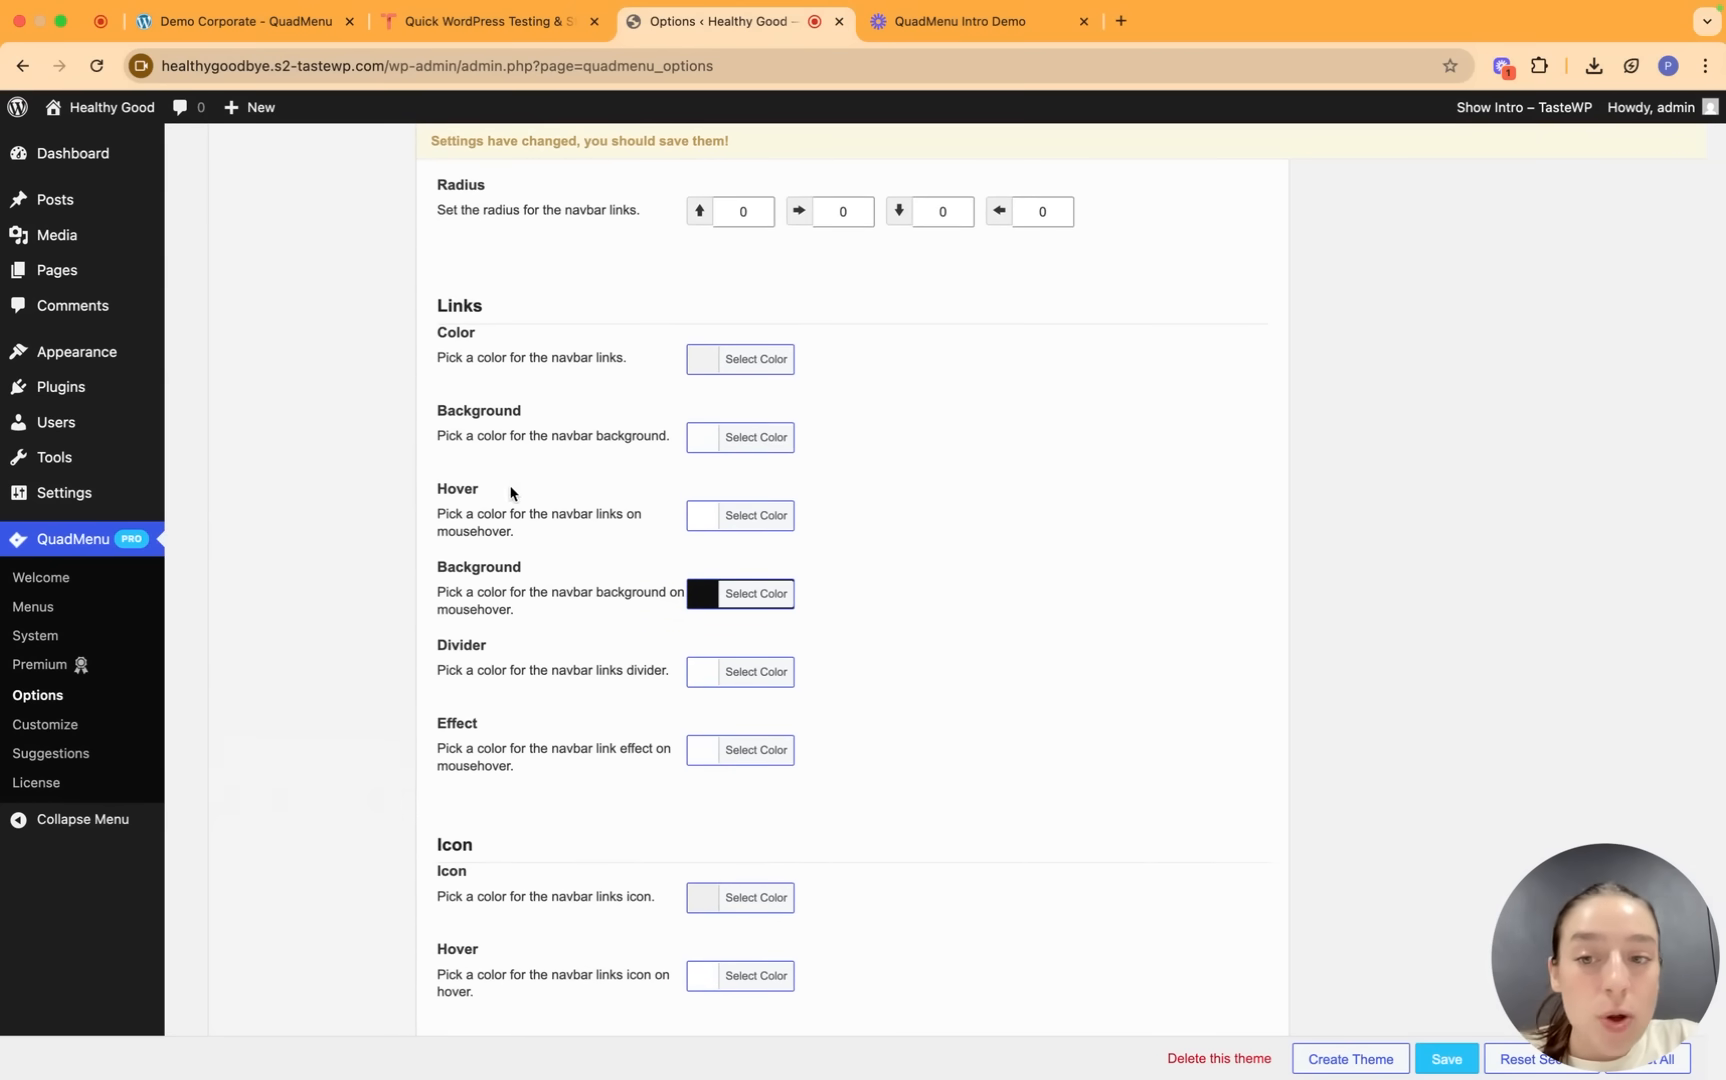
mouse_move(508, 662)
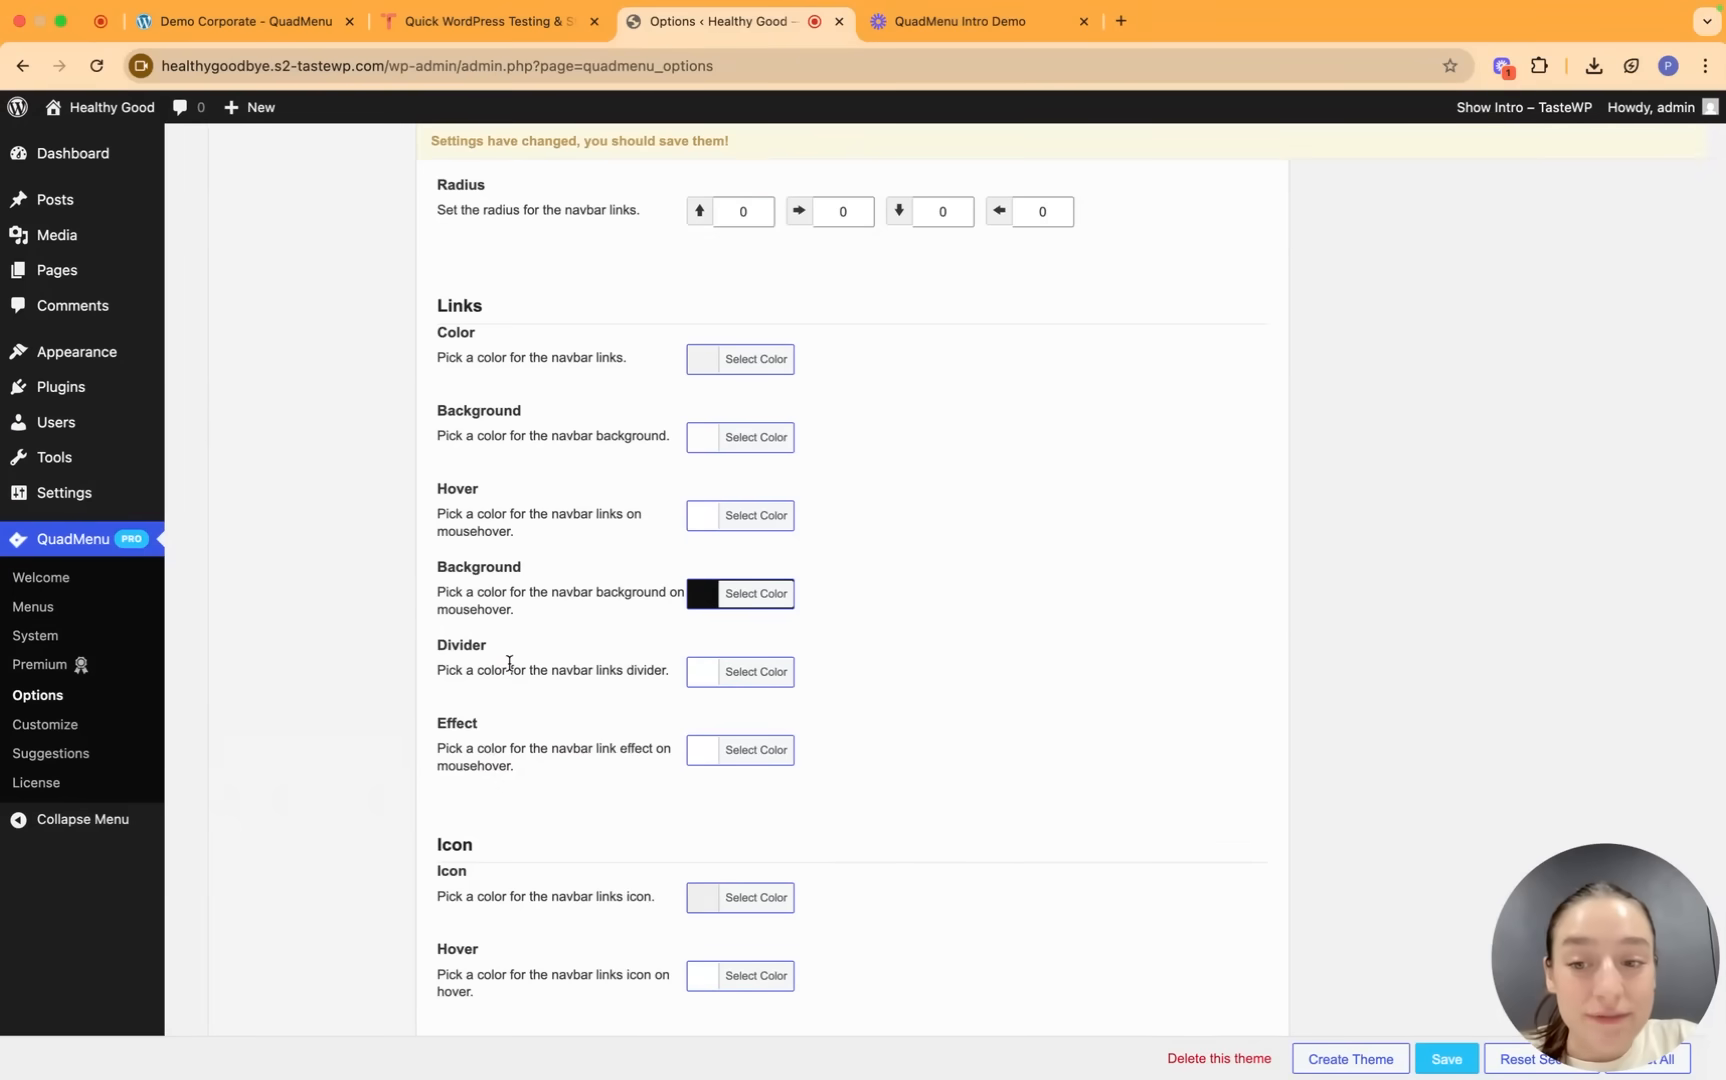
scroll(down, 3)
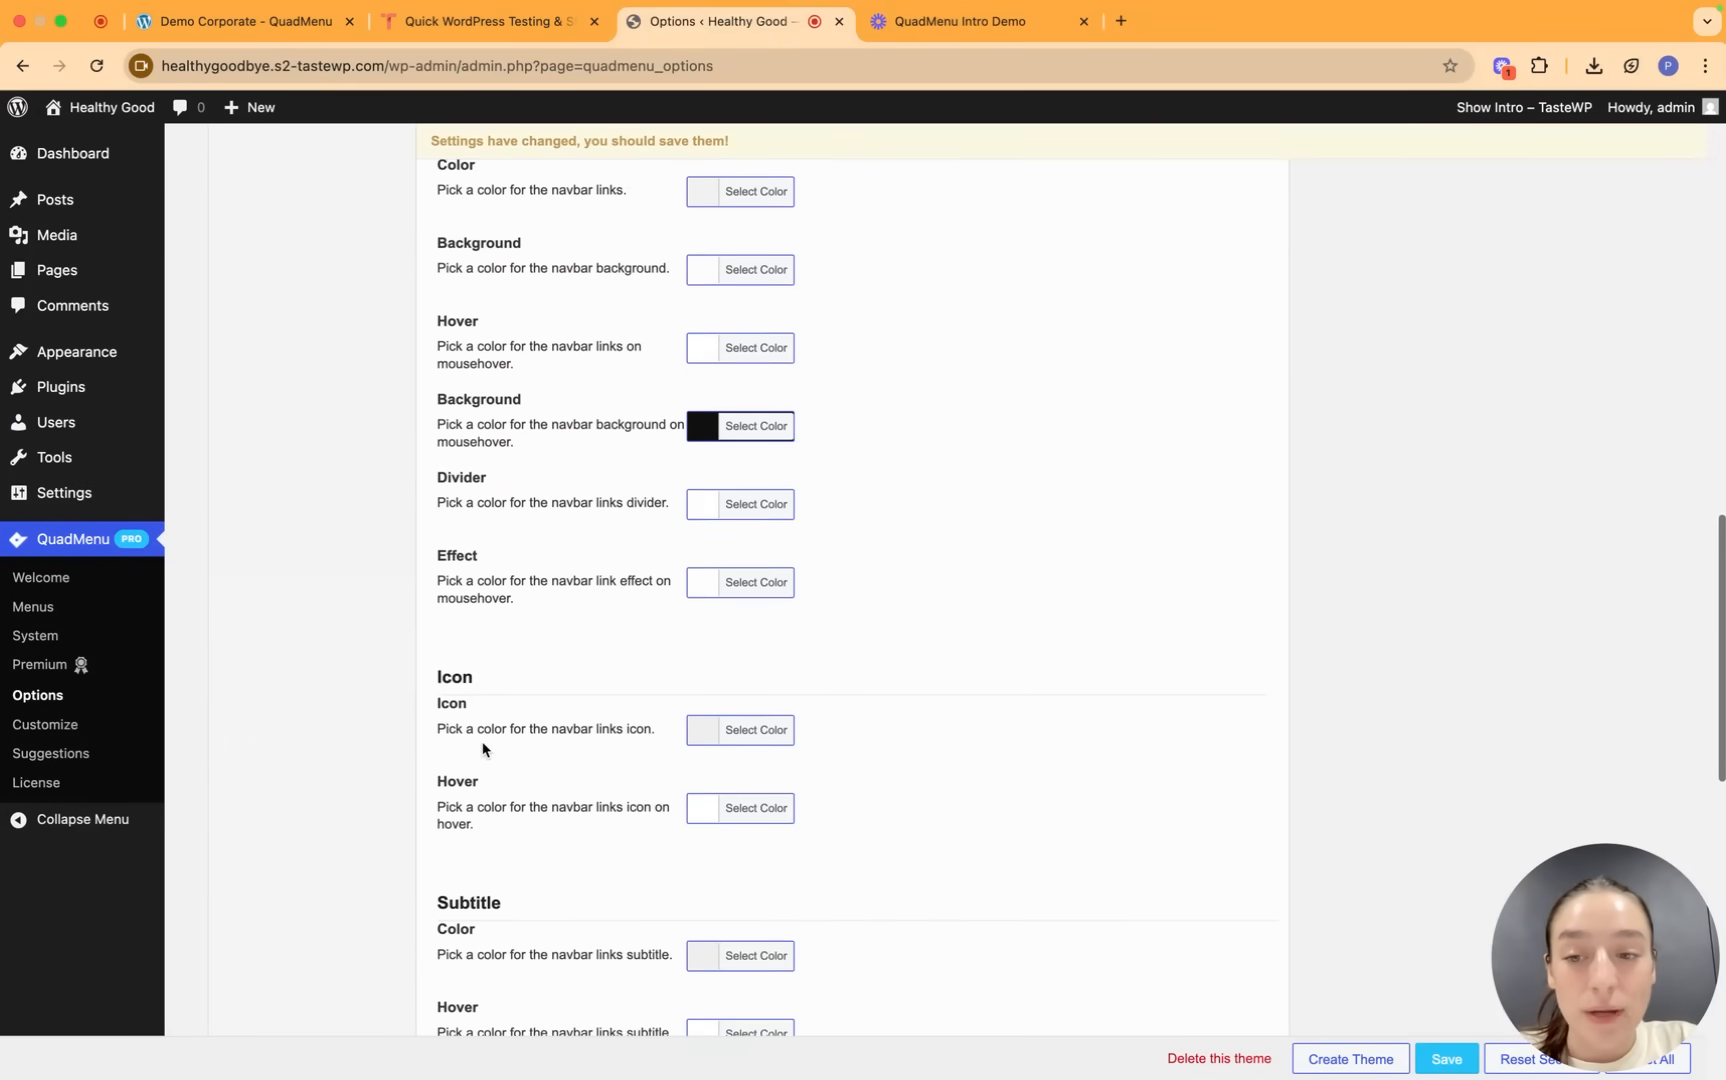
scroll(down, 3)
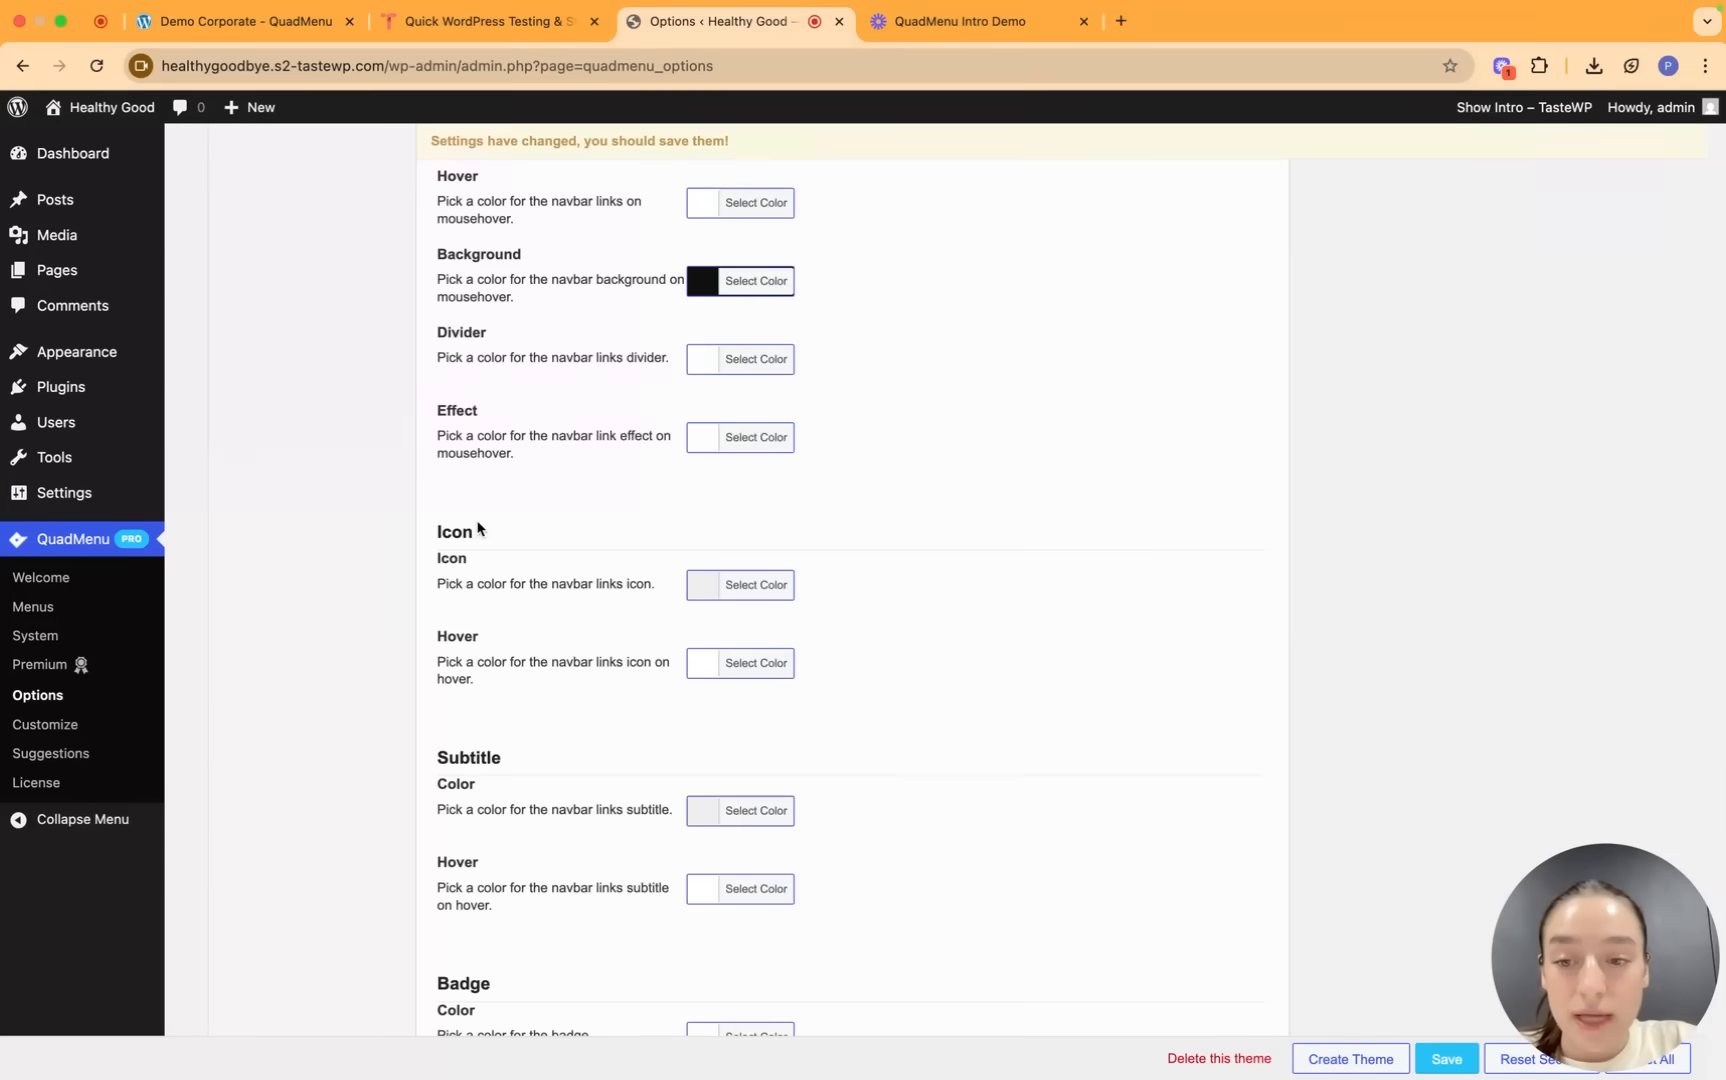
scroll(down, 3)
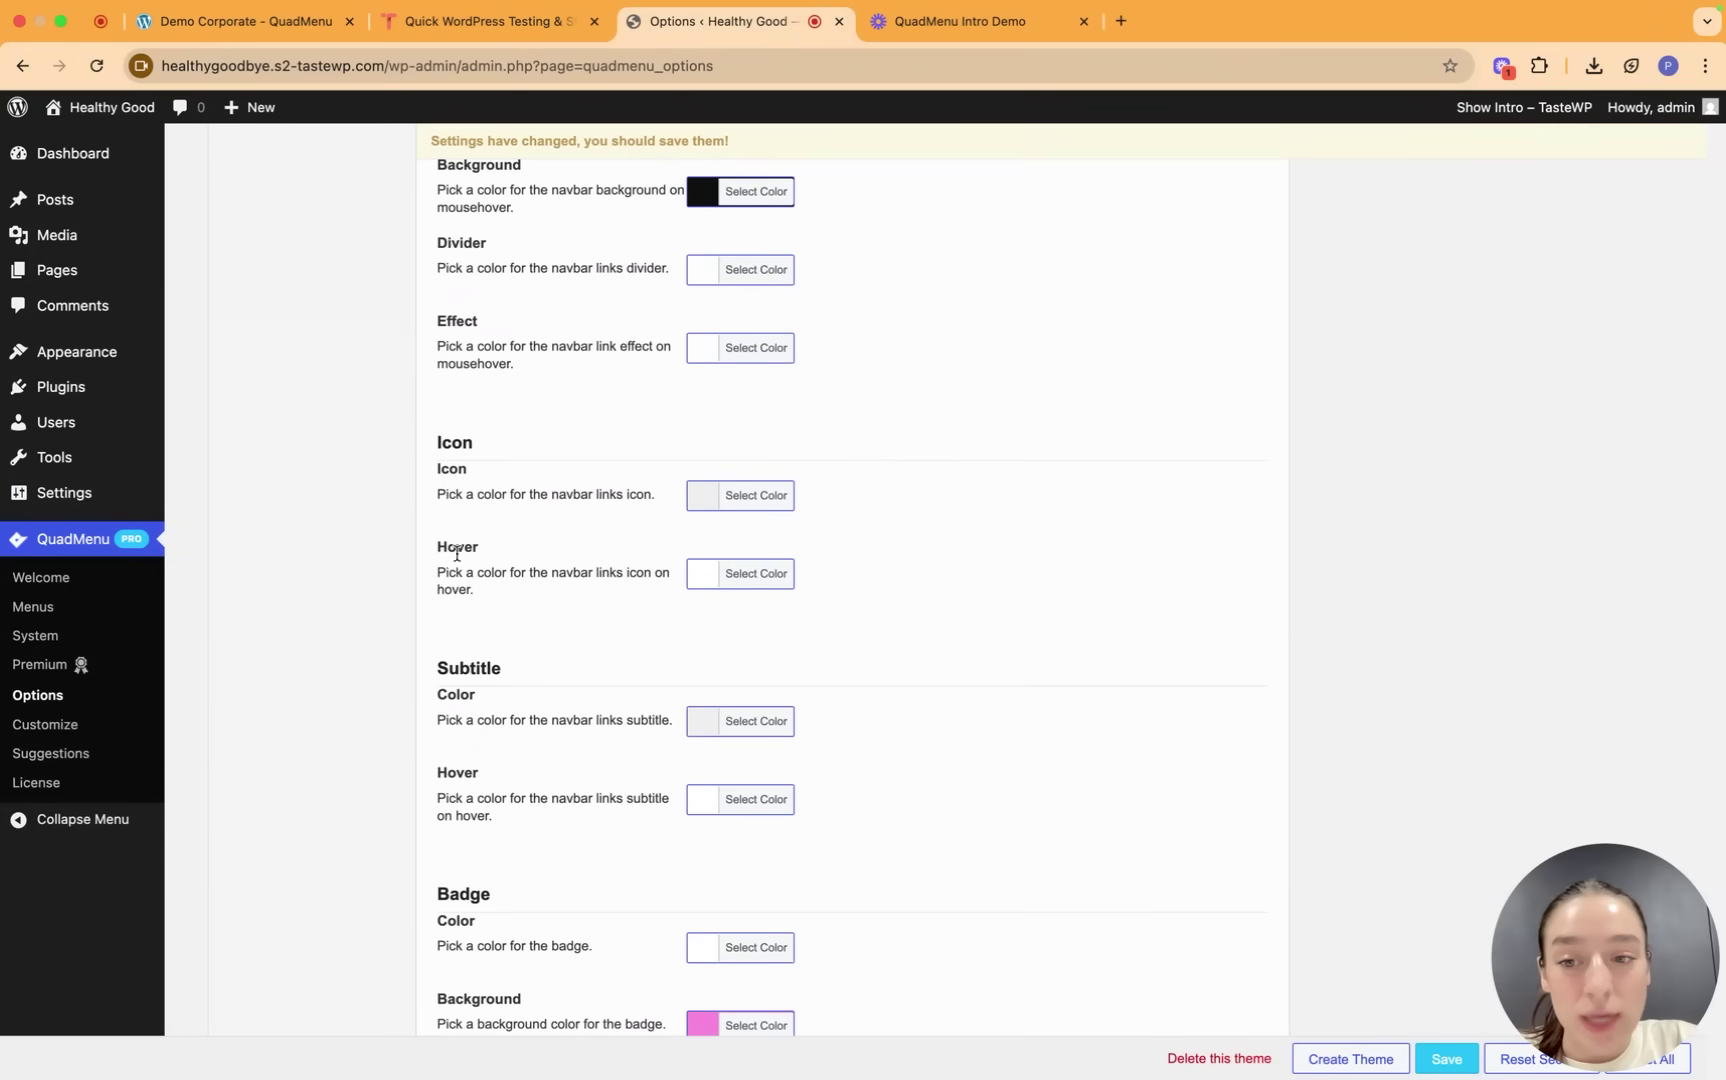
mouse_move(498, 558)
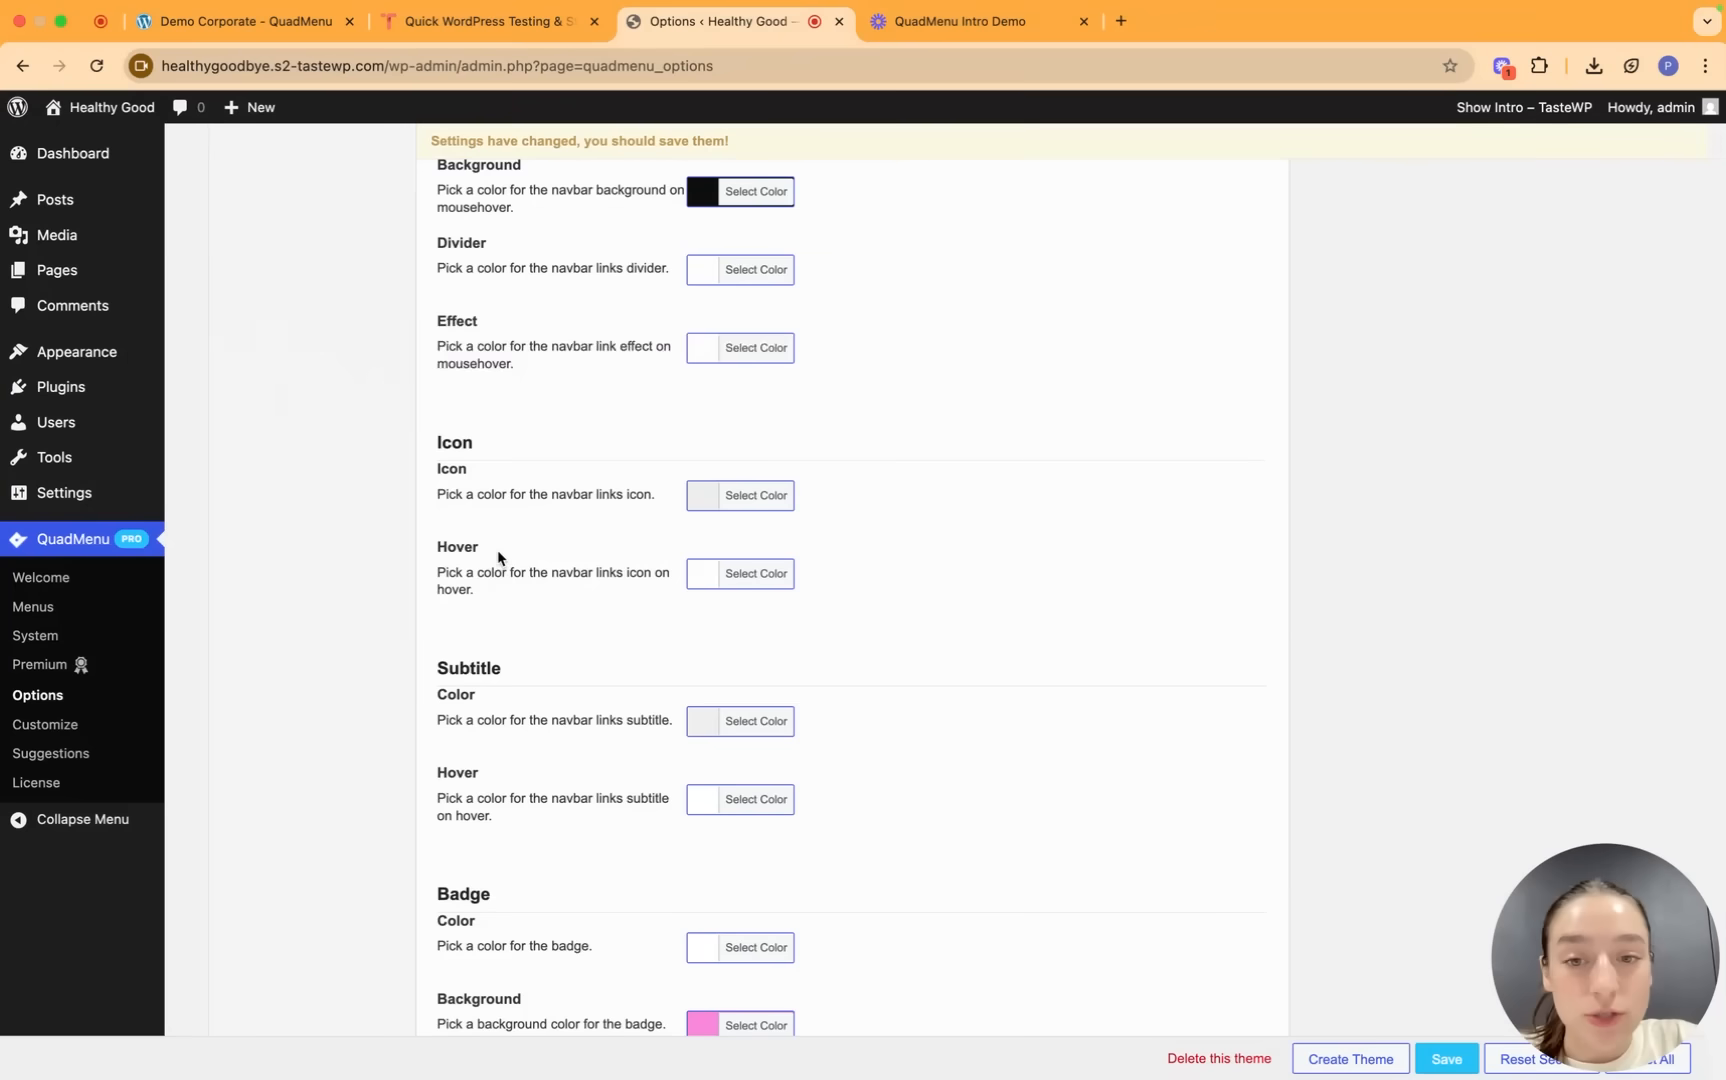
click(740, 496)
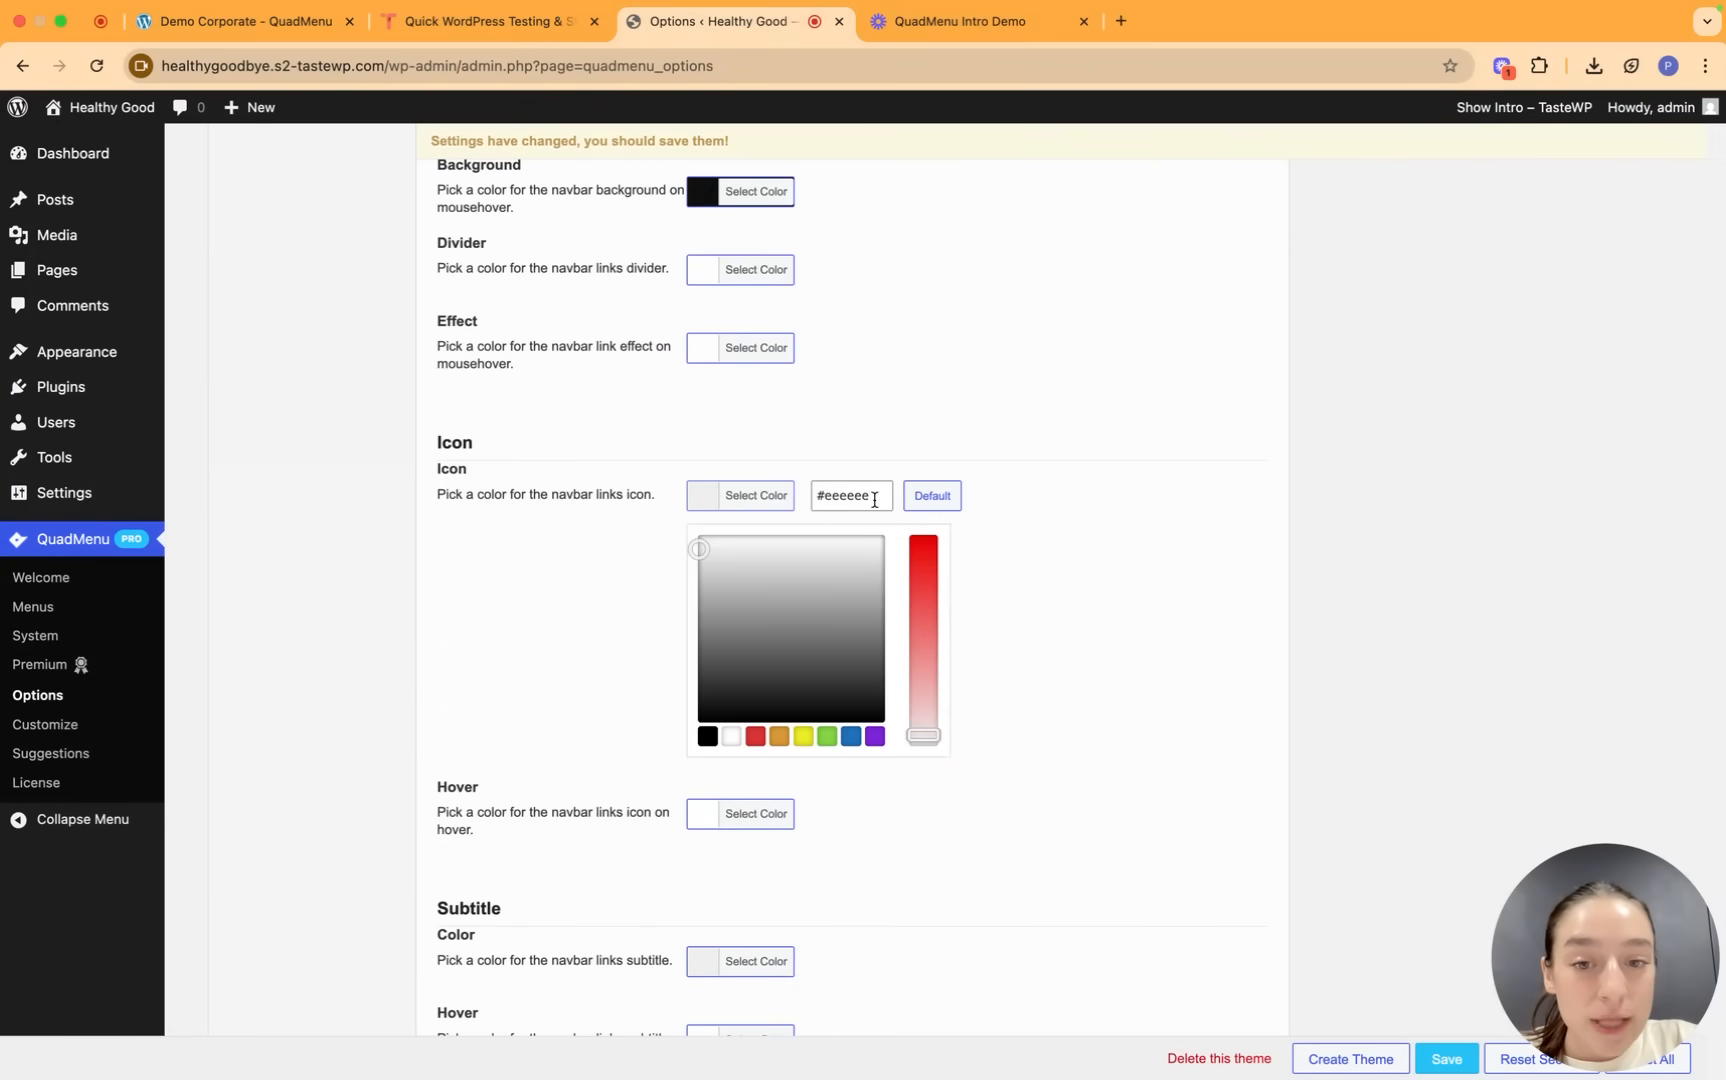
scroll(down, 3)
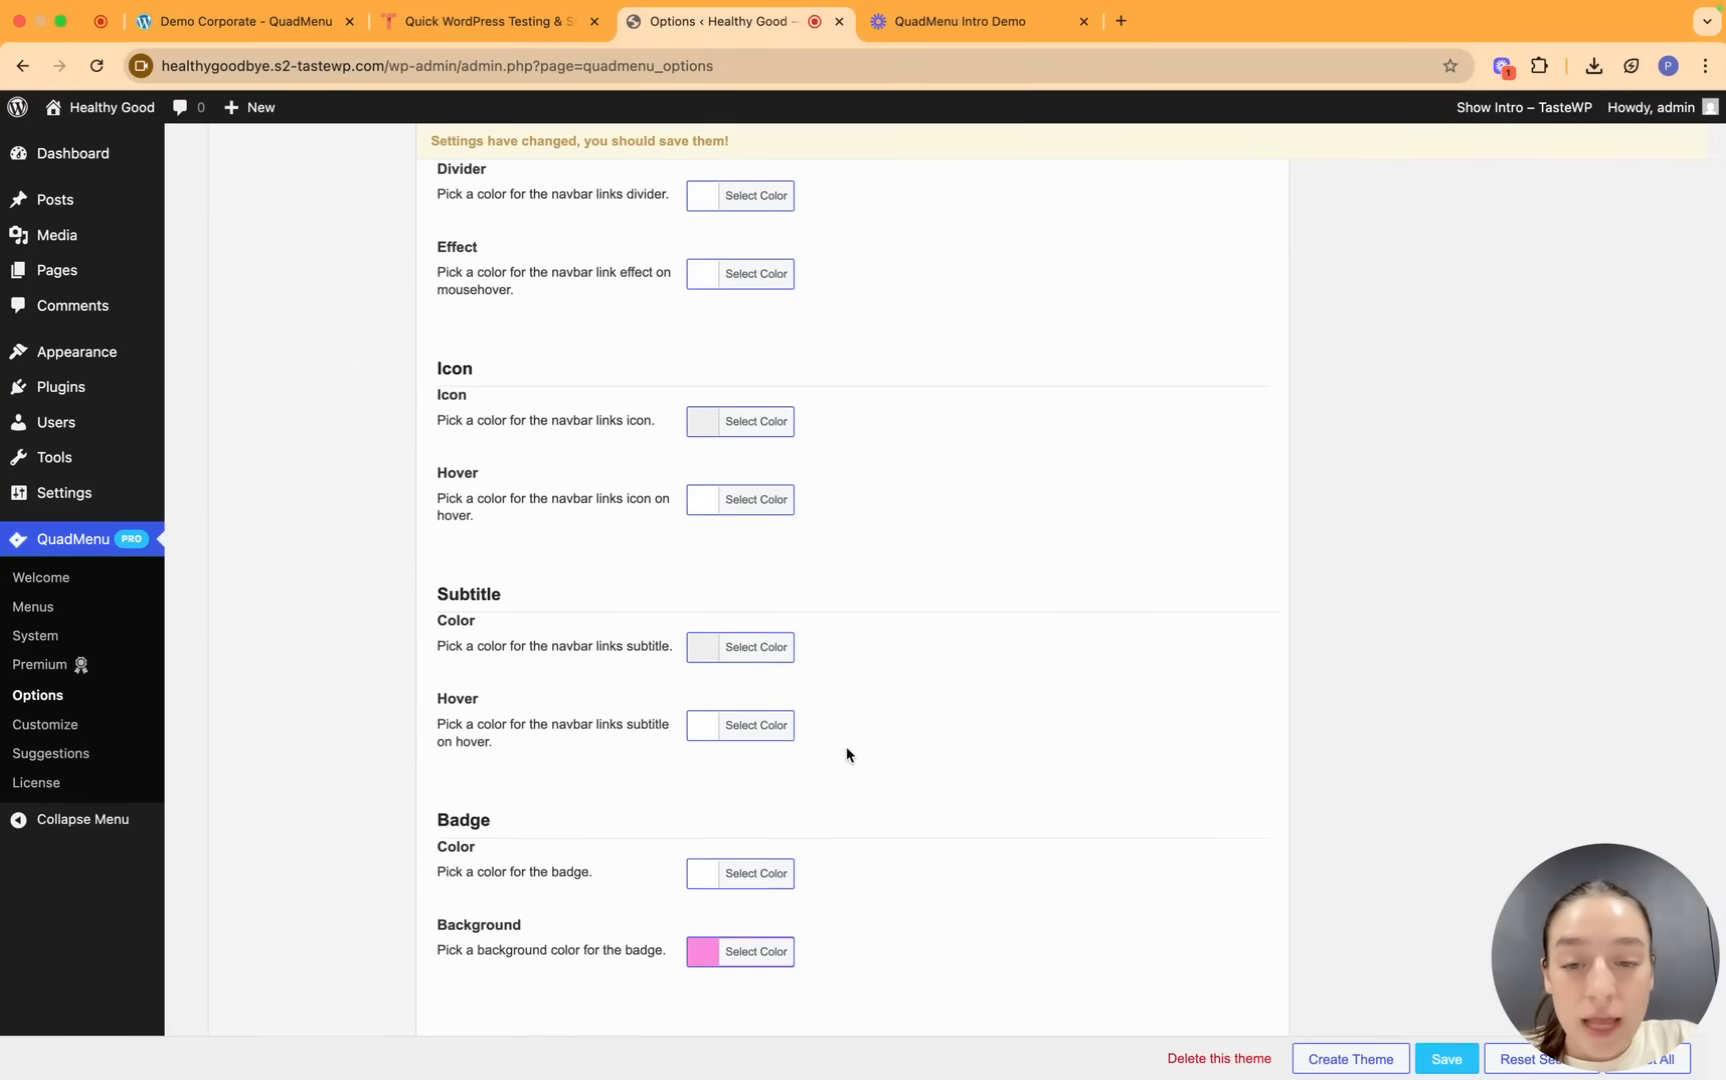
scroll(down, 3)
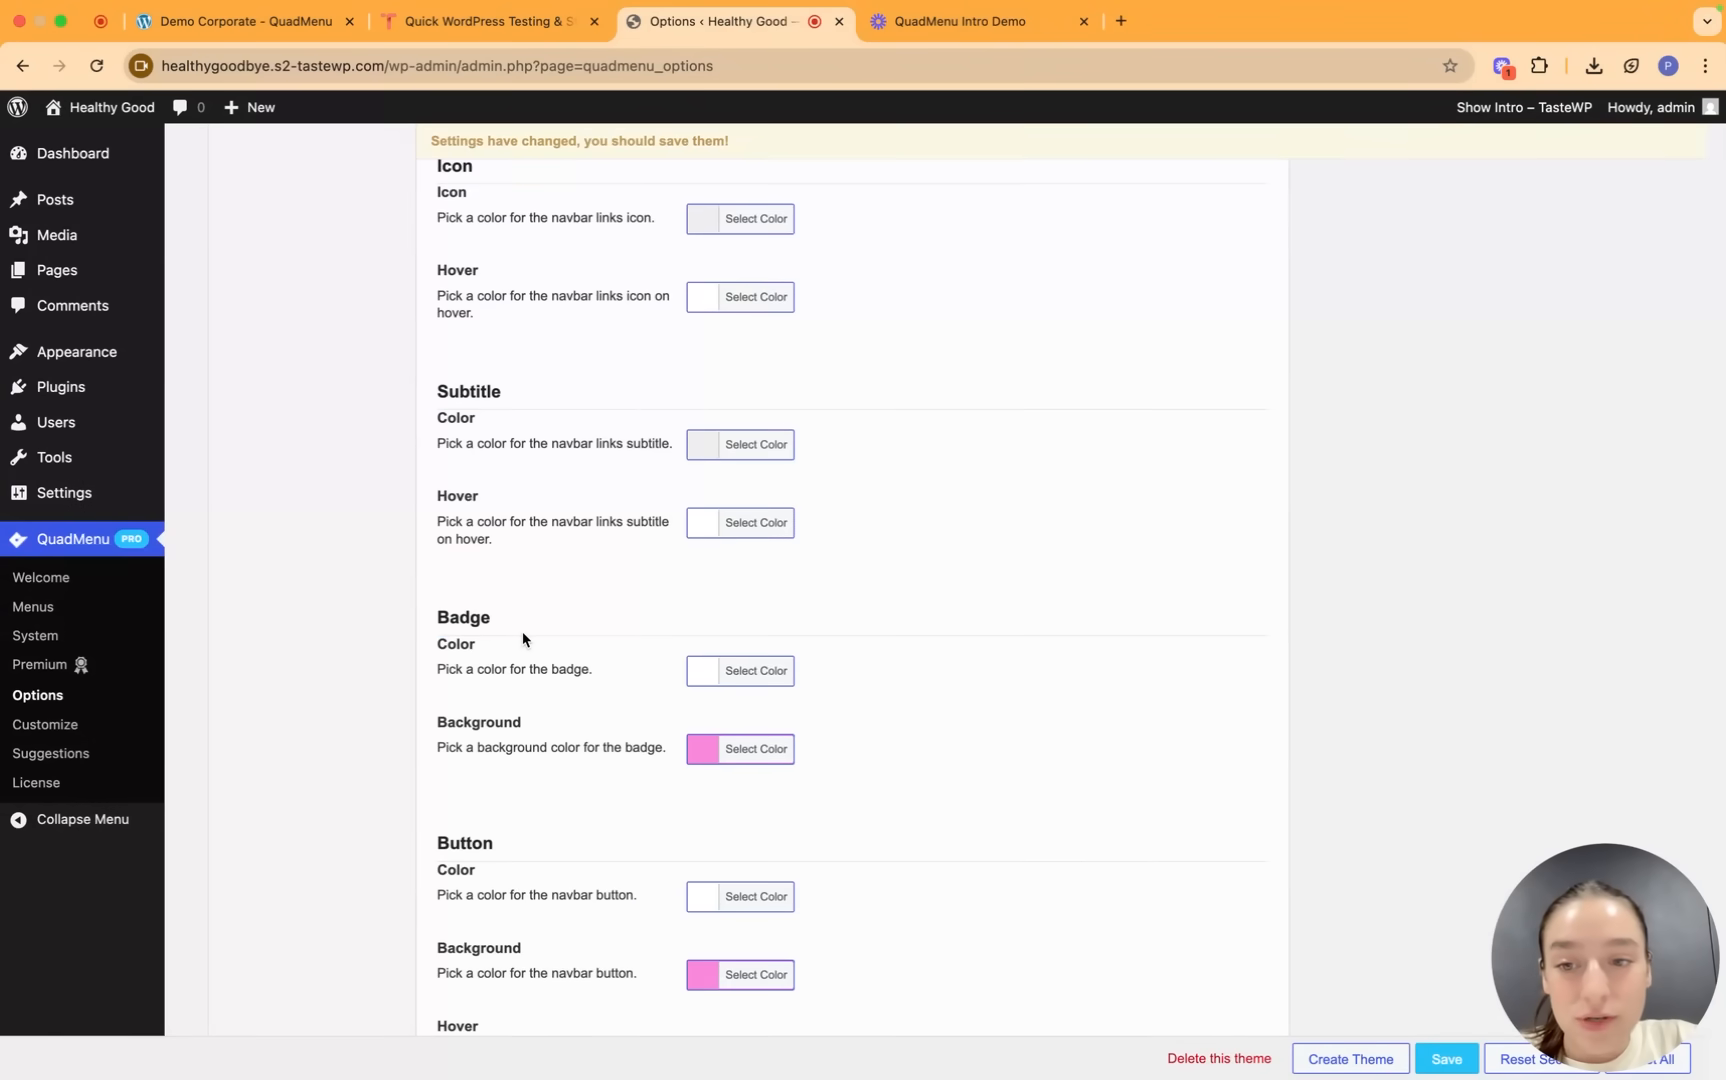
scroll(down, 3)
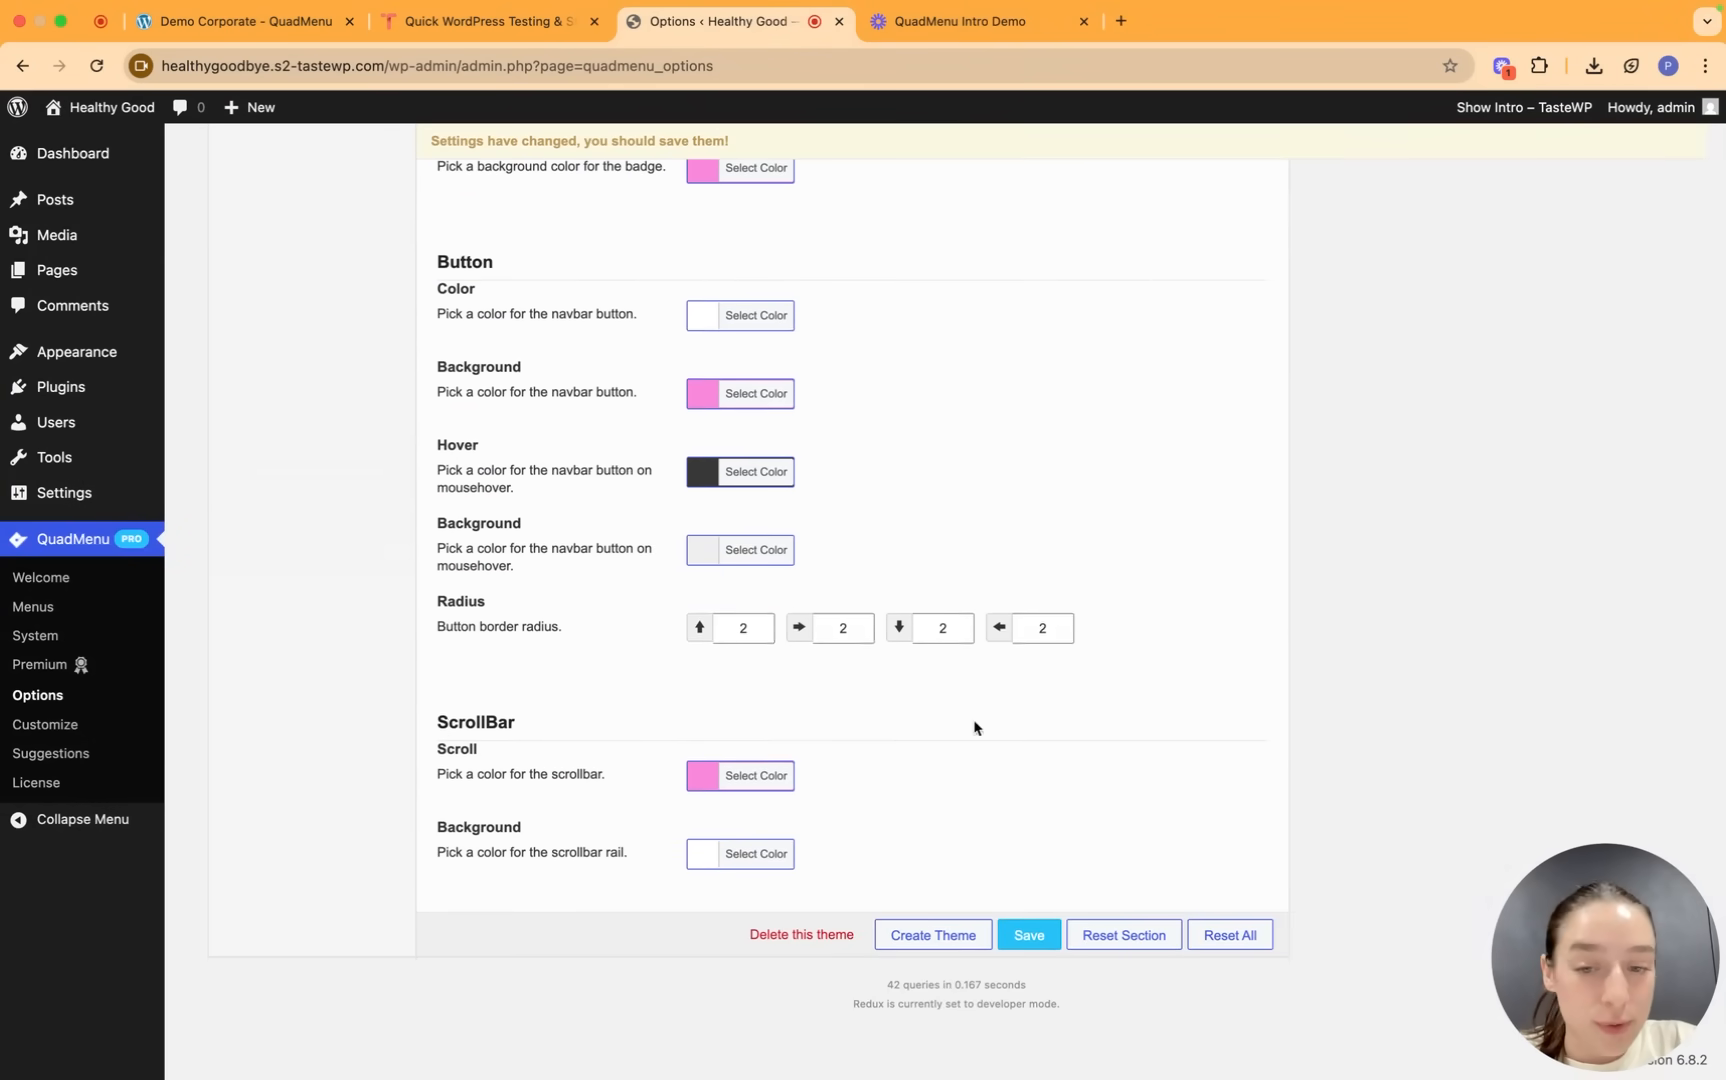
mouse_move(1034, 892)
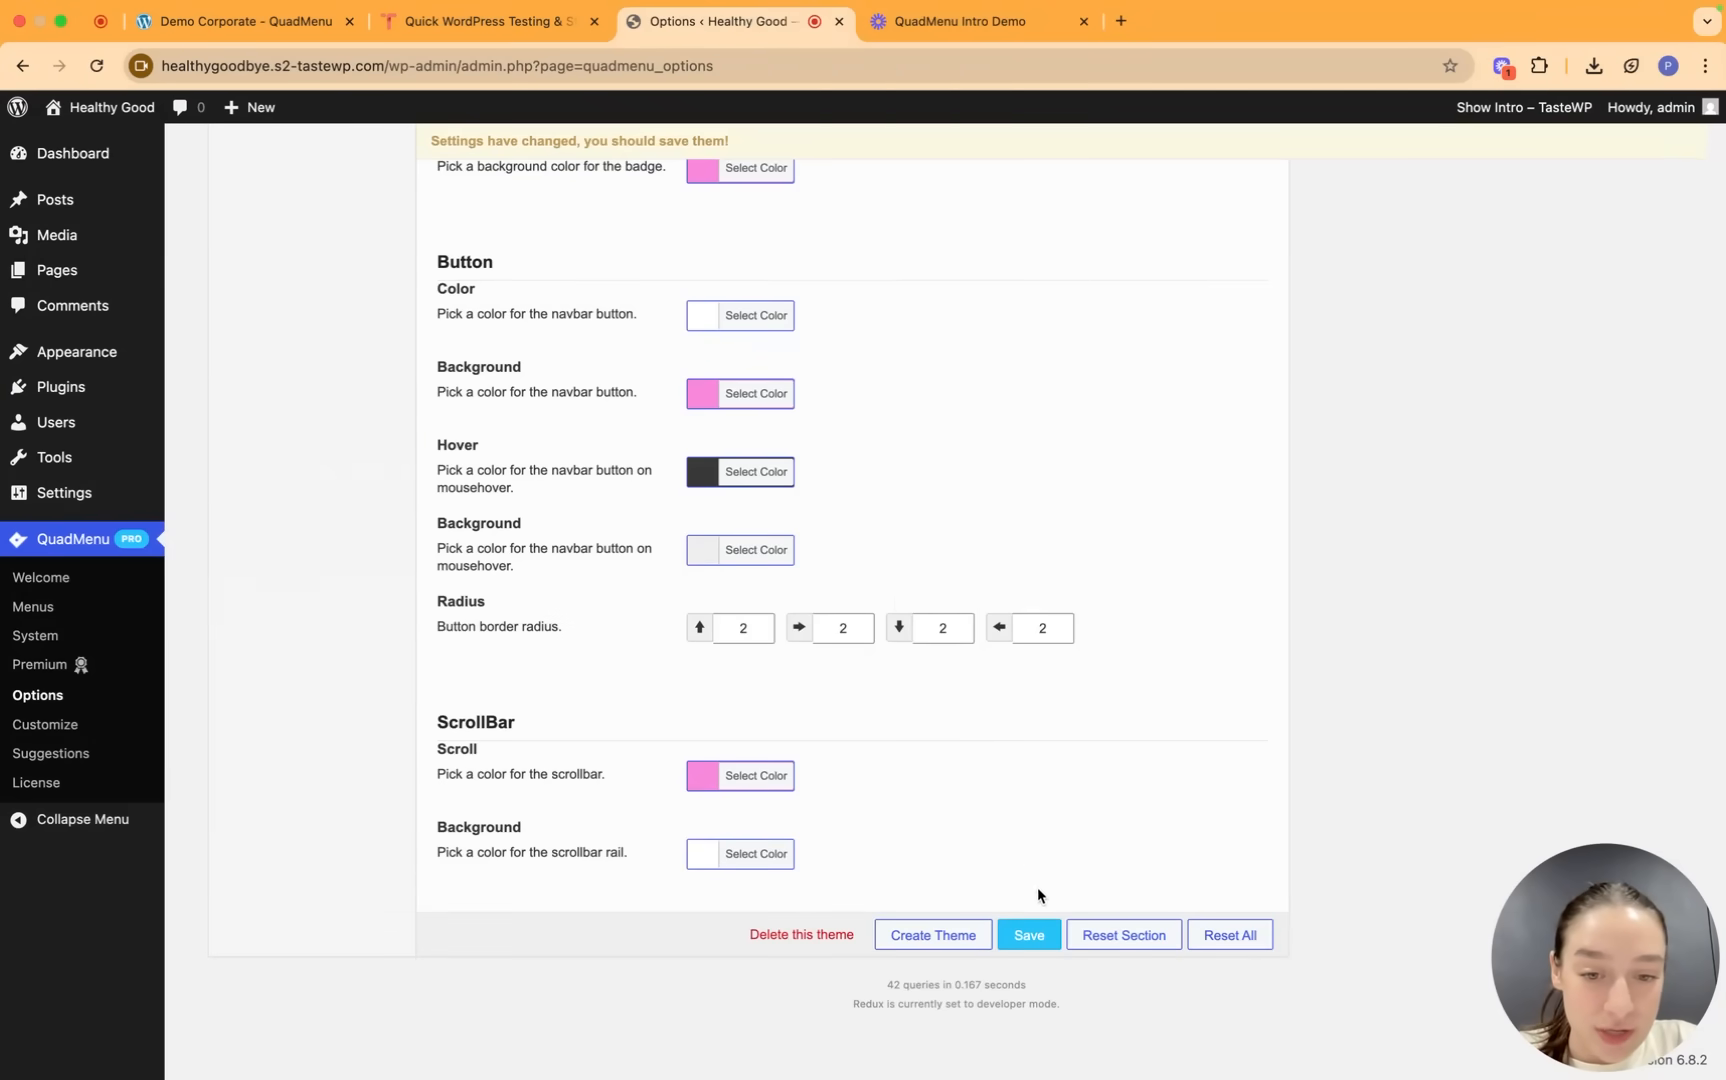
scroll(up, 3)
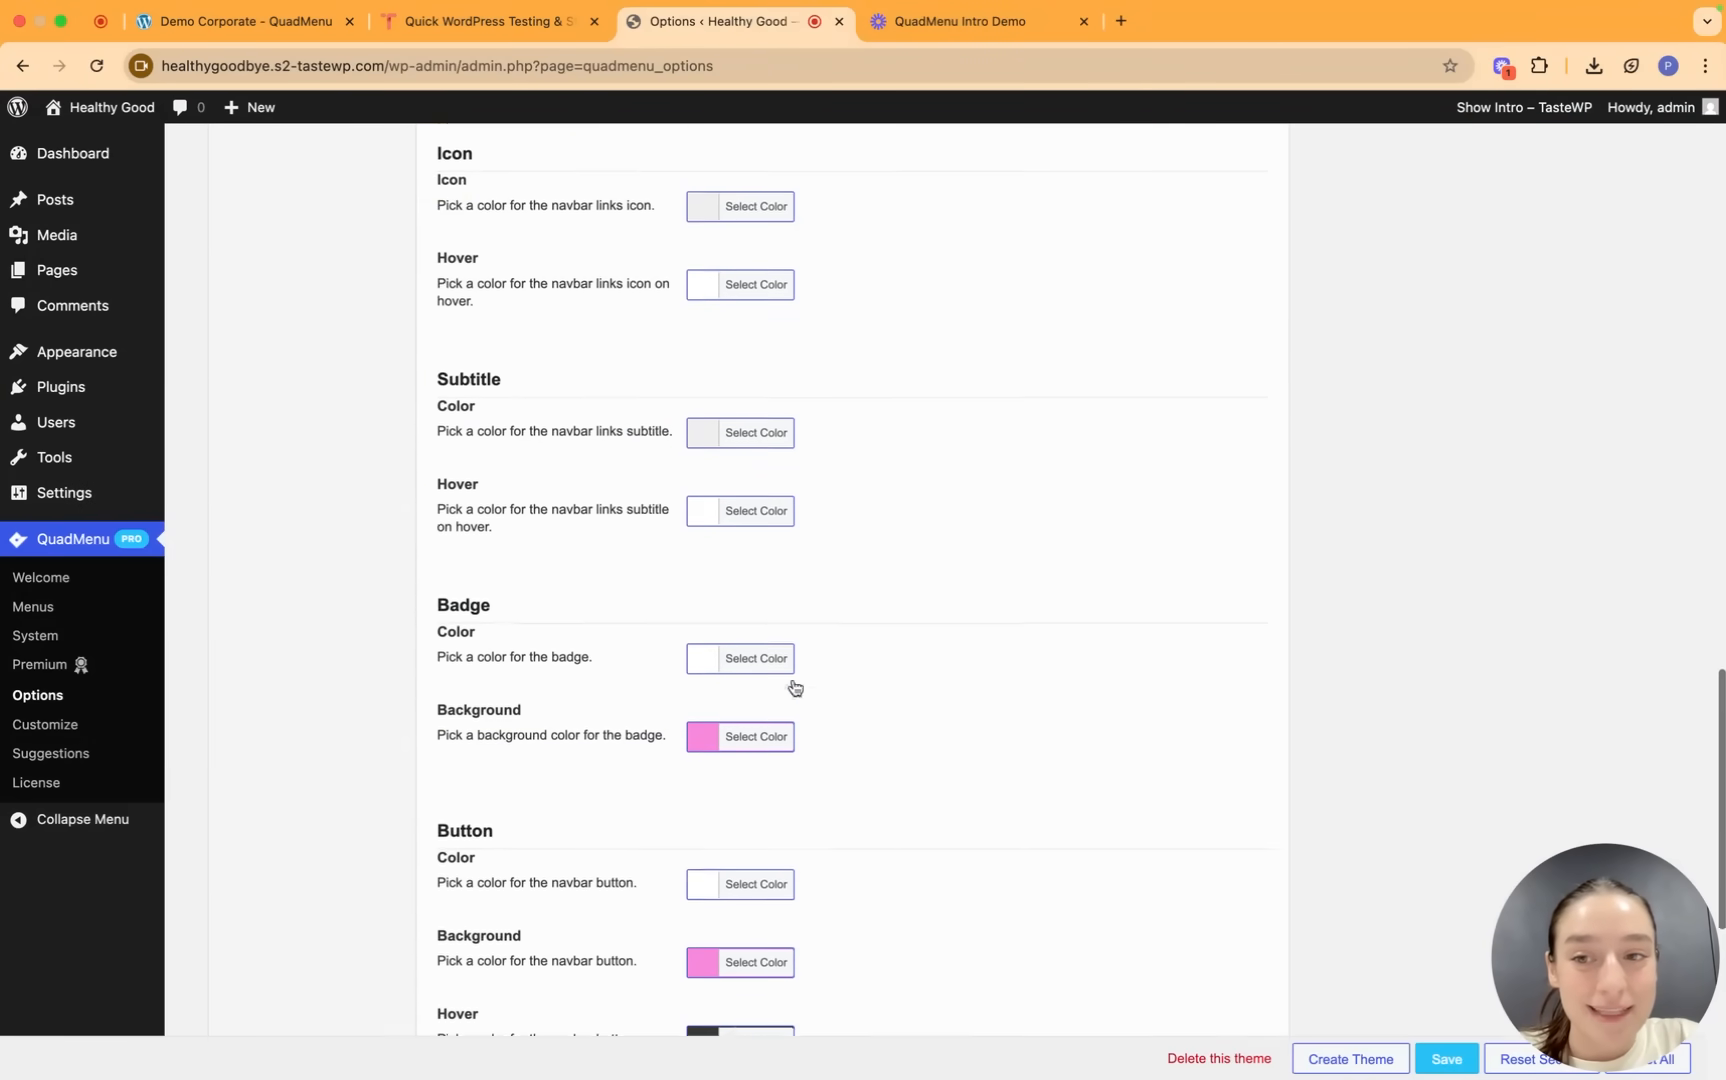
Show the Default Theme Sticky settings with sticky toggle, background, height and logo options.
click(1446, 1058)
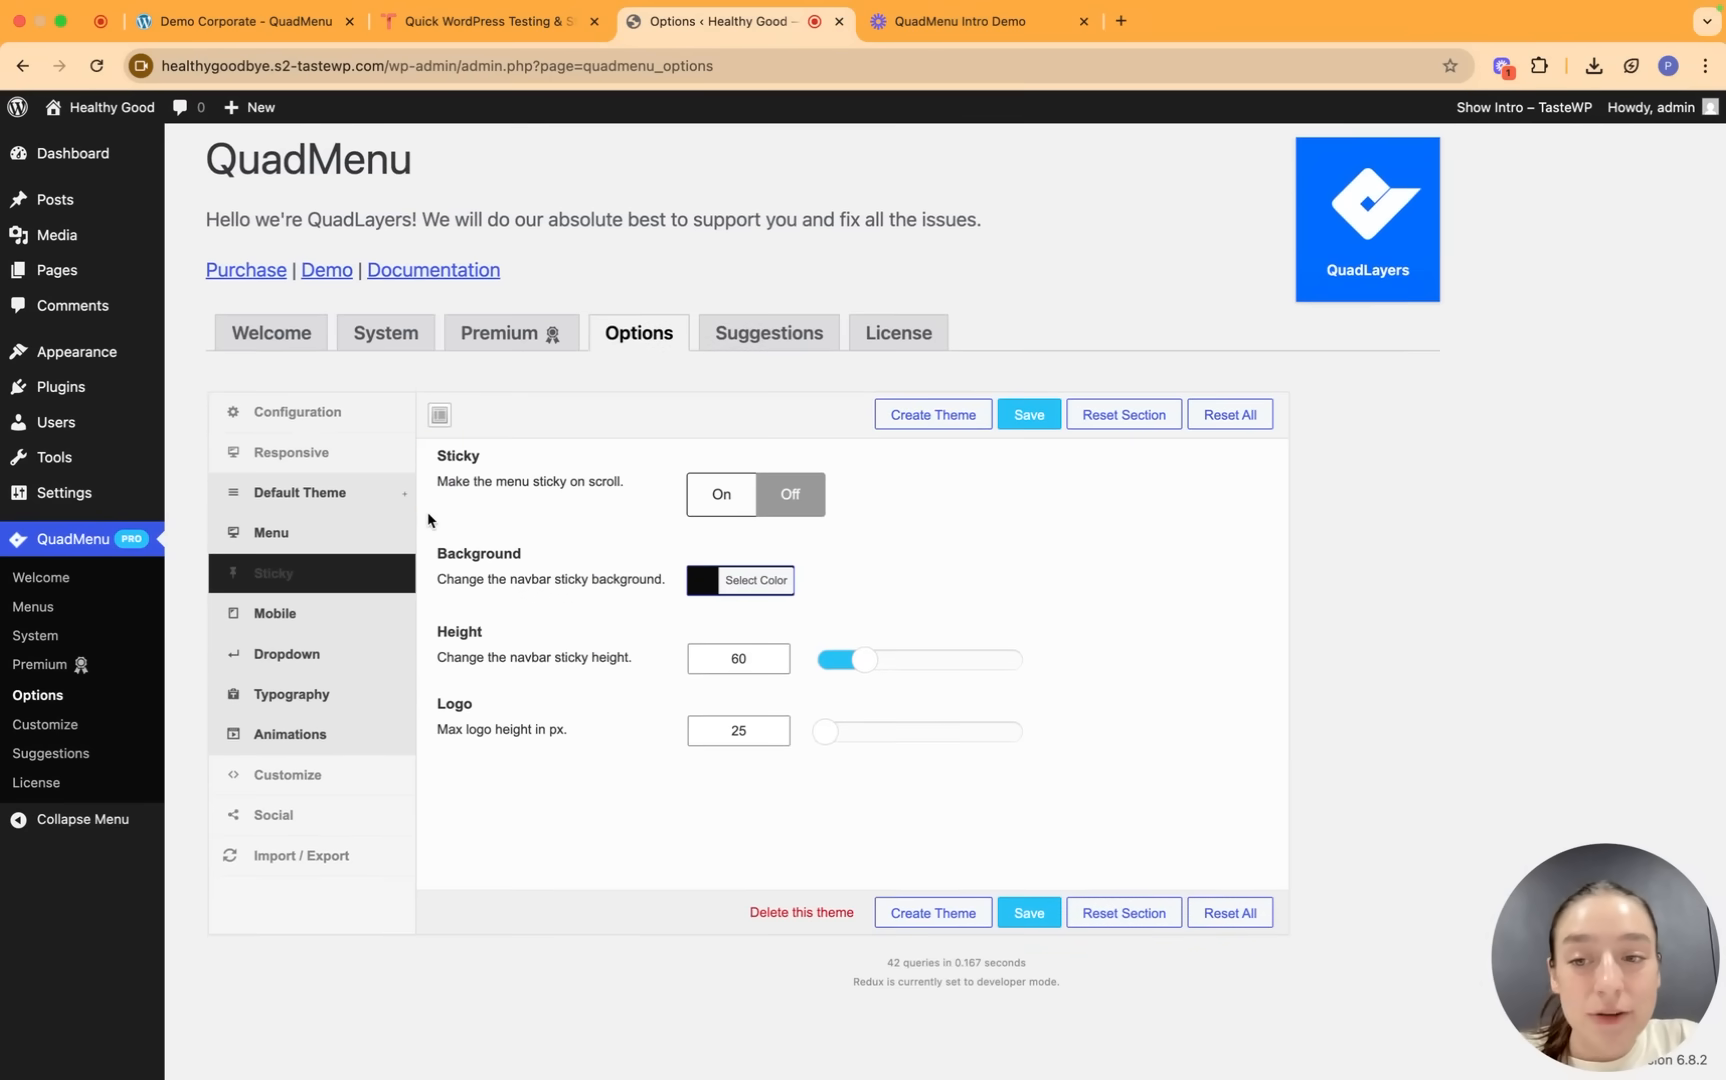
mouse_move(478, 498)
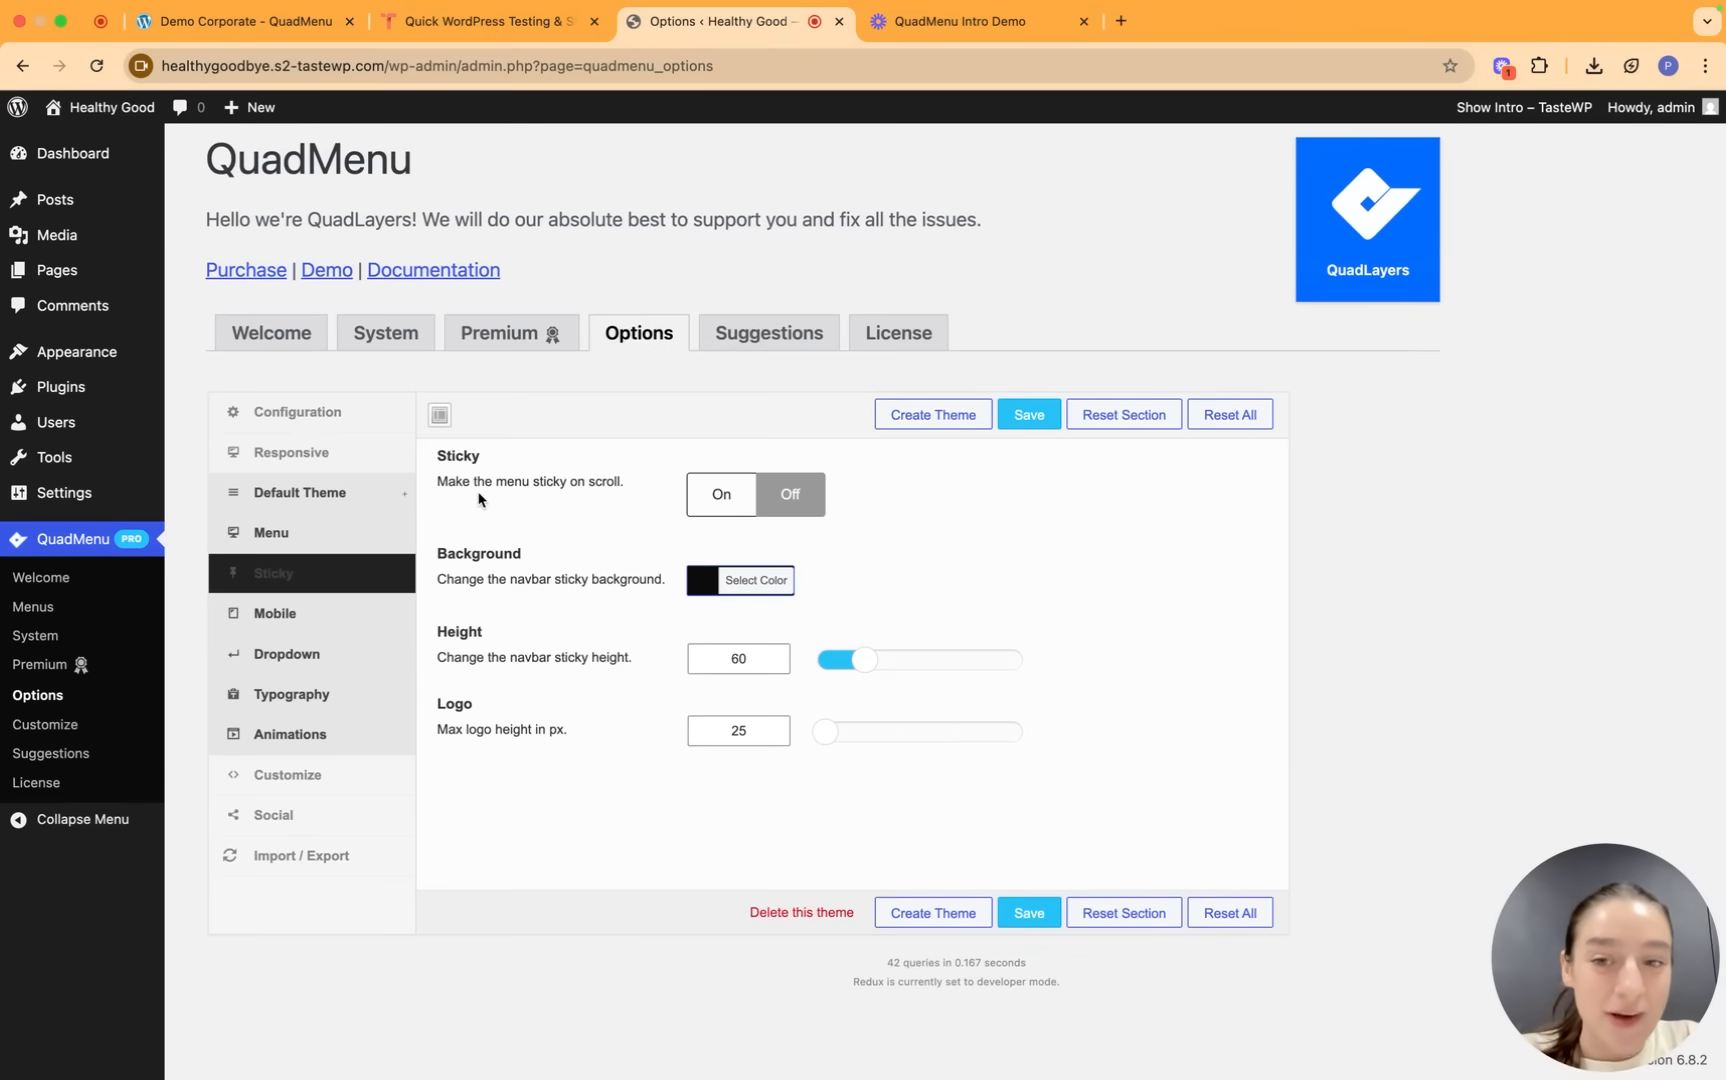
mouse_move(764, 510)
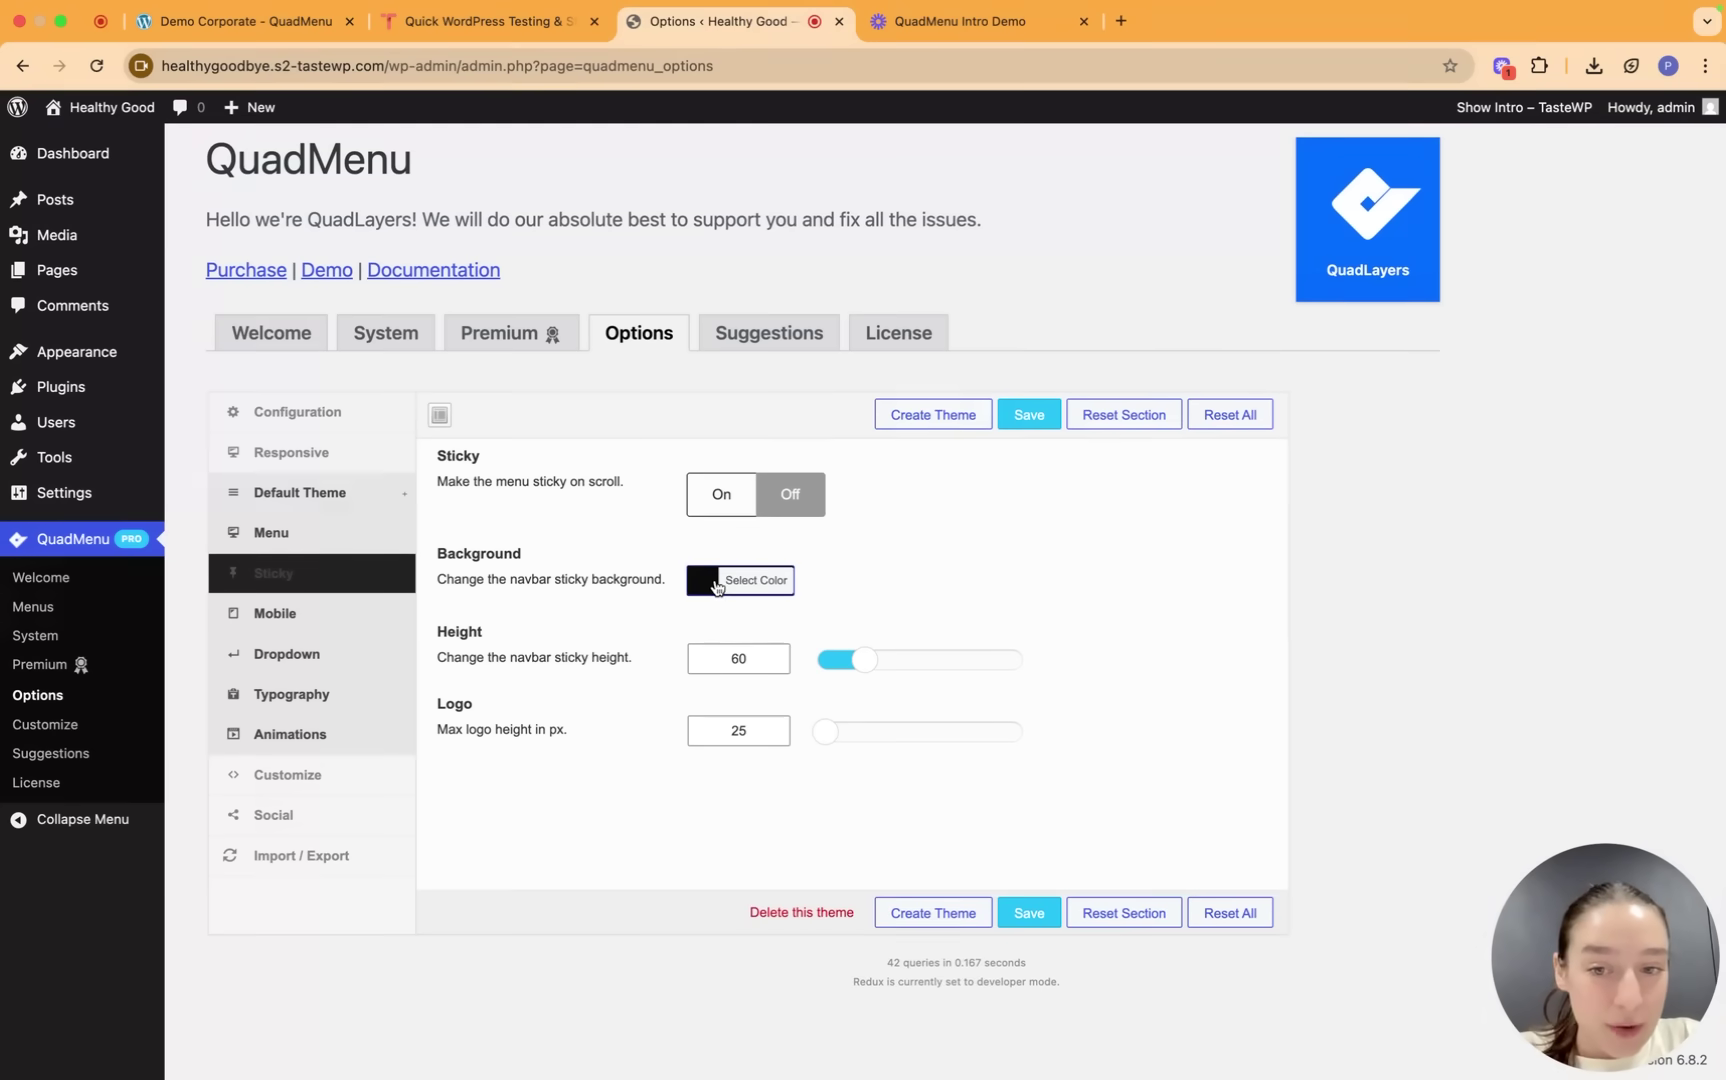
mouse_move(744, 696)
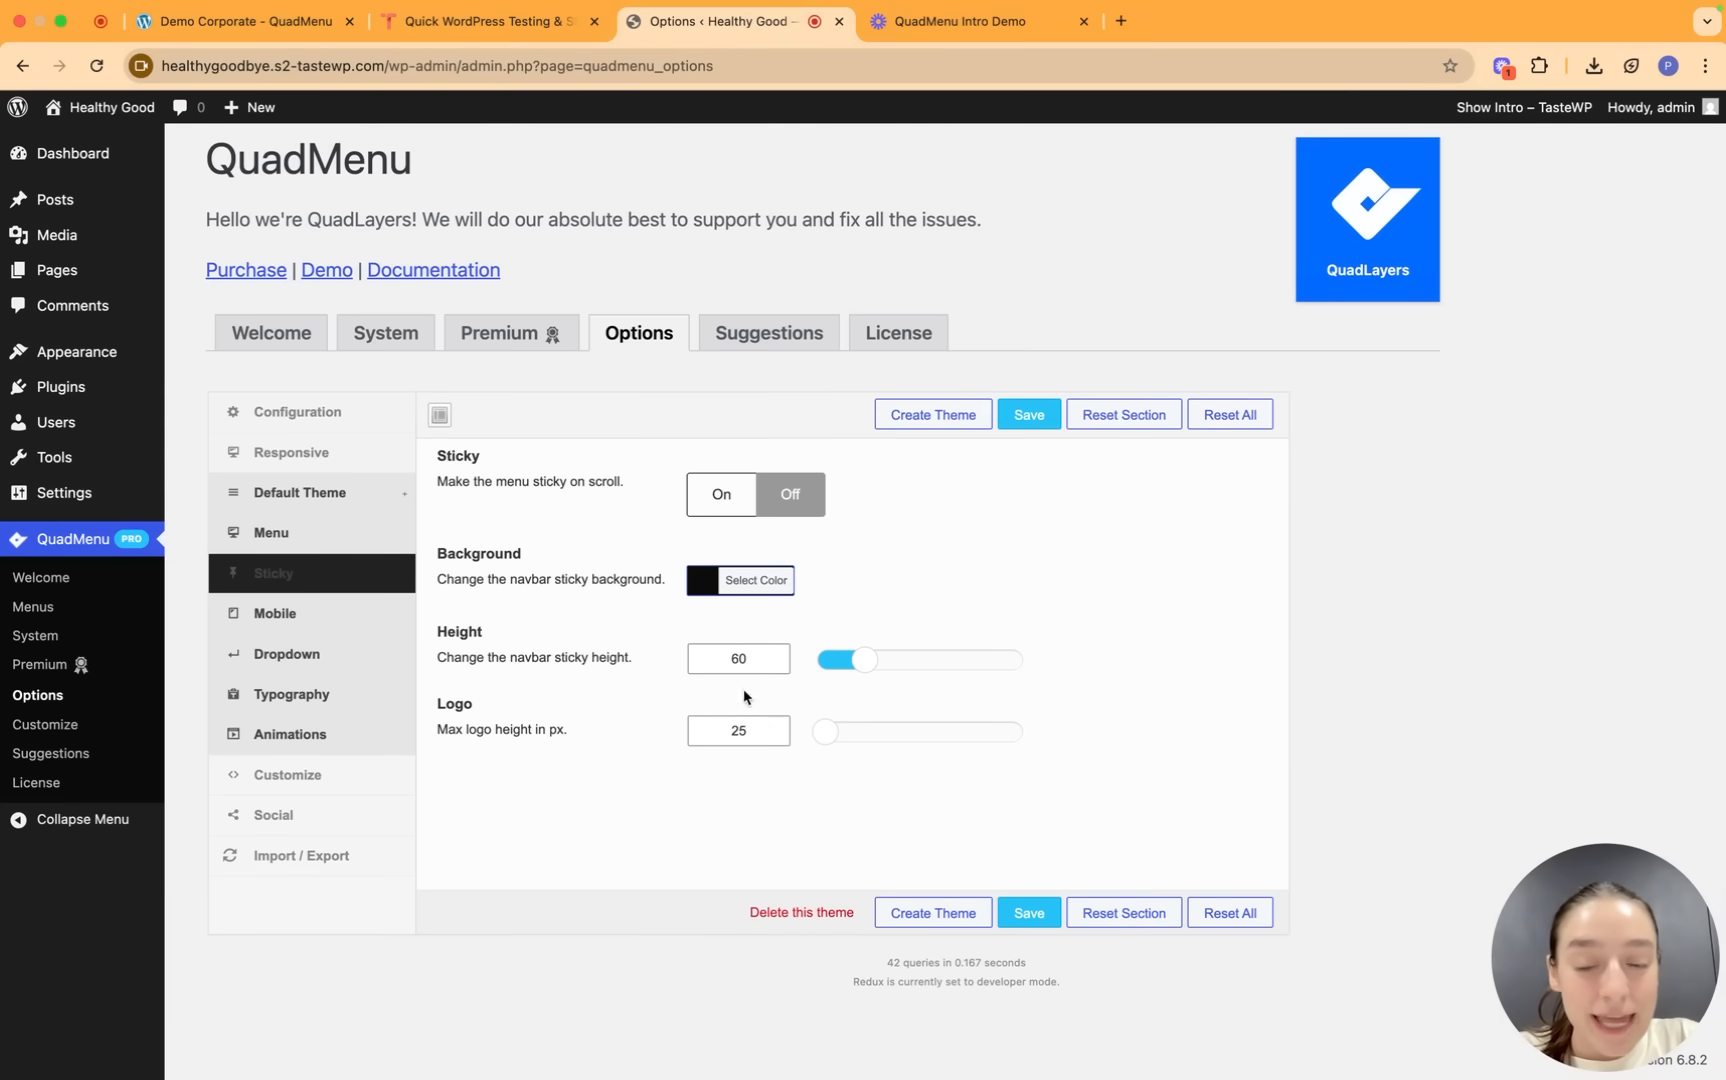
mouse_move(562, 770)
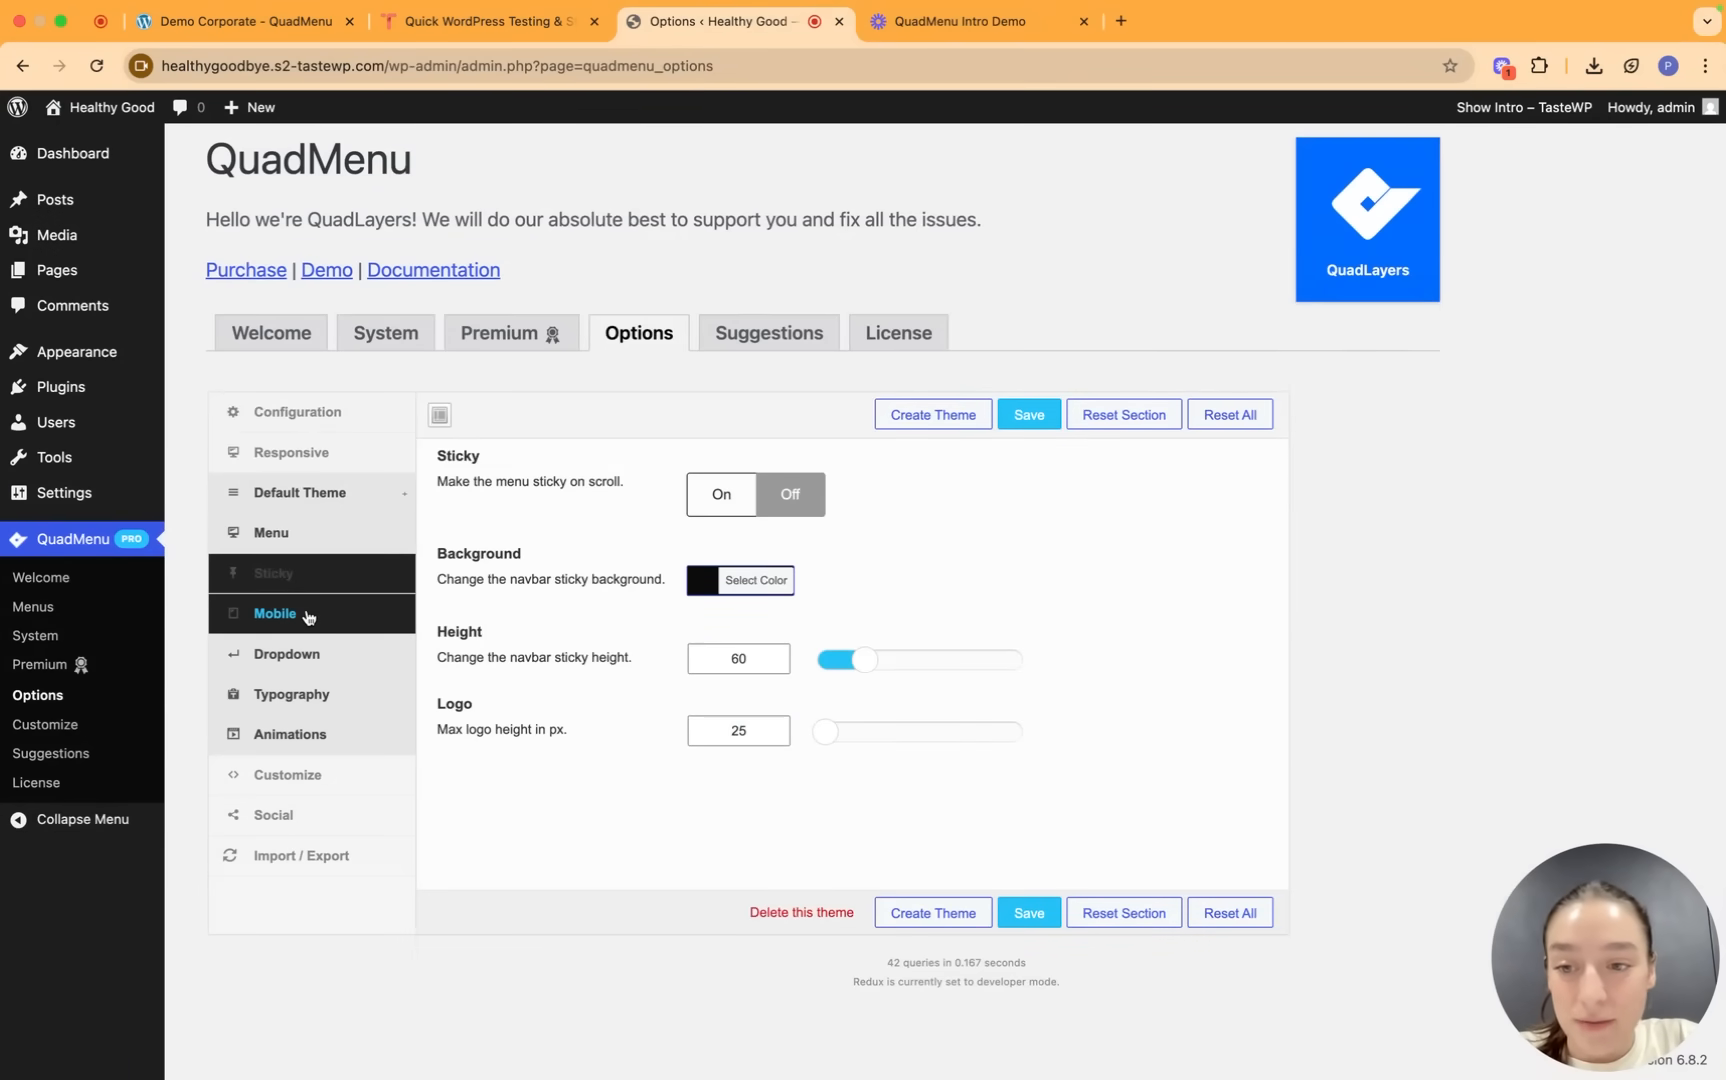
Show the Default Theme Mobile settings for shadow, border, toggle colours and link margins.
click(274, 614)
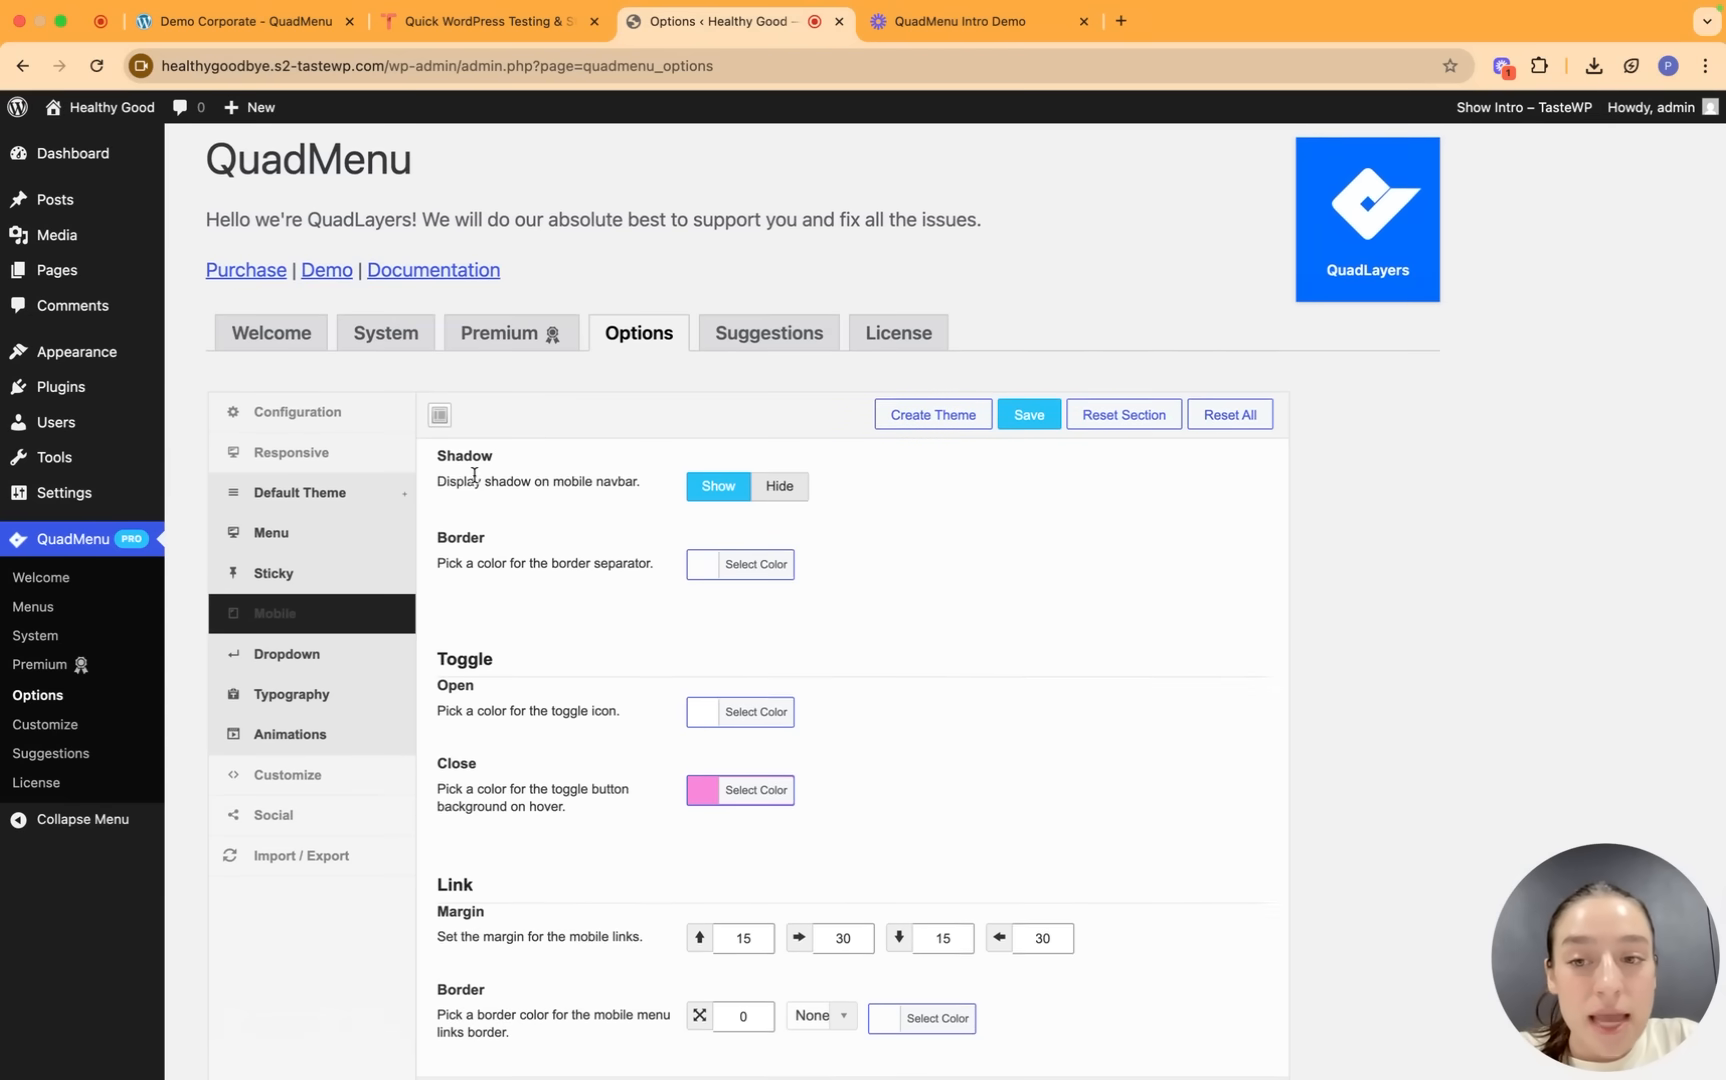
mouse_move(740, 488)
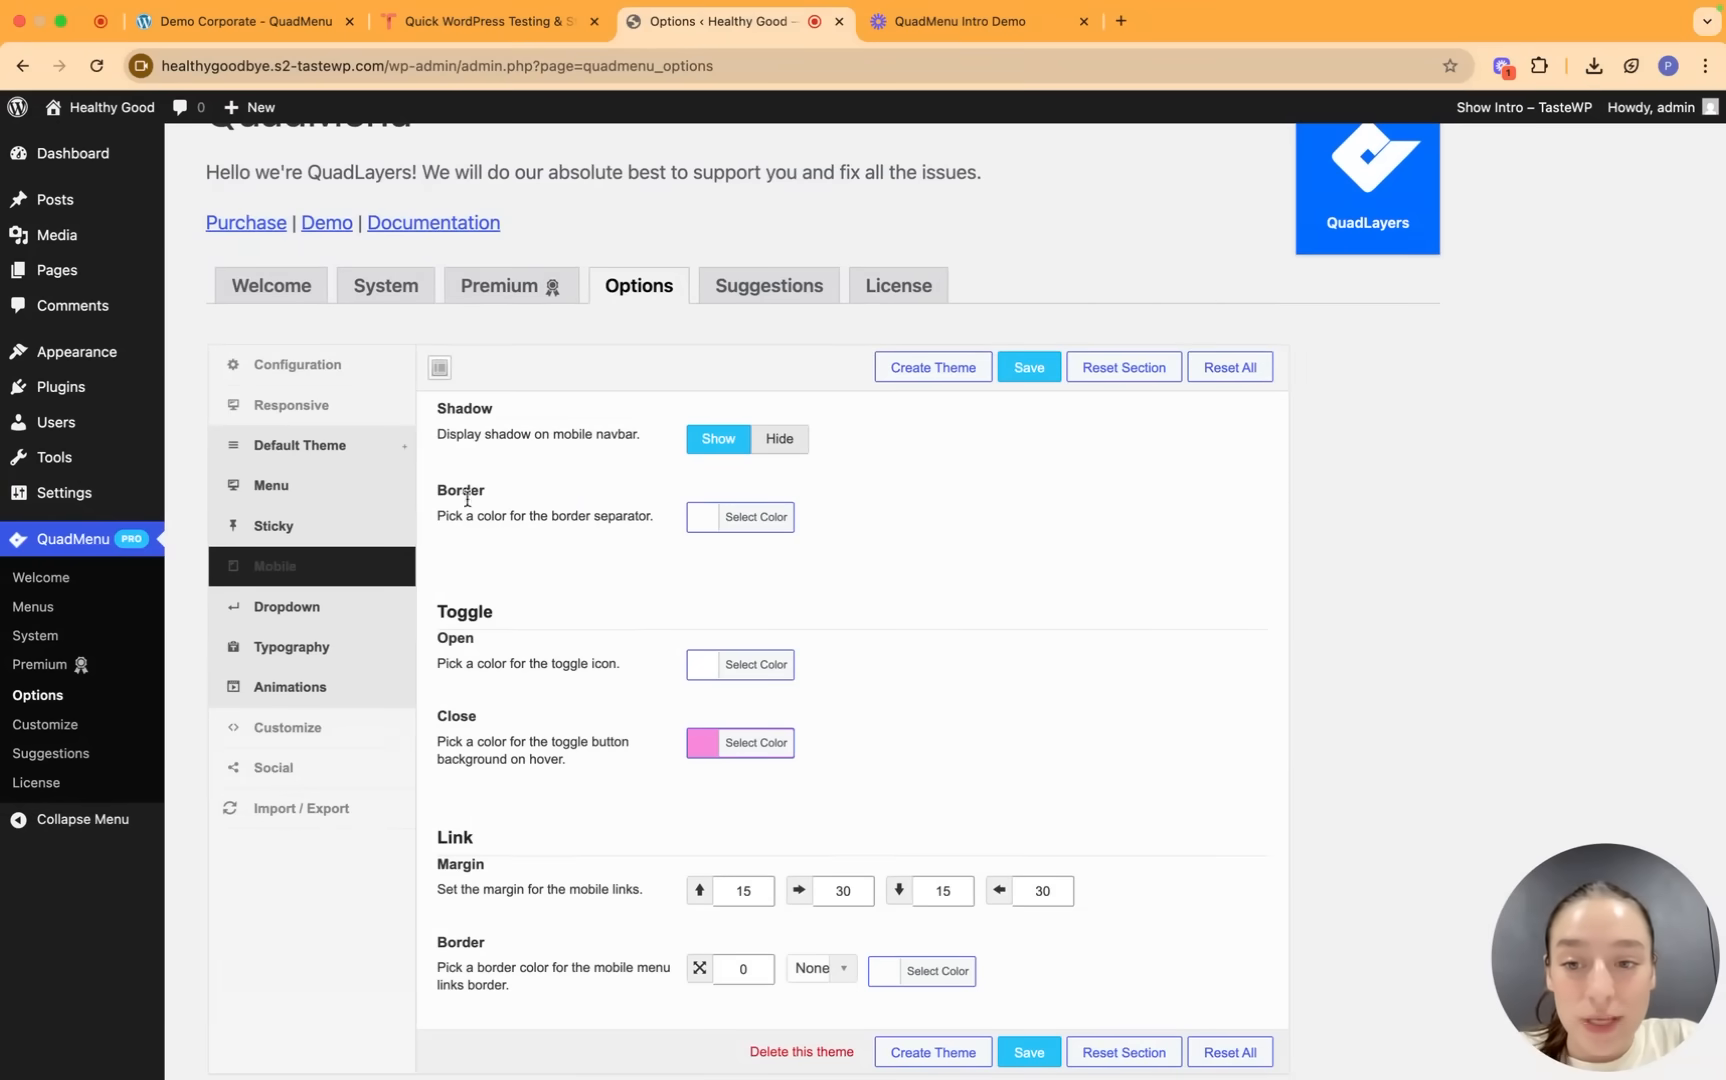
mouse_move(616, 532)
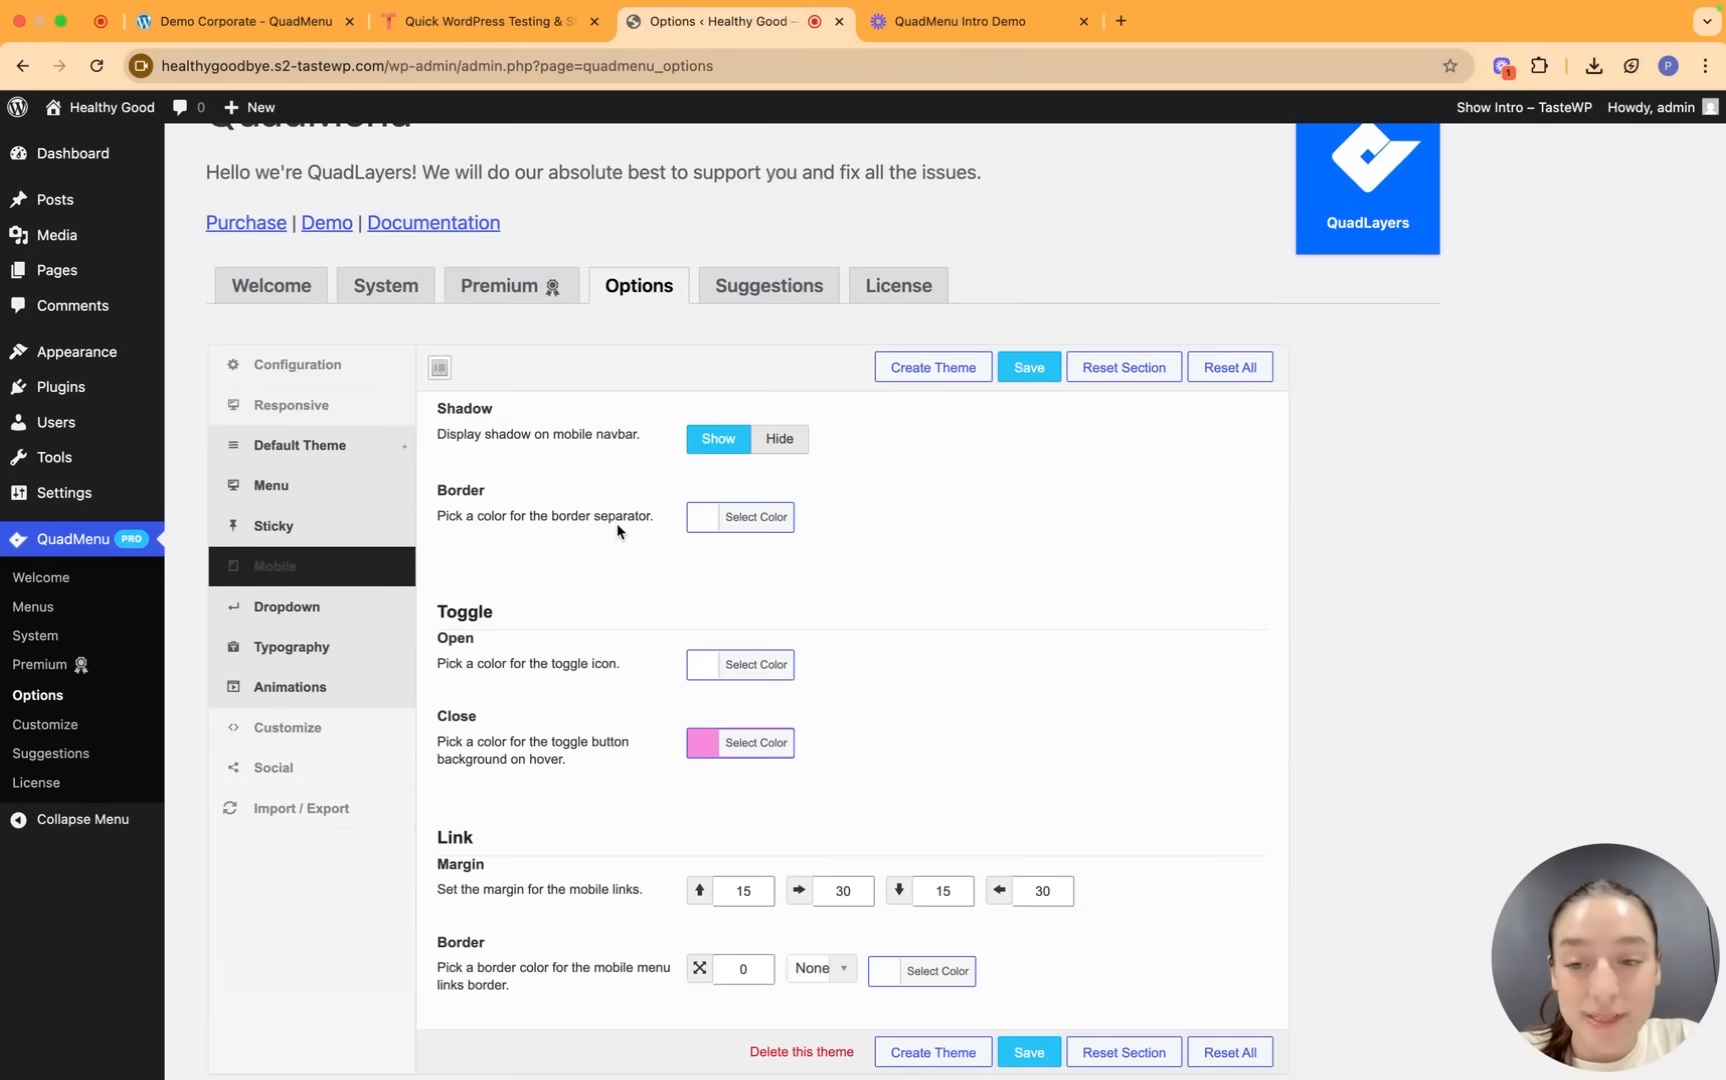
scroll(down, 3)
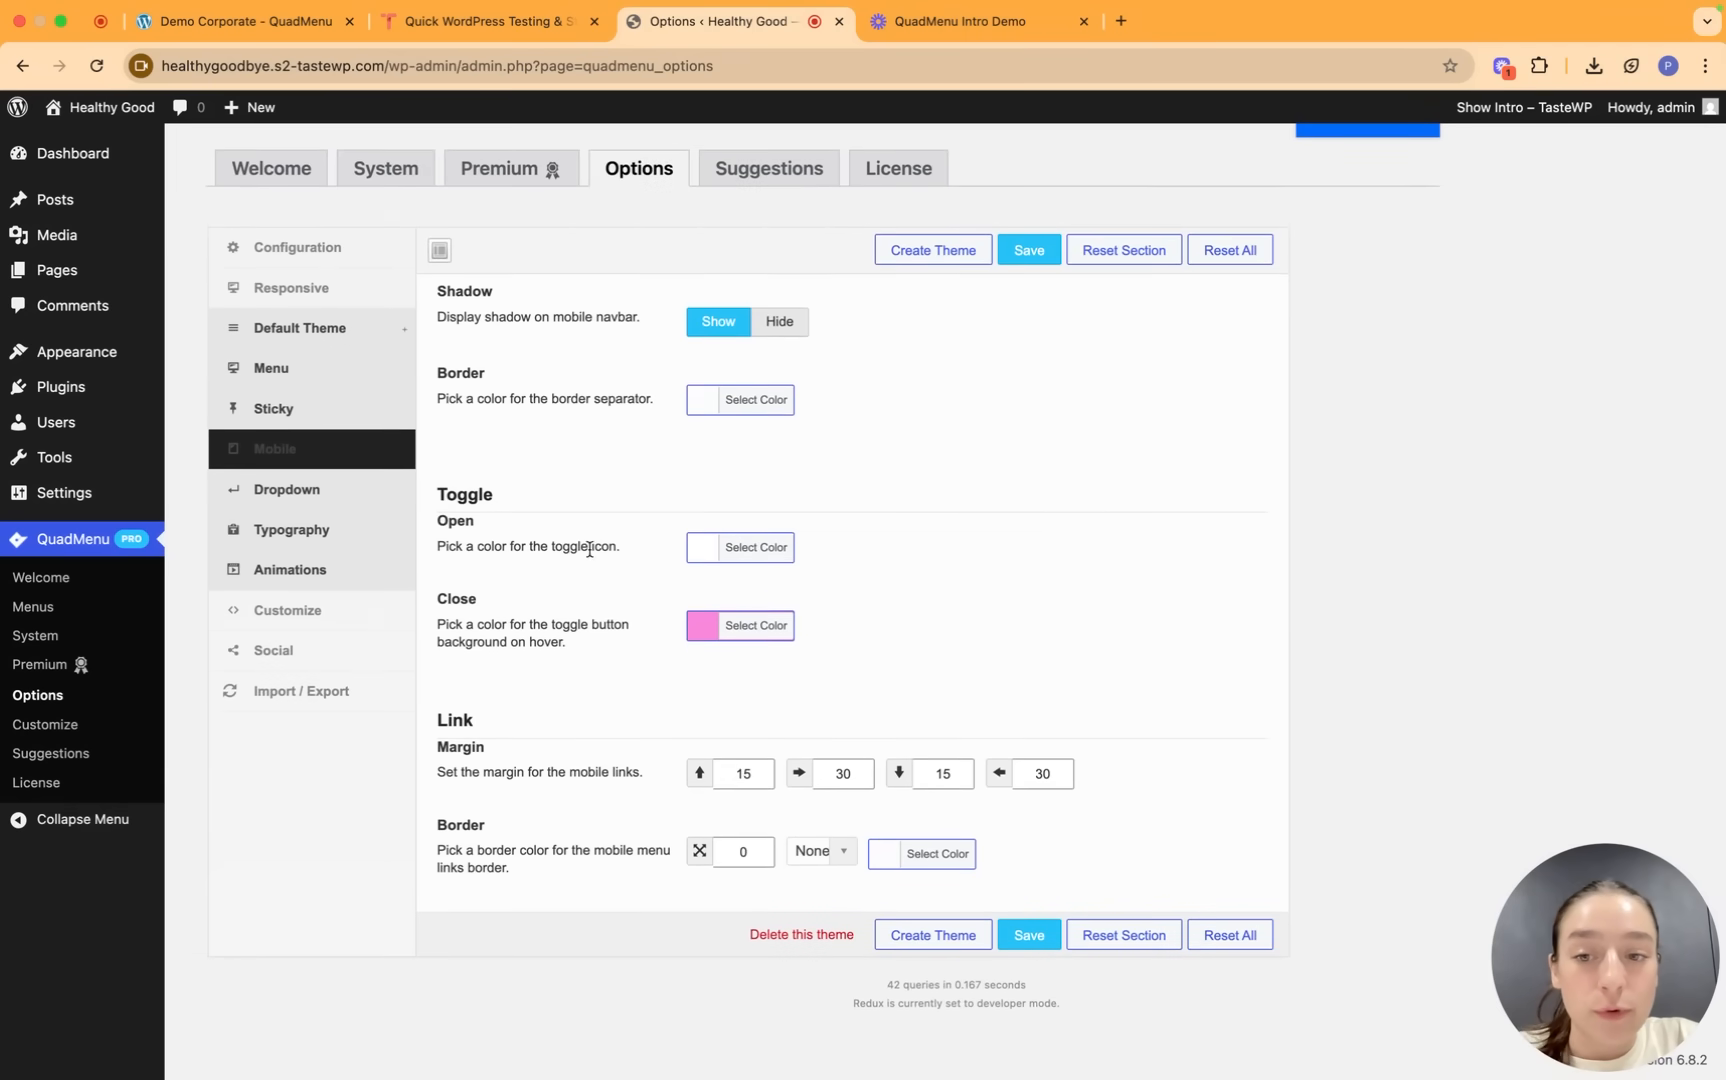
mouse_move(488, 630)
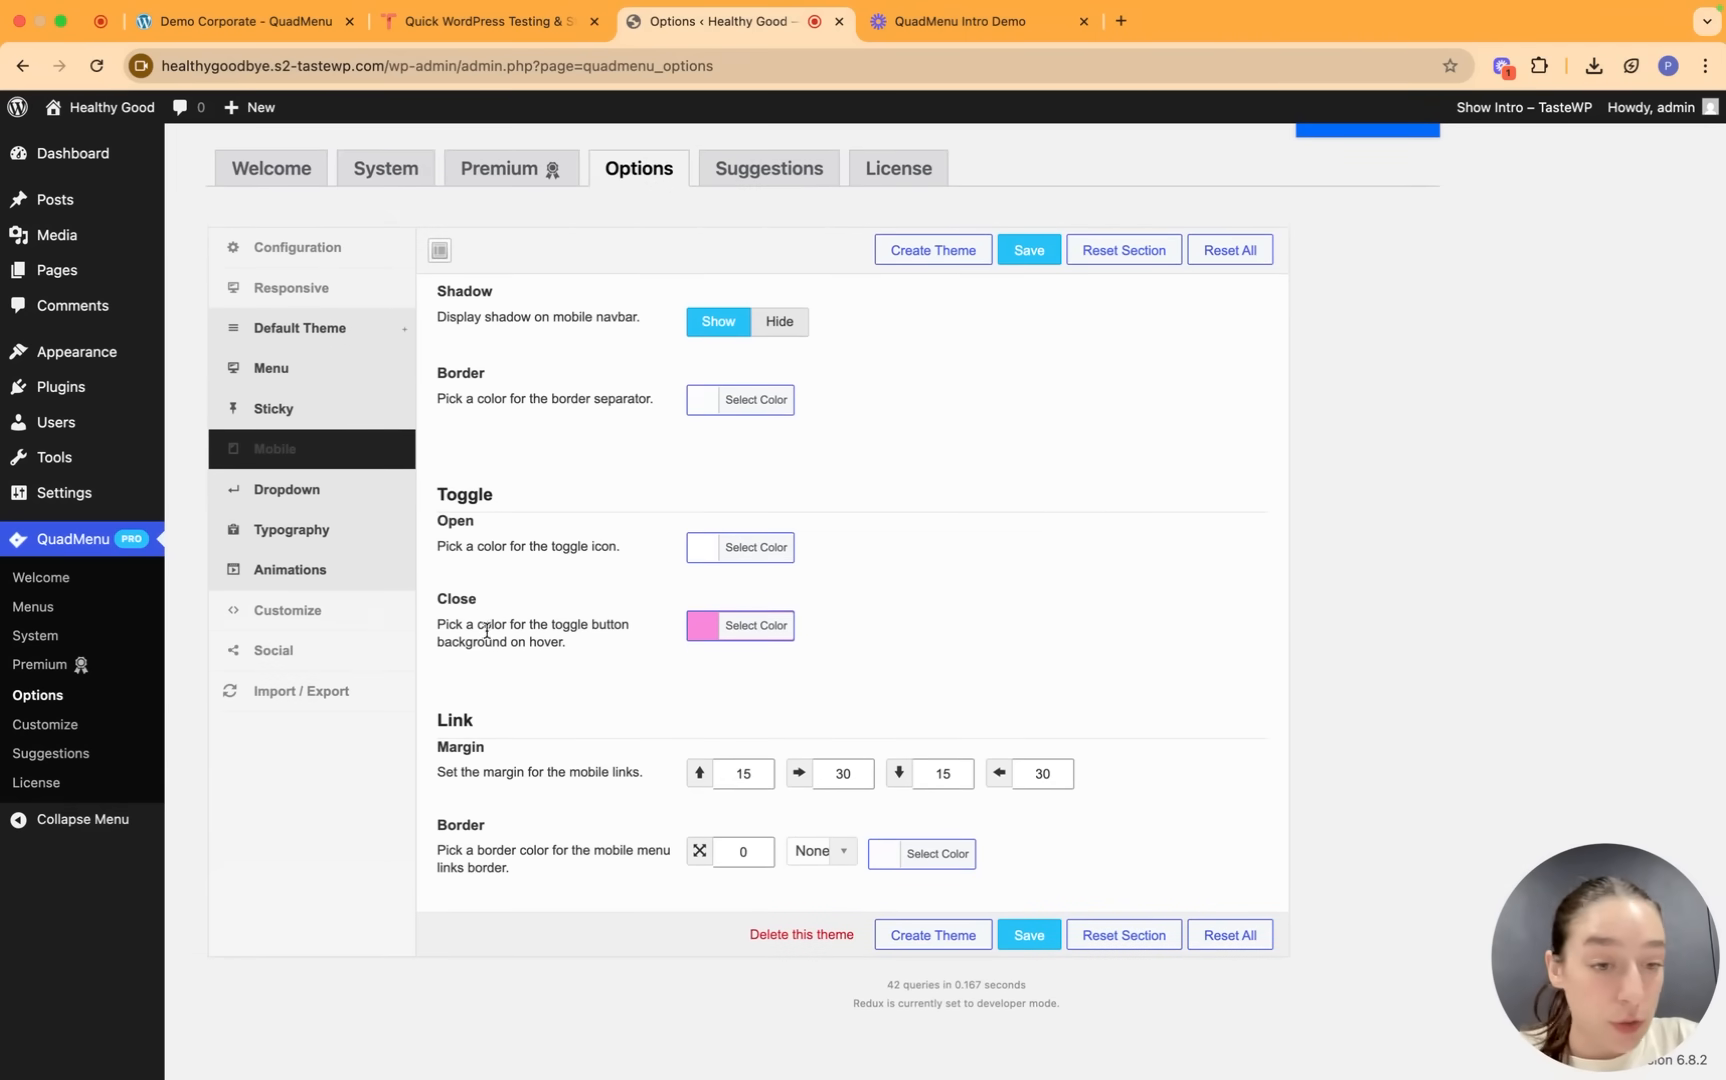
mouse_move(708, 614)
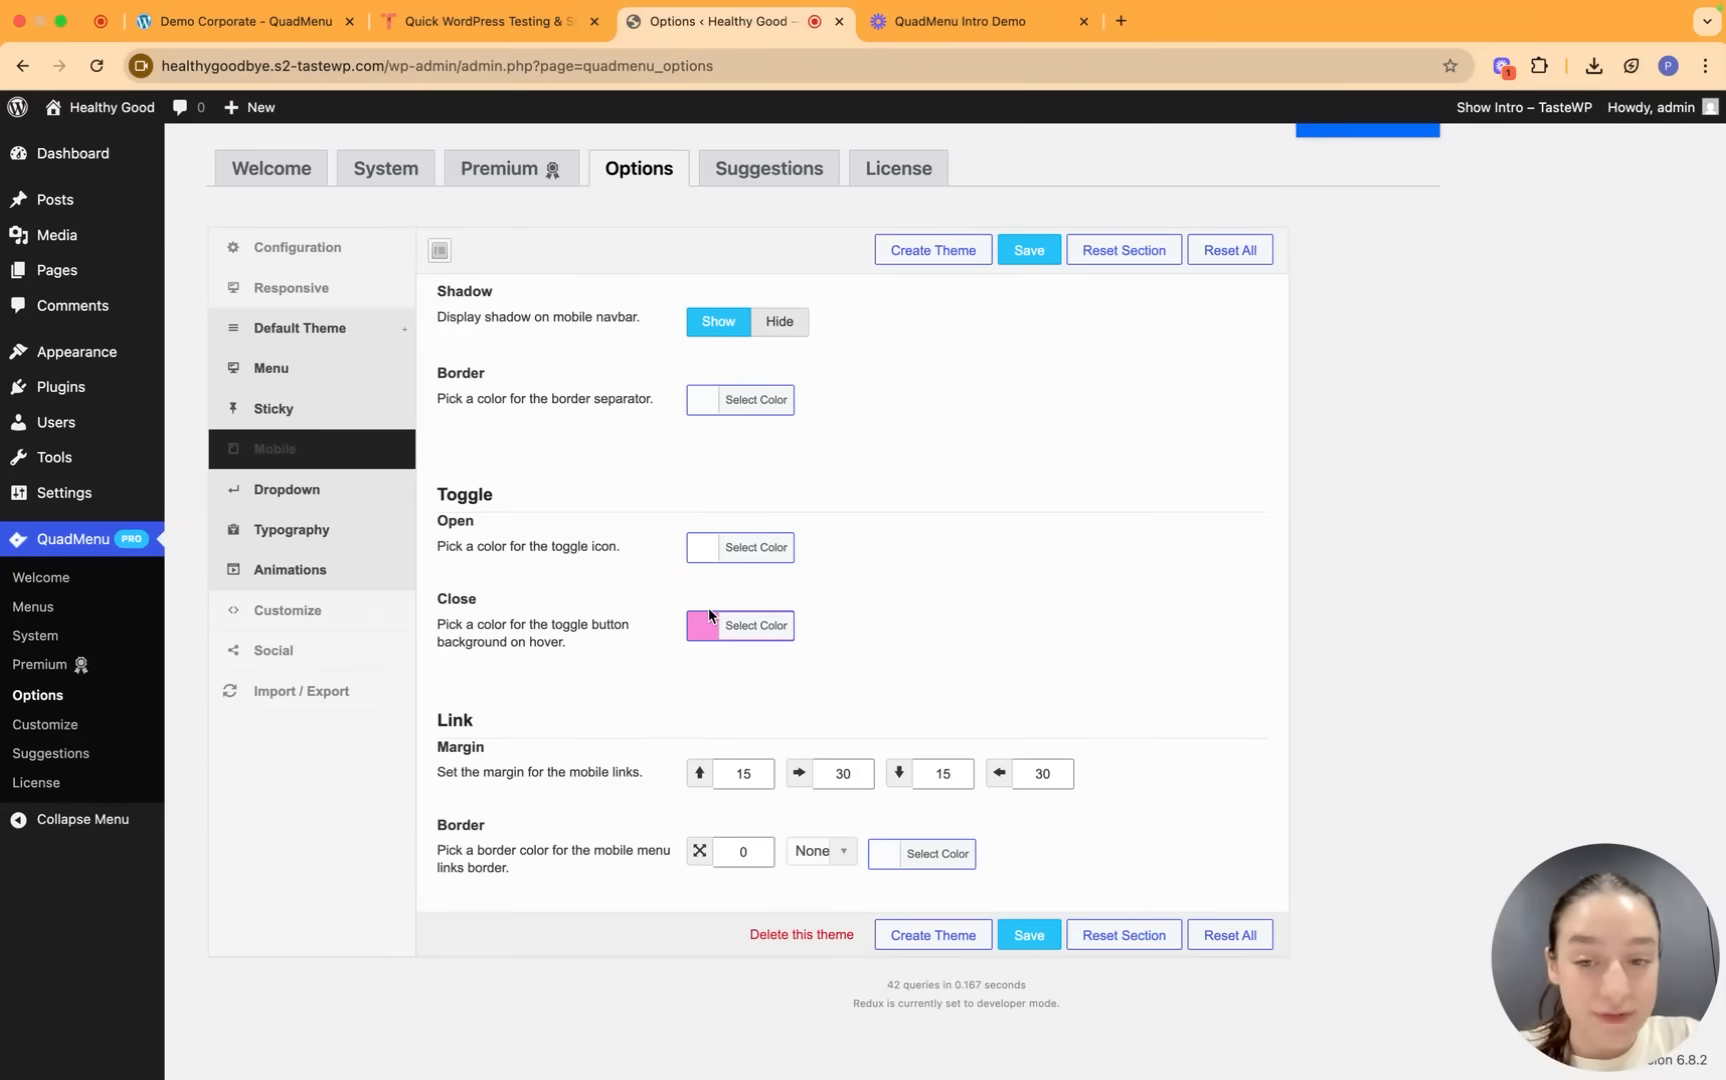
mouse_move(478, 770)
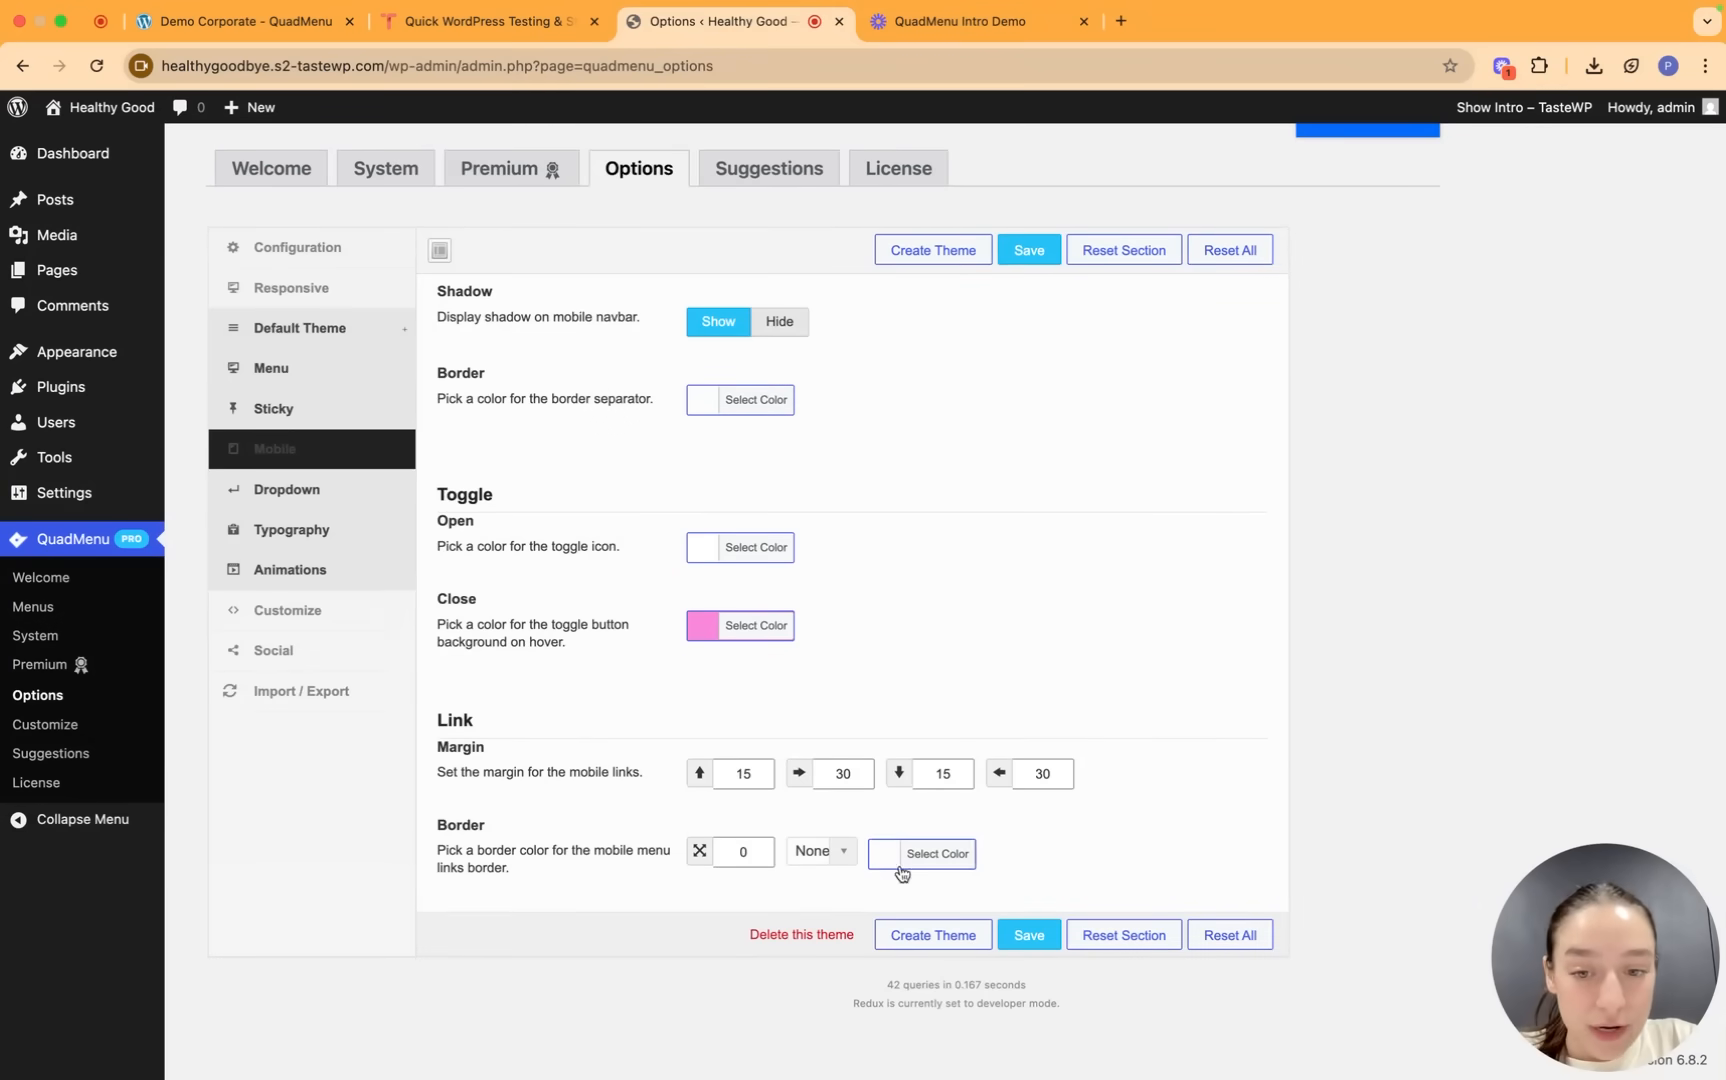
Show the Default Theme Dropdown settings for shadow, margin, radius, border, link, title, icon and subtitle.
click(286, 488)
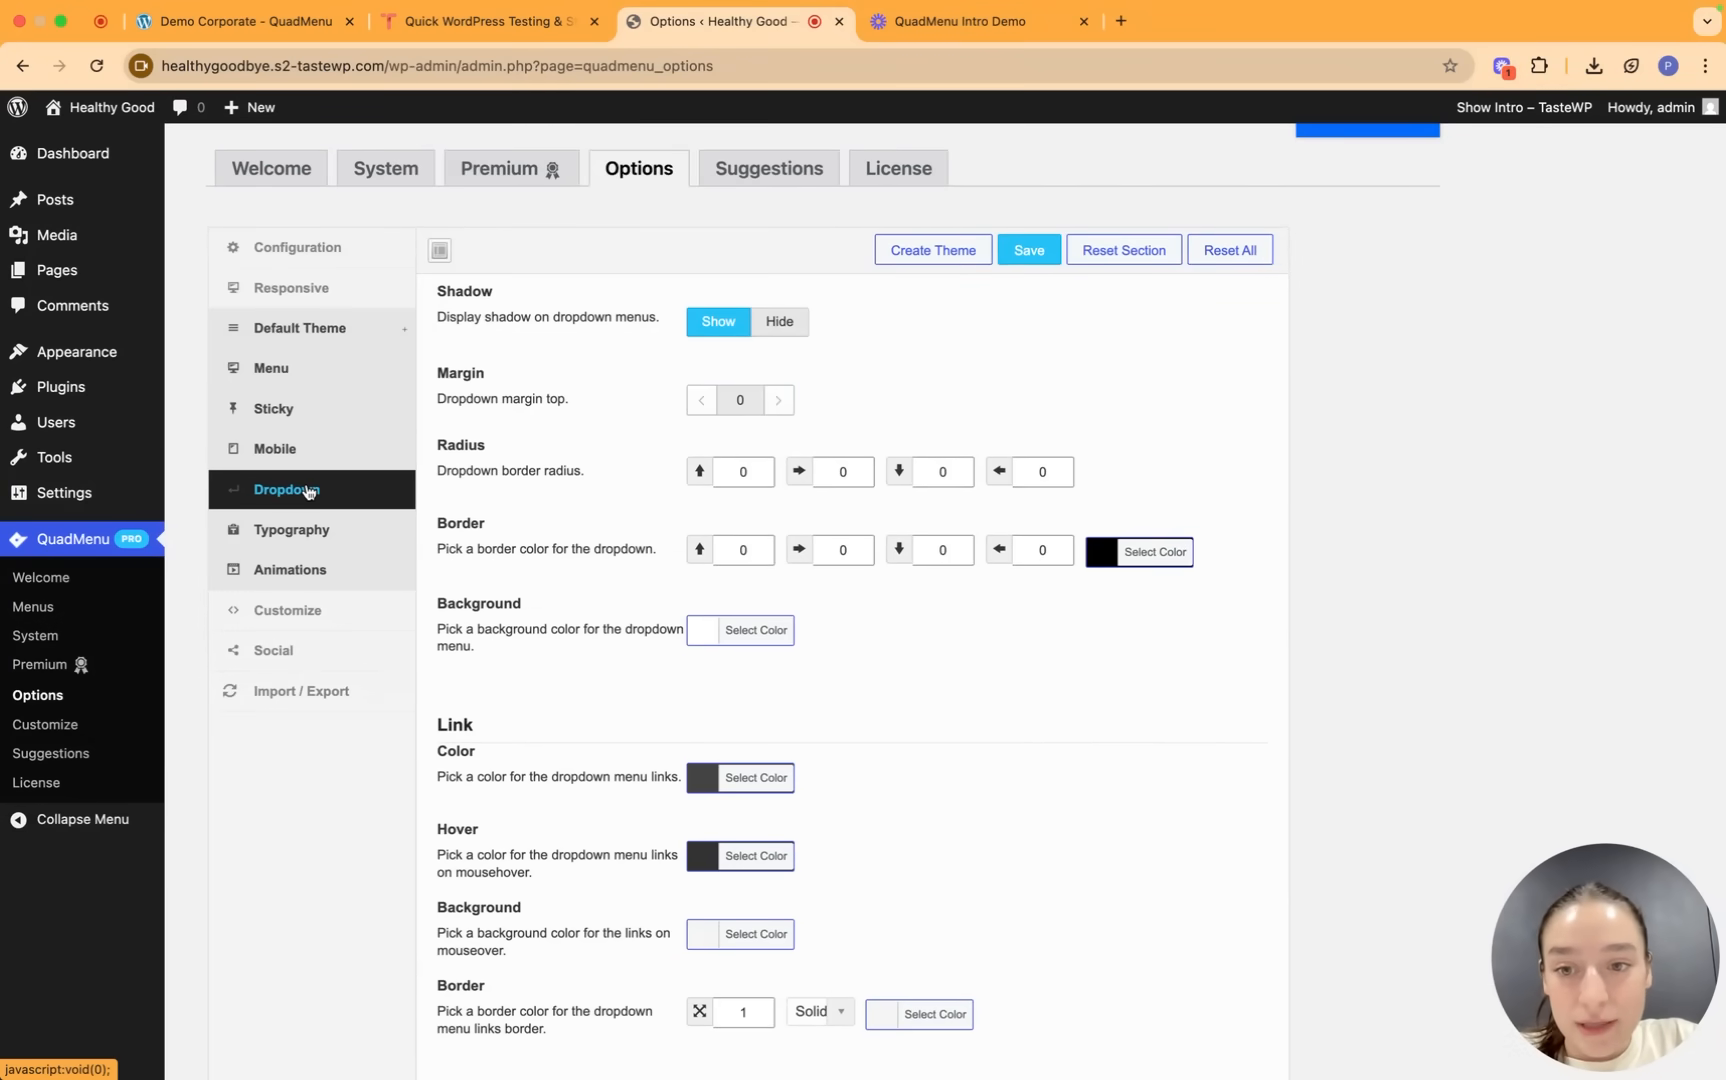
scroll(up, 3)
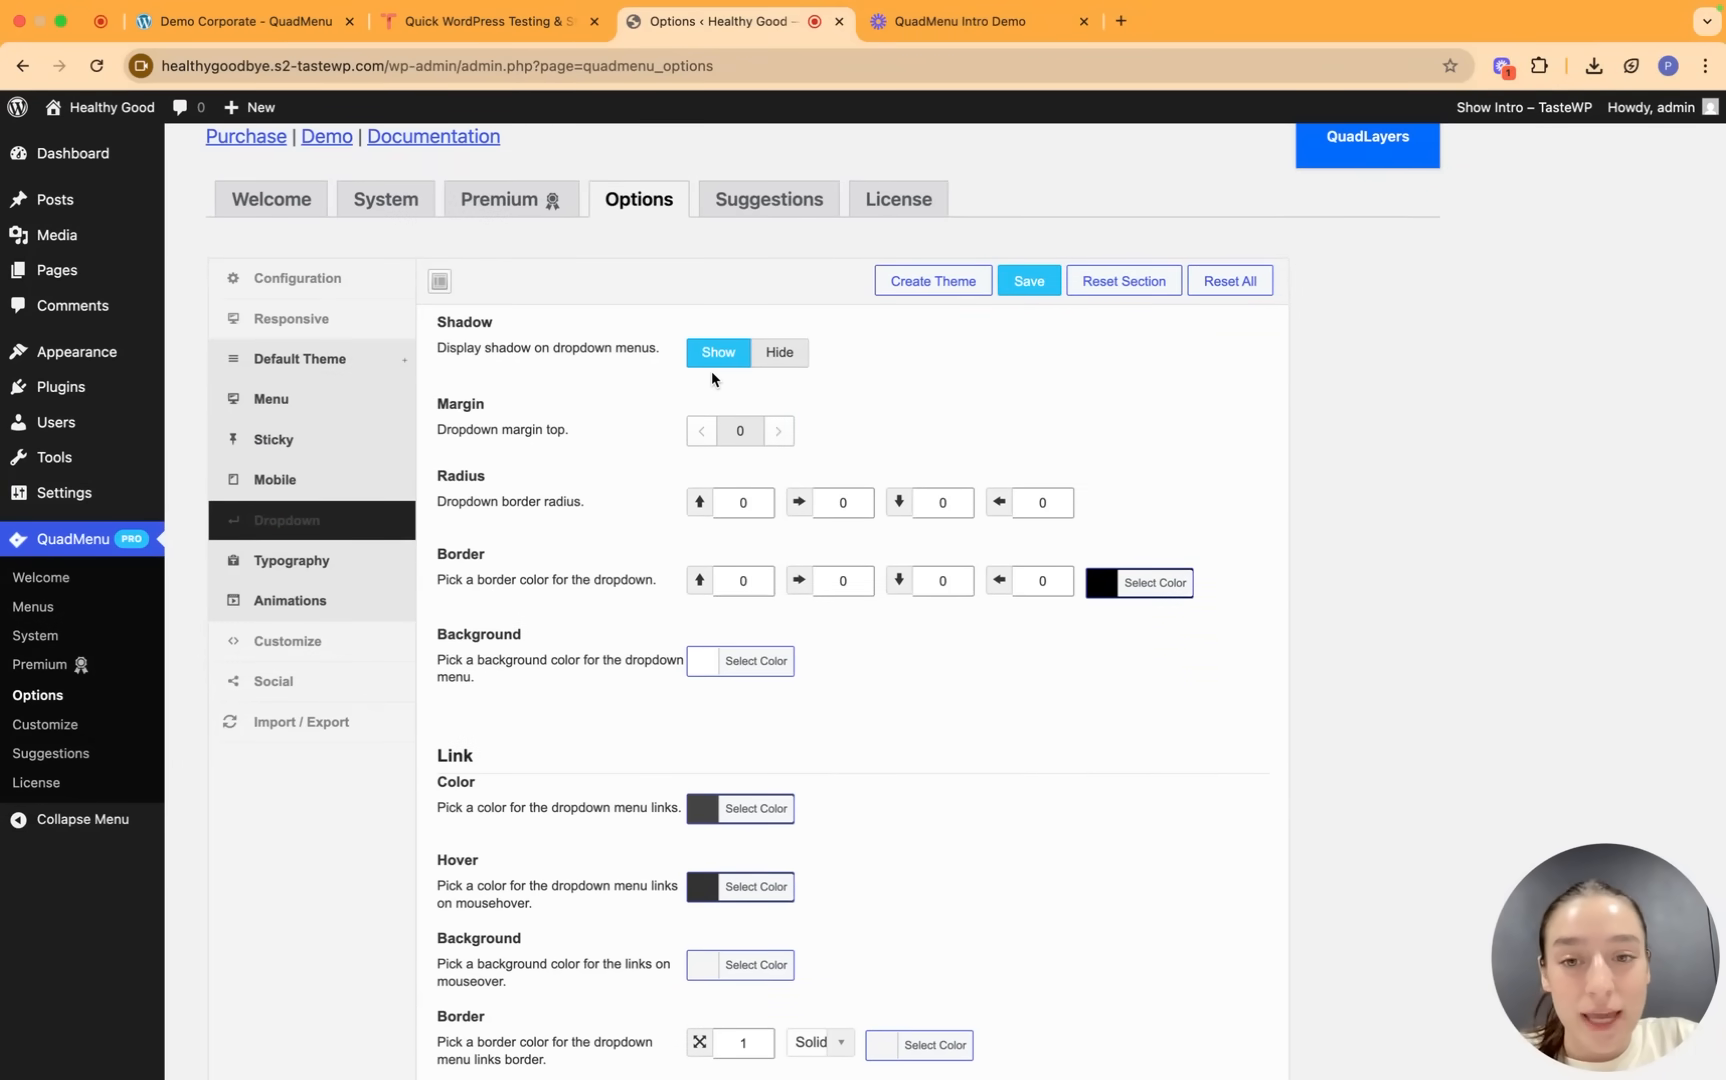
mouse_move(736, 466)
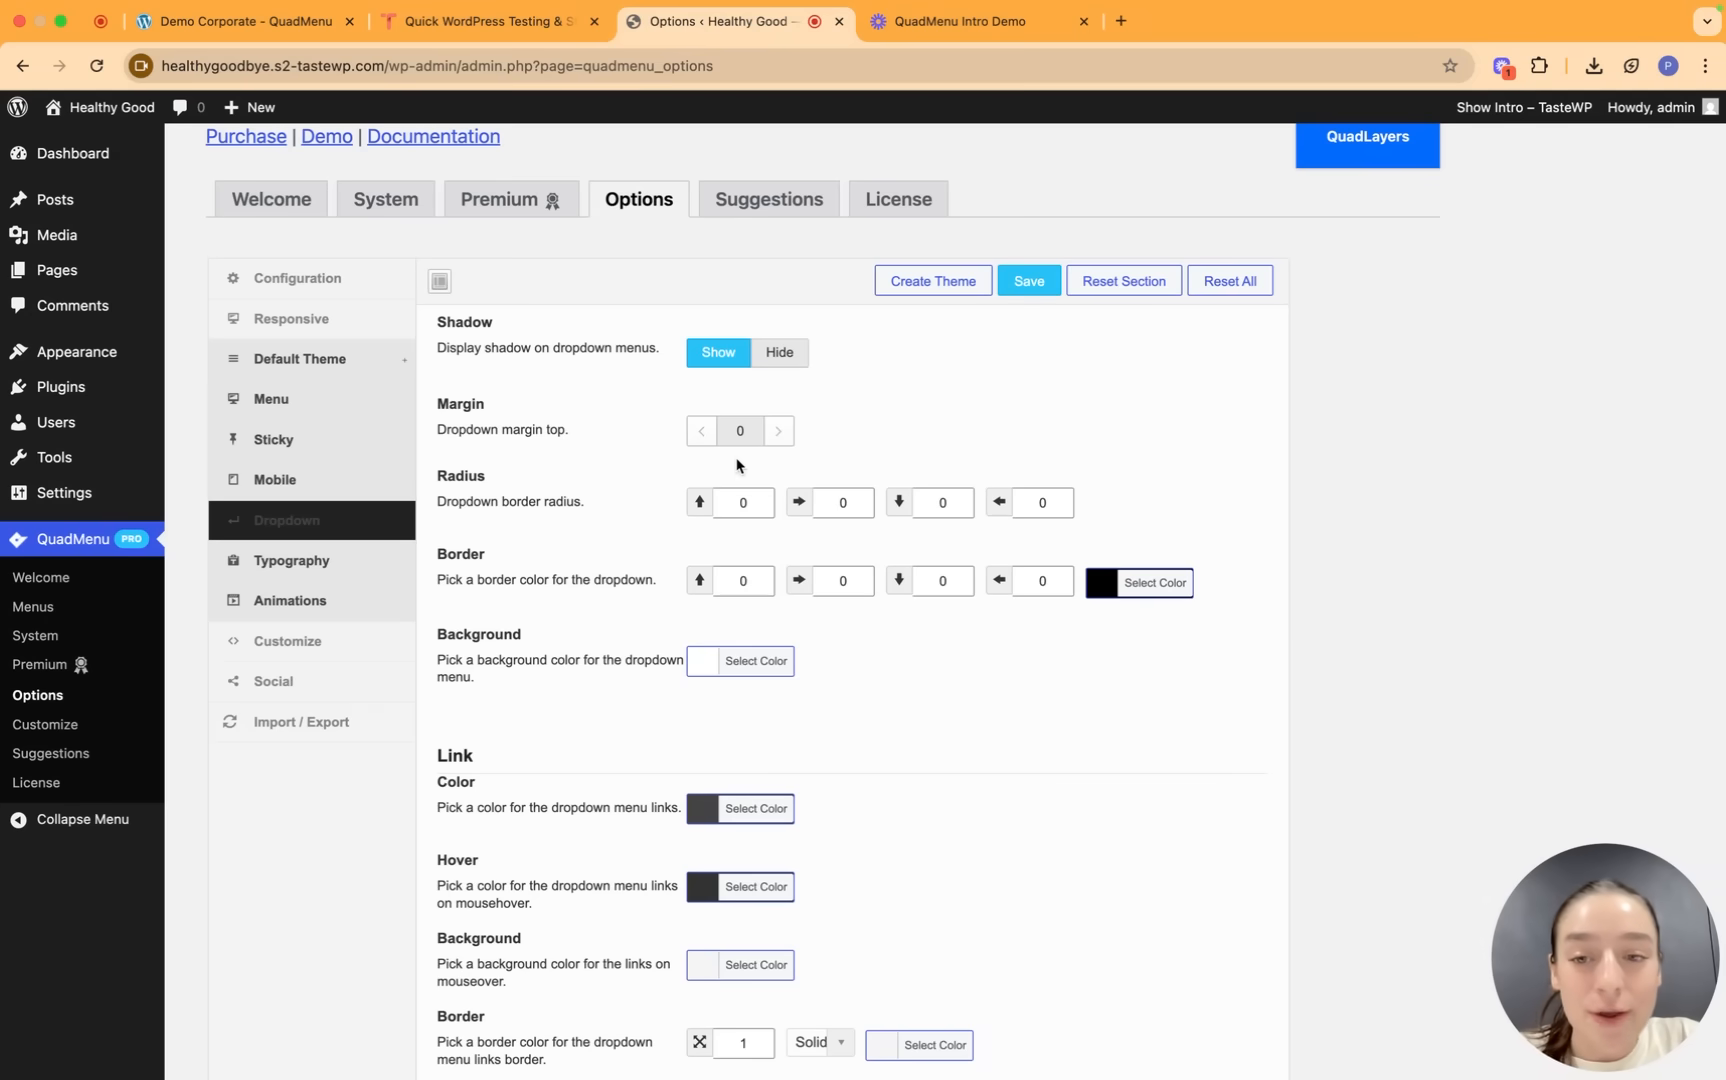
mouse_move(636, 602)
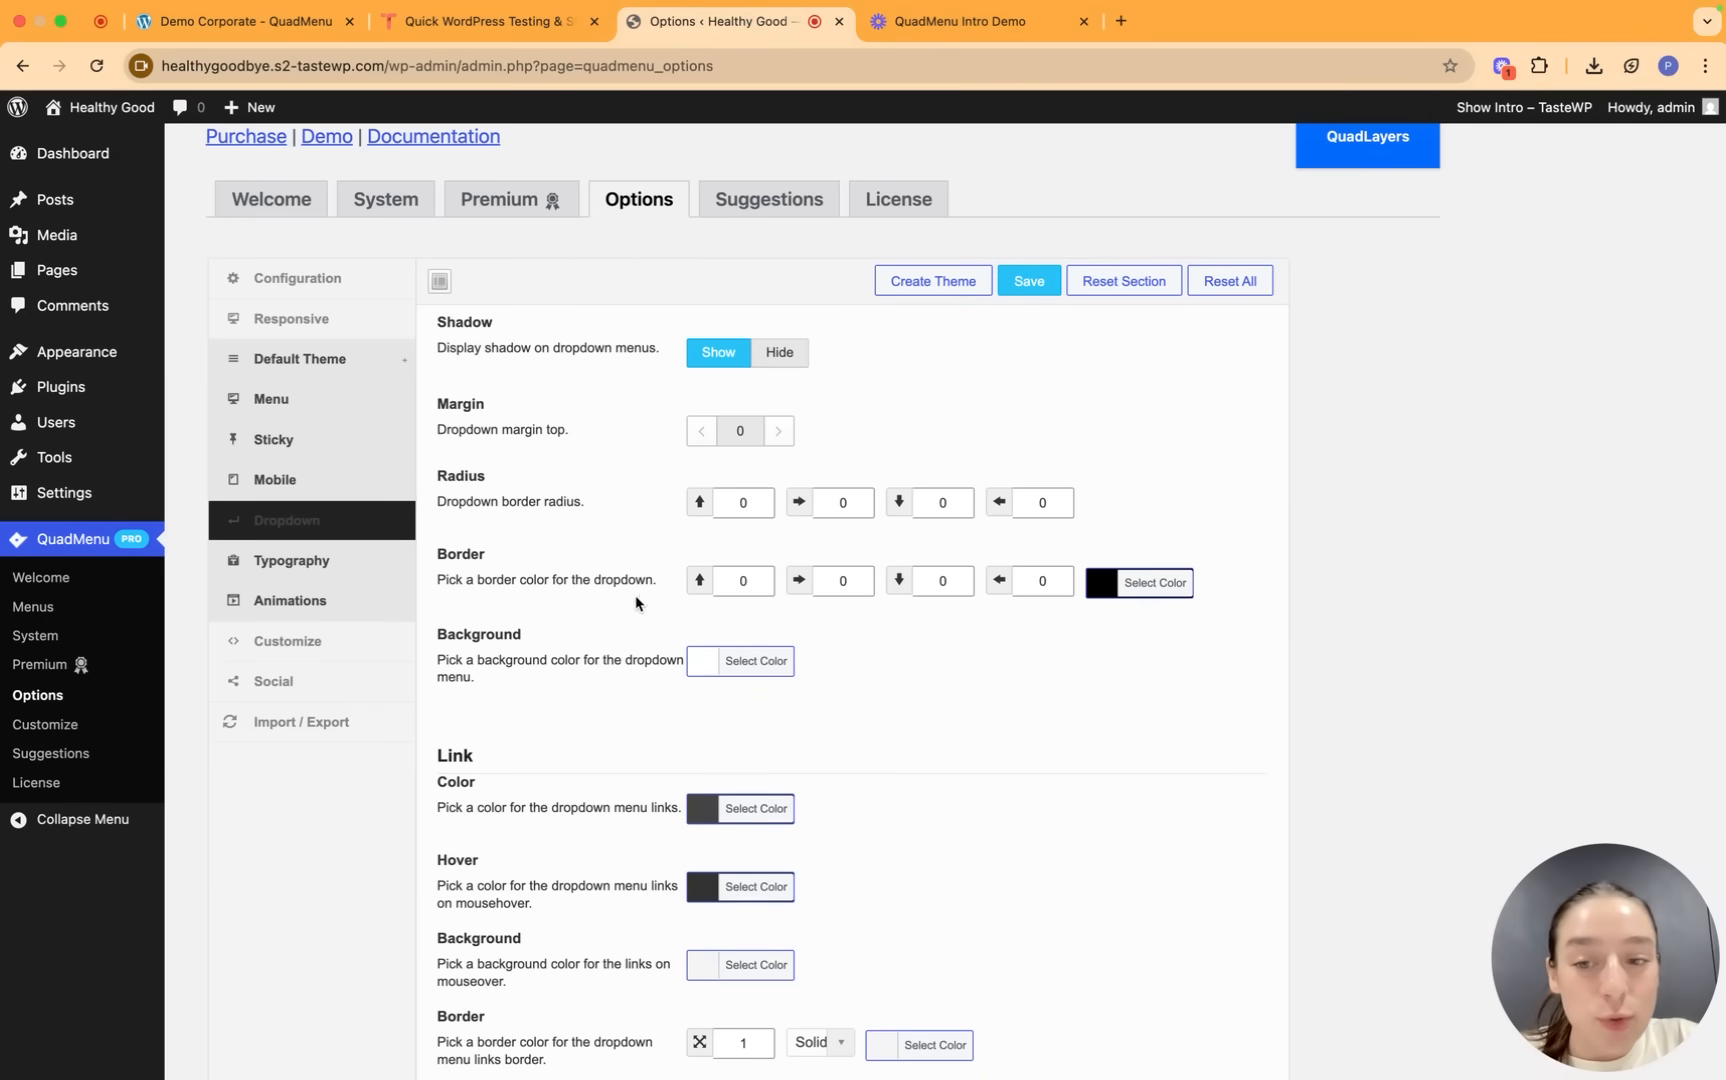
scroll(down, 3)
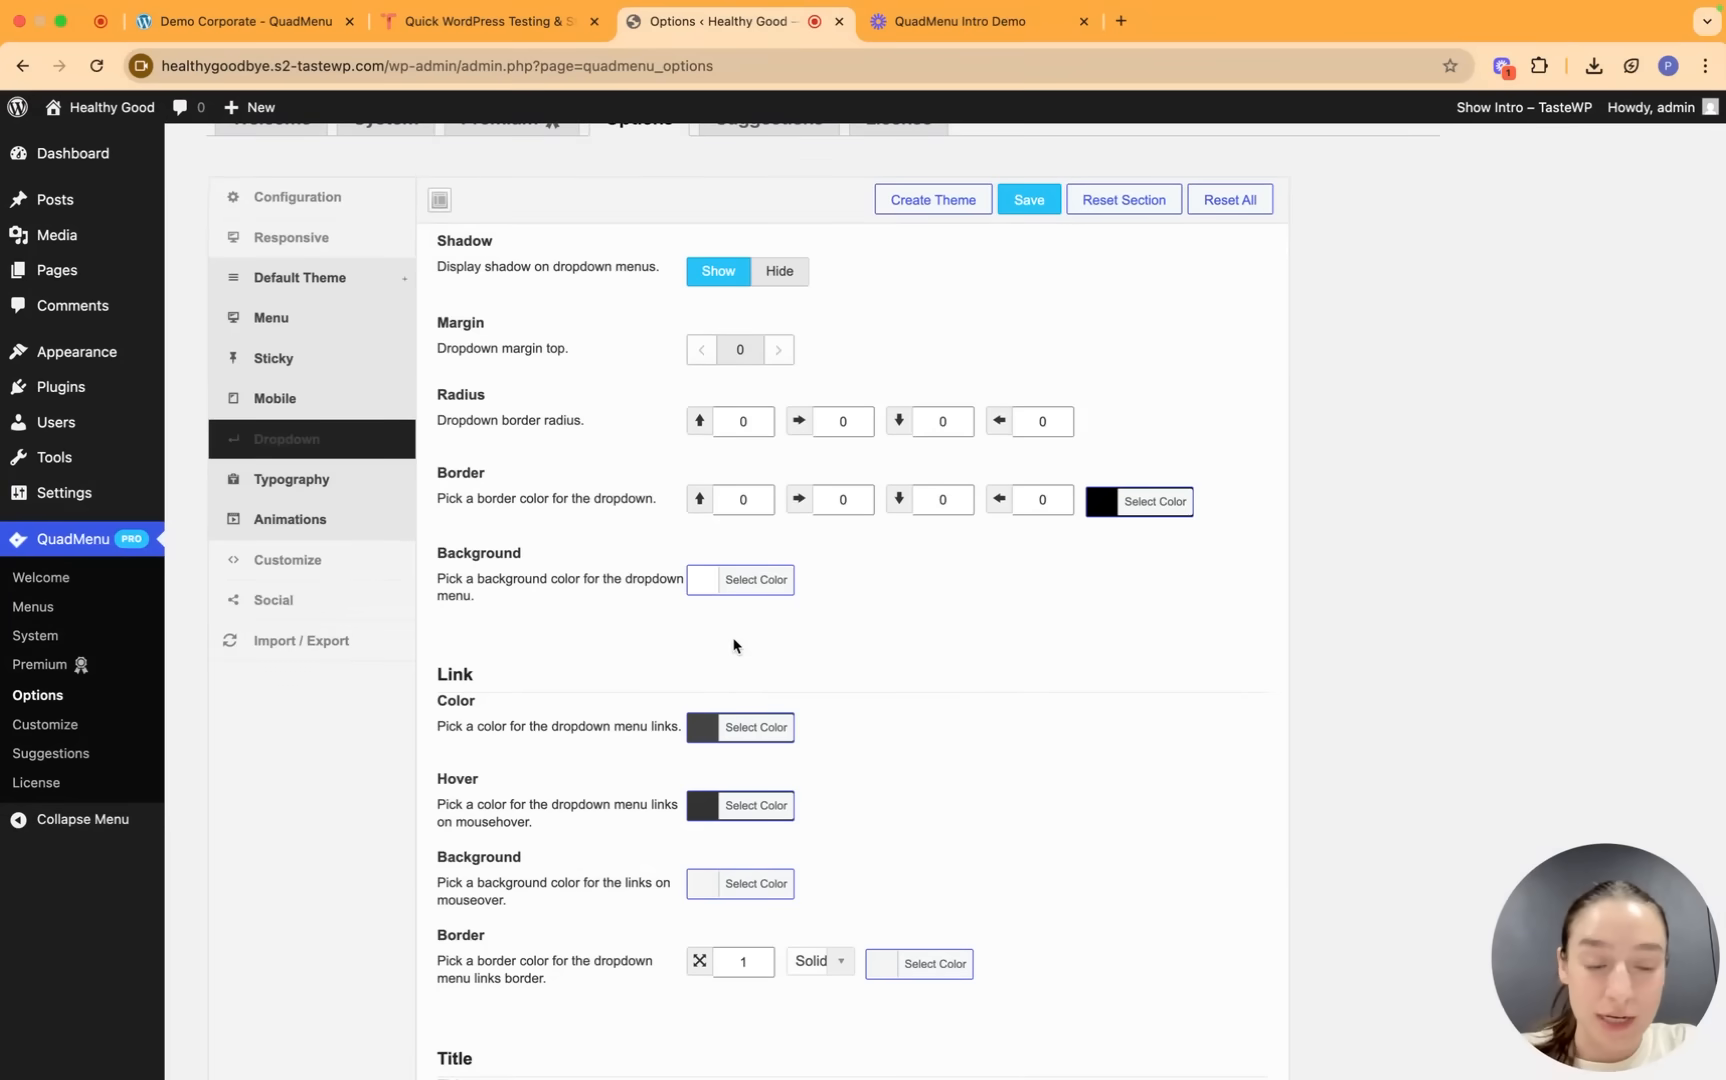
scroll(down, 3)
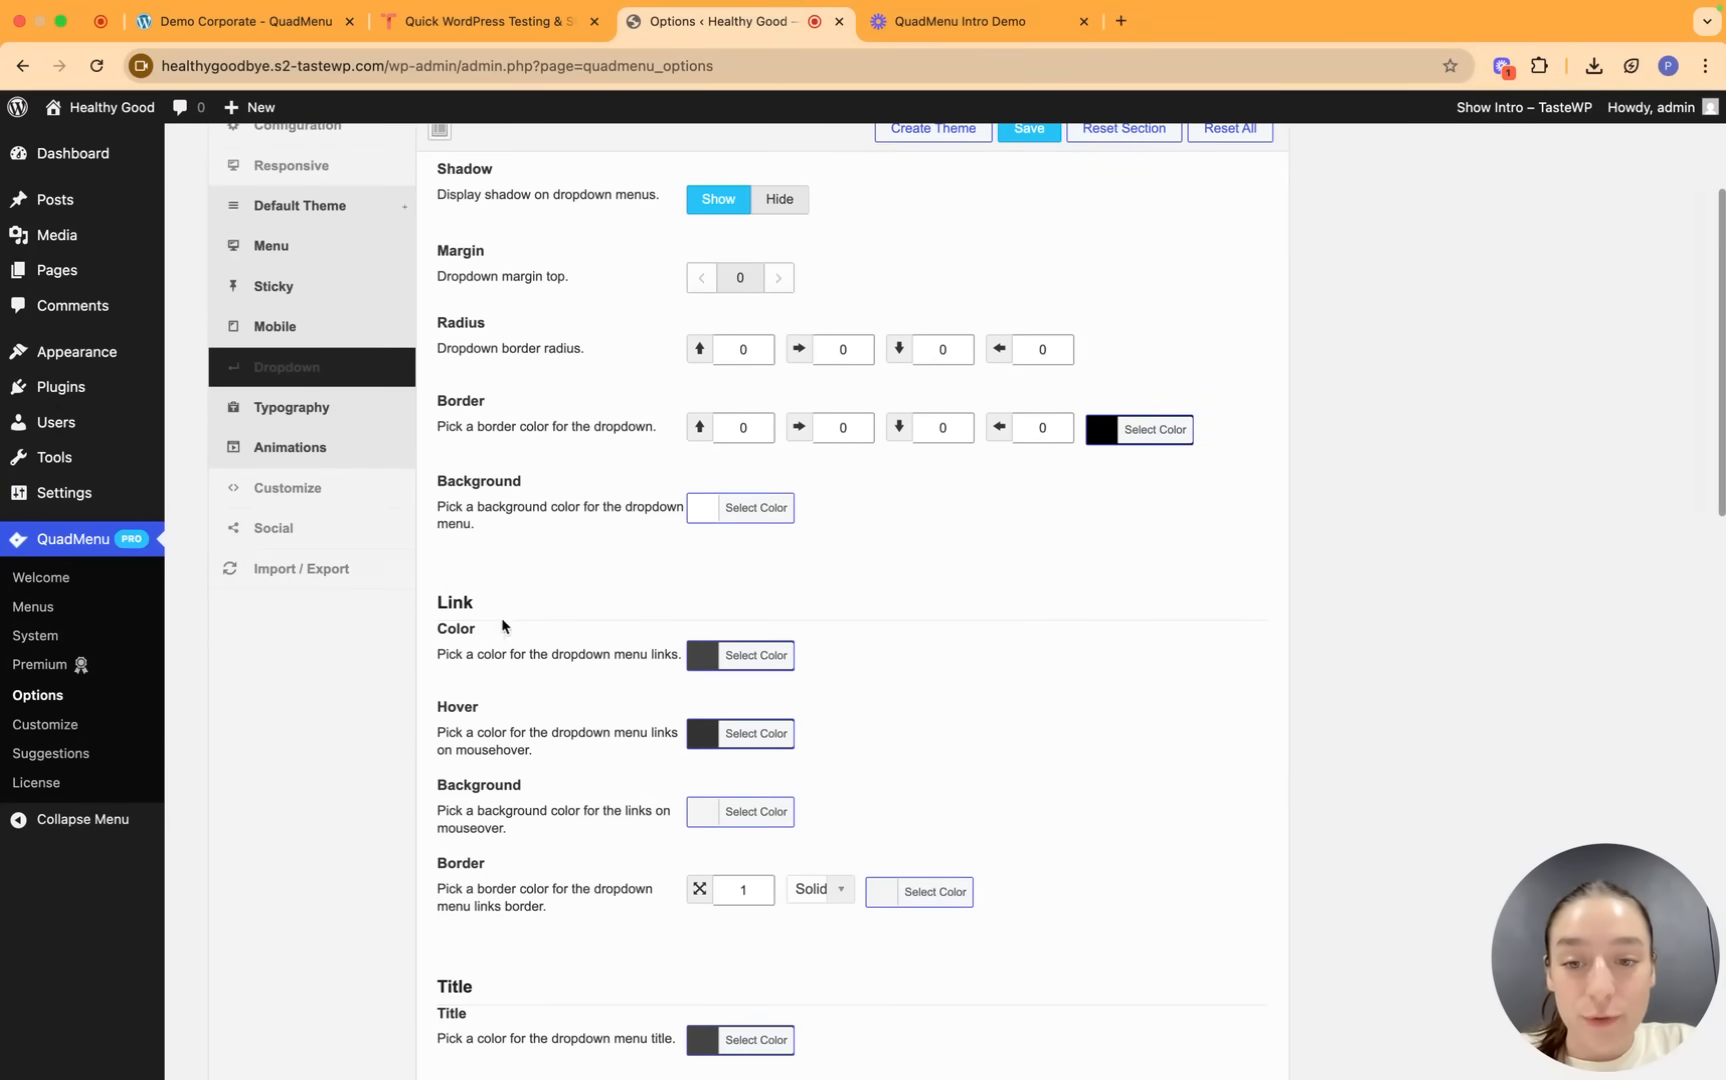
scroll(down, 3)
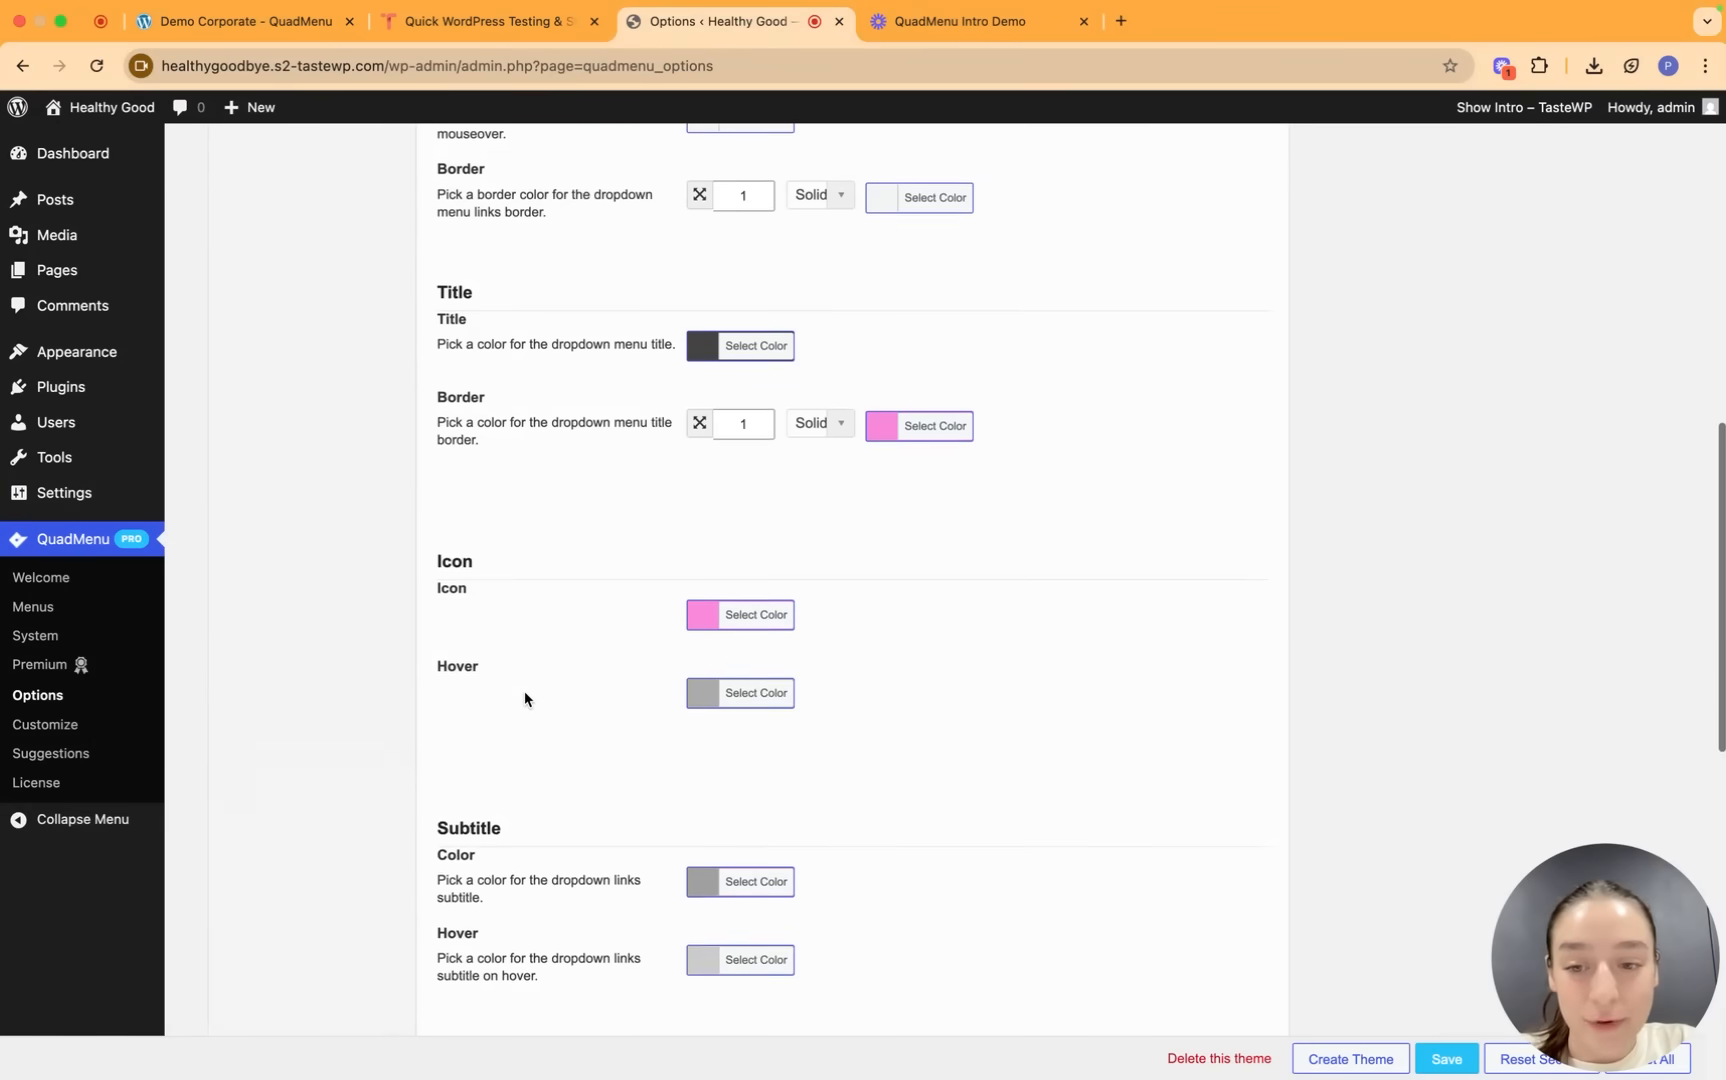
scroll(up, 3)
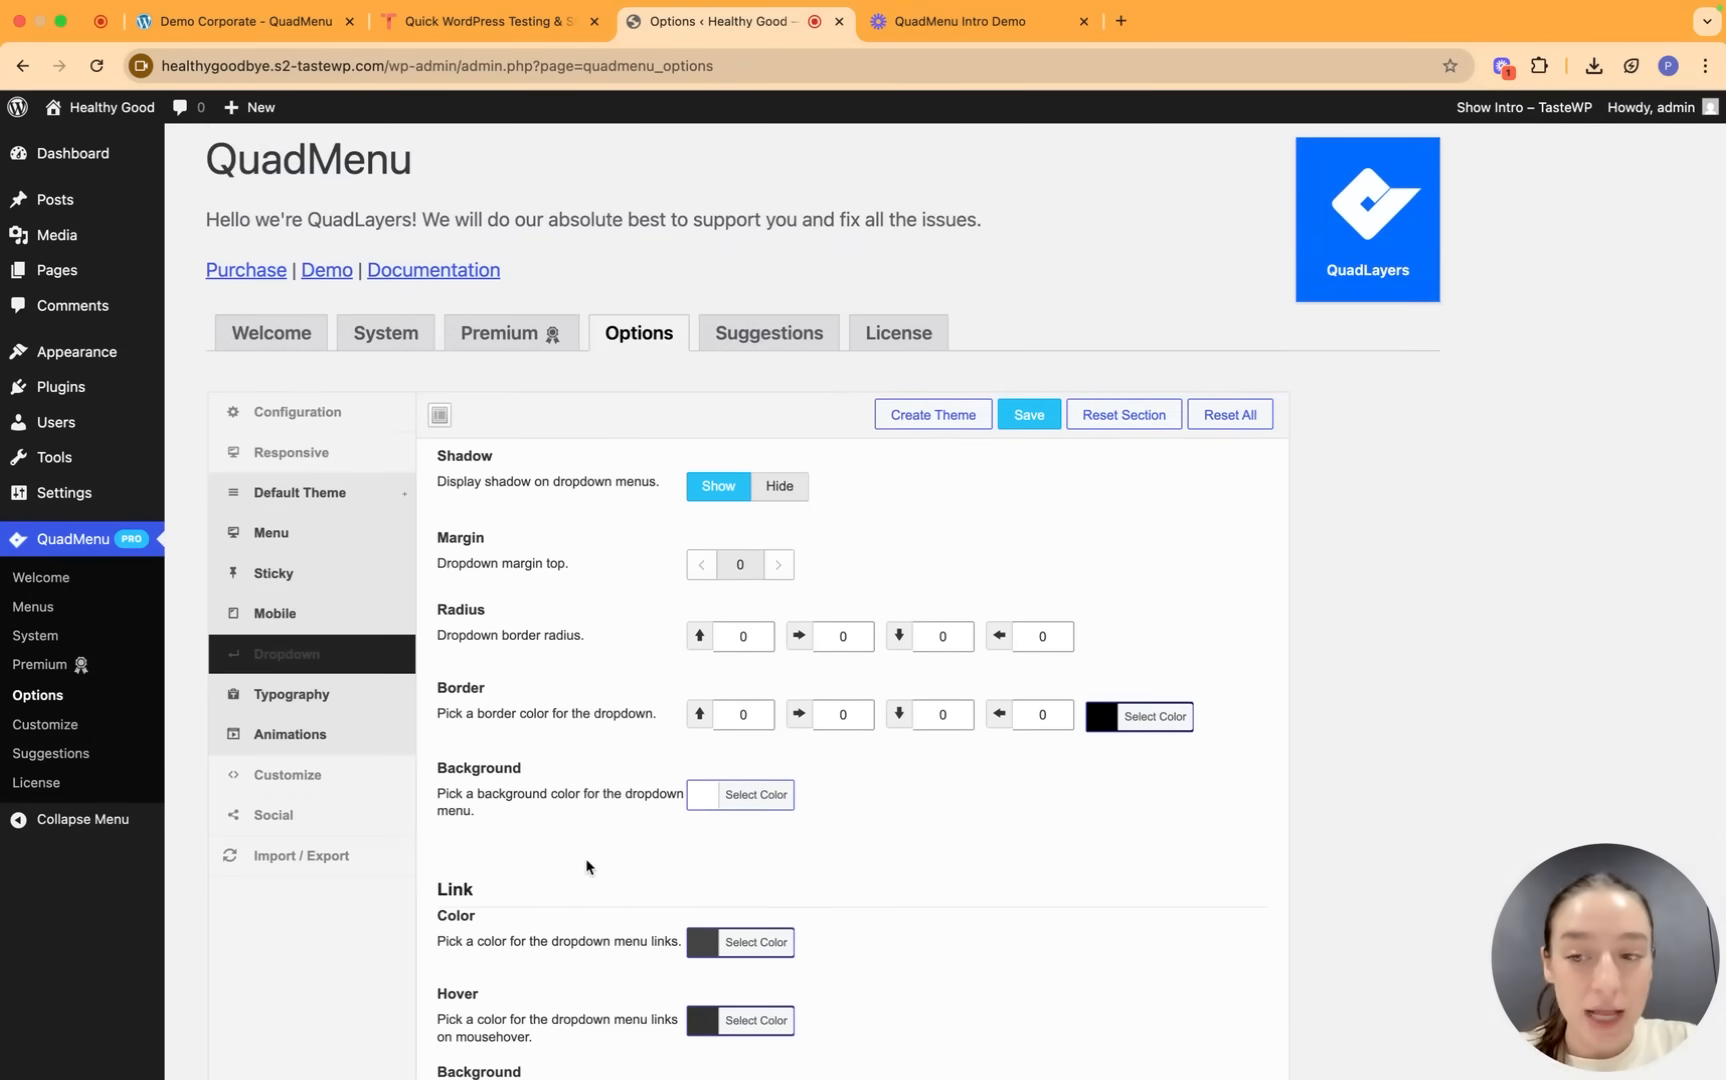
Show the Default Theme Typography settings for general, menu and submenu font family, size, spacing and transform.
click(290, 694)
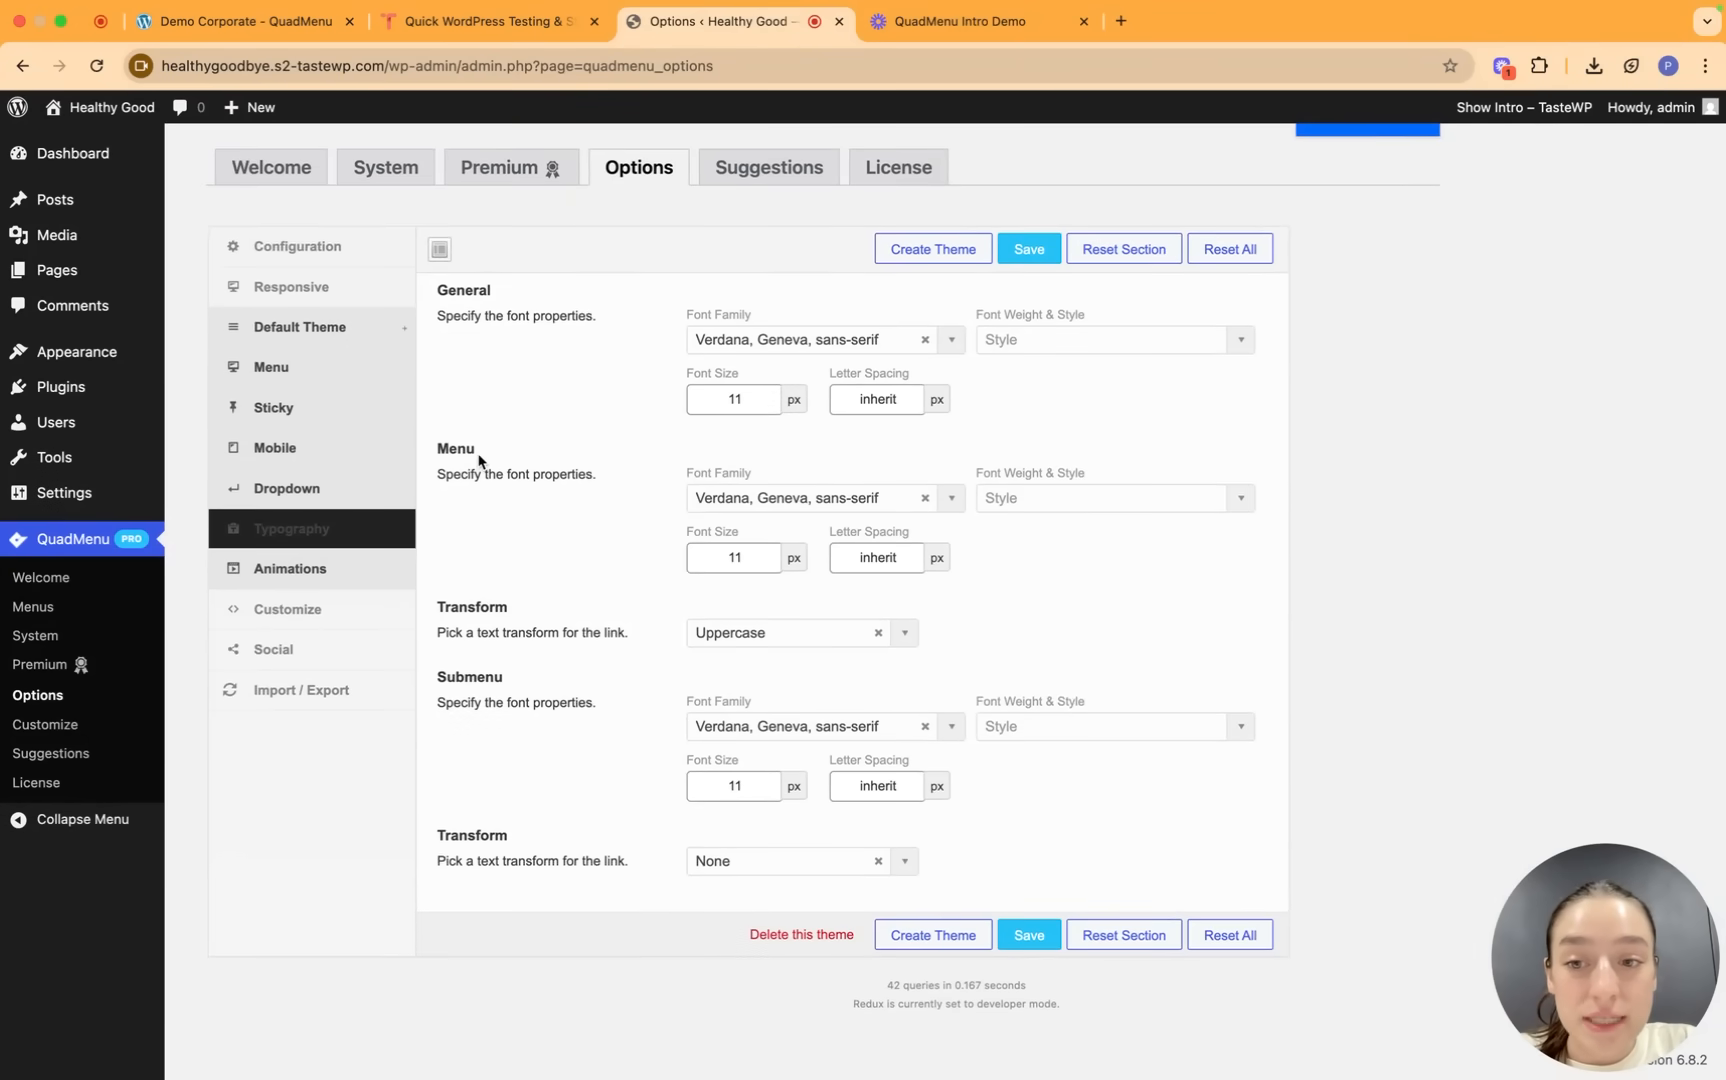
mouse_move(440, 678)
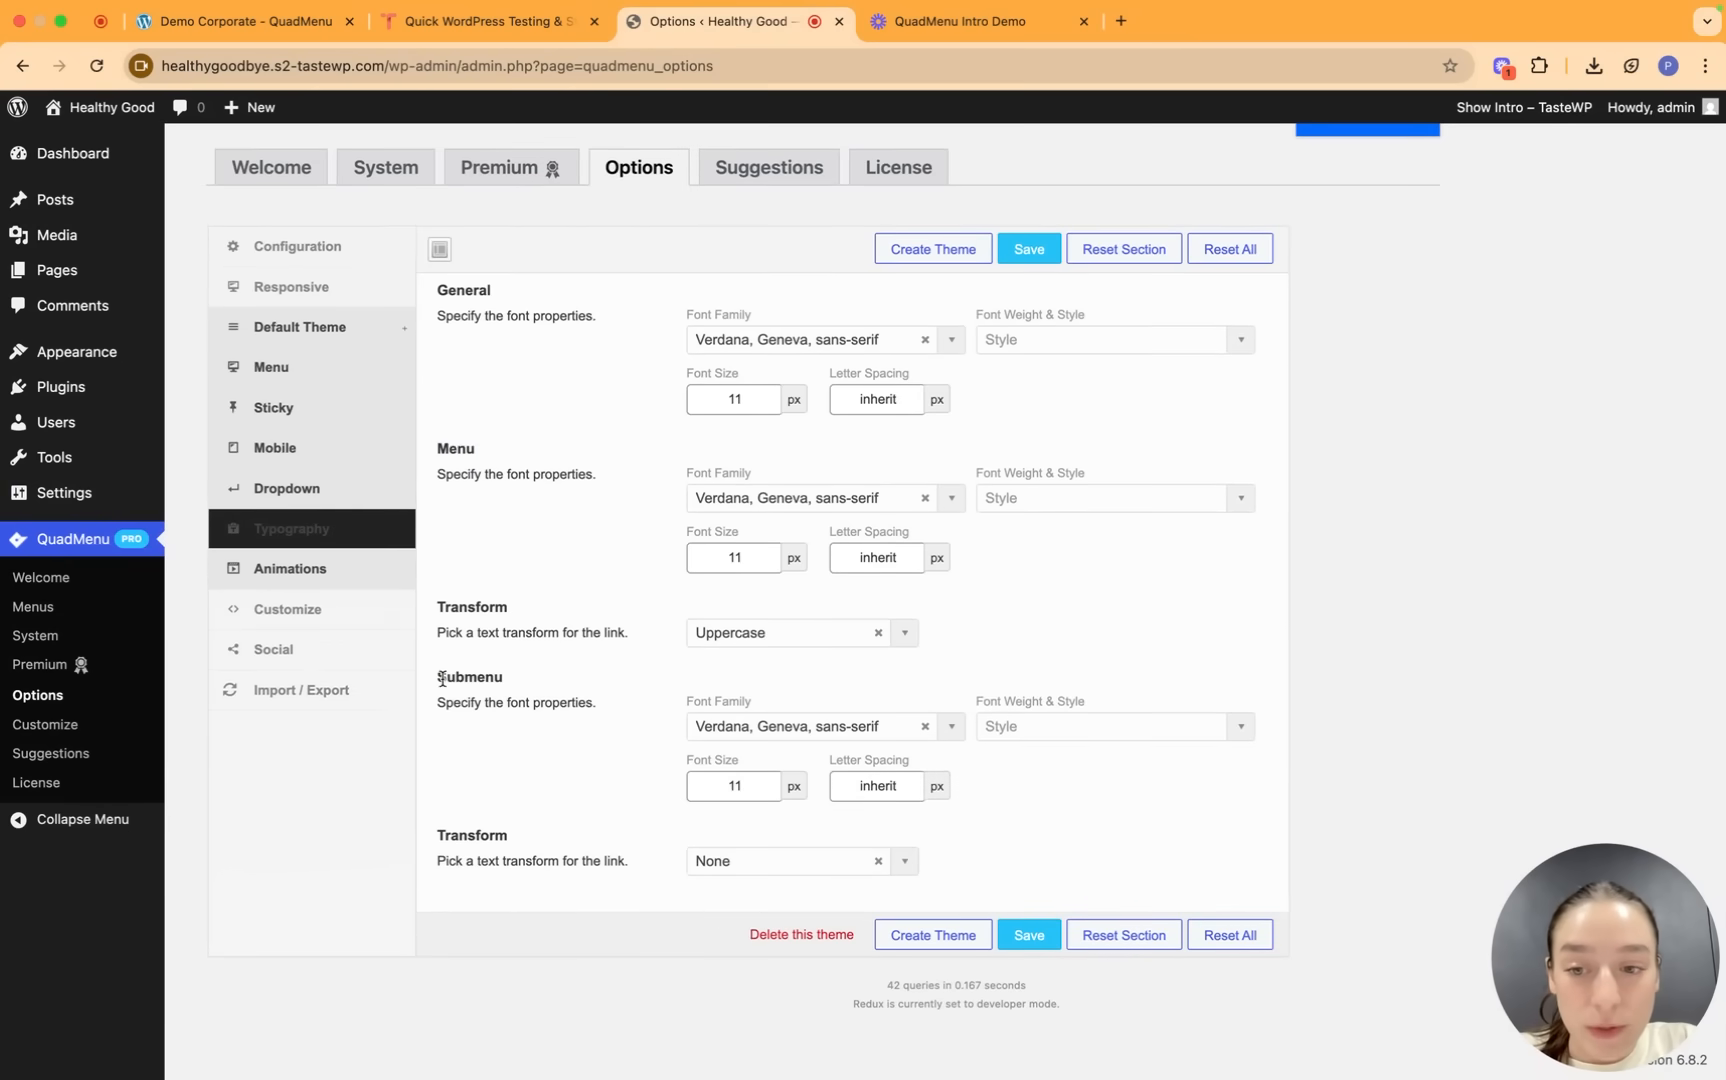
mouse_move(616, 816)
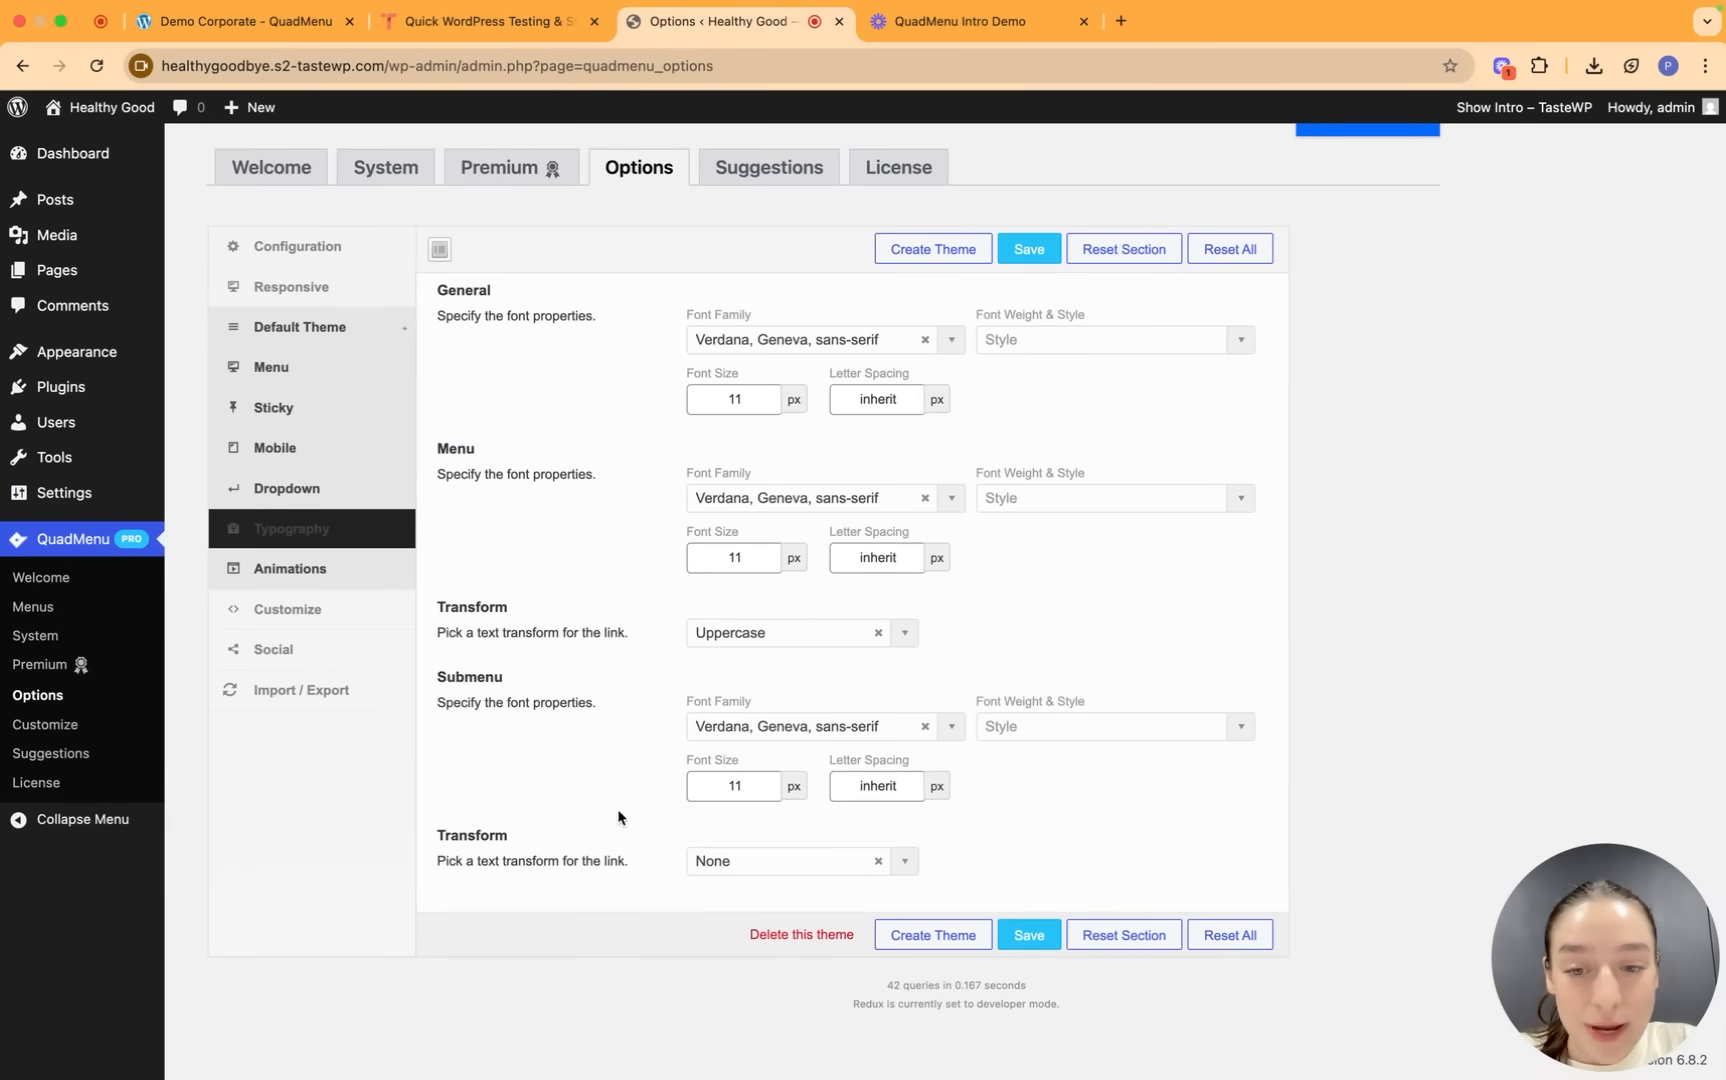
mouse_move(550, 536)
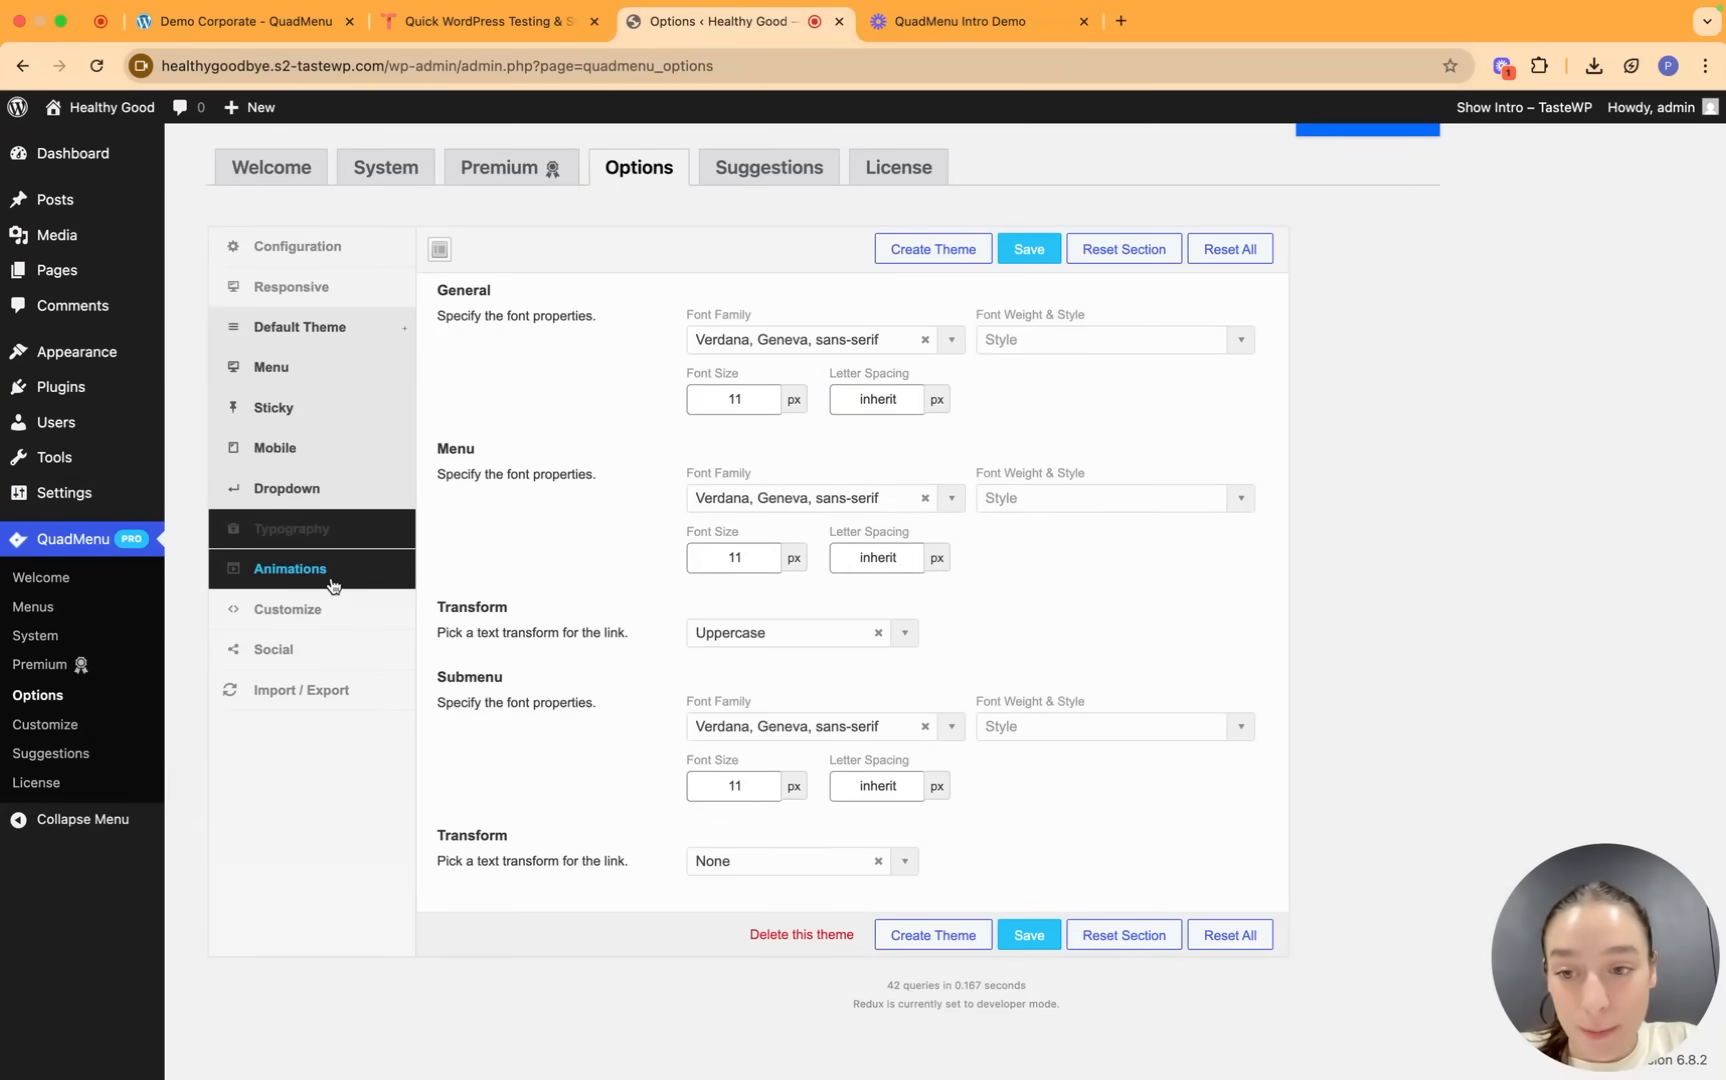
Show the Default Theme Animations, keep dropdown text animation None and review its Hover/Load/Loop trigger choices.
click(288, 568)
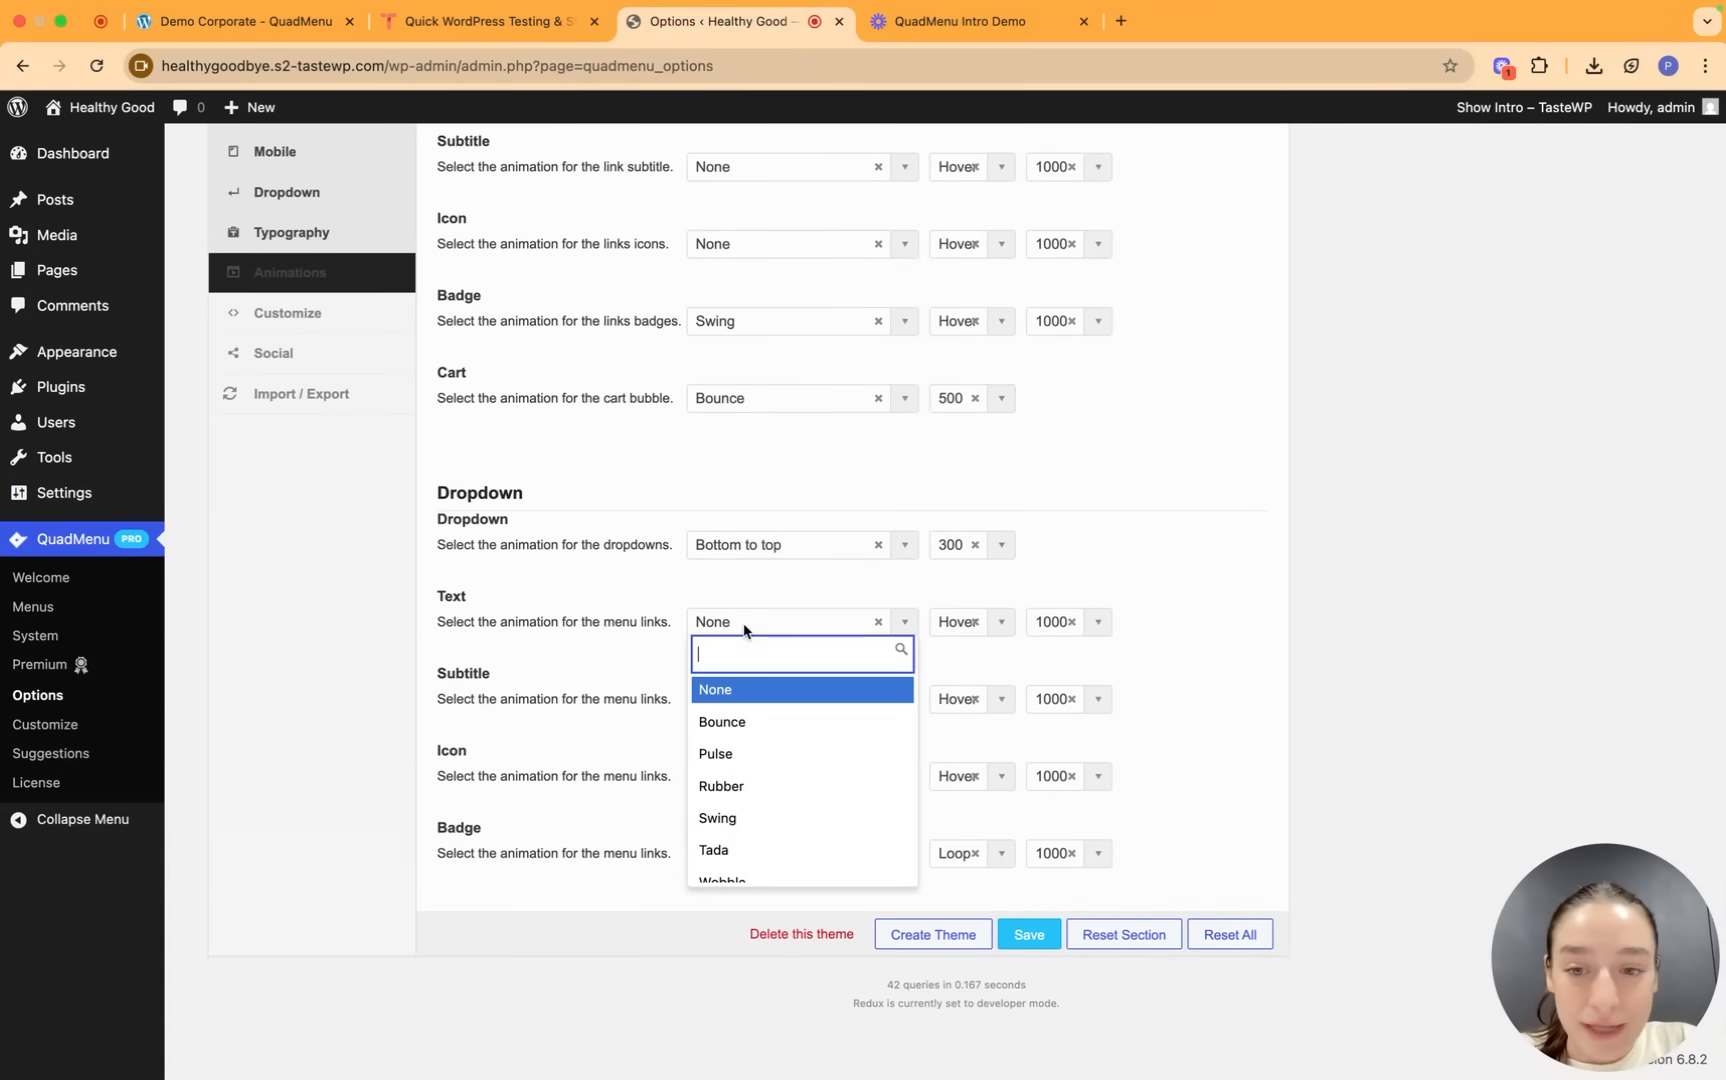
mouse_move(760, 722)
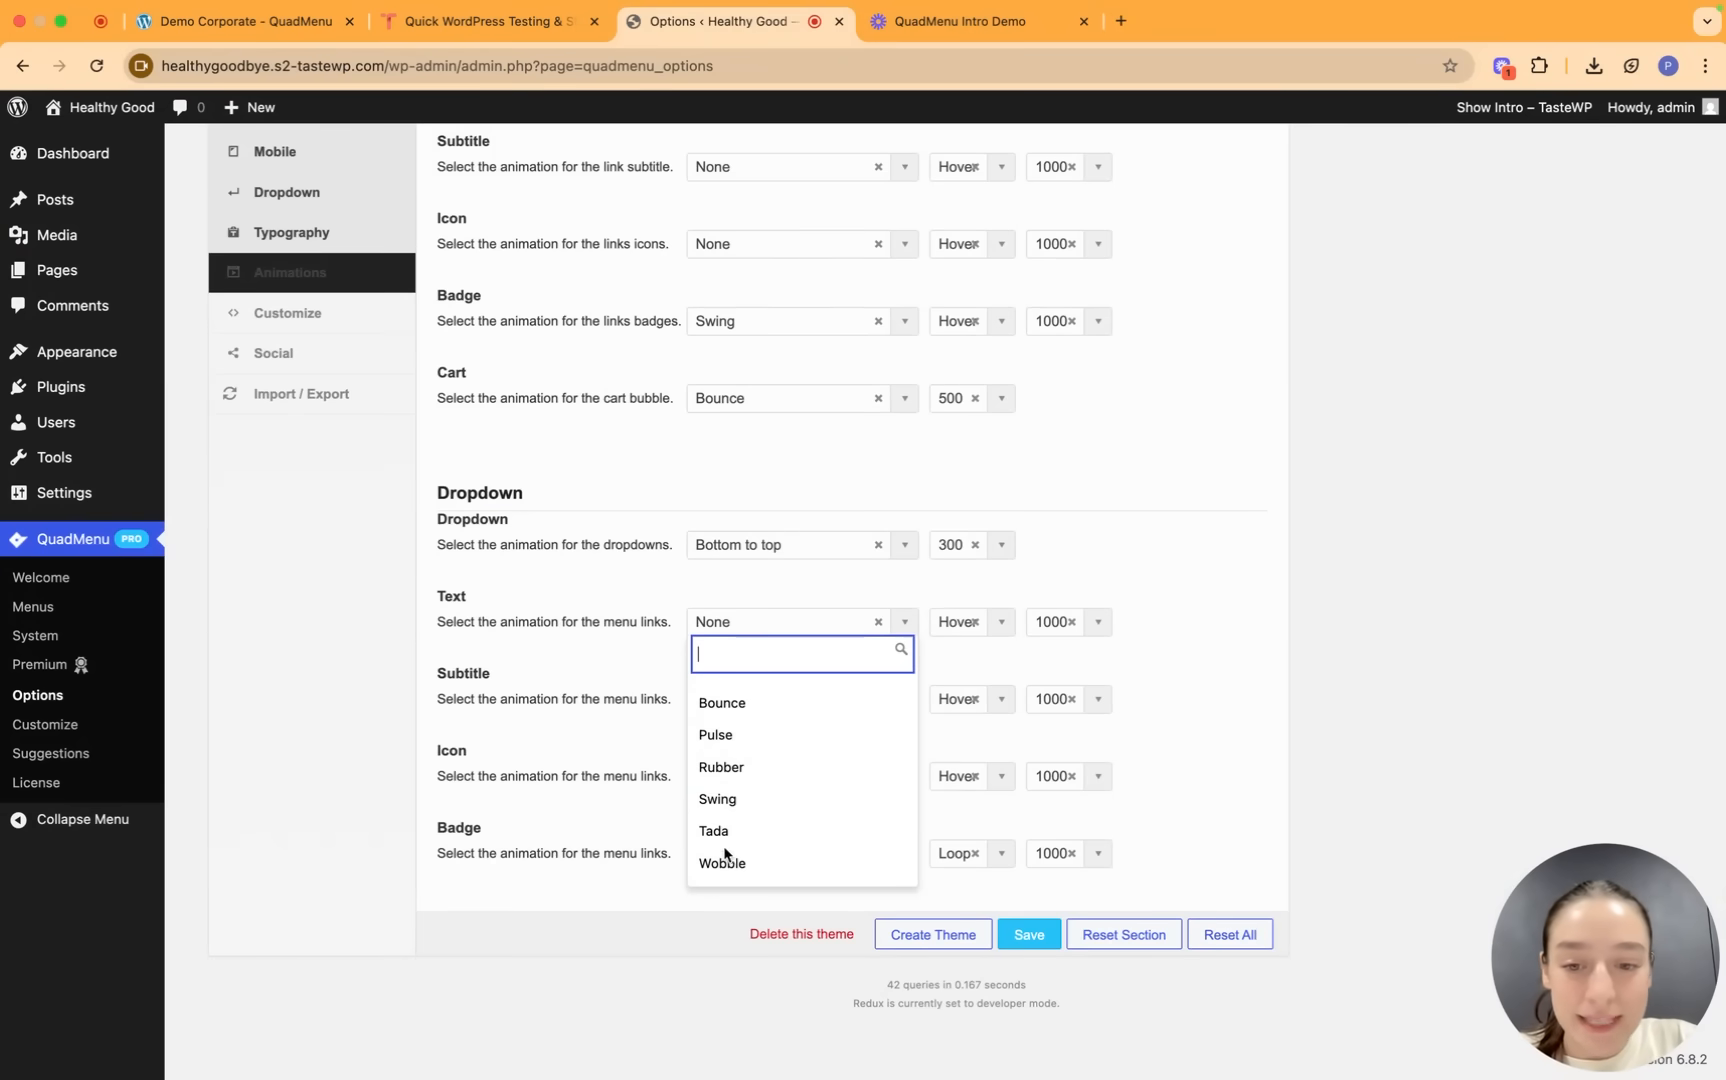
click(1060, 638)
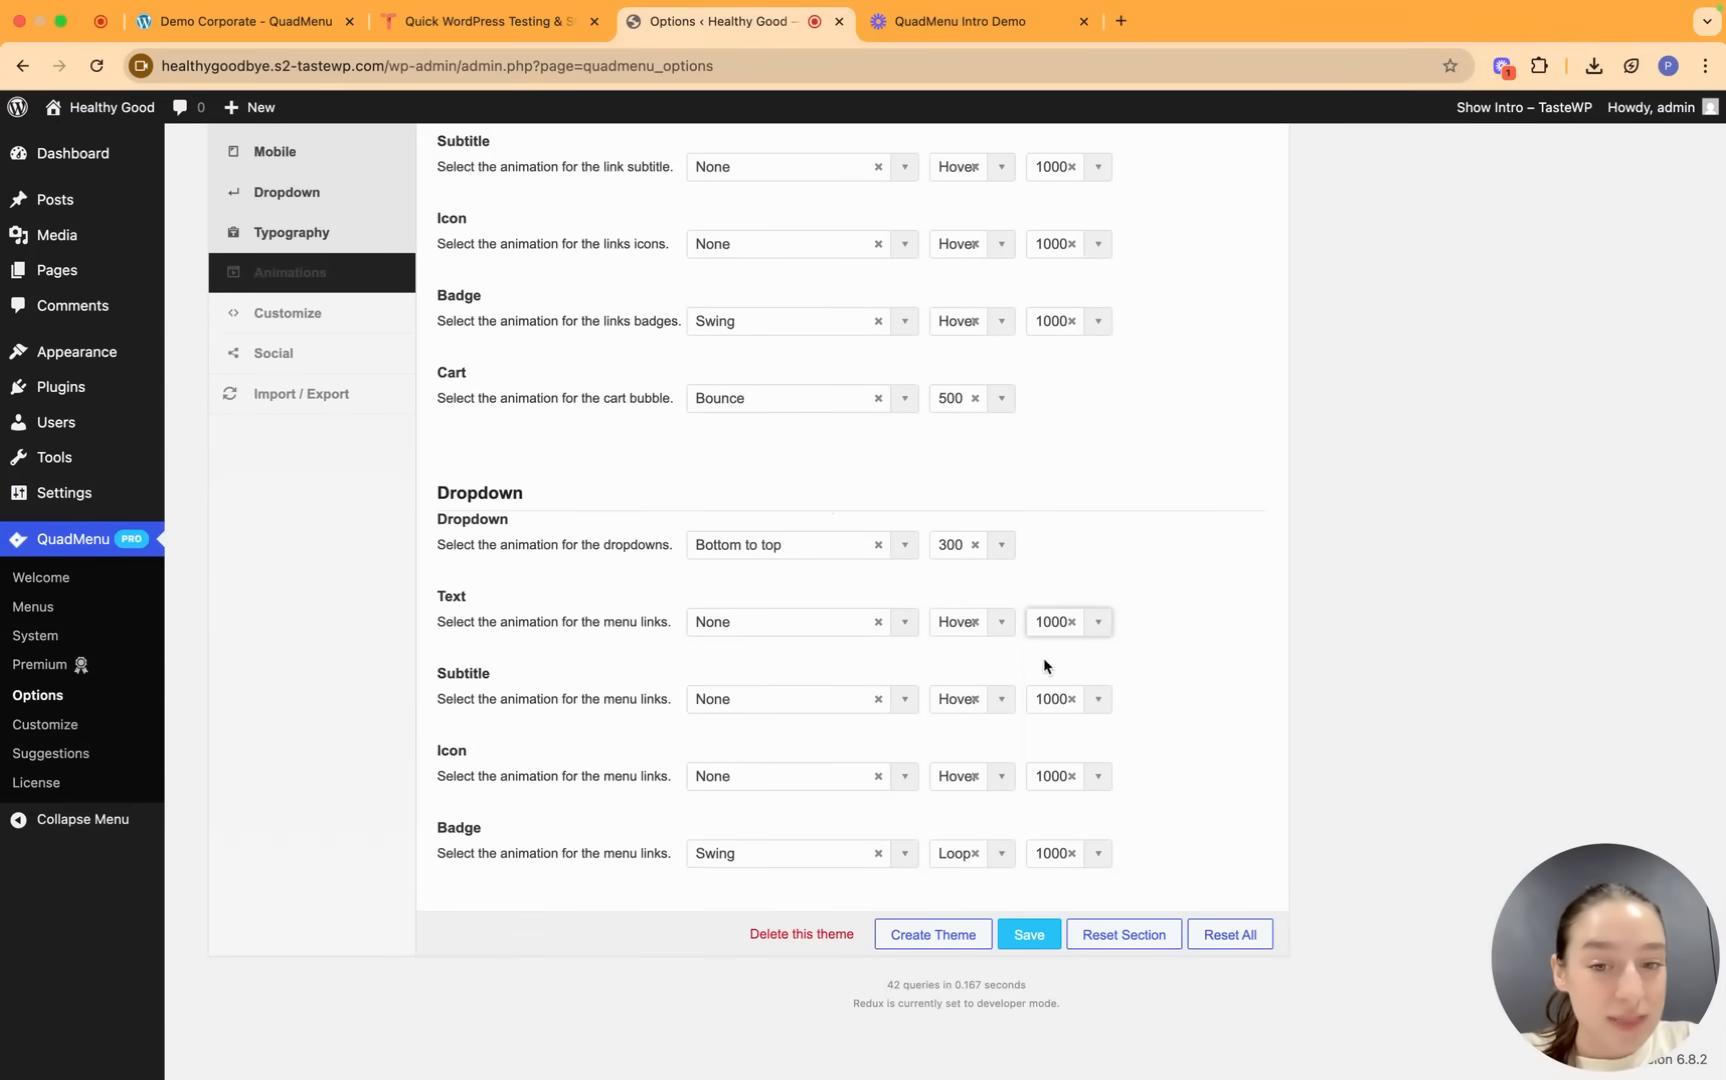
click(970, 620)
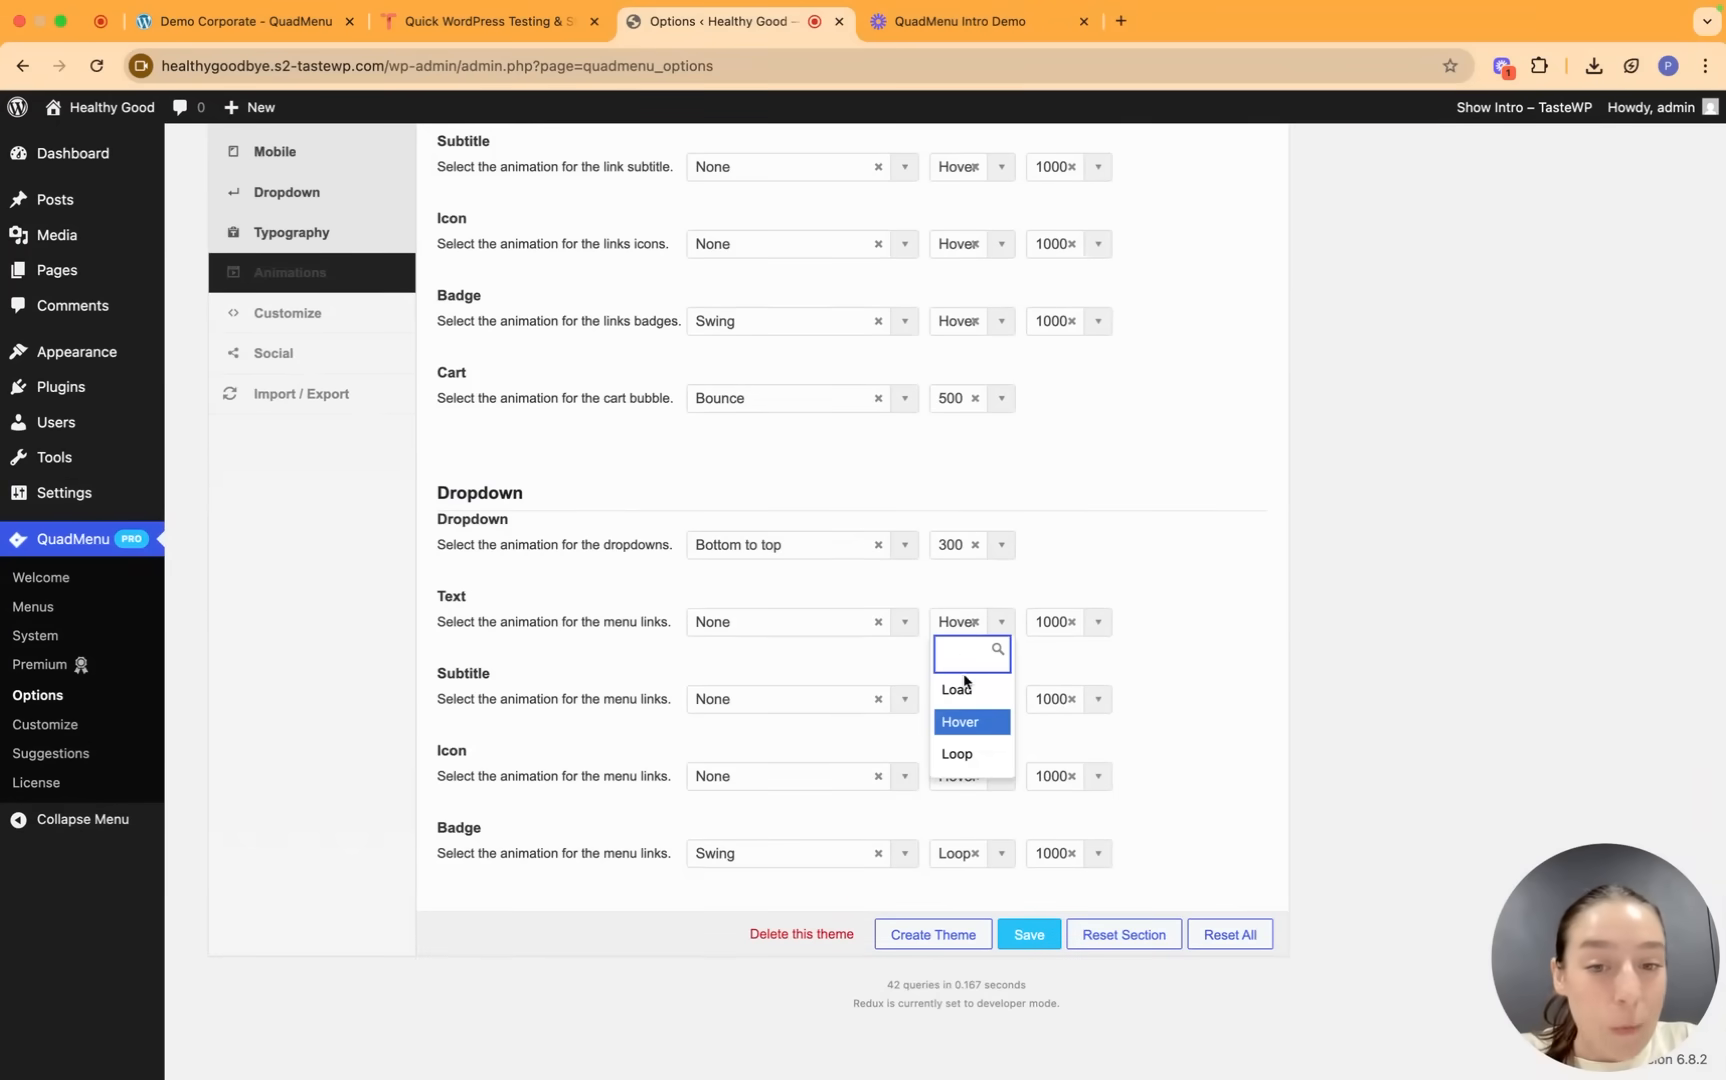
mouse_move(976, 734)
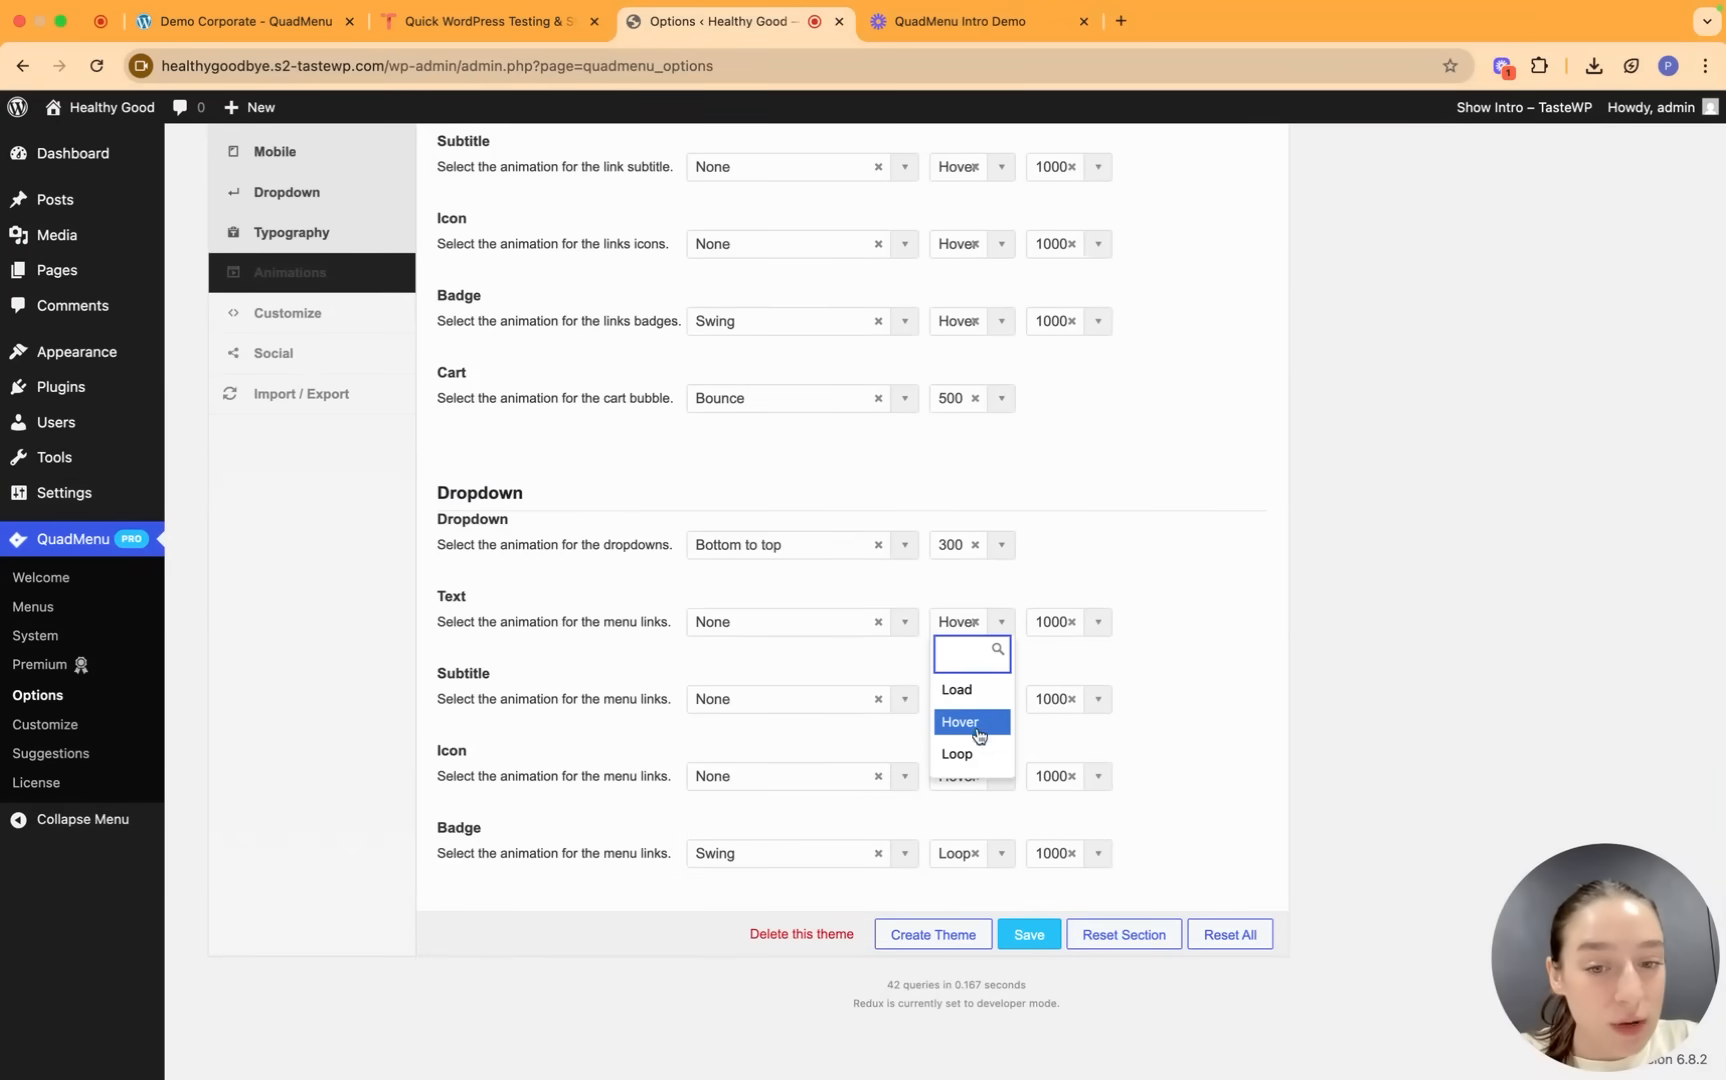
mouse_move(958, 690)
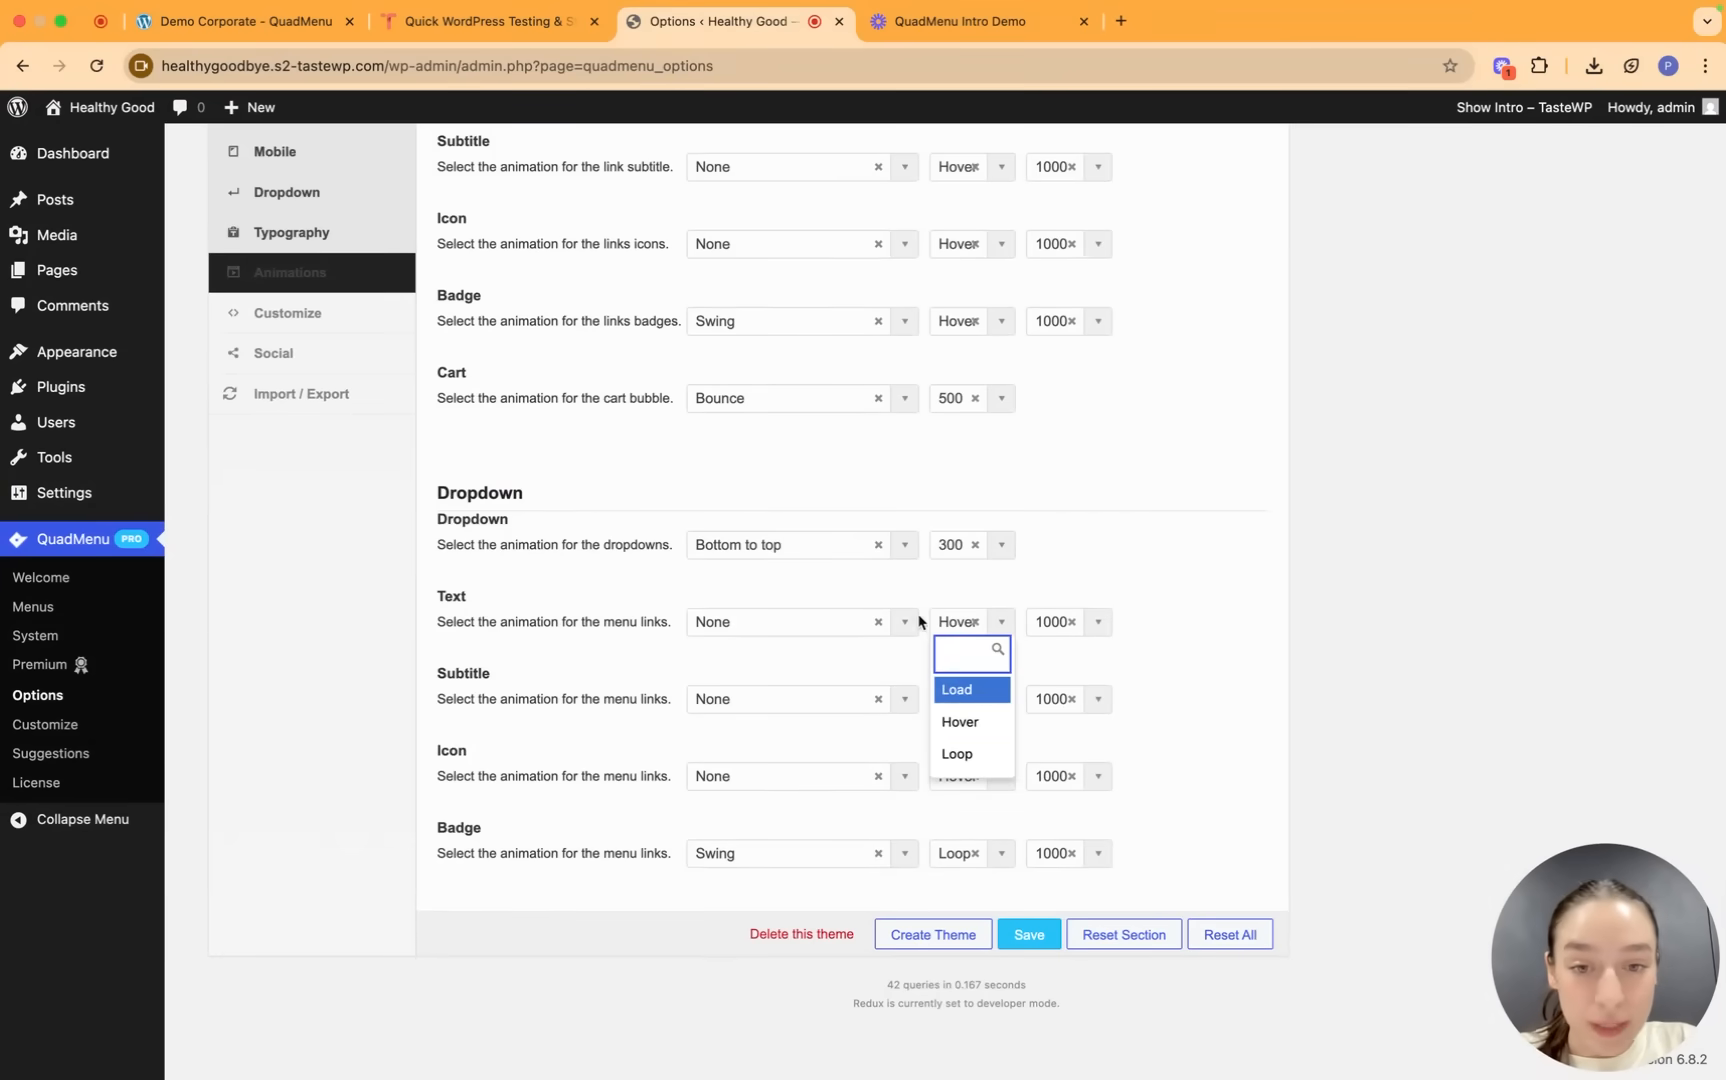
scroll(up, 3)
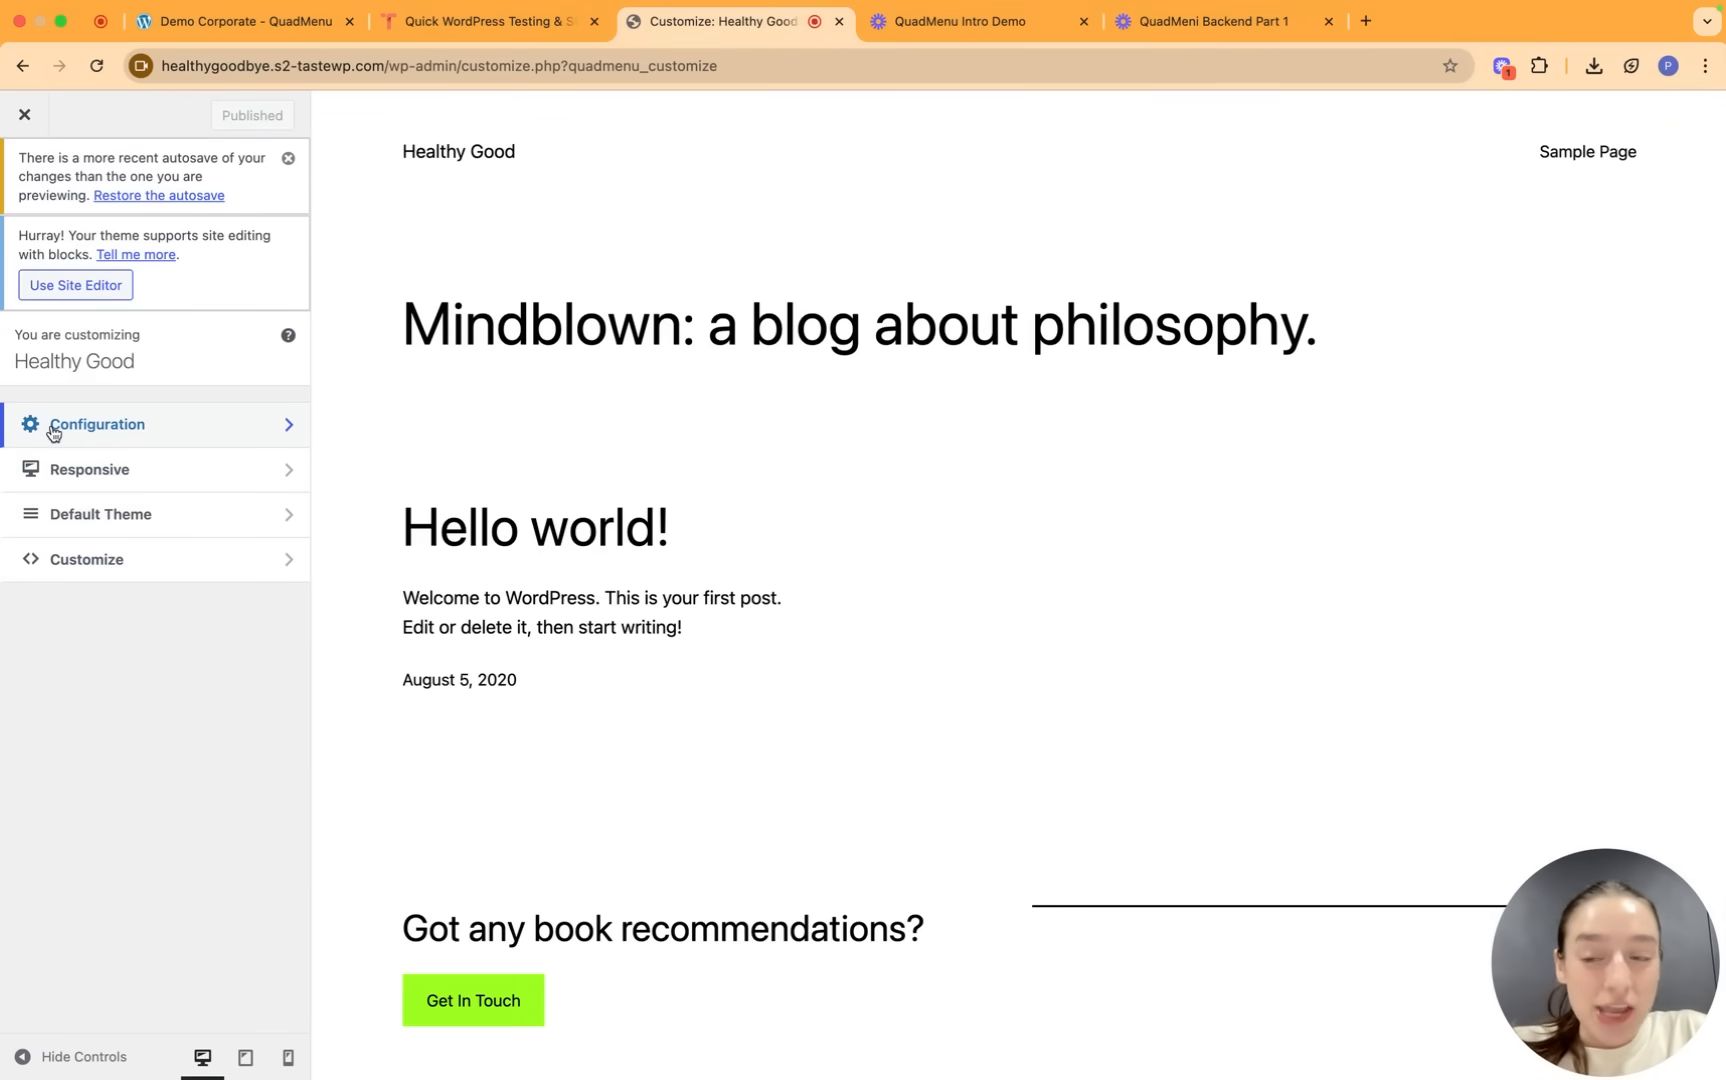
View the Responsive panel, then list the Default Theme sections (Layout, Menu, Sticky, Mobile, Dropdown, Typography, Animations).
click(100, 424)
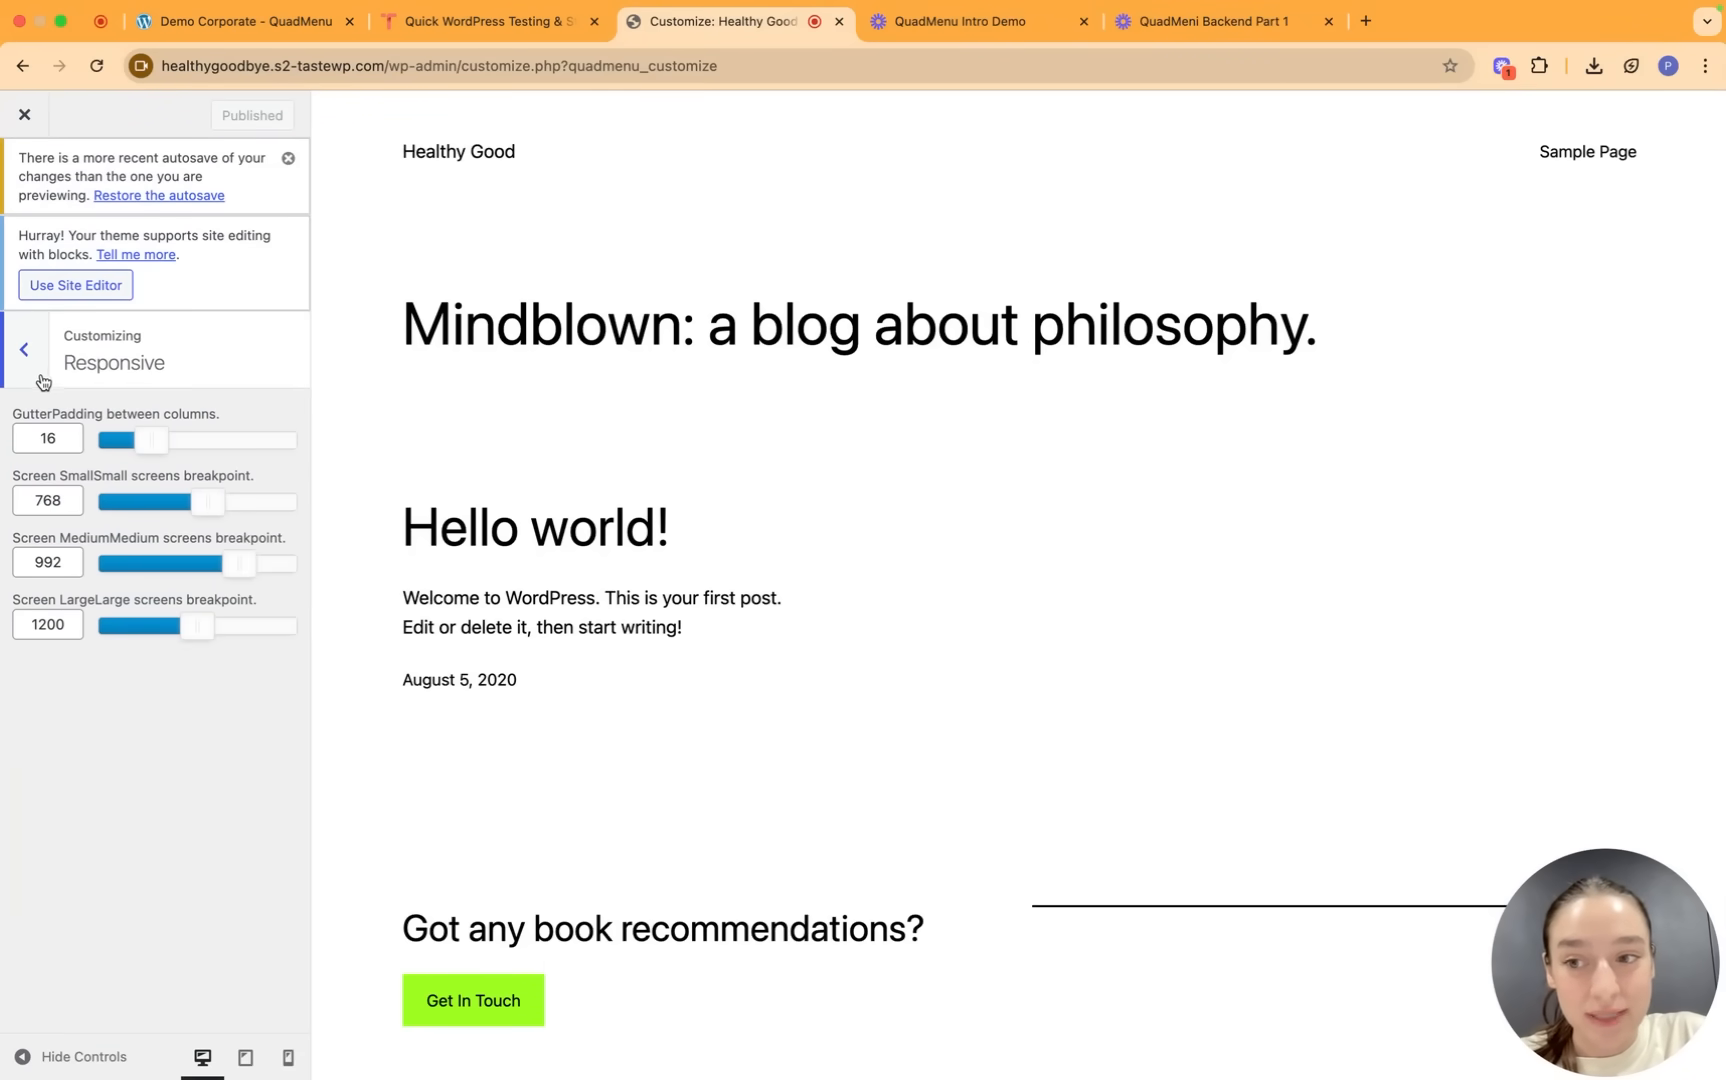
mouse_move(42, 376)
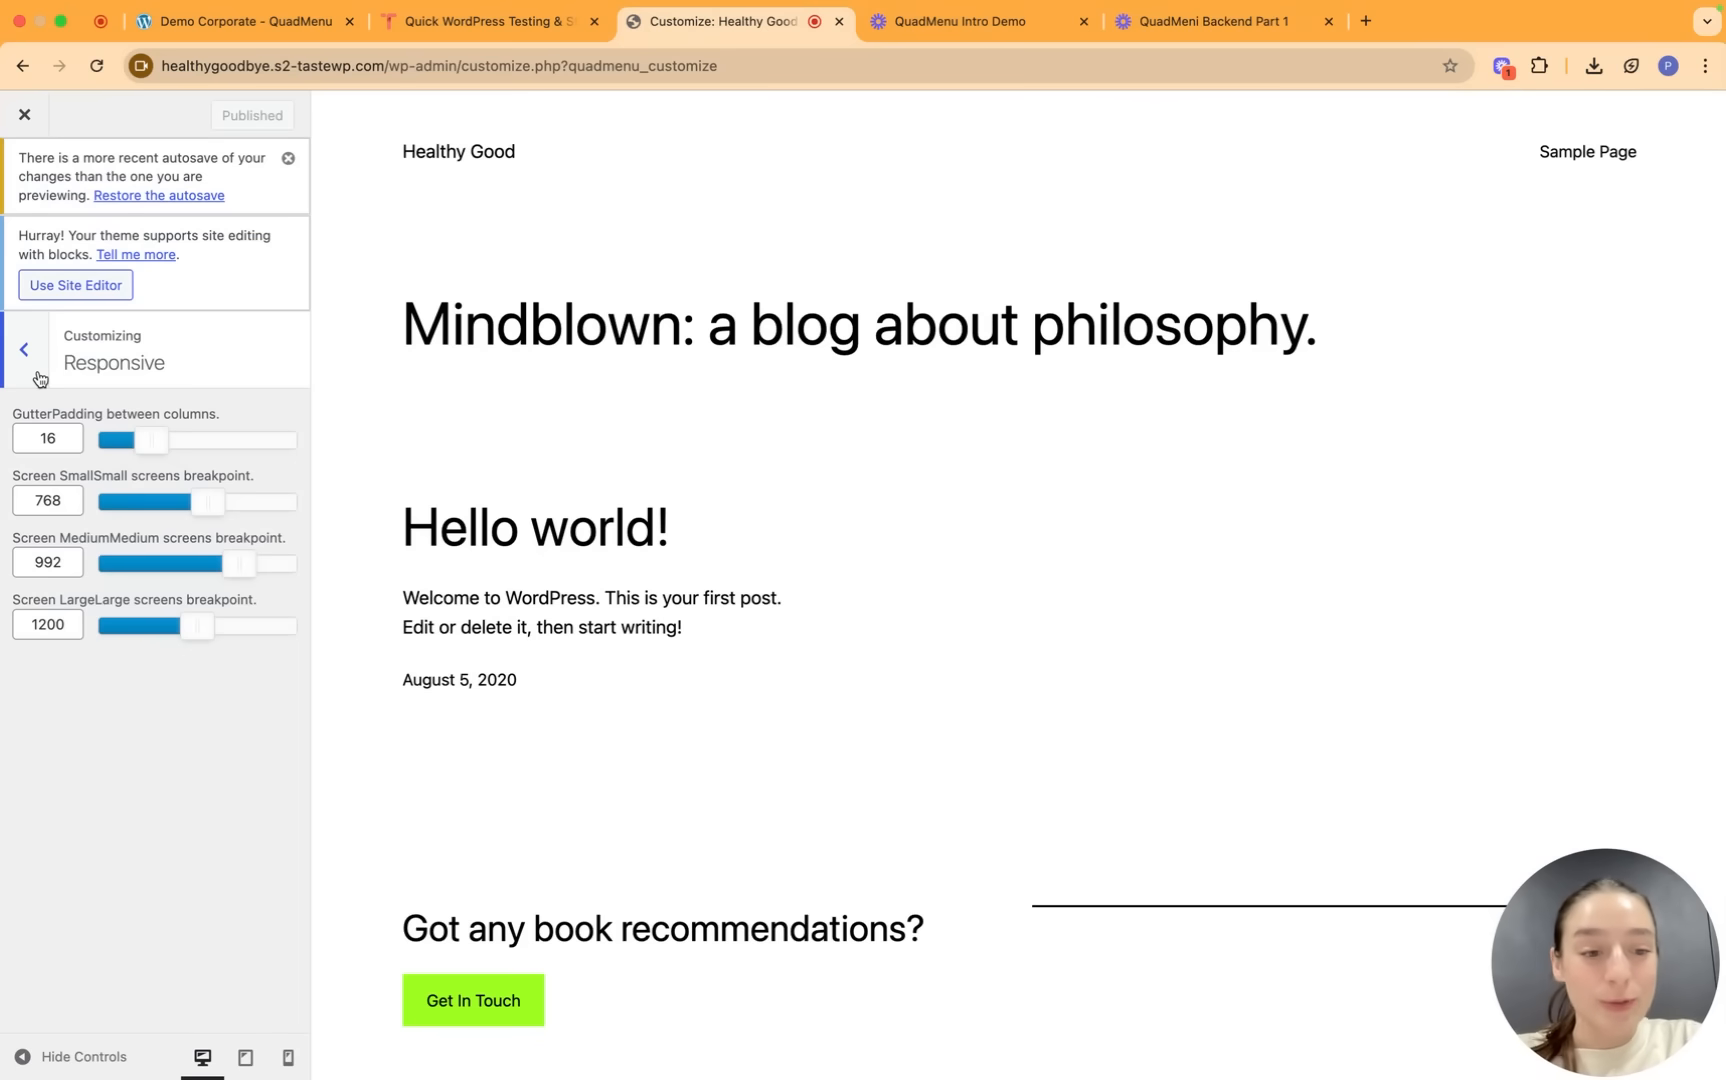
click(24, 348)
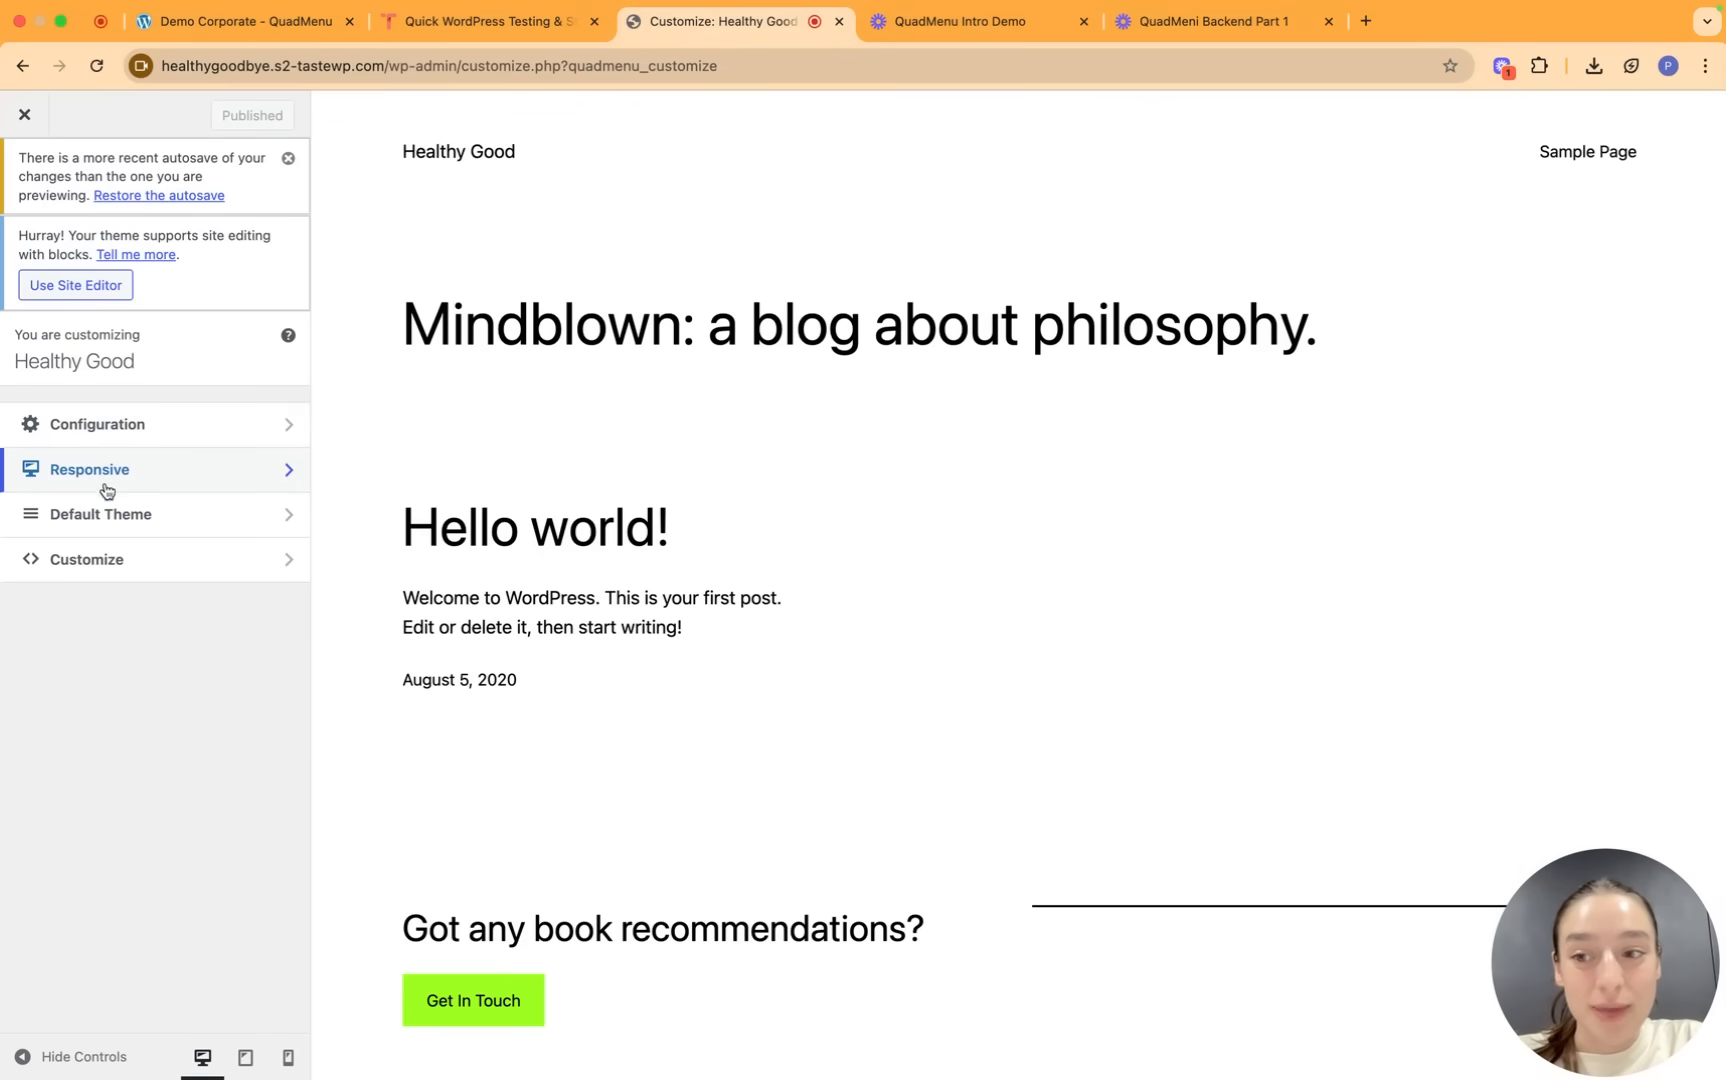
click(100, 514)
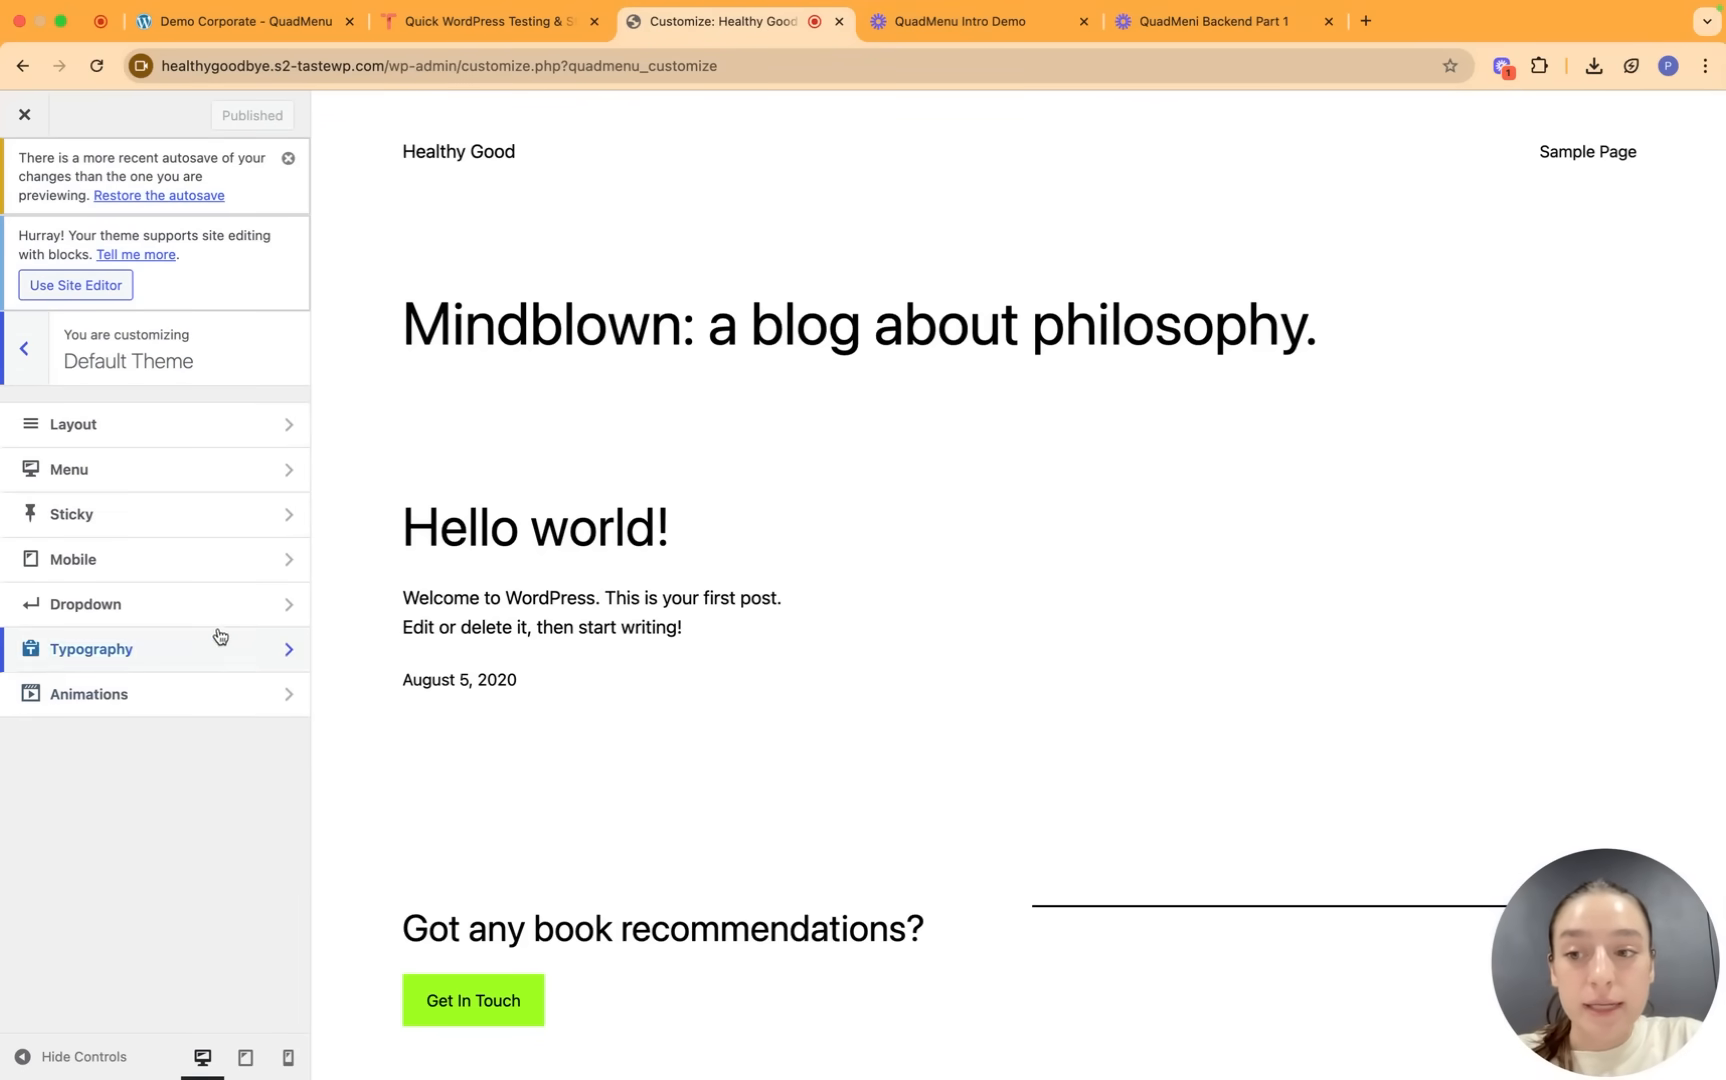
mouse_move(192, 604)
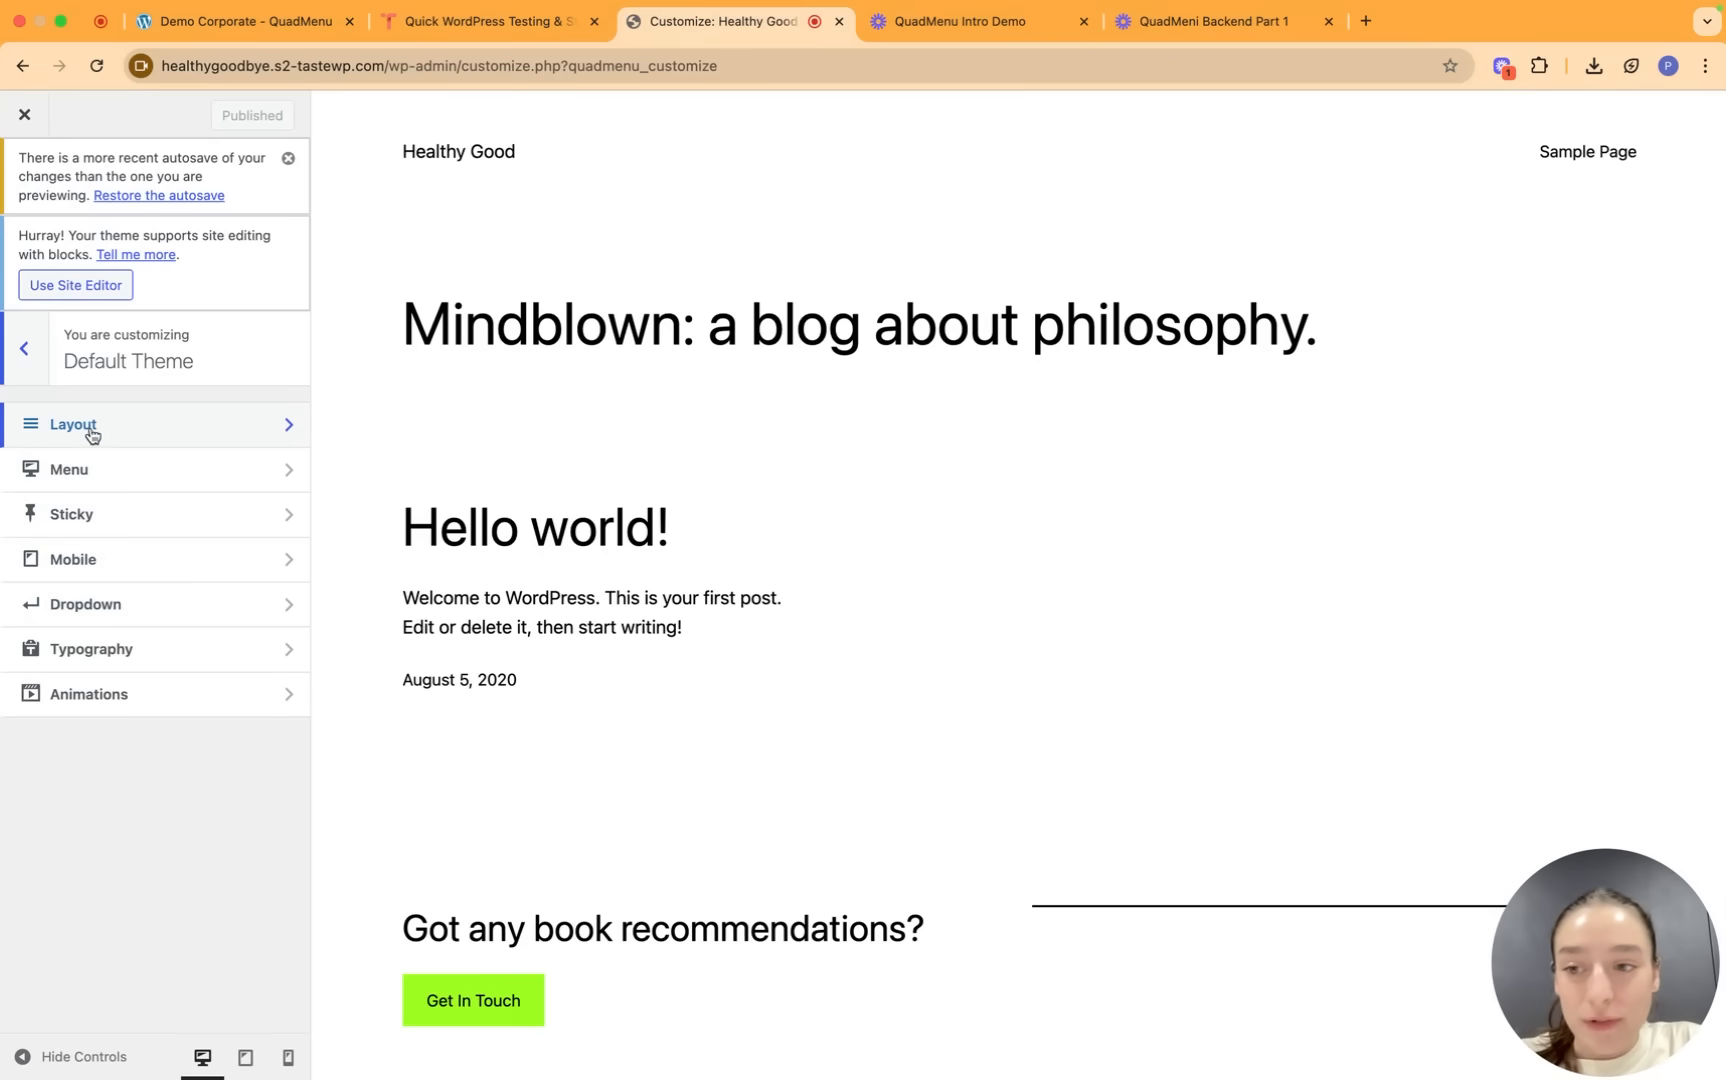
mouse_move(86, 606)
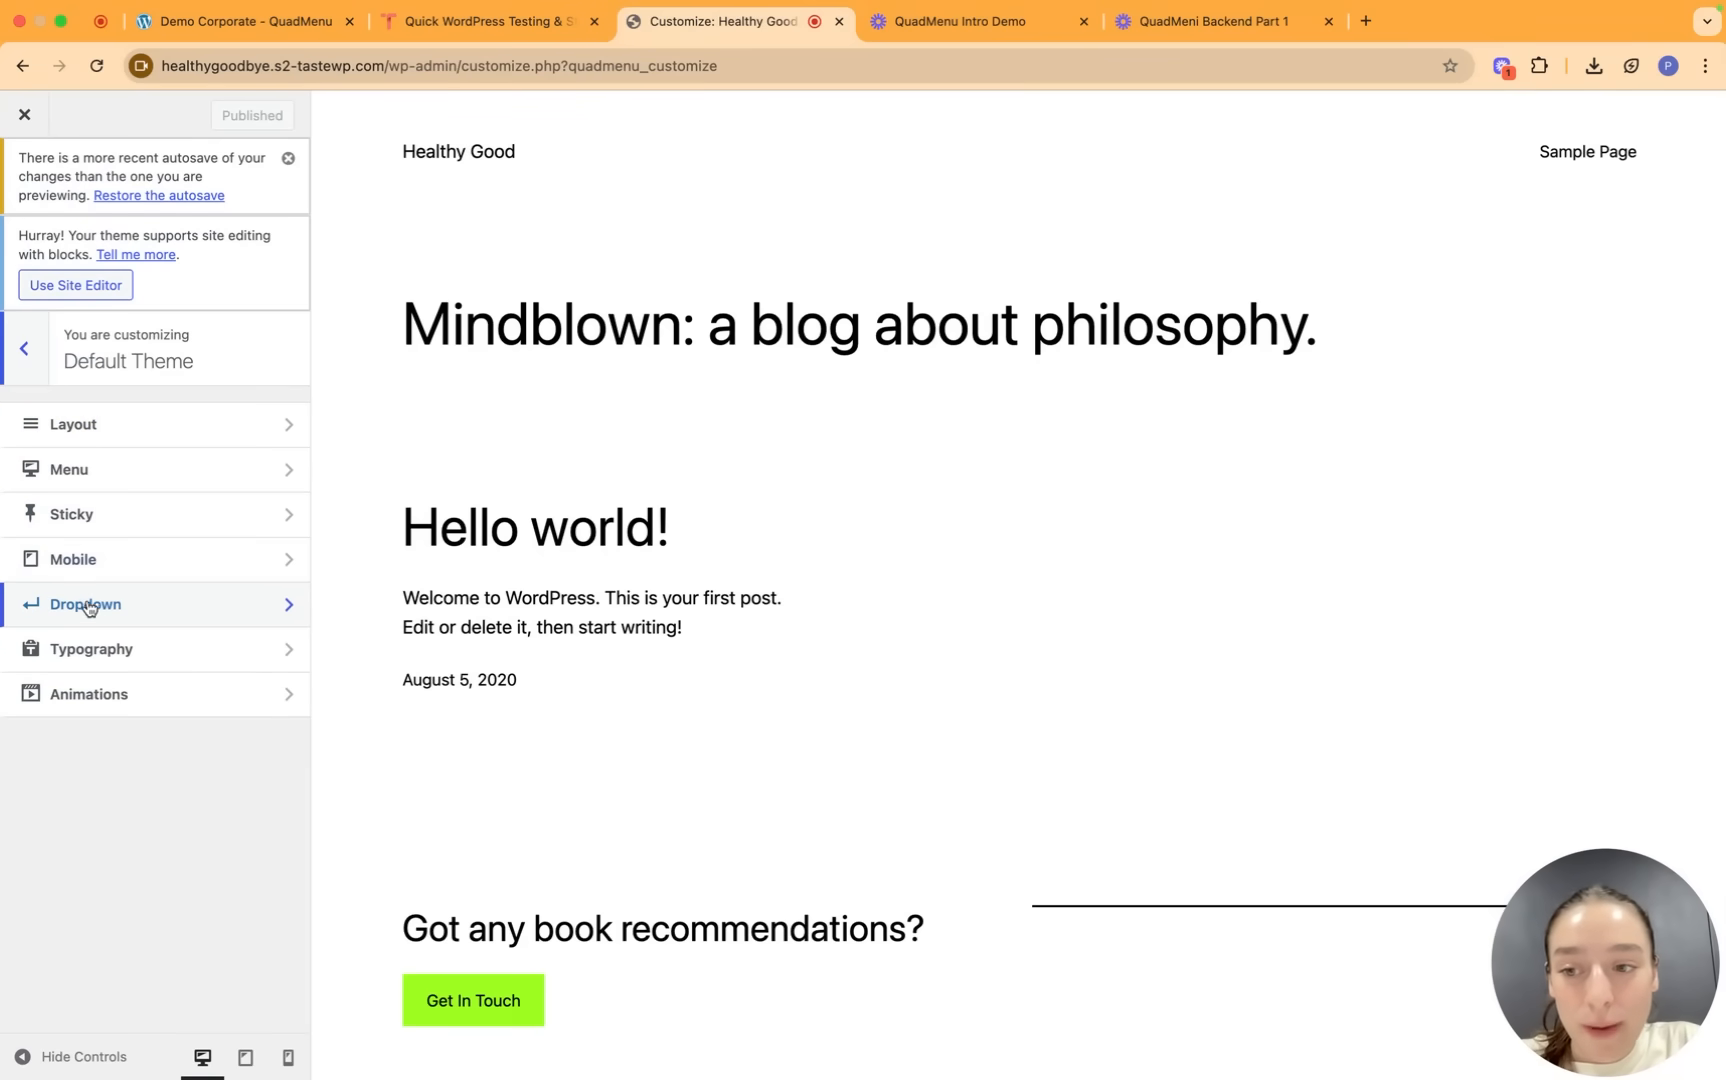